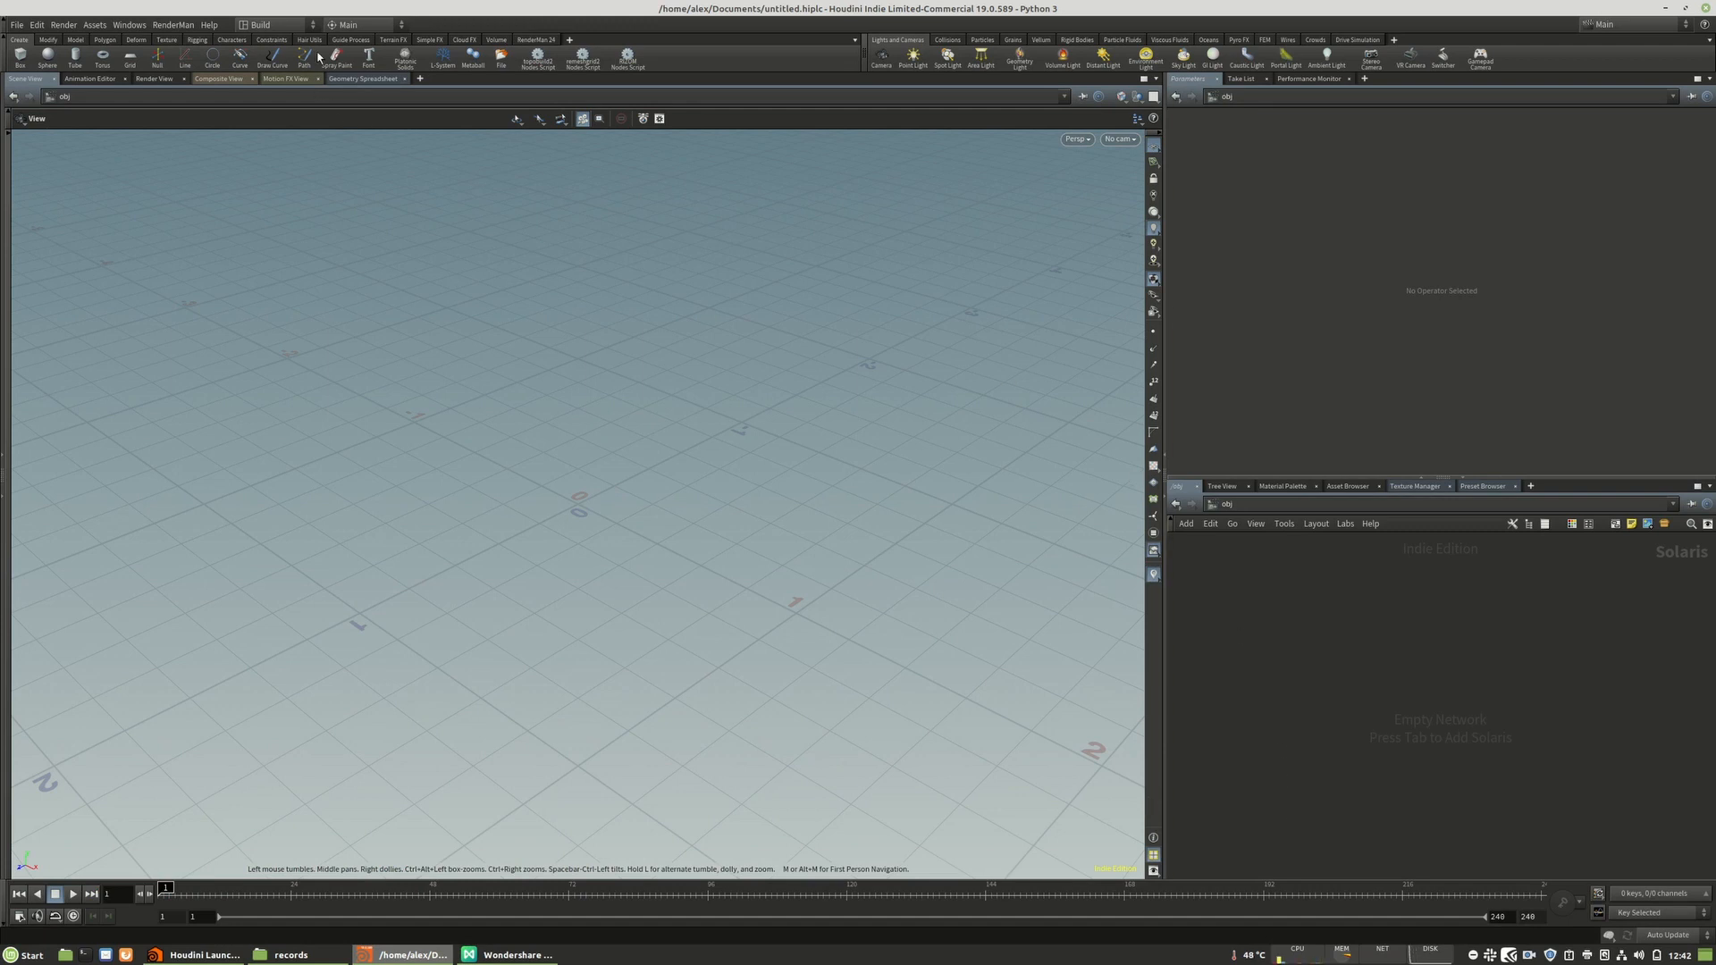
mouse_move(570, 525)
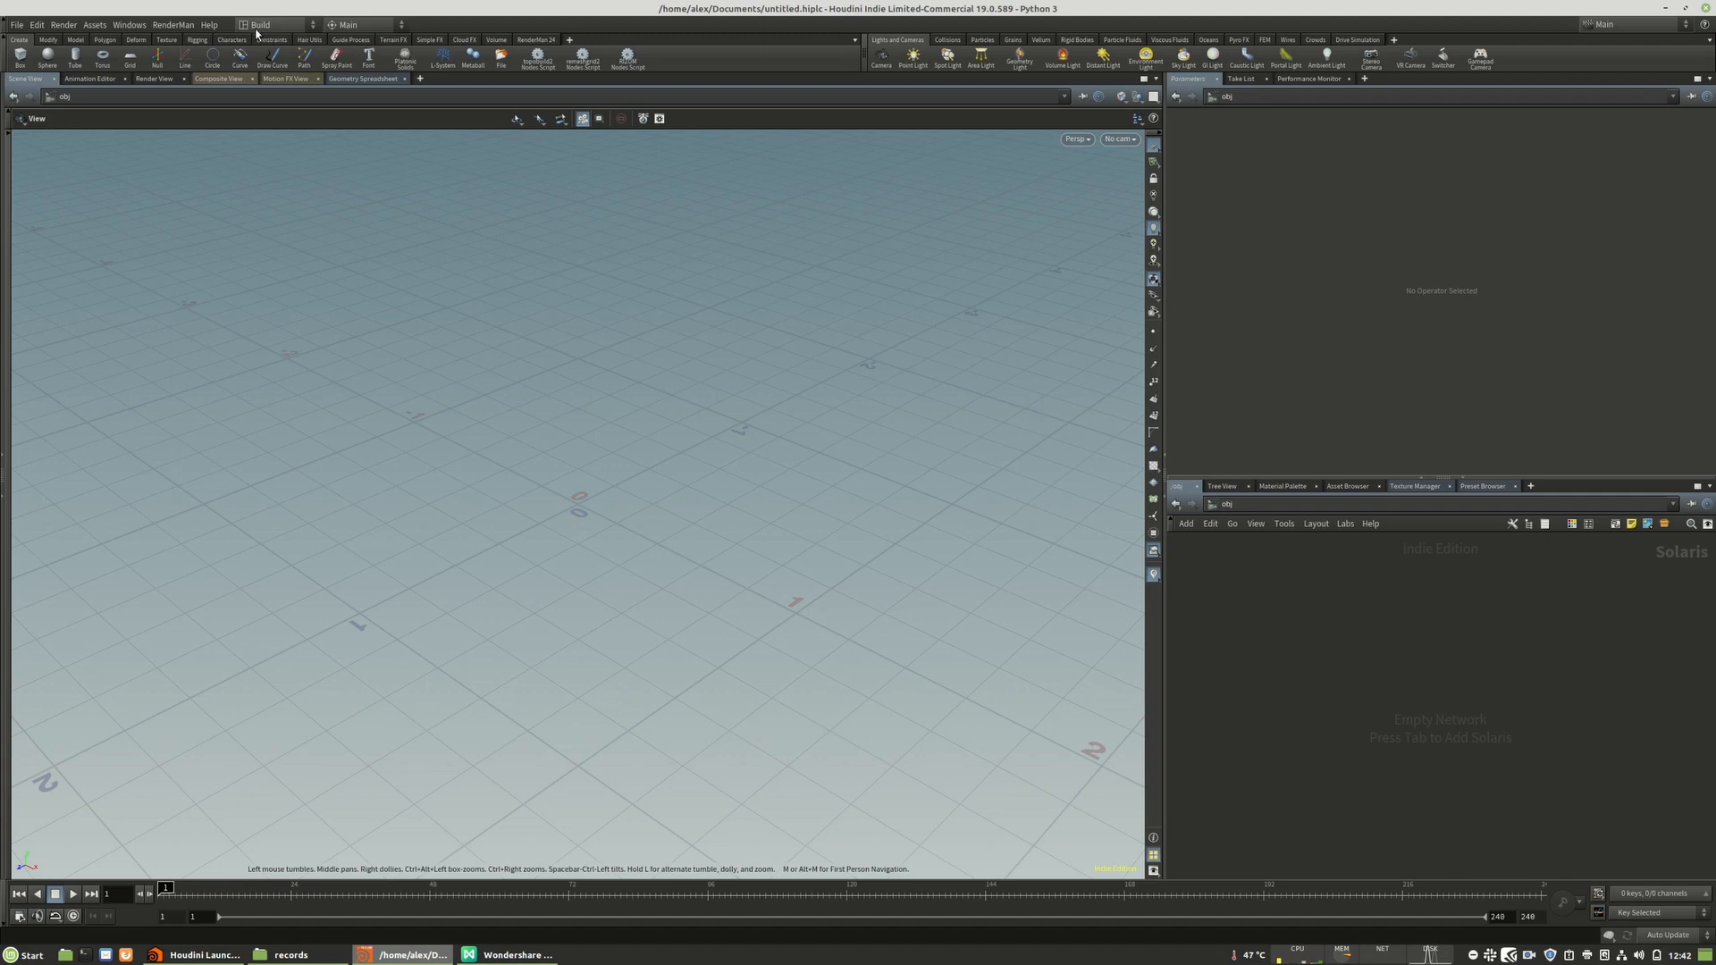
mouse_move(938, 408)
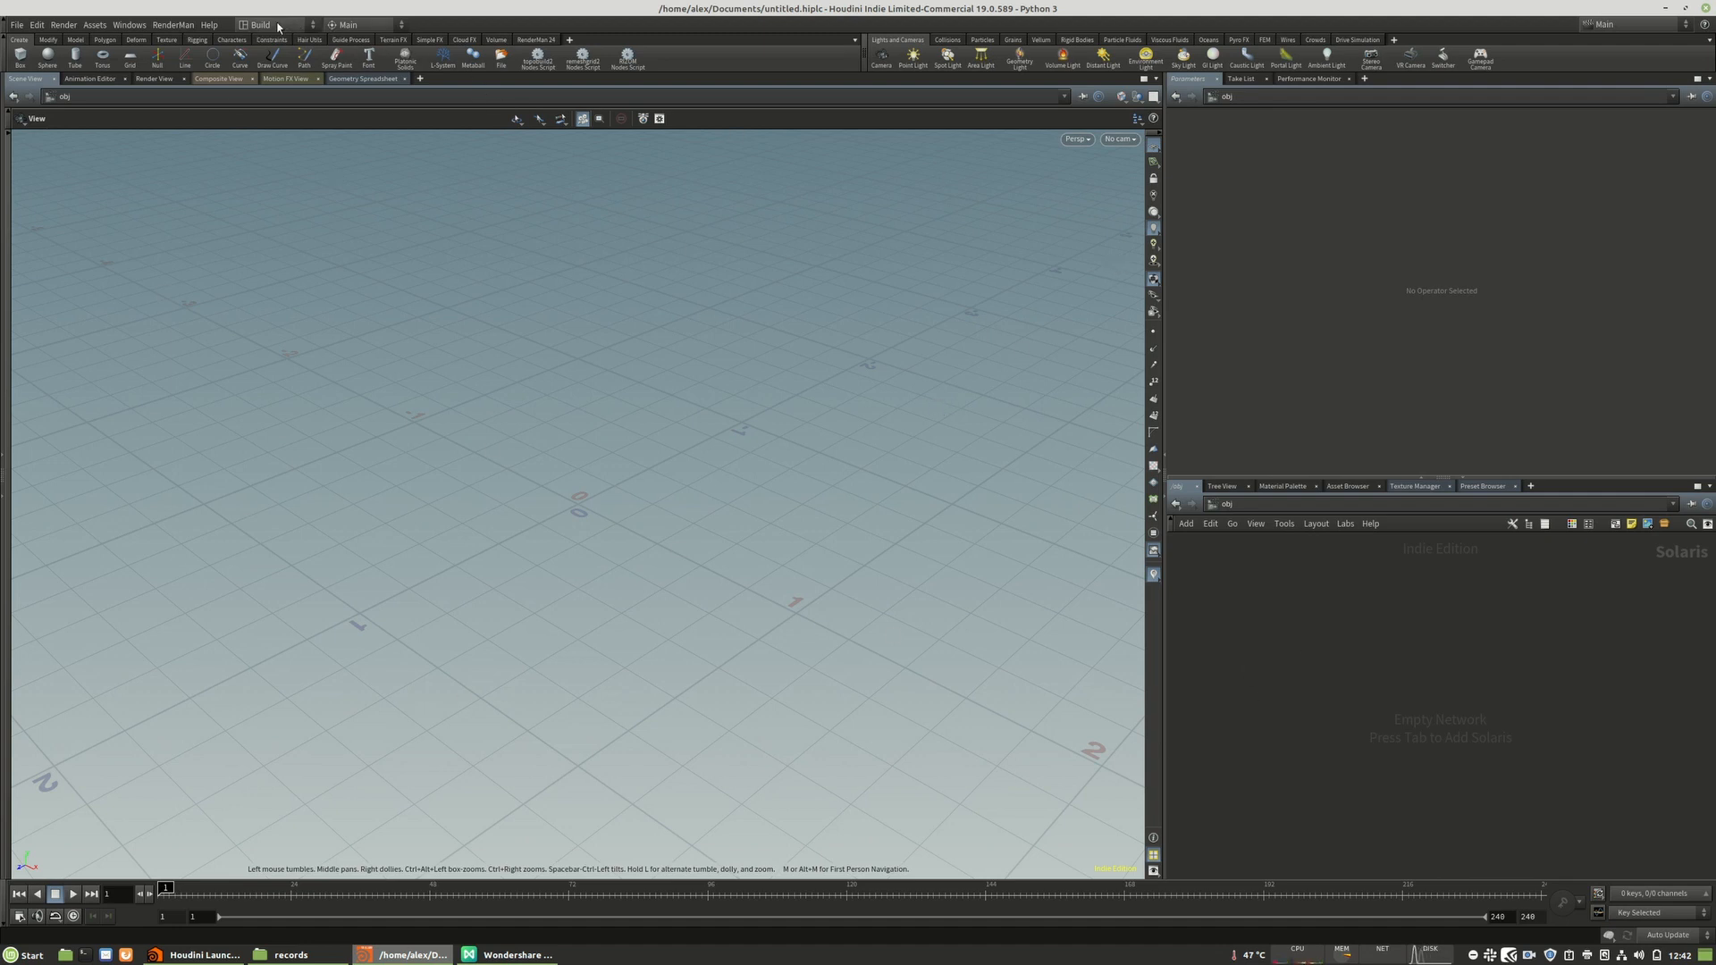
- Choose the Solaris desktop from the top-bar desktop list
left_click(259, 25)
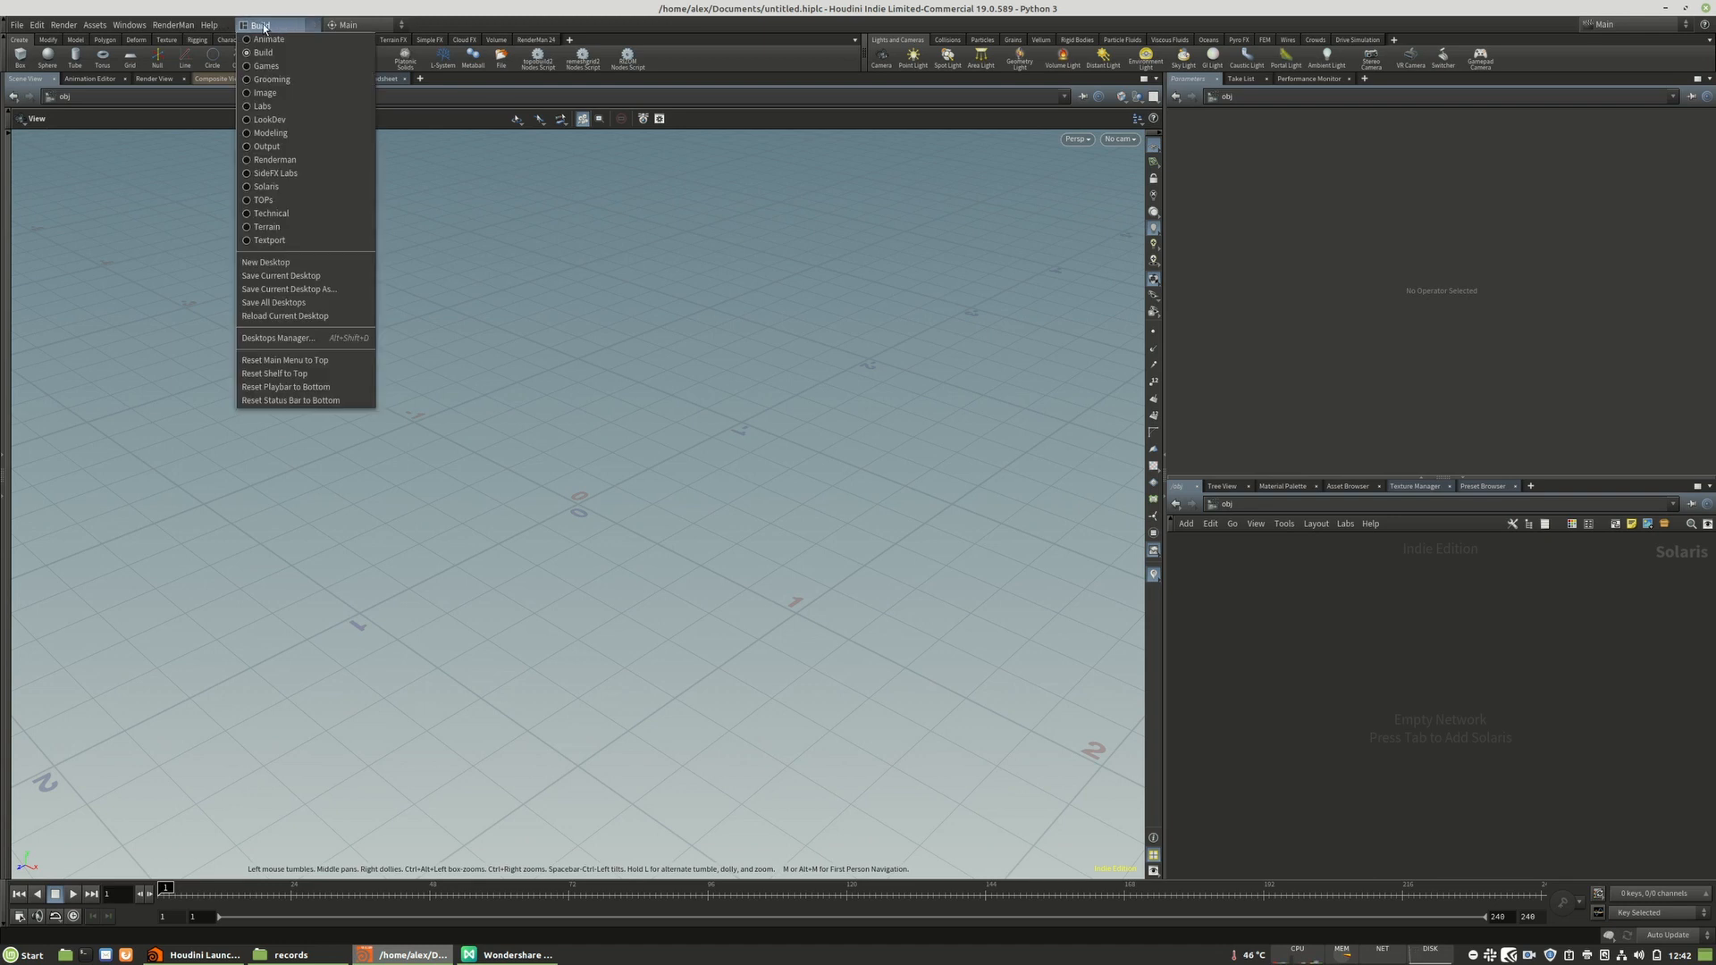
mouse_move(268, 199)
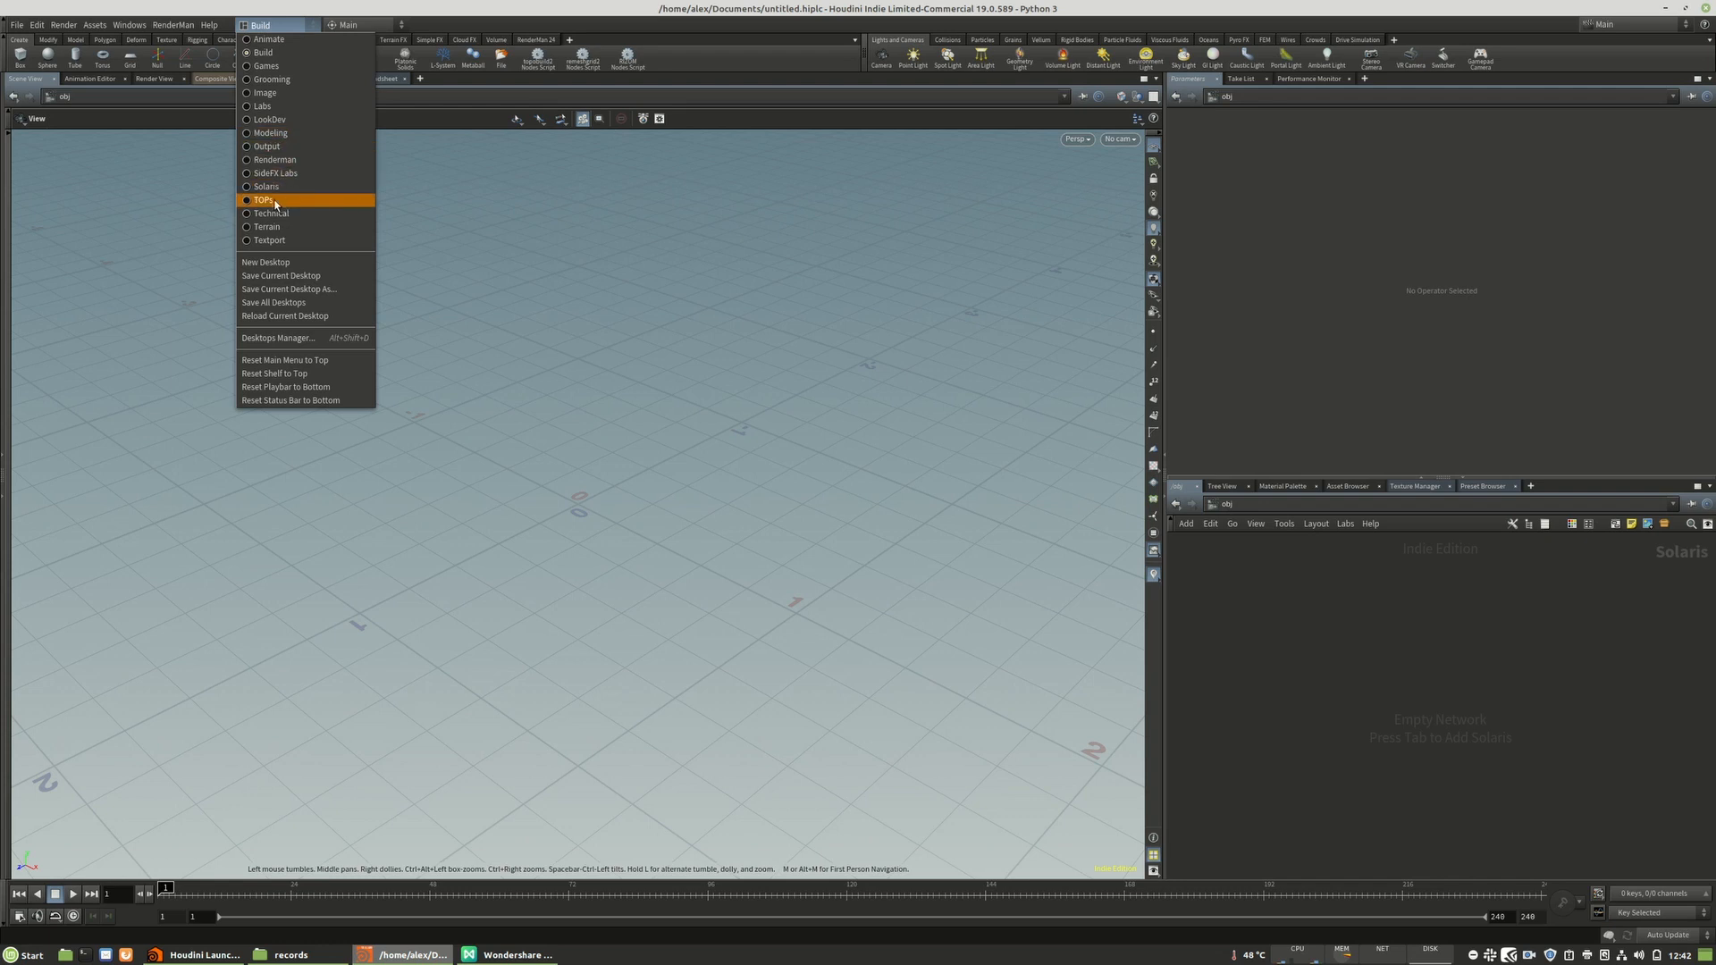
mouse_move(266, 186)
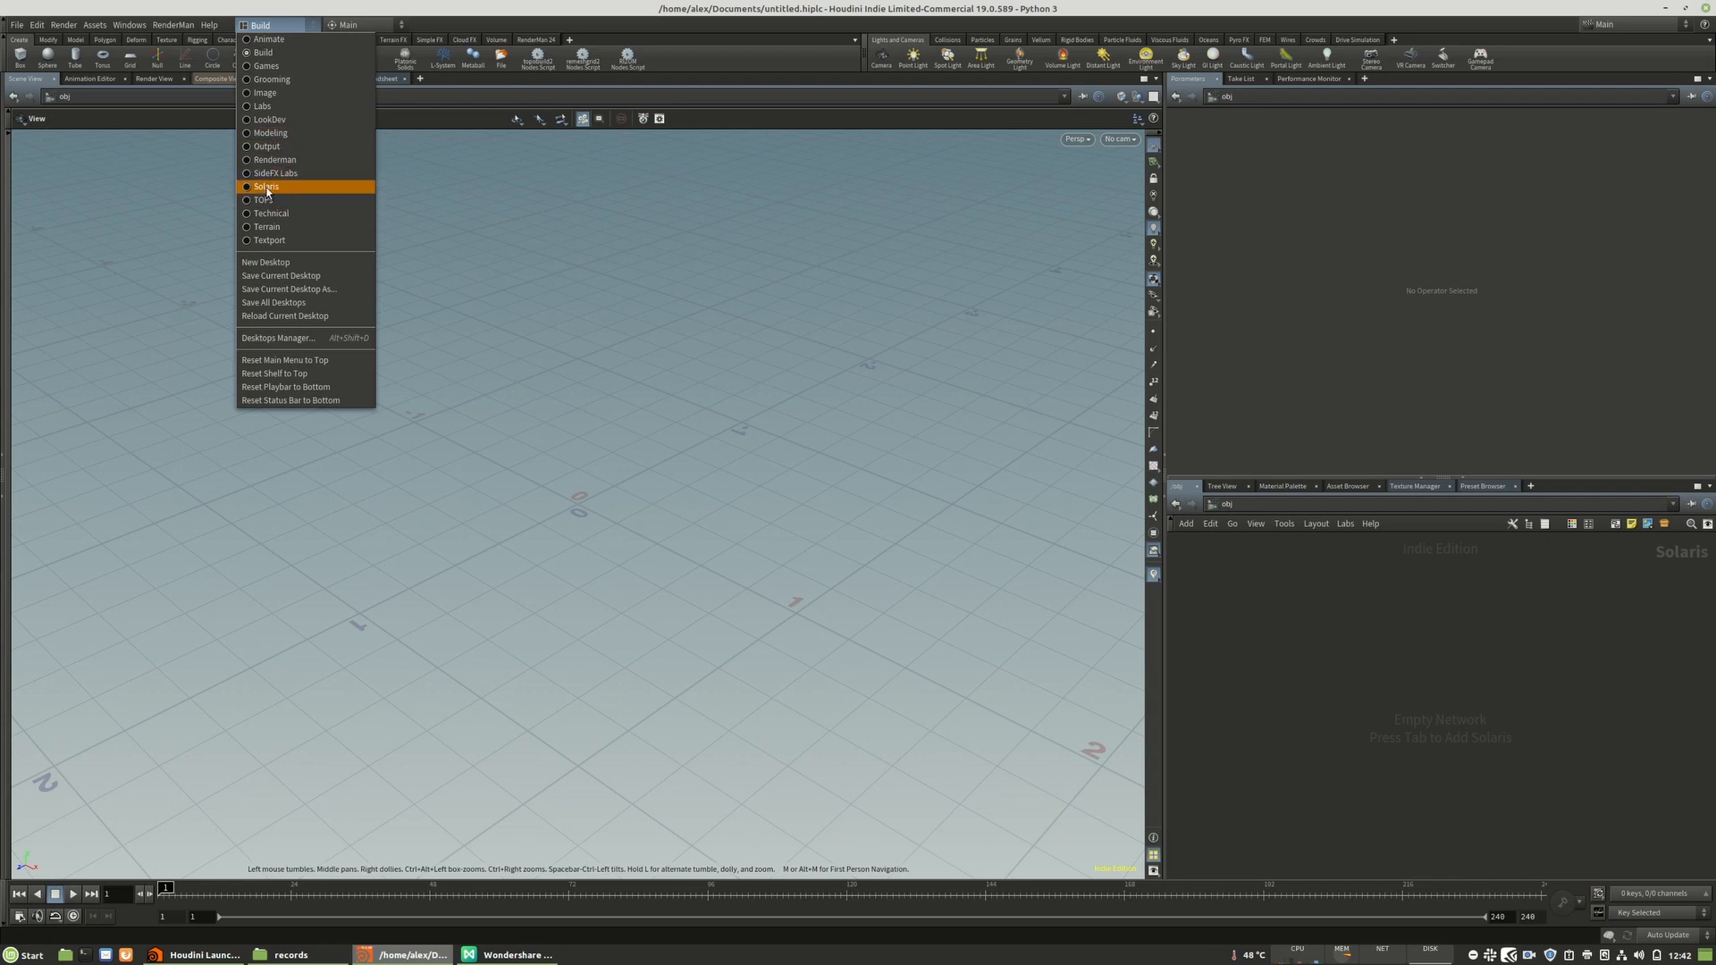
left_click(263, 186)
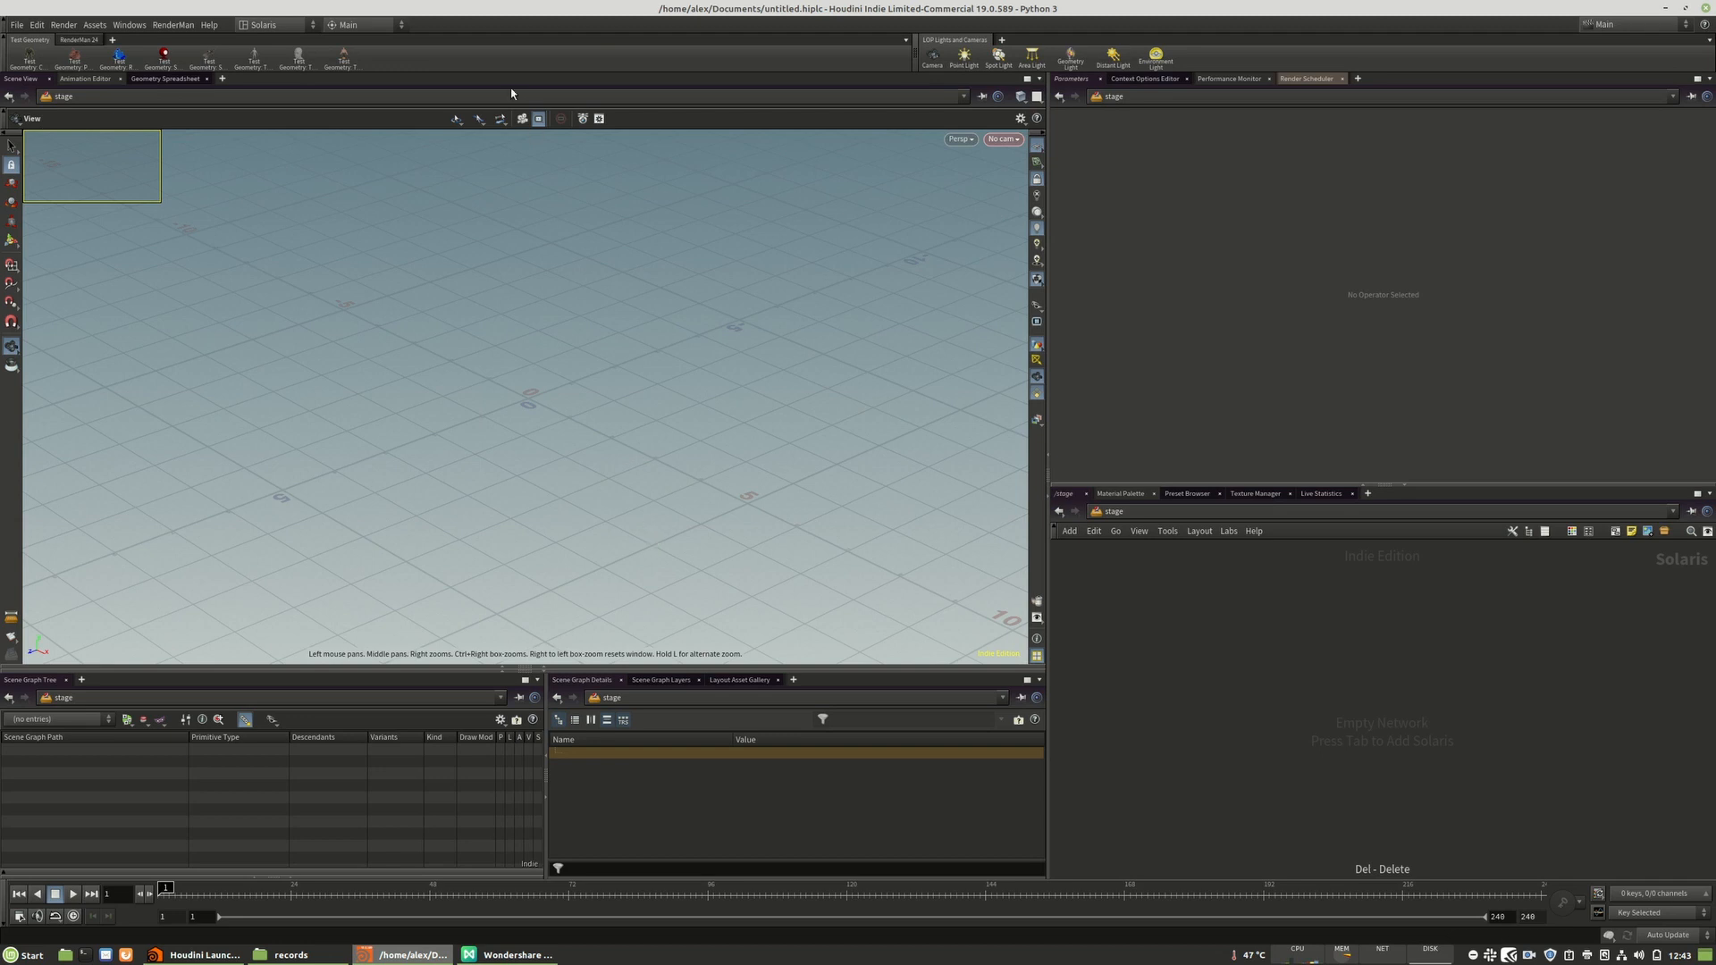
left_click(520, 119)
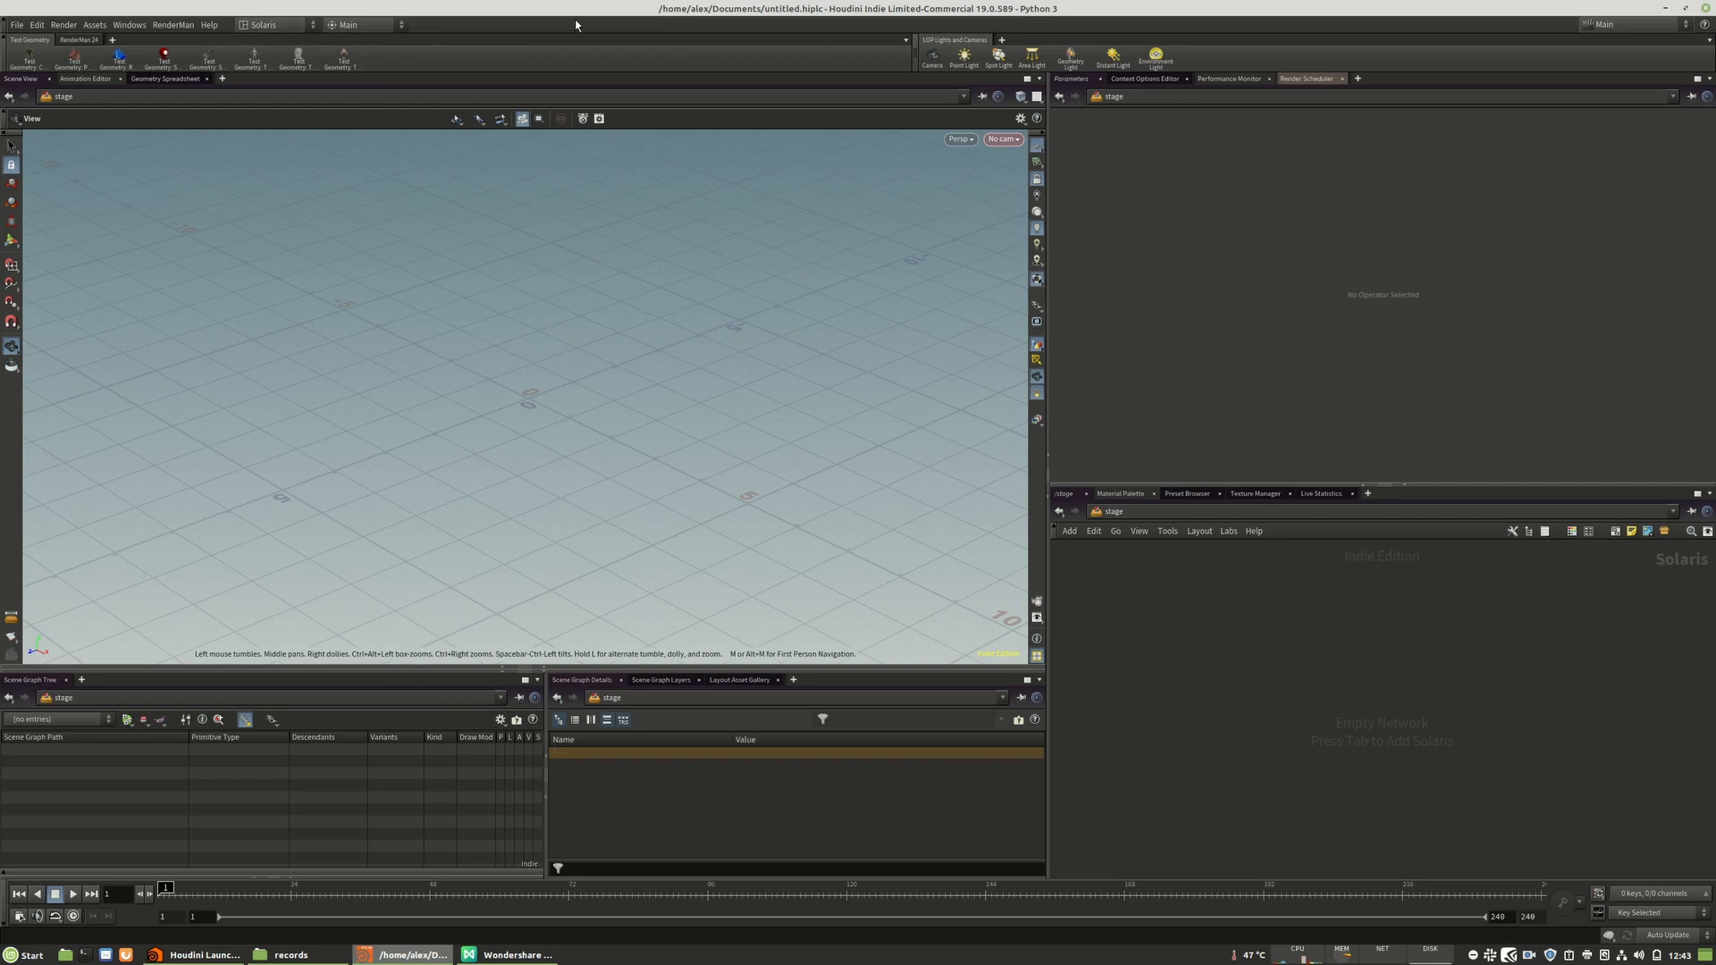
mouse_move(500, 60)
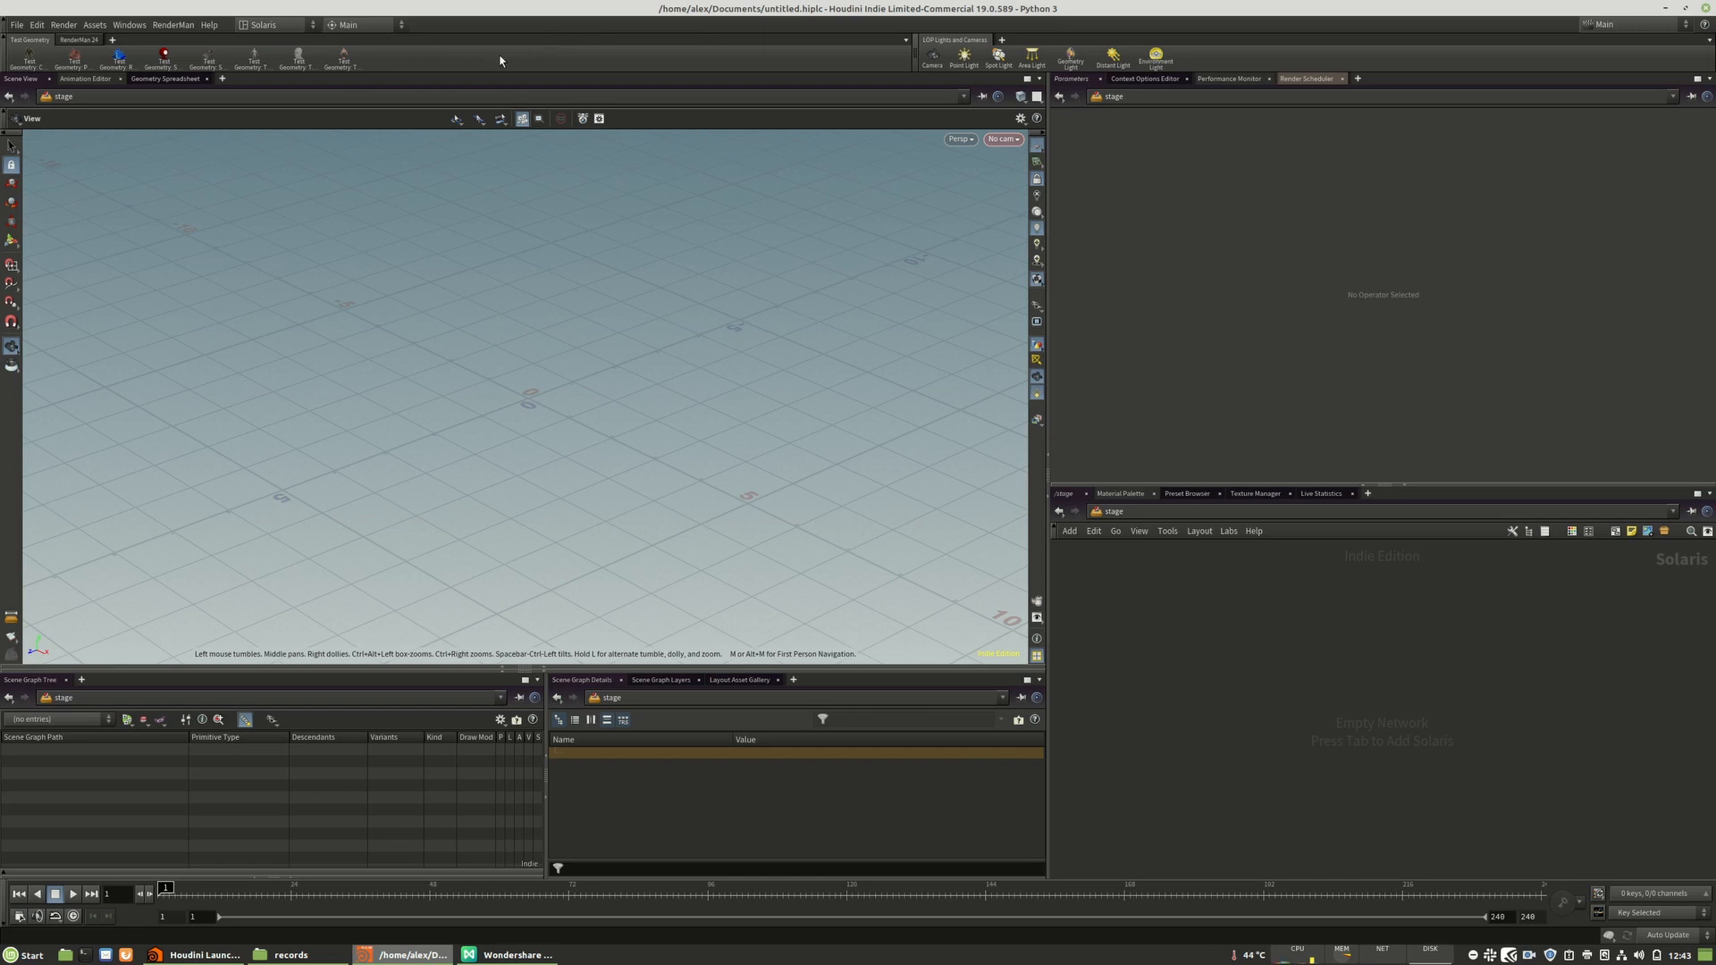
mouse_move(340, 45)
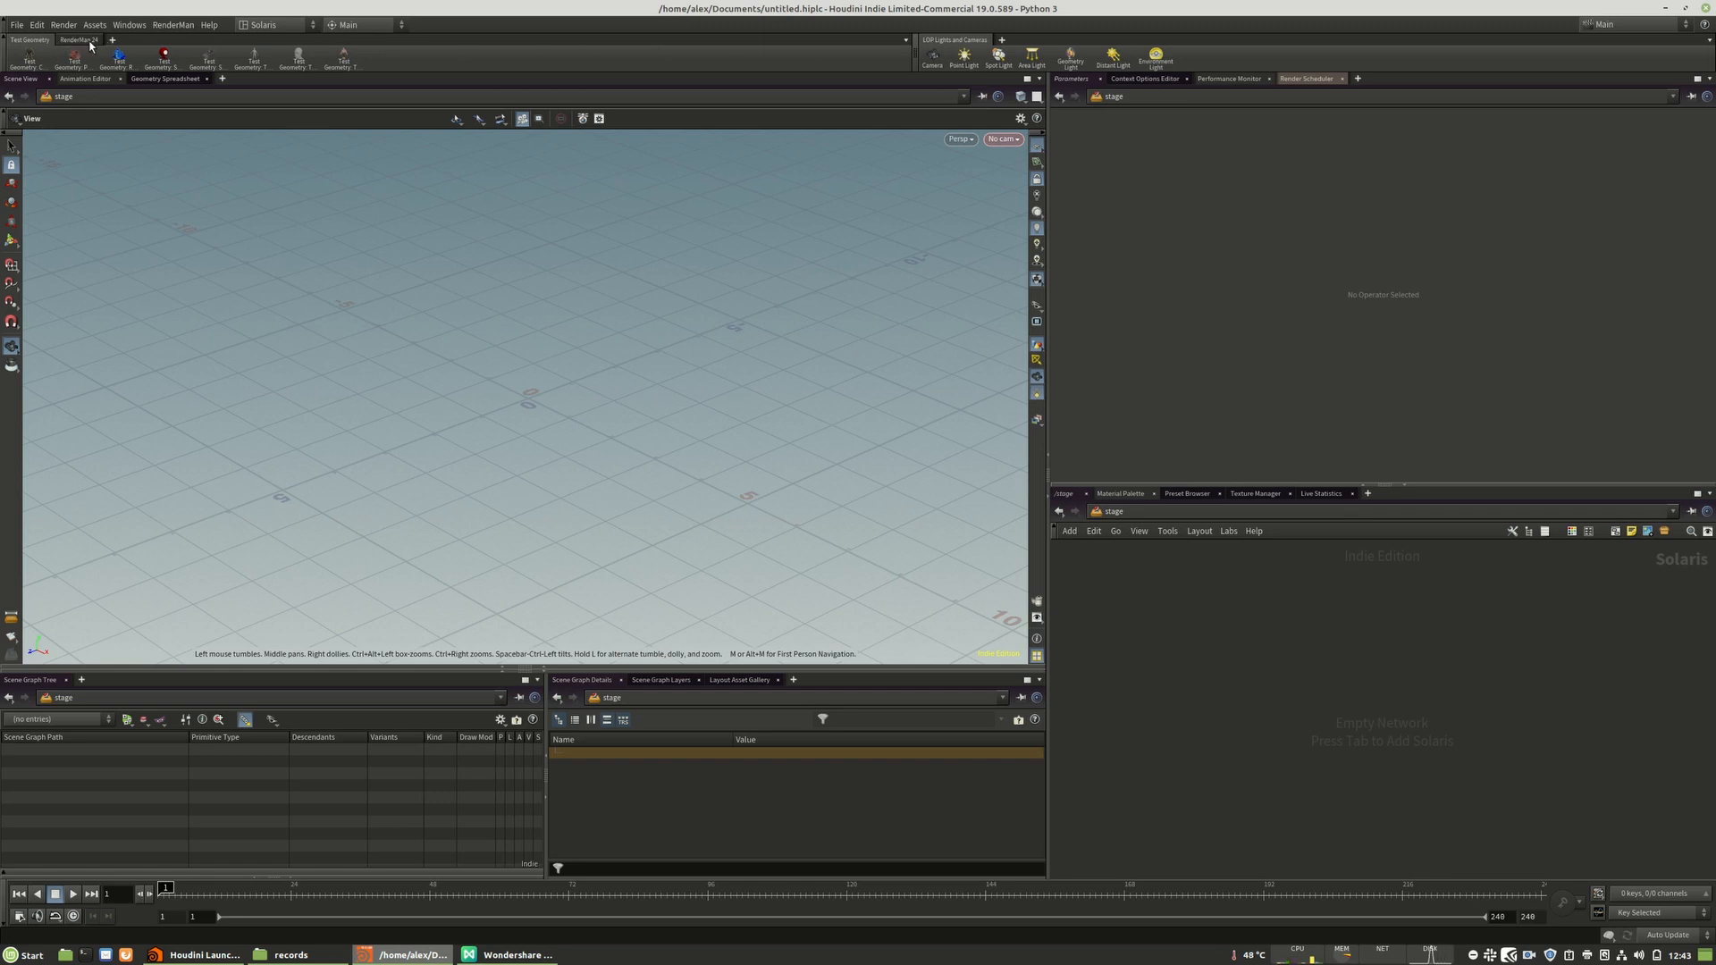
mouse_move(315, 58)
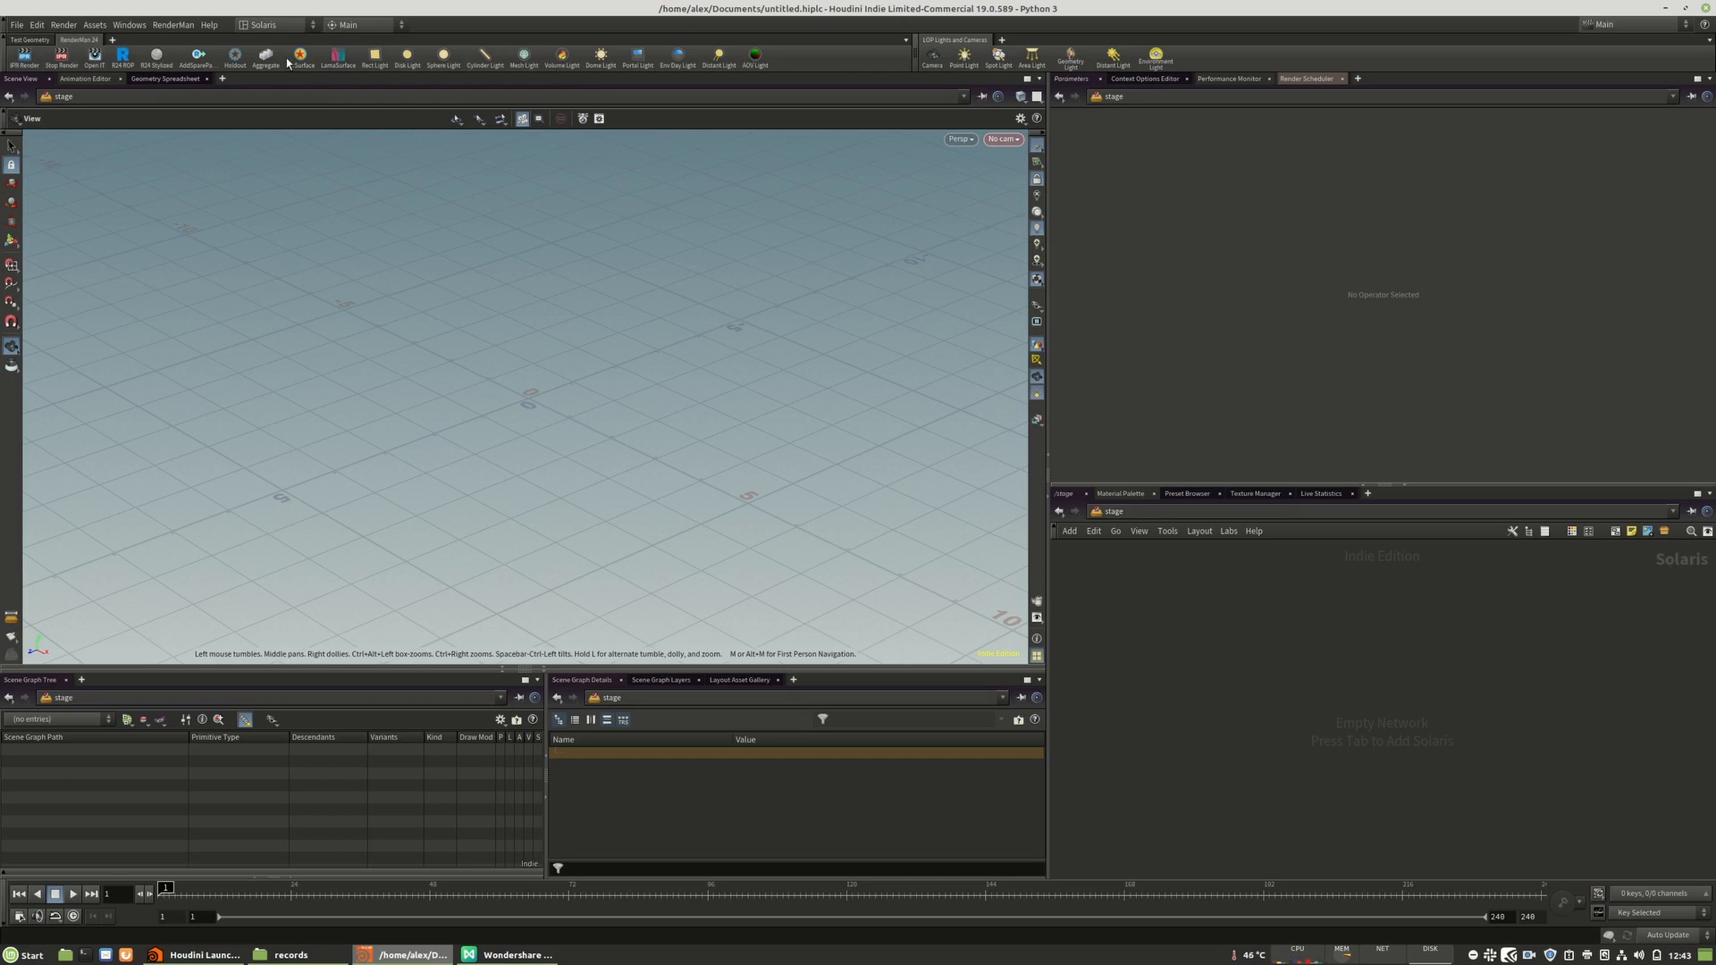
mouse_move(730, 67)
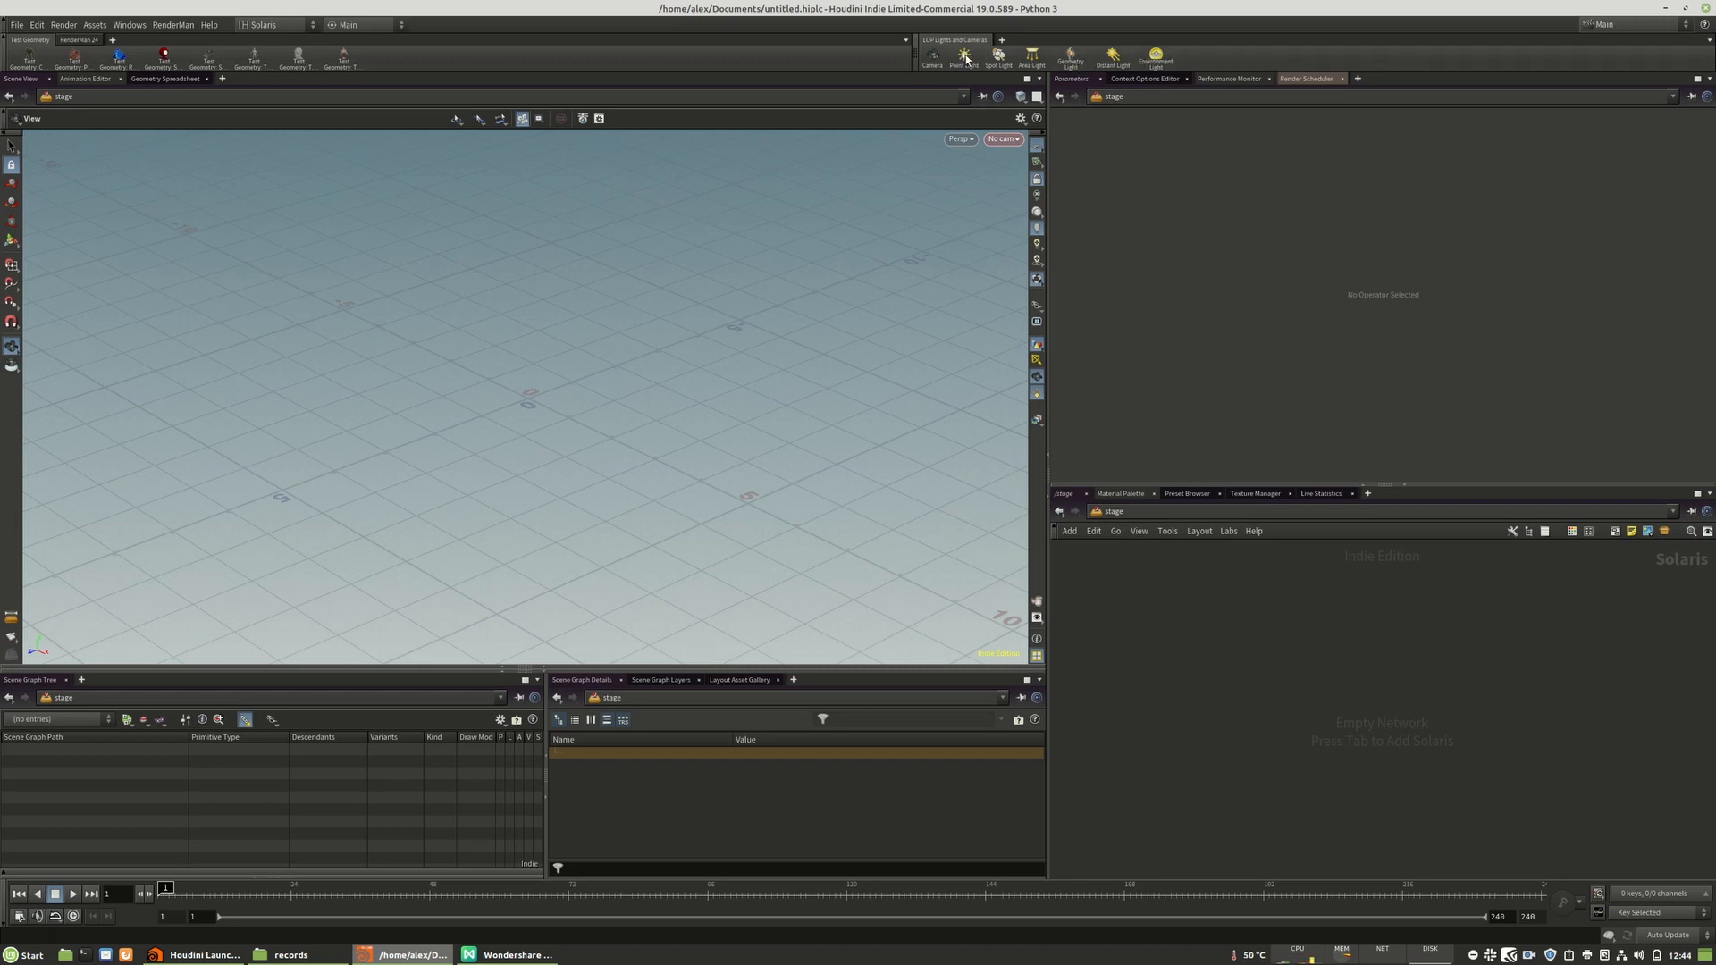
mouse_move(7, 47)
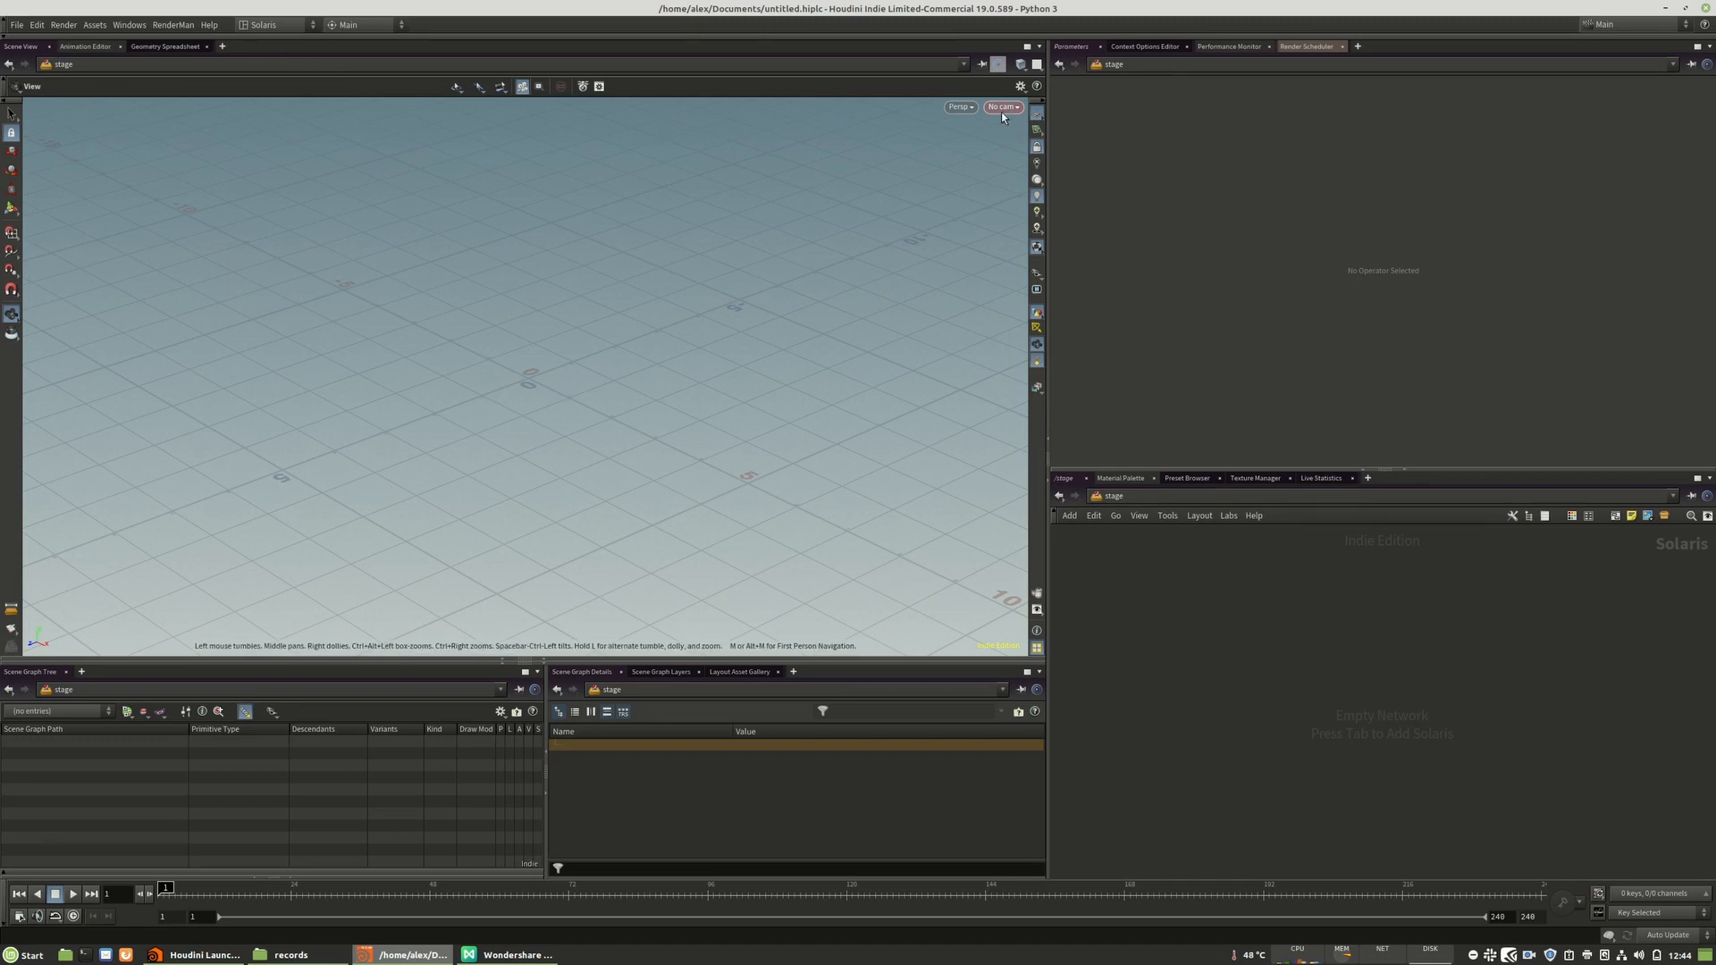
mouse_move(718, 353)
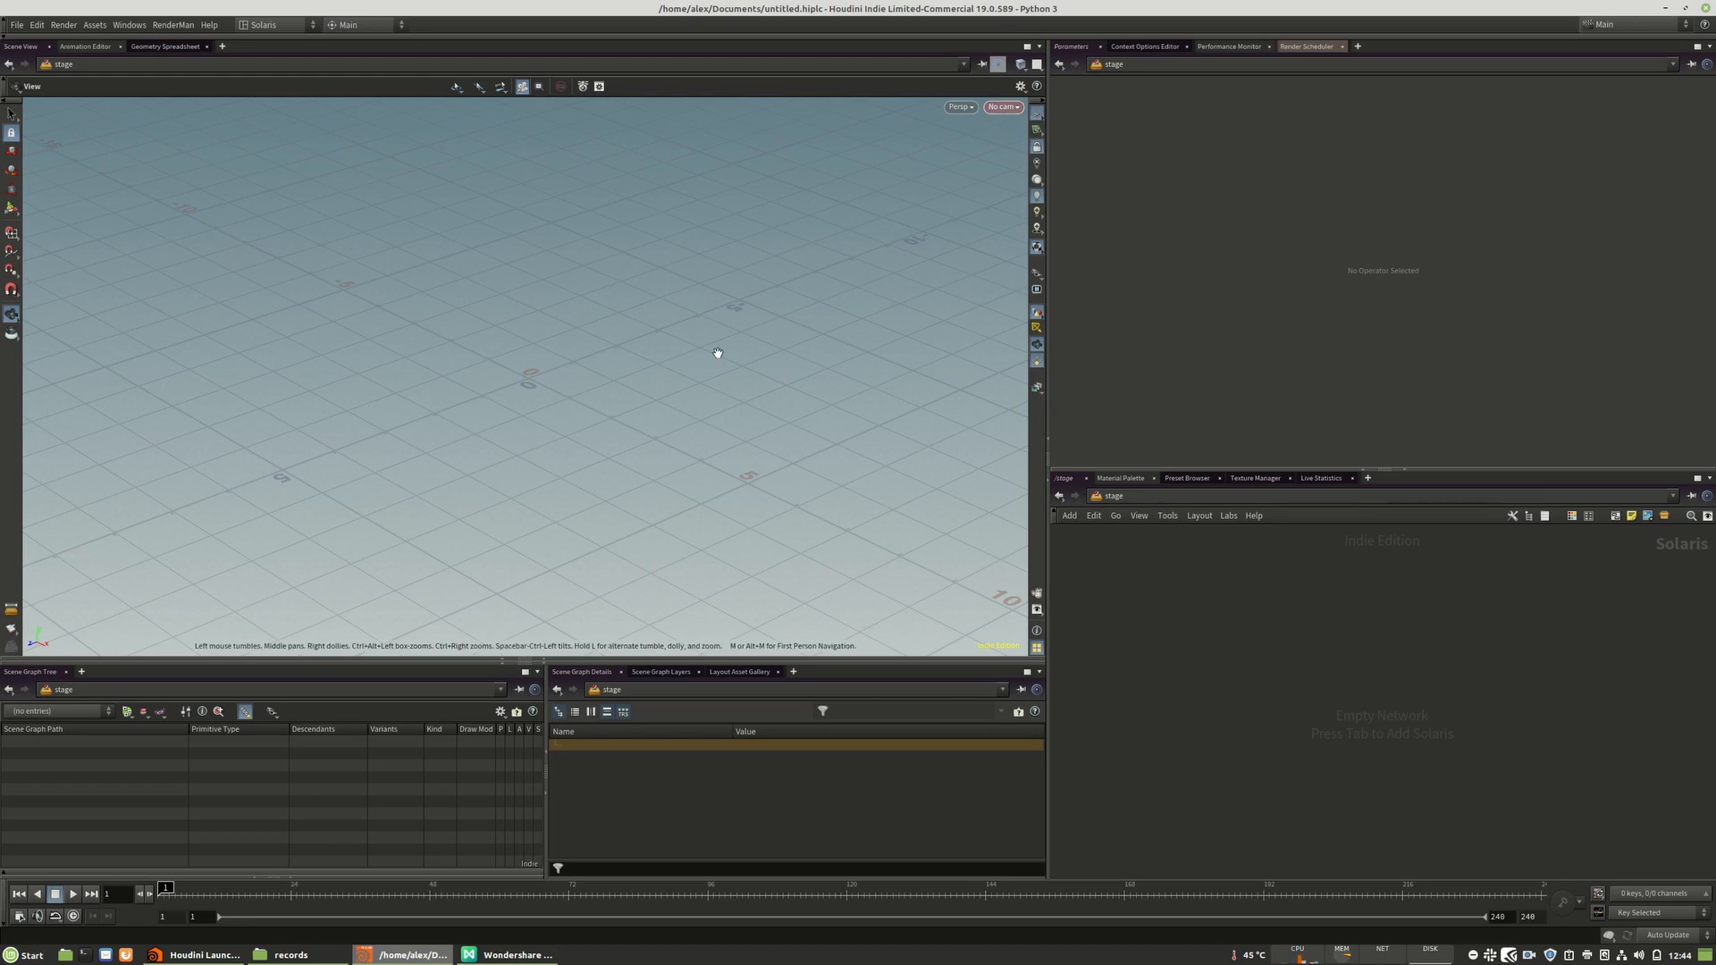
mouse_move(499, 335)
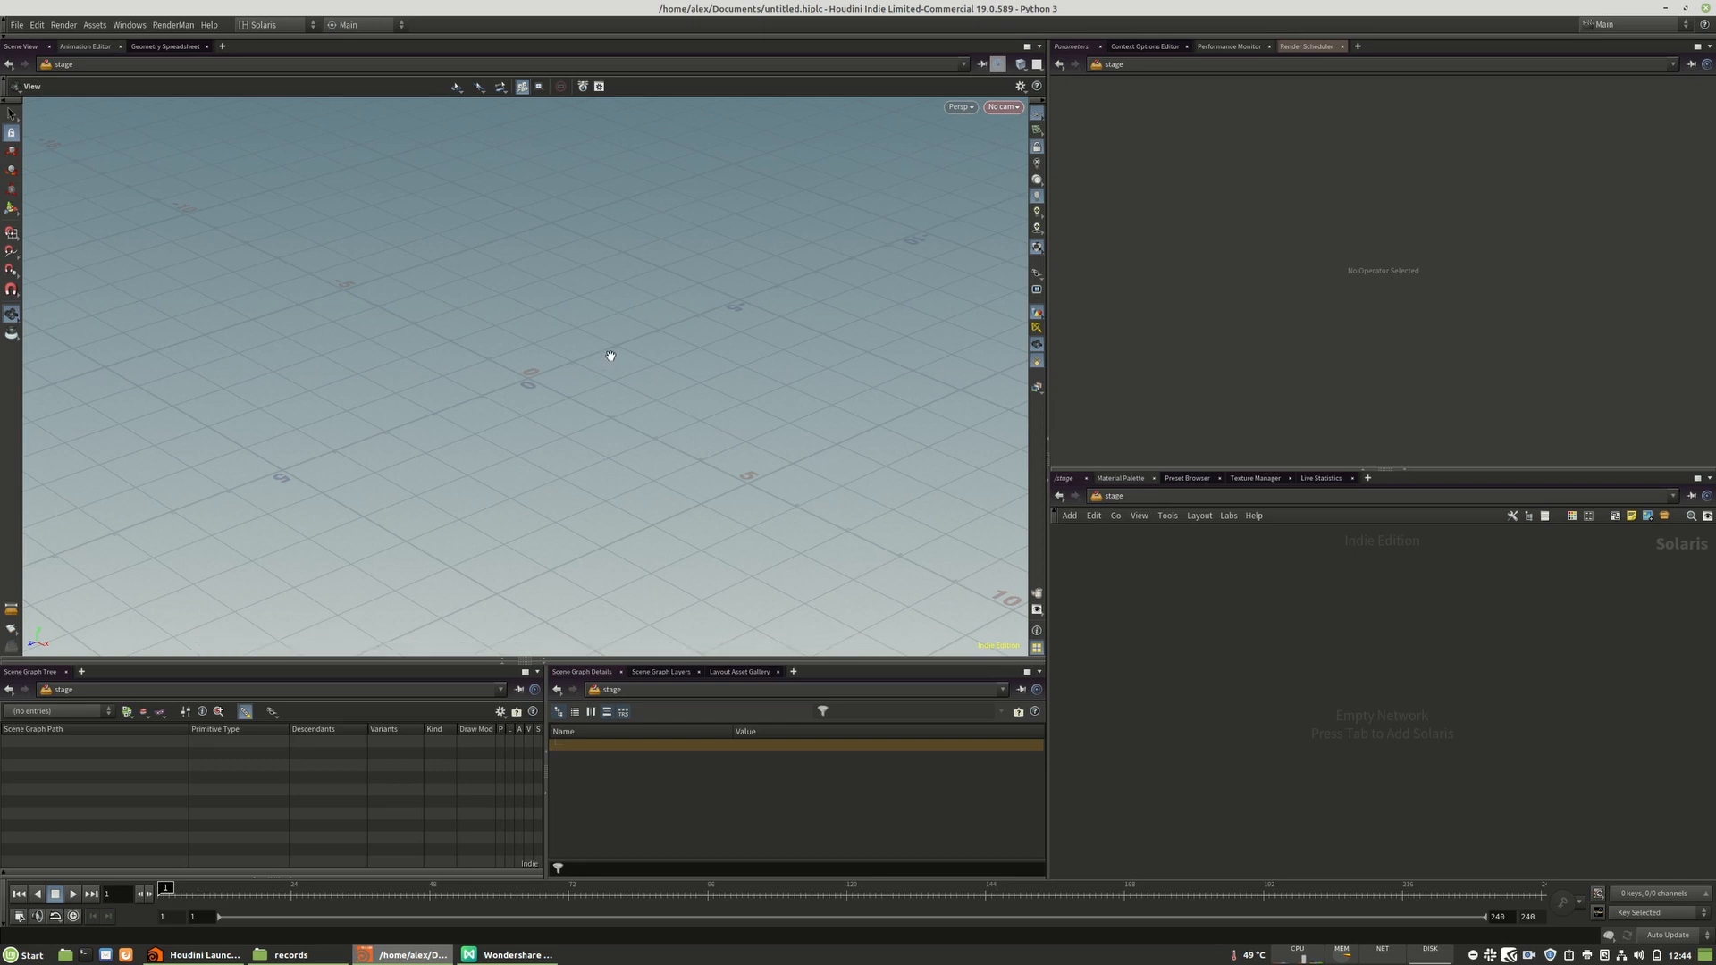
mouse_move(523, 86)
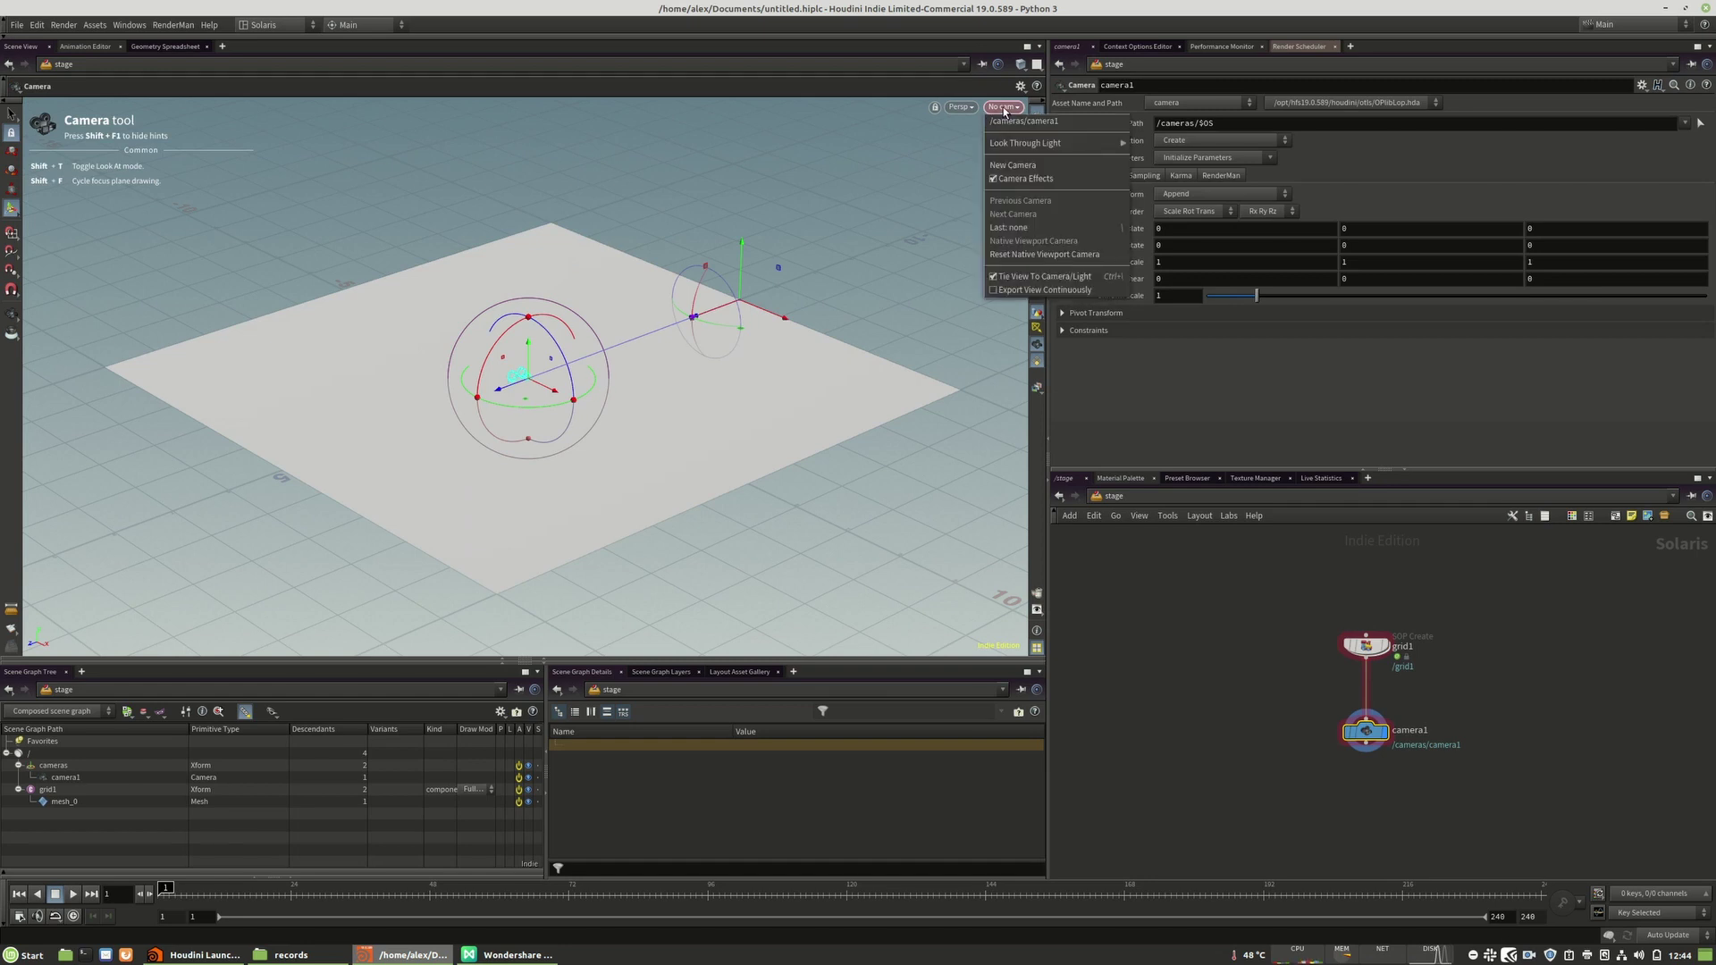
mouse_move(1036, 101)
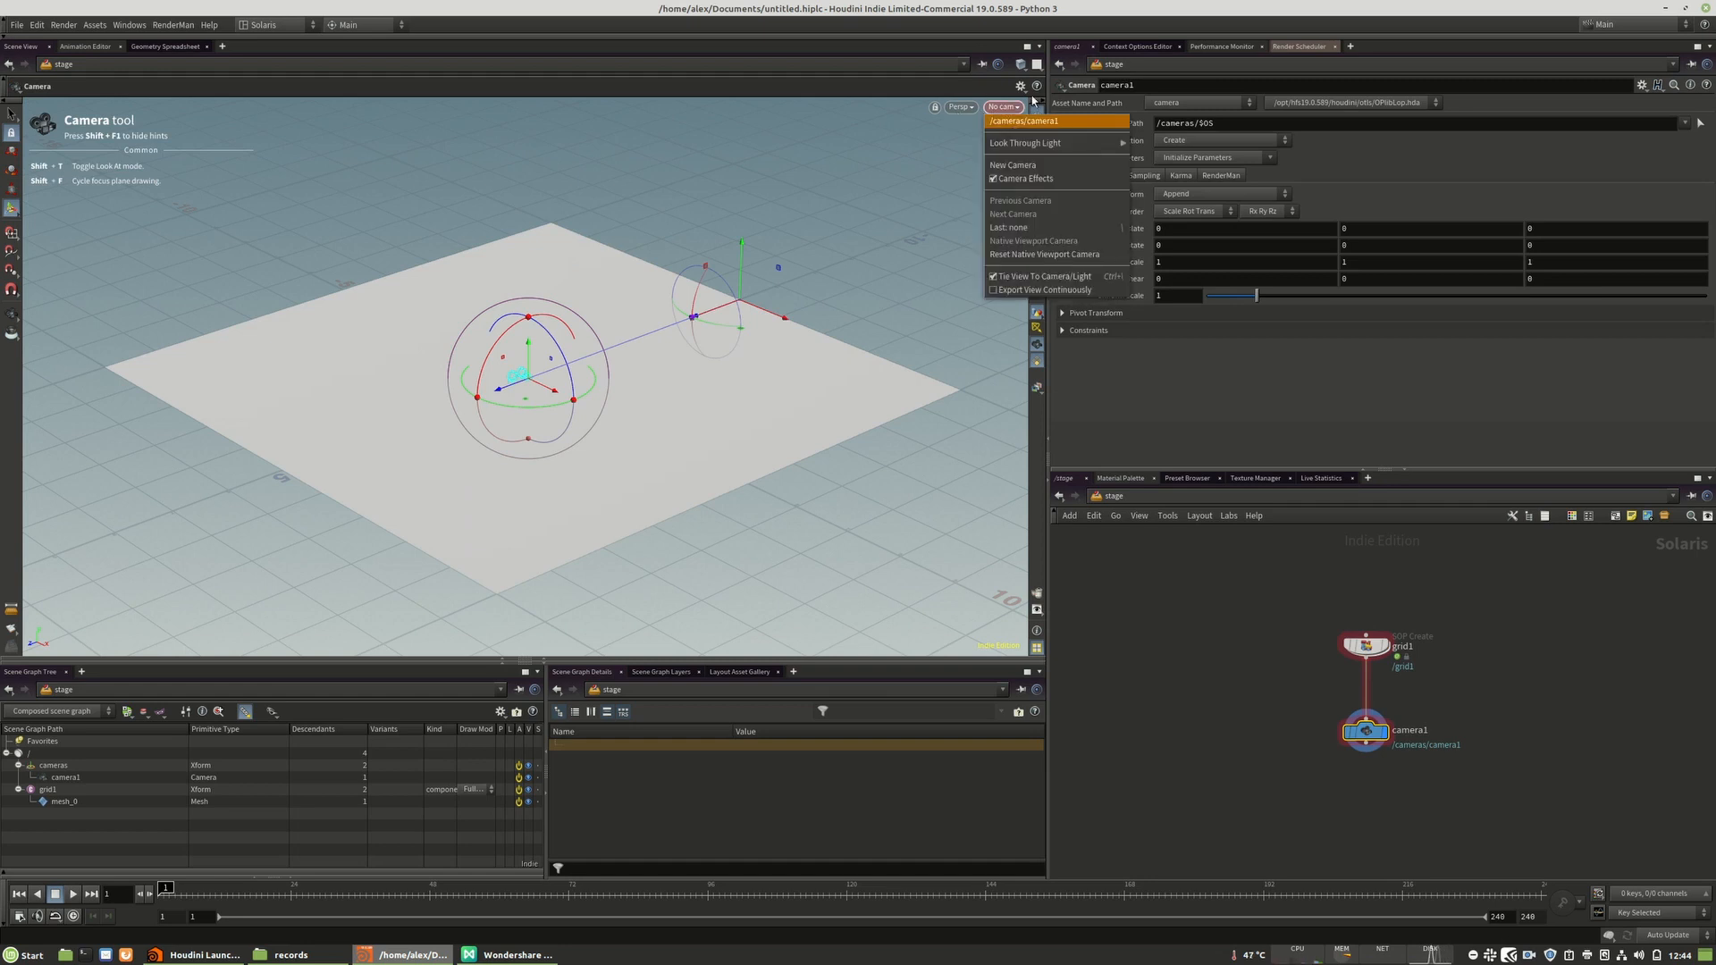
mouse_move(1038, 124)
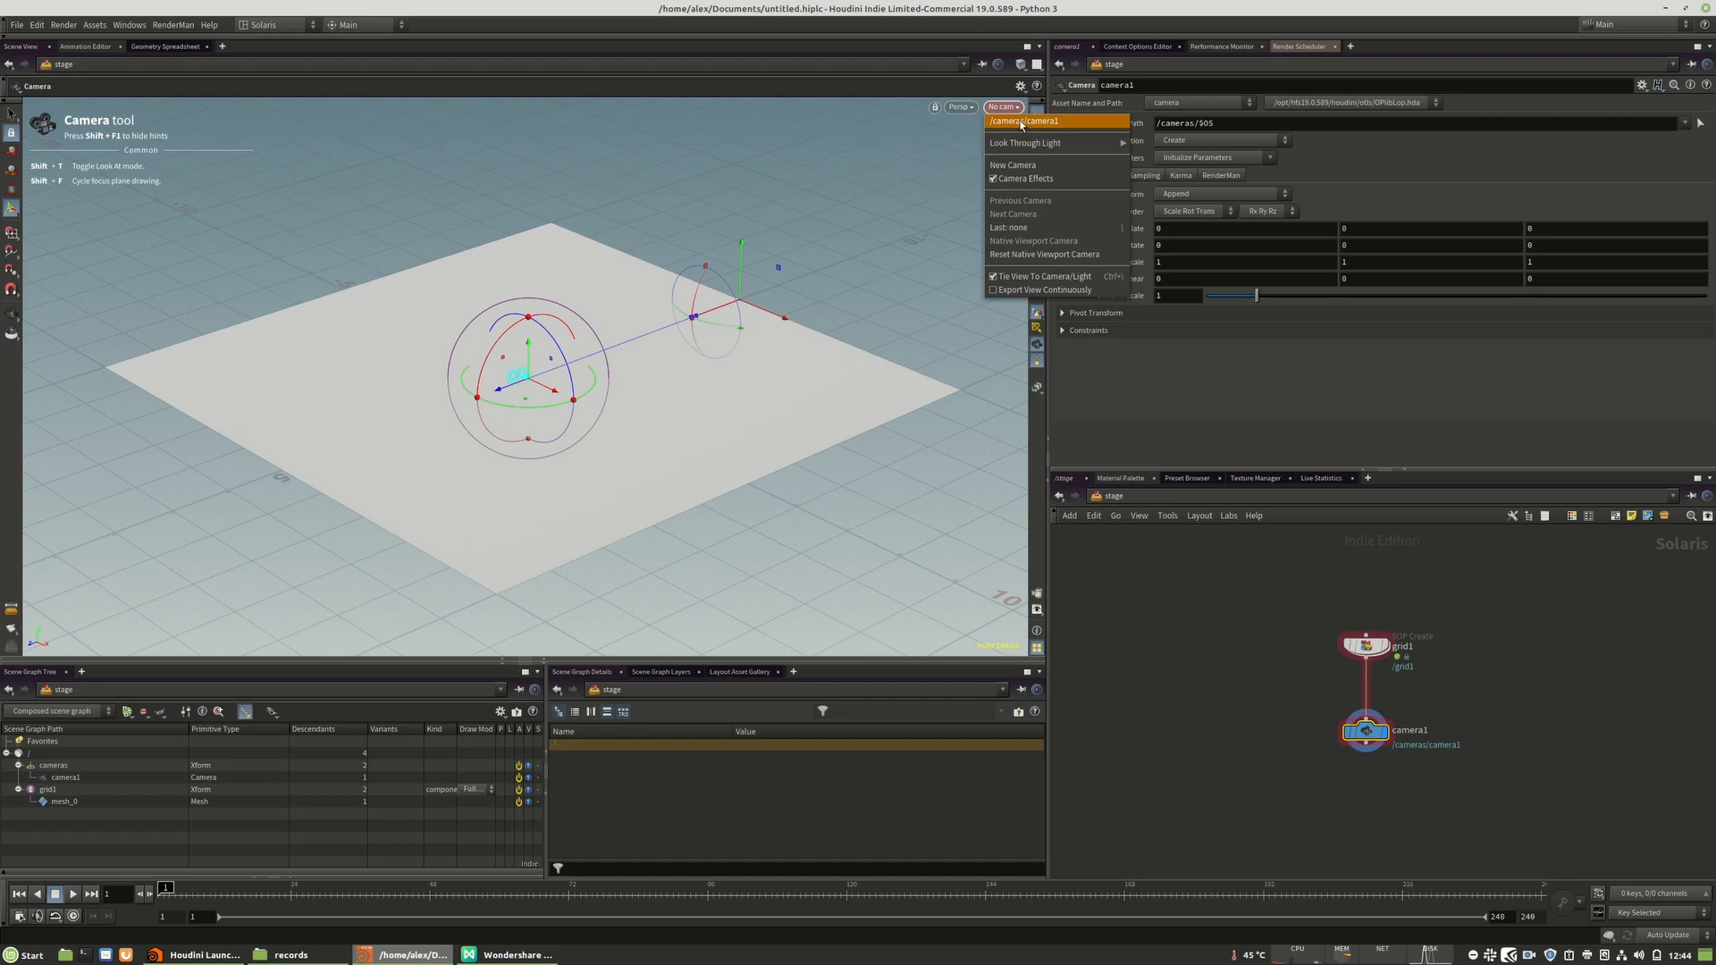
mouse_move(1001, 121)
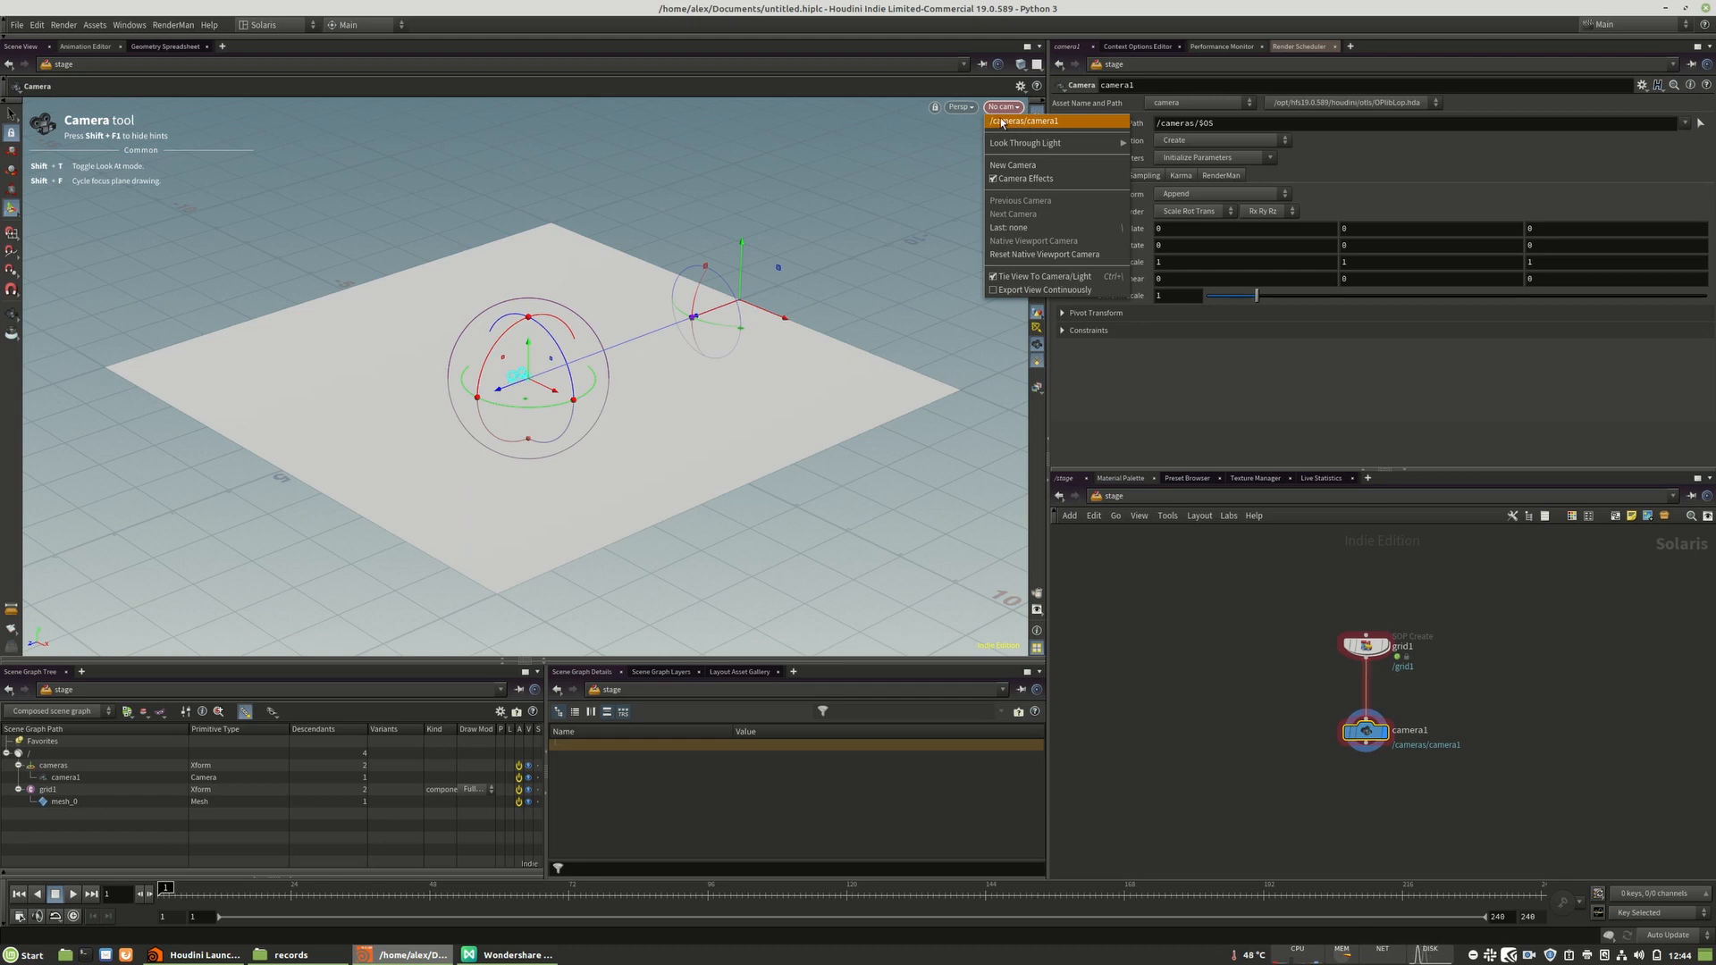
mouse_move(886, 159)
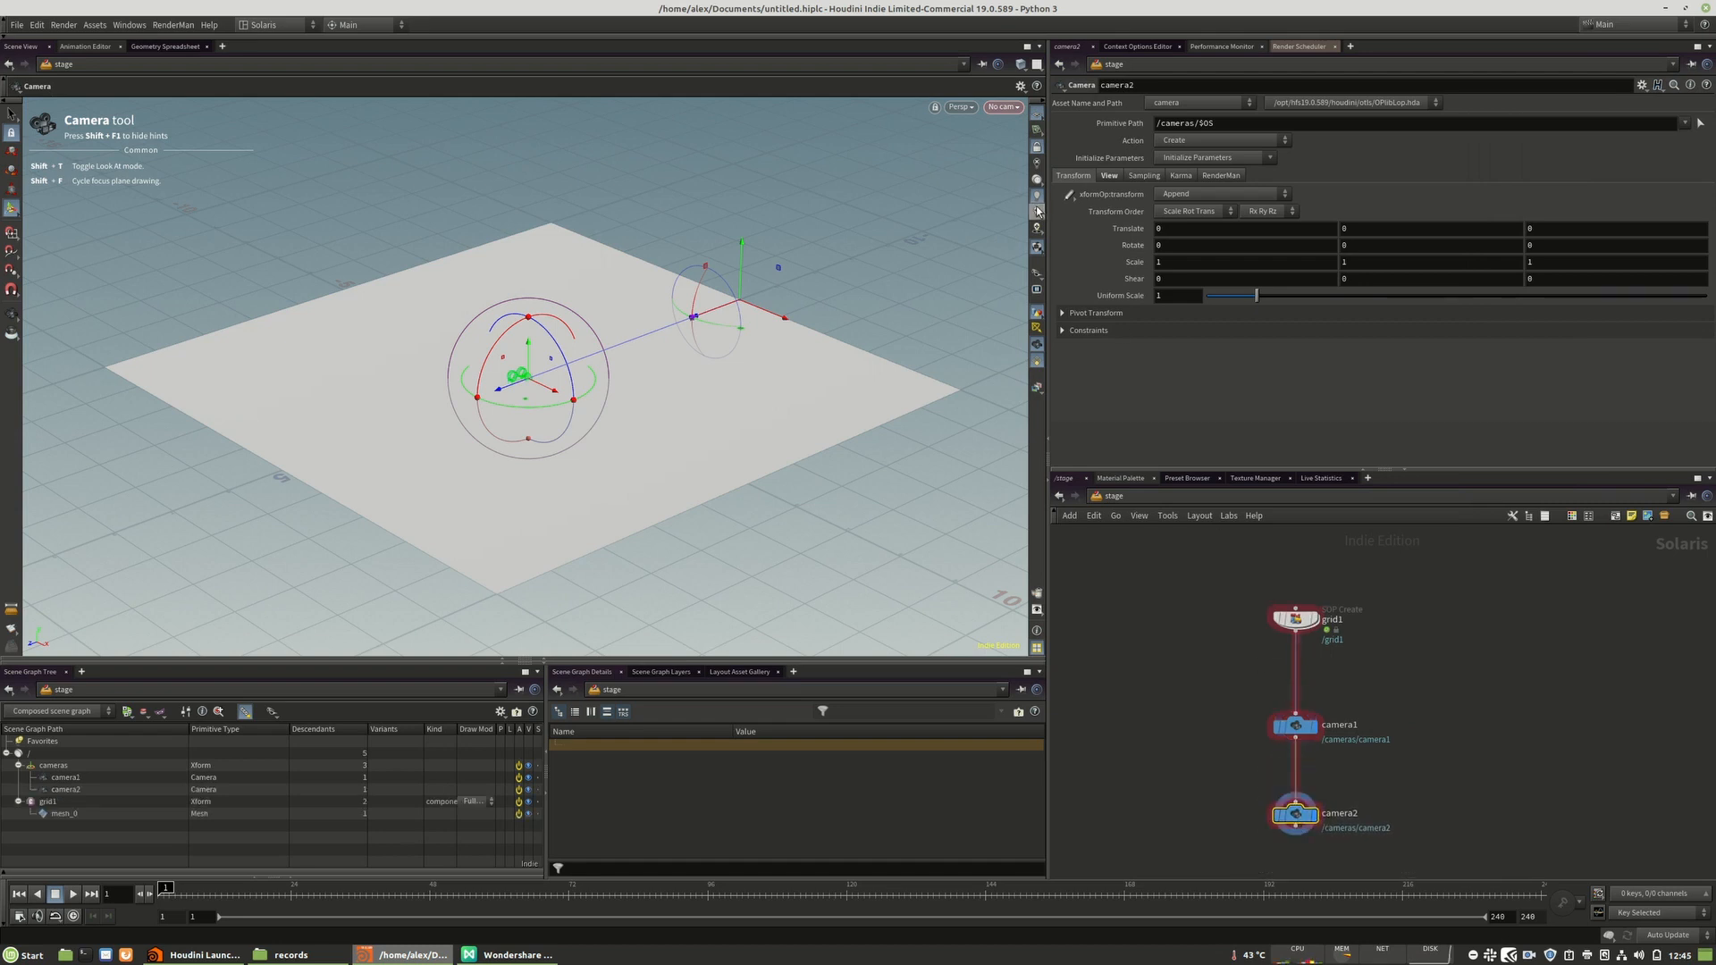
- Move camera2 to the right of camera1 and wire grid1's output into camera2
left_click(1000, 107)
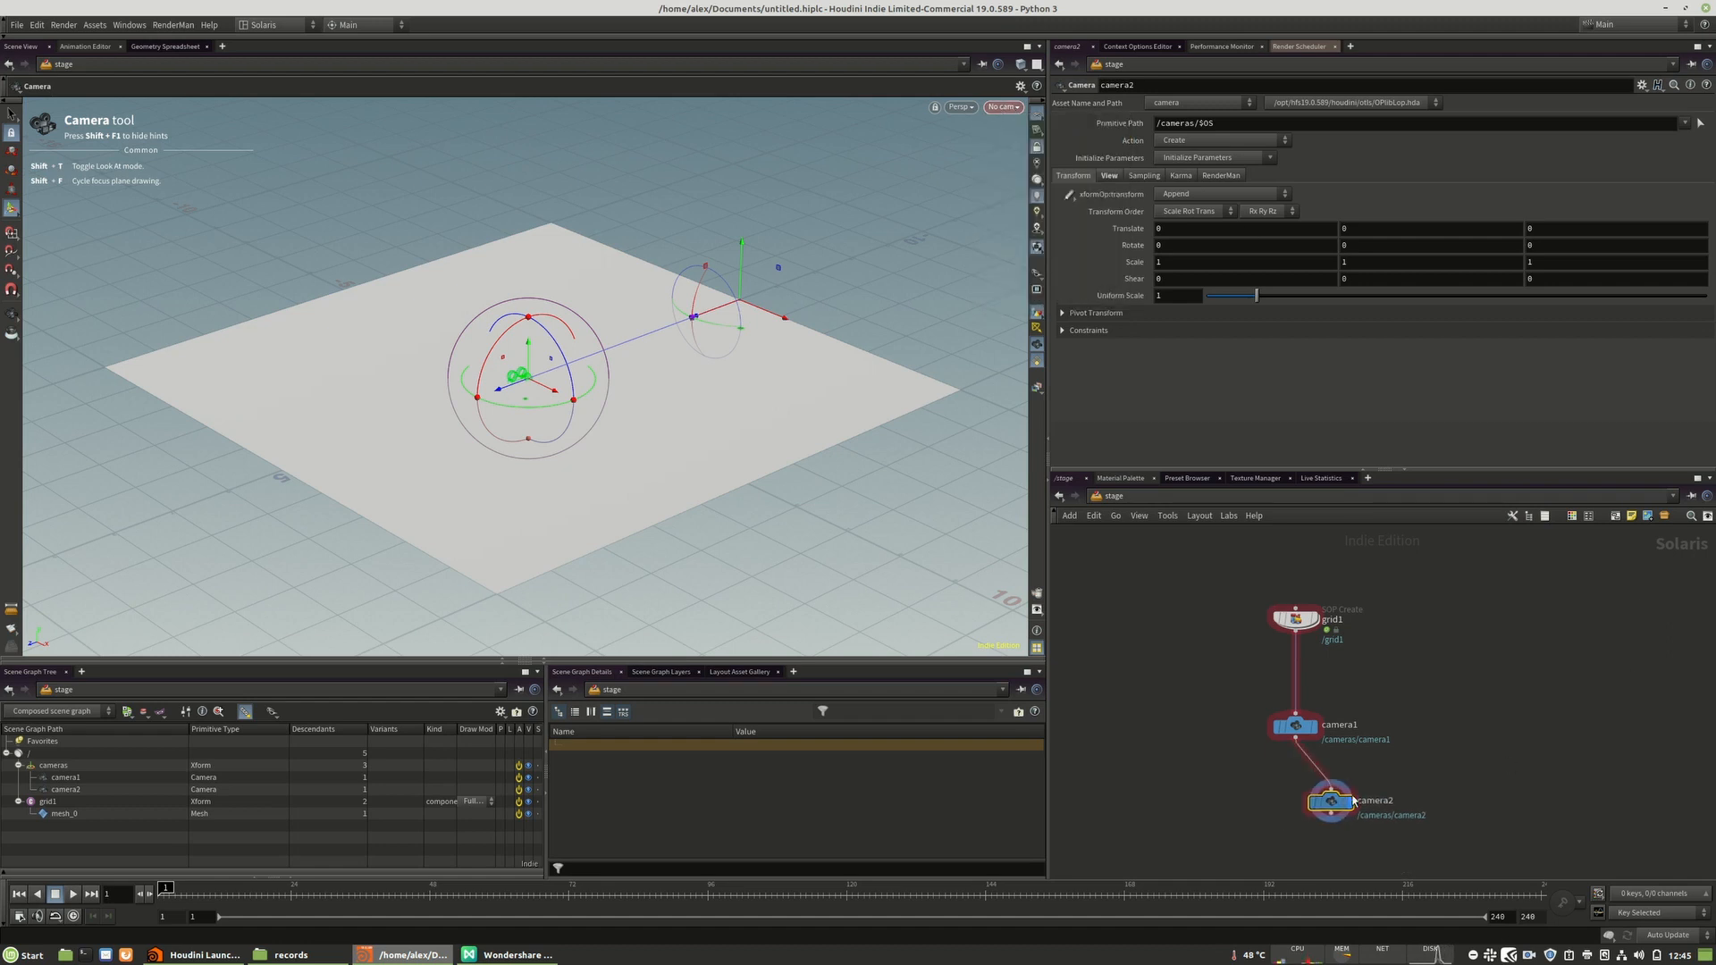
left_click_drag(1330, 800, 1453, 736)
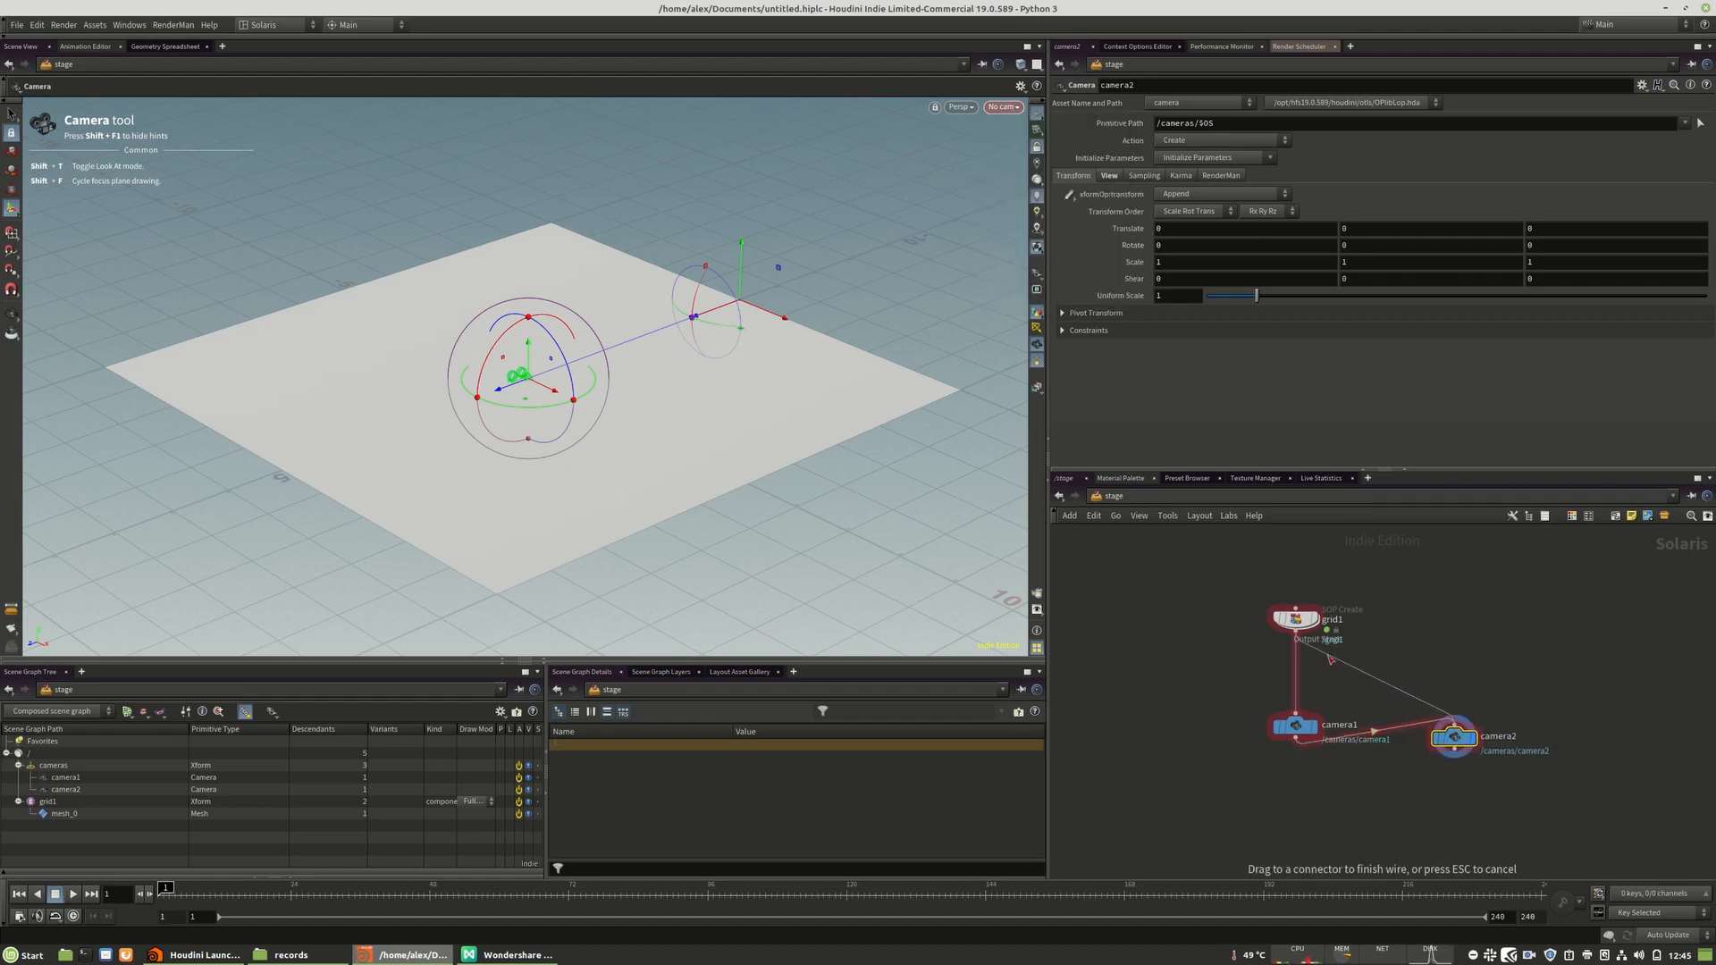
left_click(1004, 106)
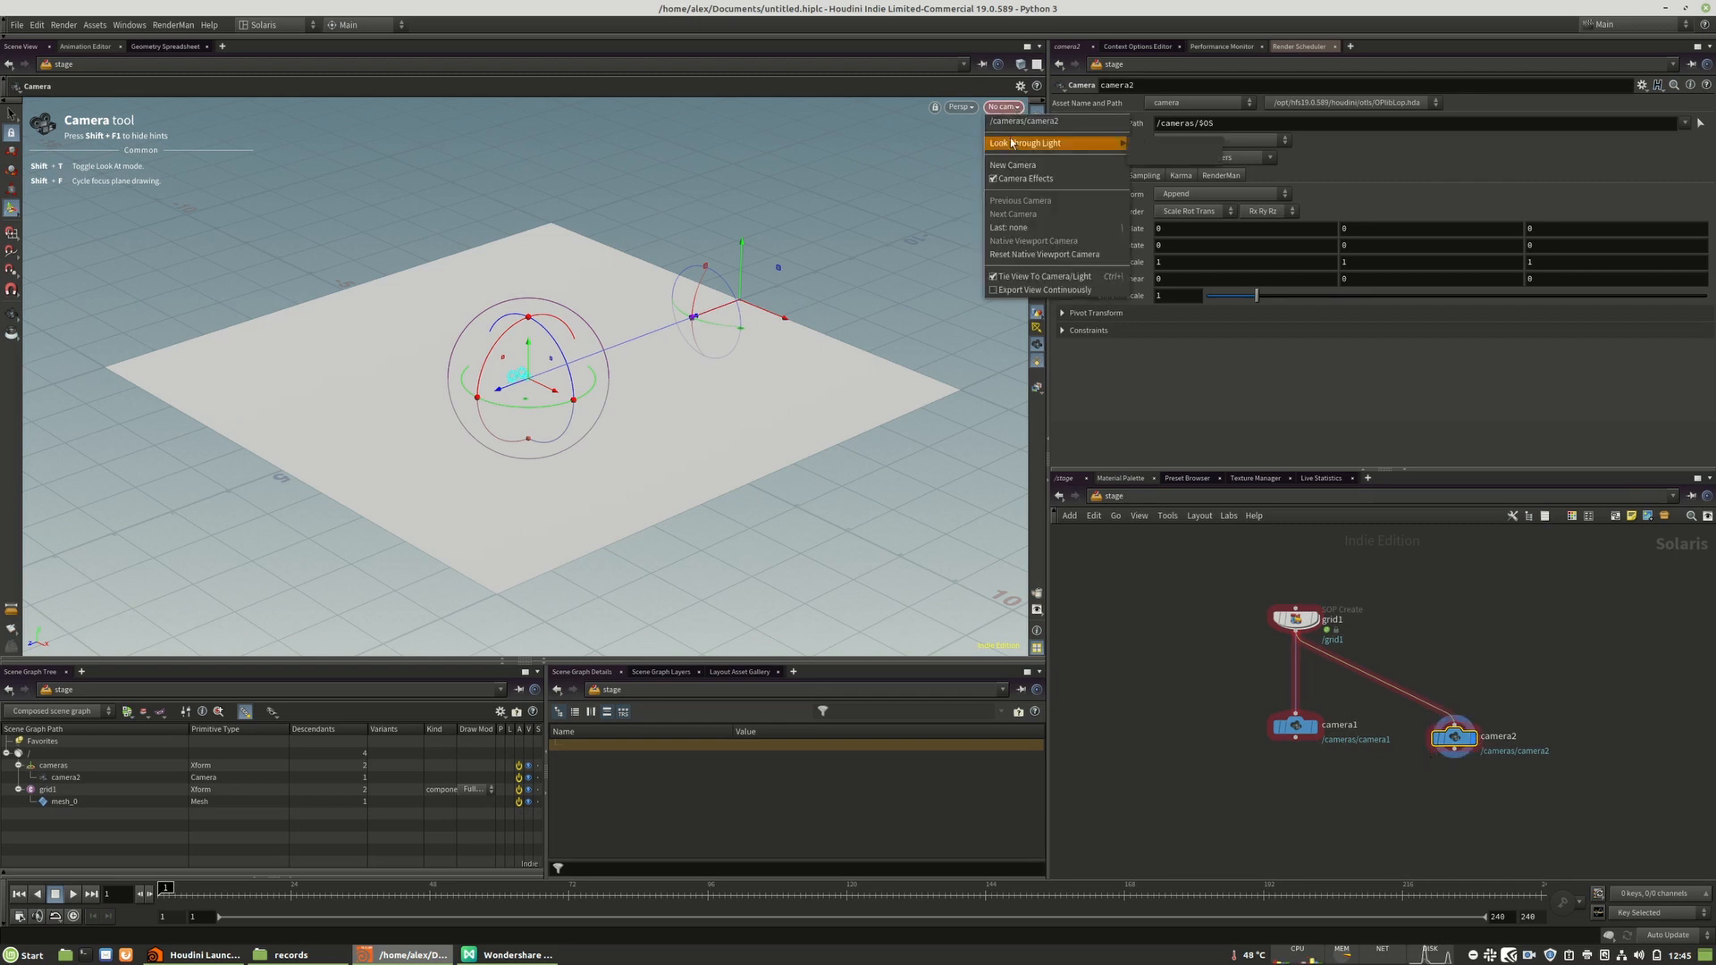
left_click(1000, 108)
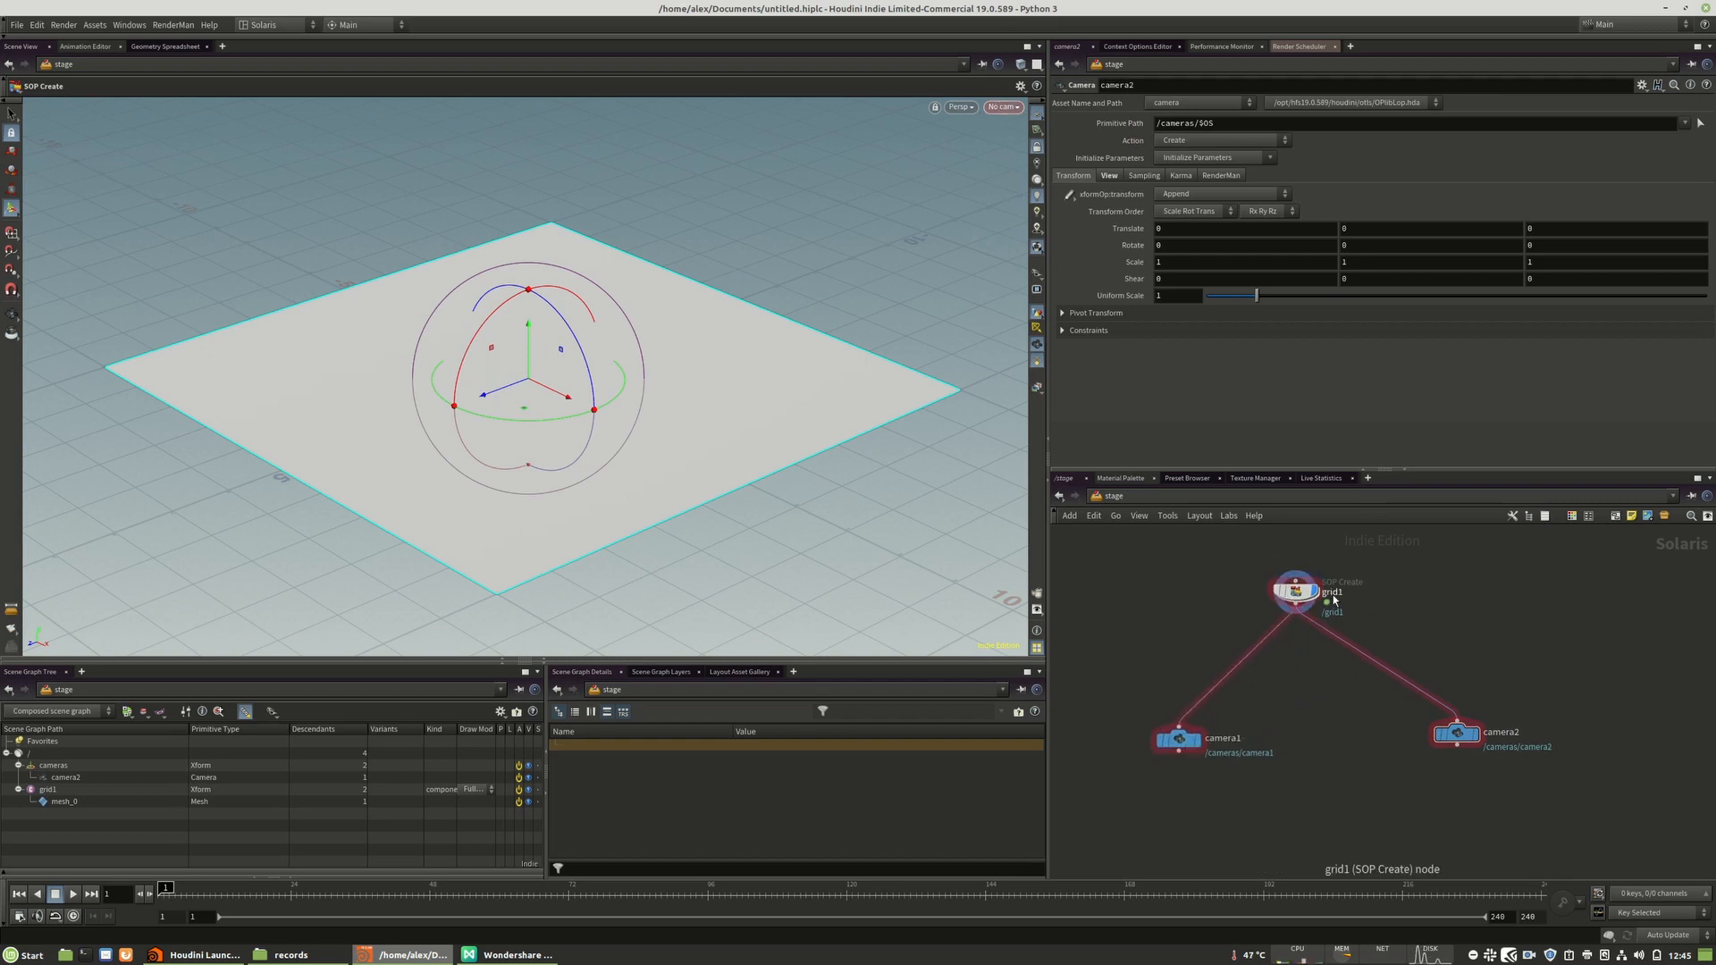
left_click(1454, 733)
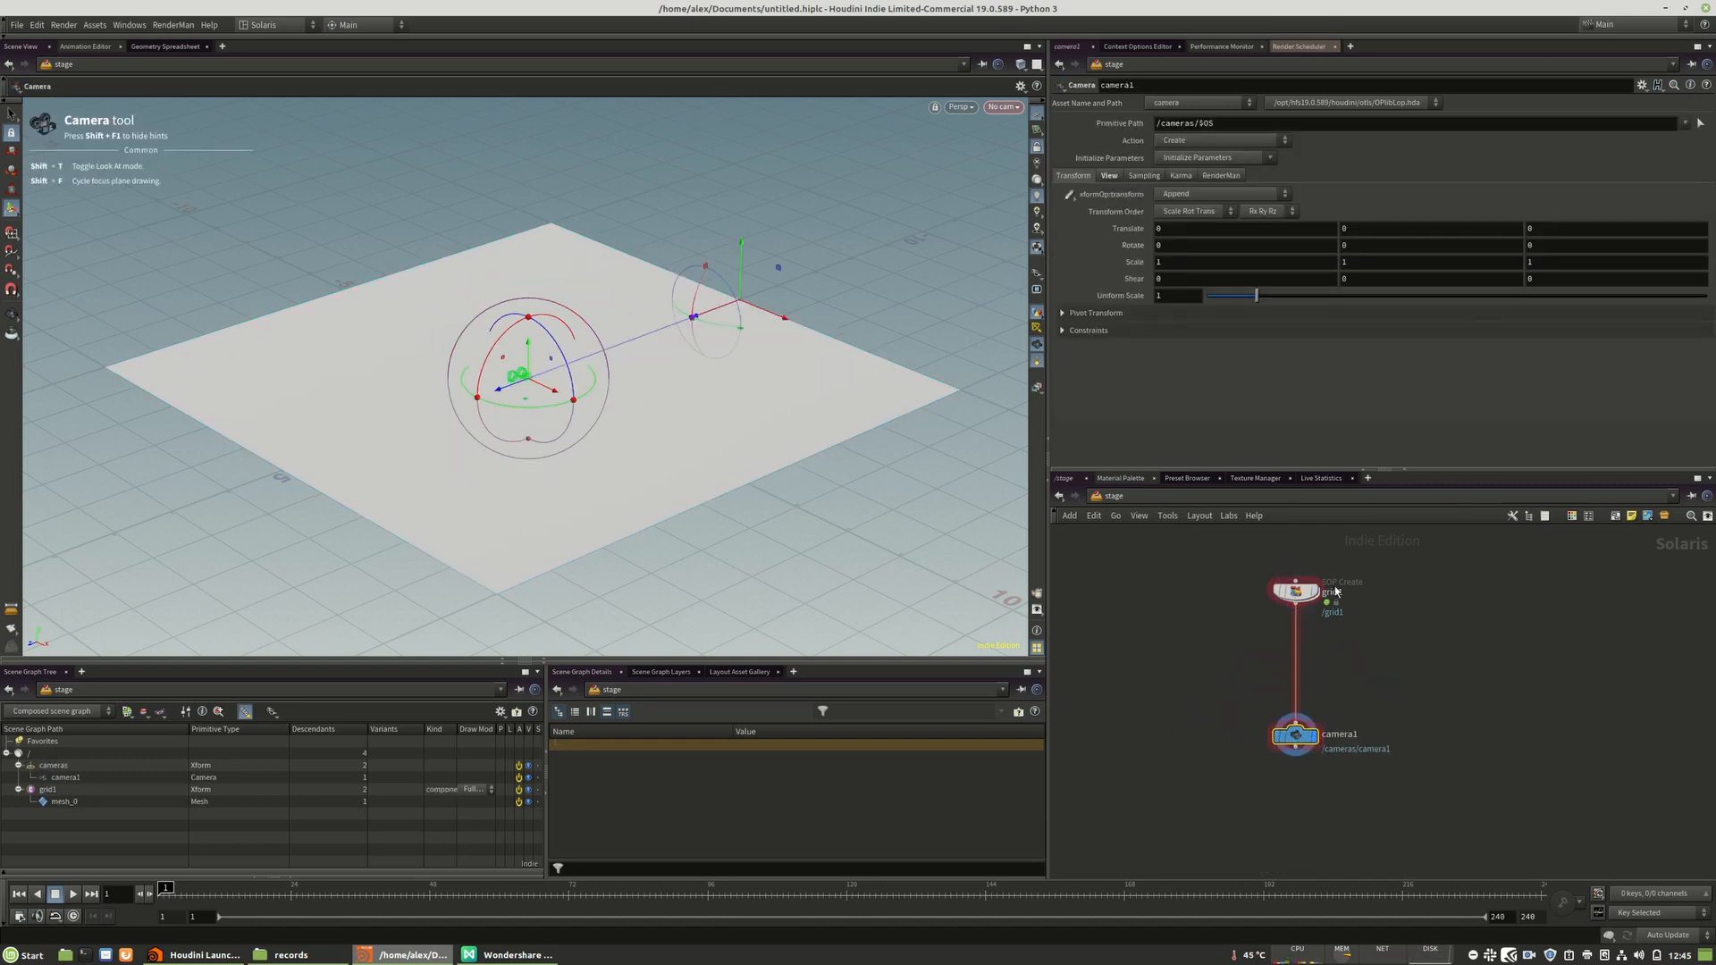
- Look through /cameras/camera1 in the viewport
left_click(1002, 107)
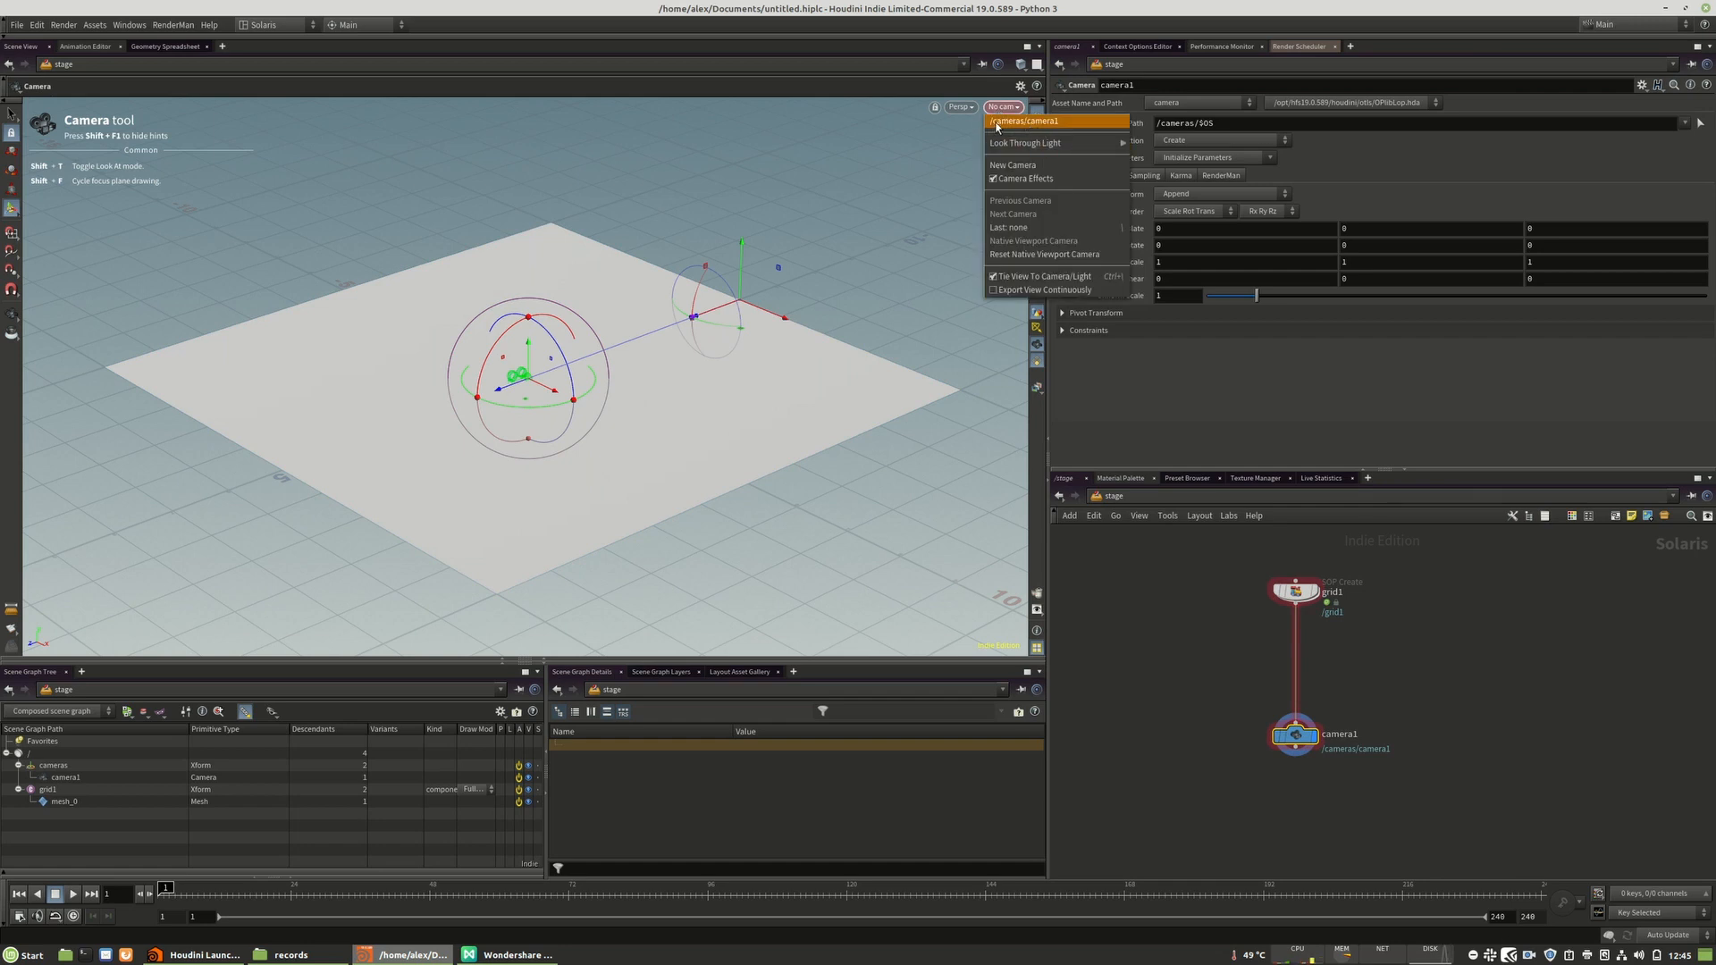
left_click(1050, 121)
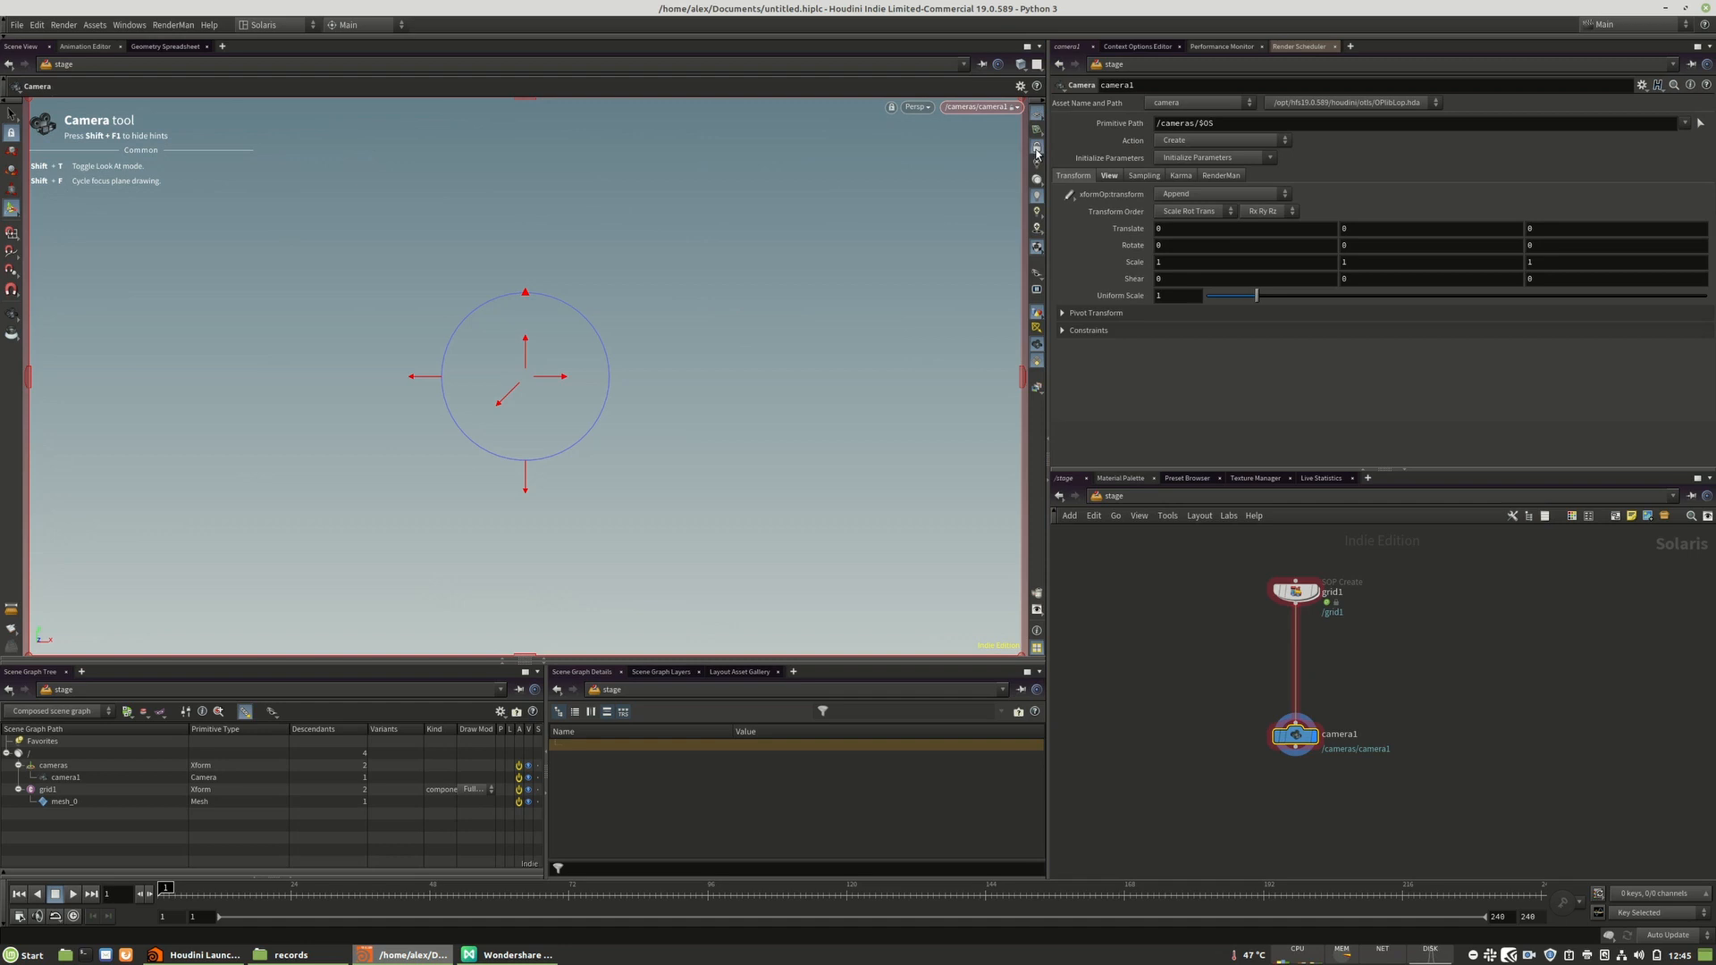
mouse_move(479, 358)
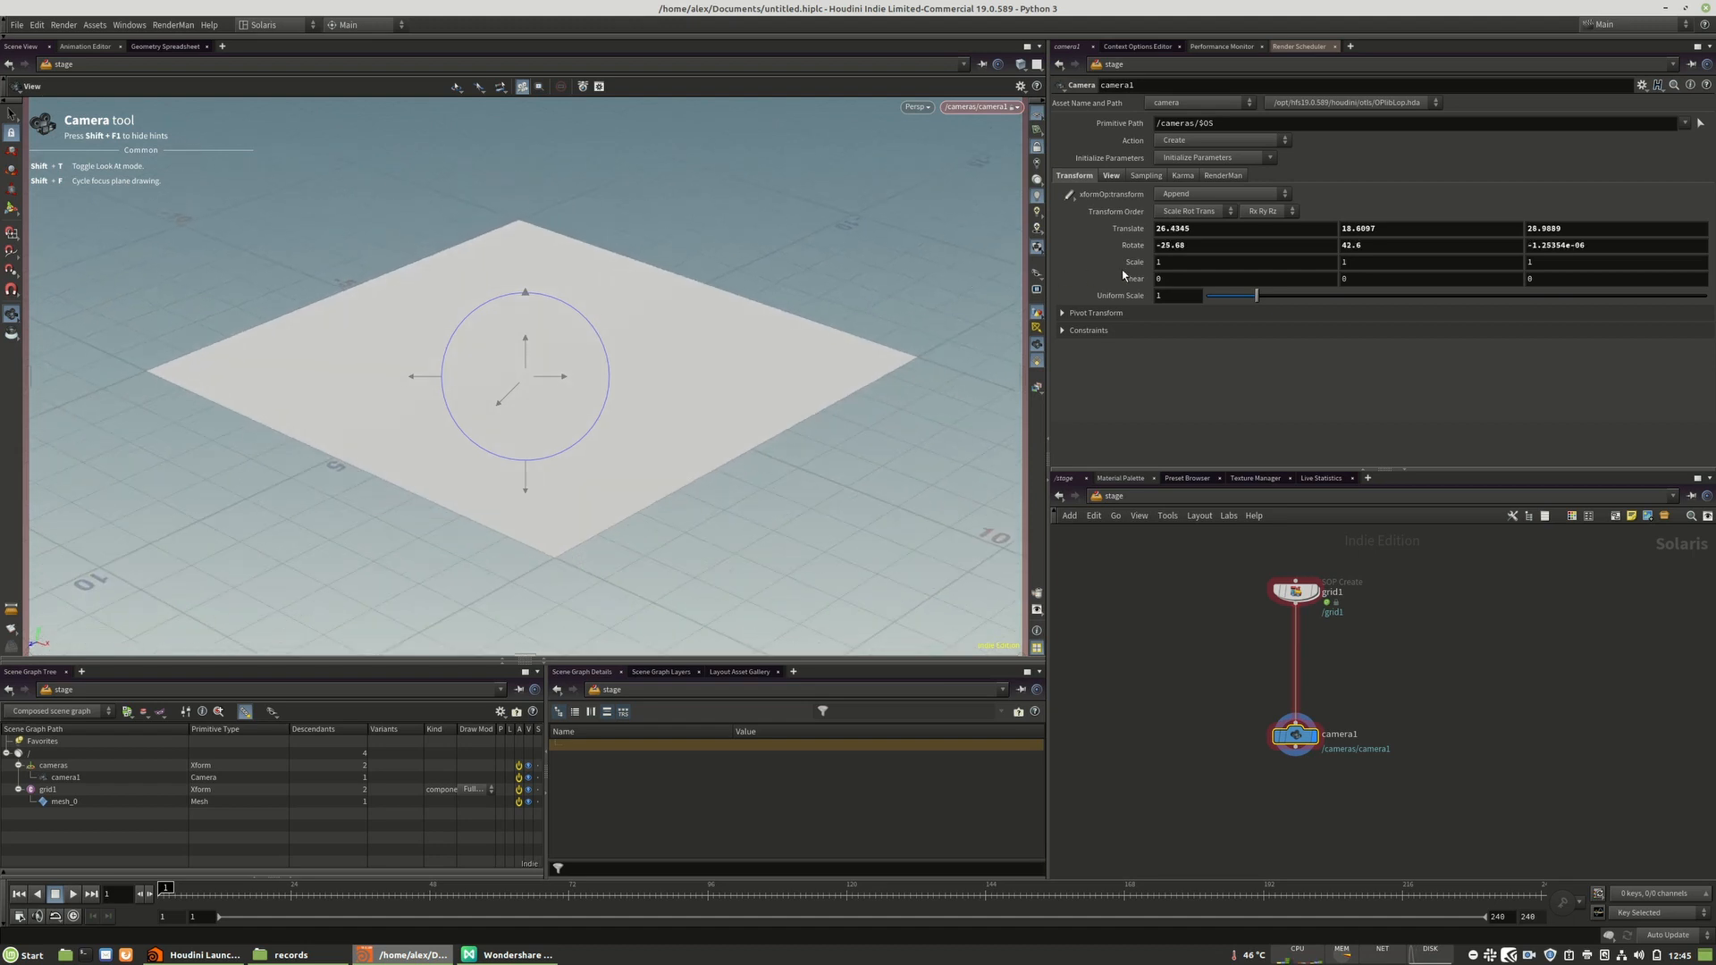
- Dolly camera1 toward the grid plane
left_click_drag(526, 372, 596, 366)
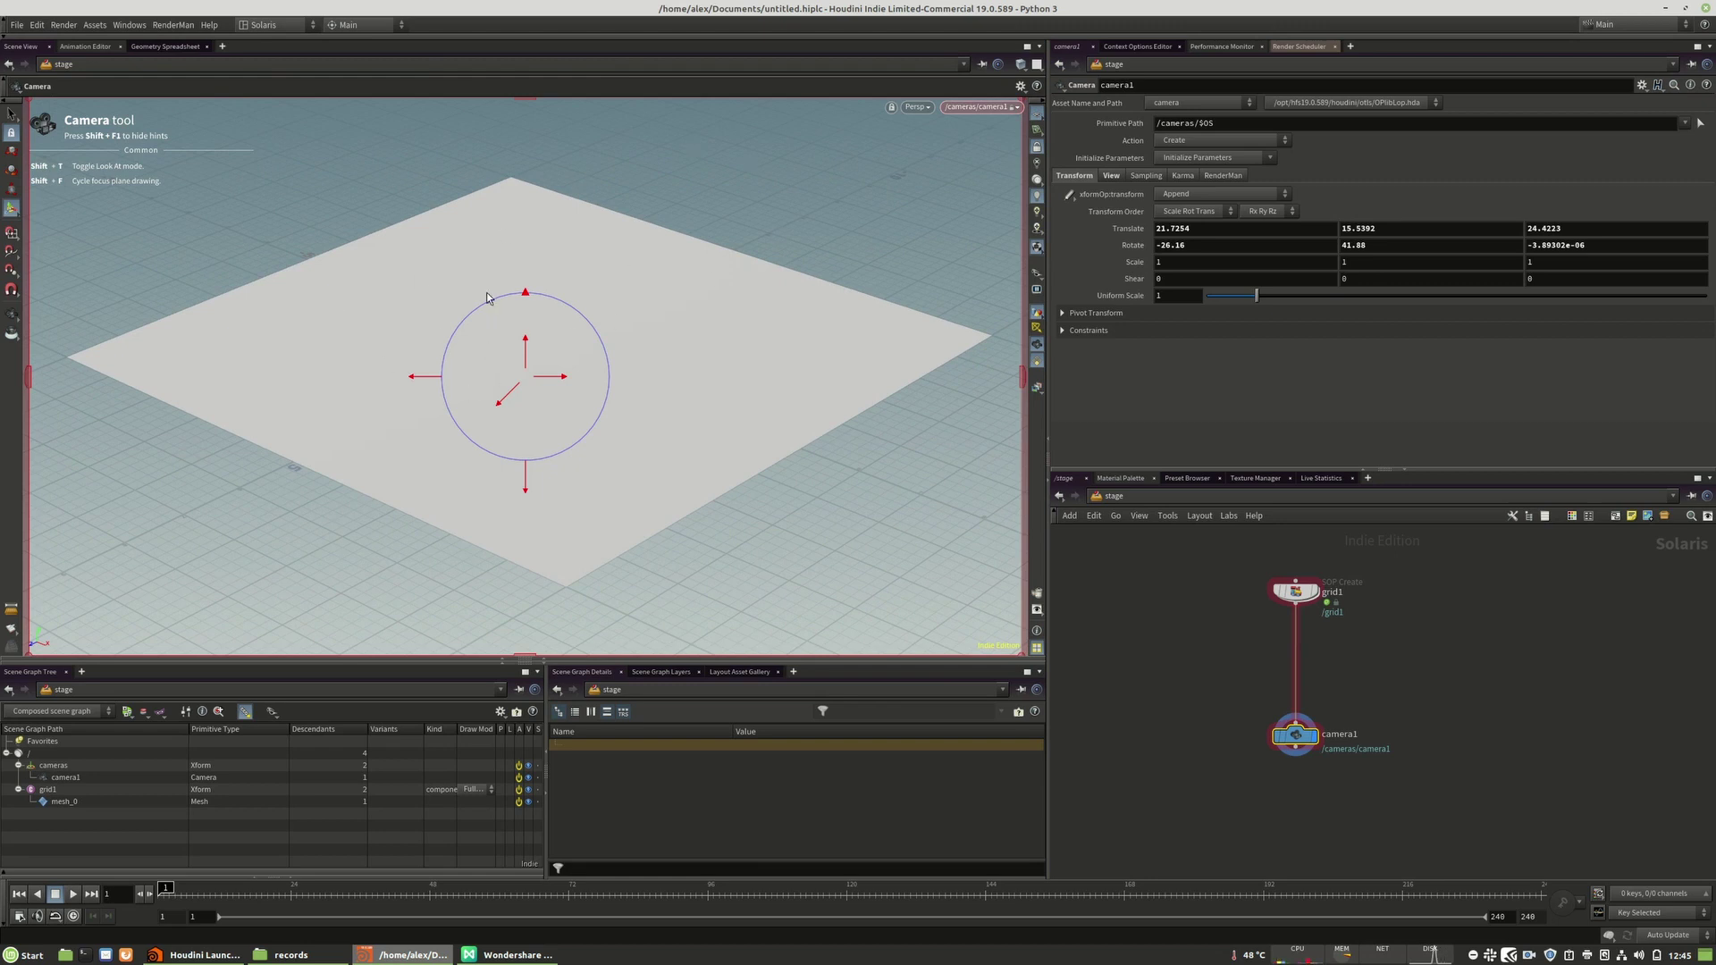
mouse_move(189, 161)
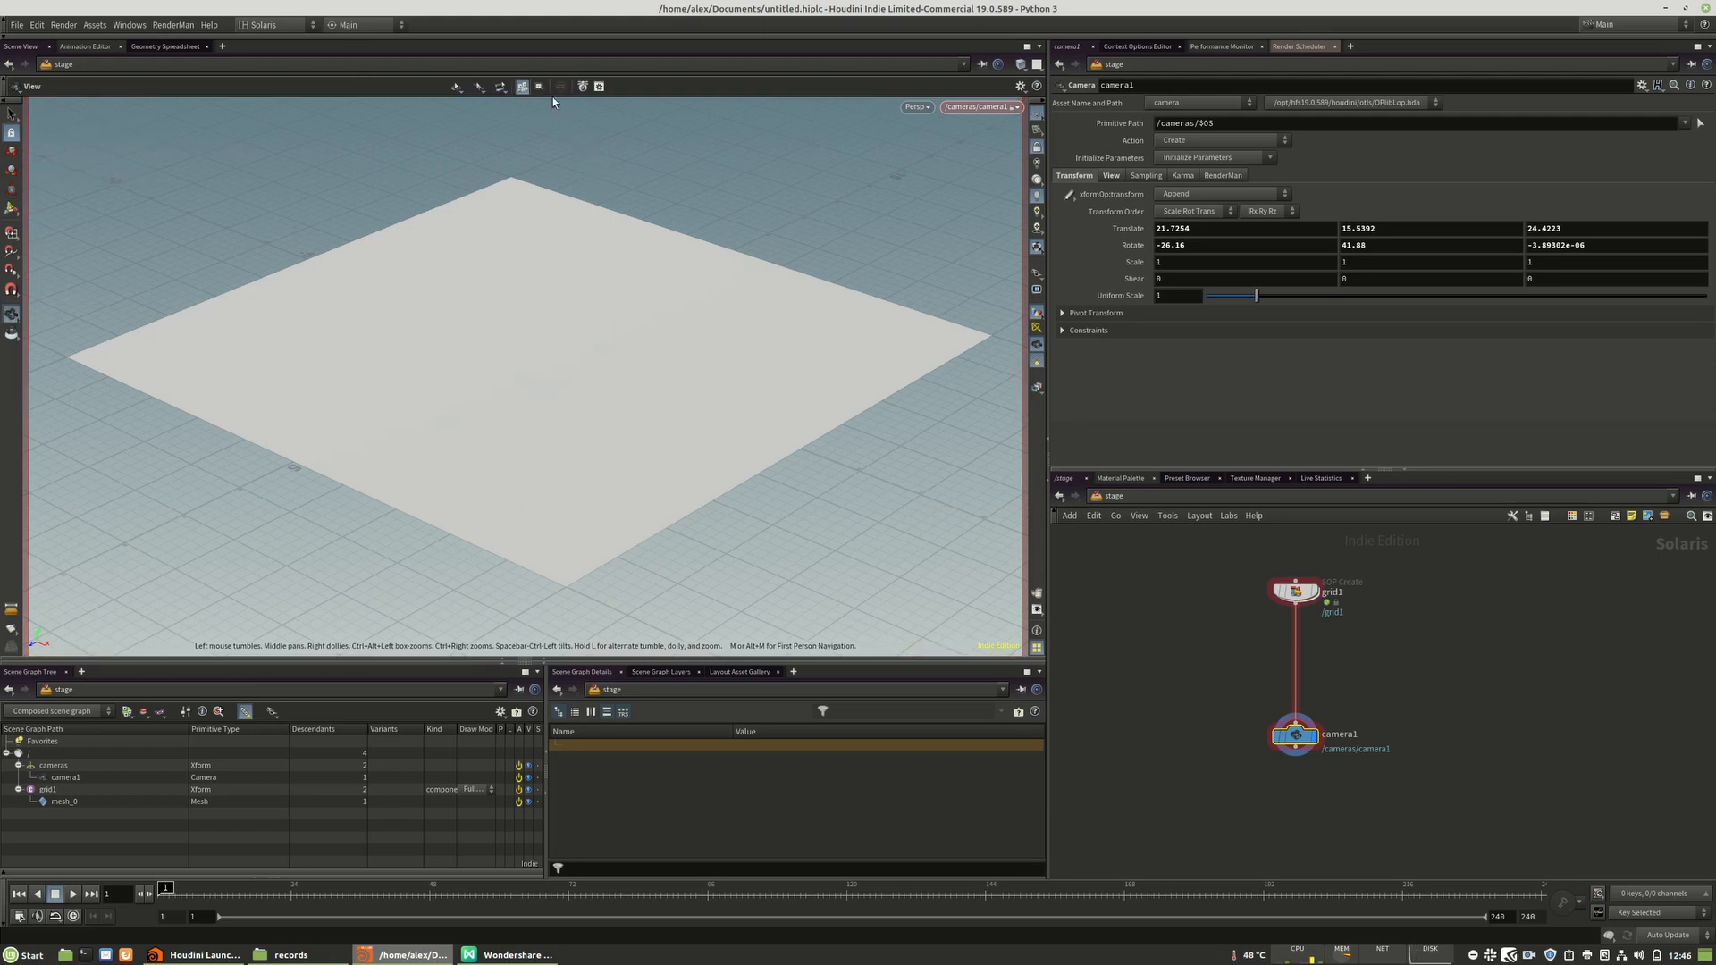
- Enable 2D pan and zoom, then frame the view on the grid plane
left_click(539, 86)
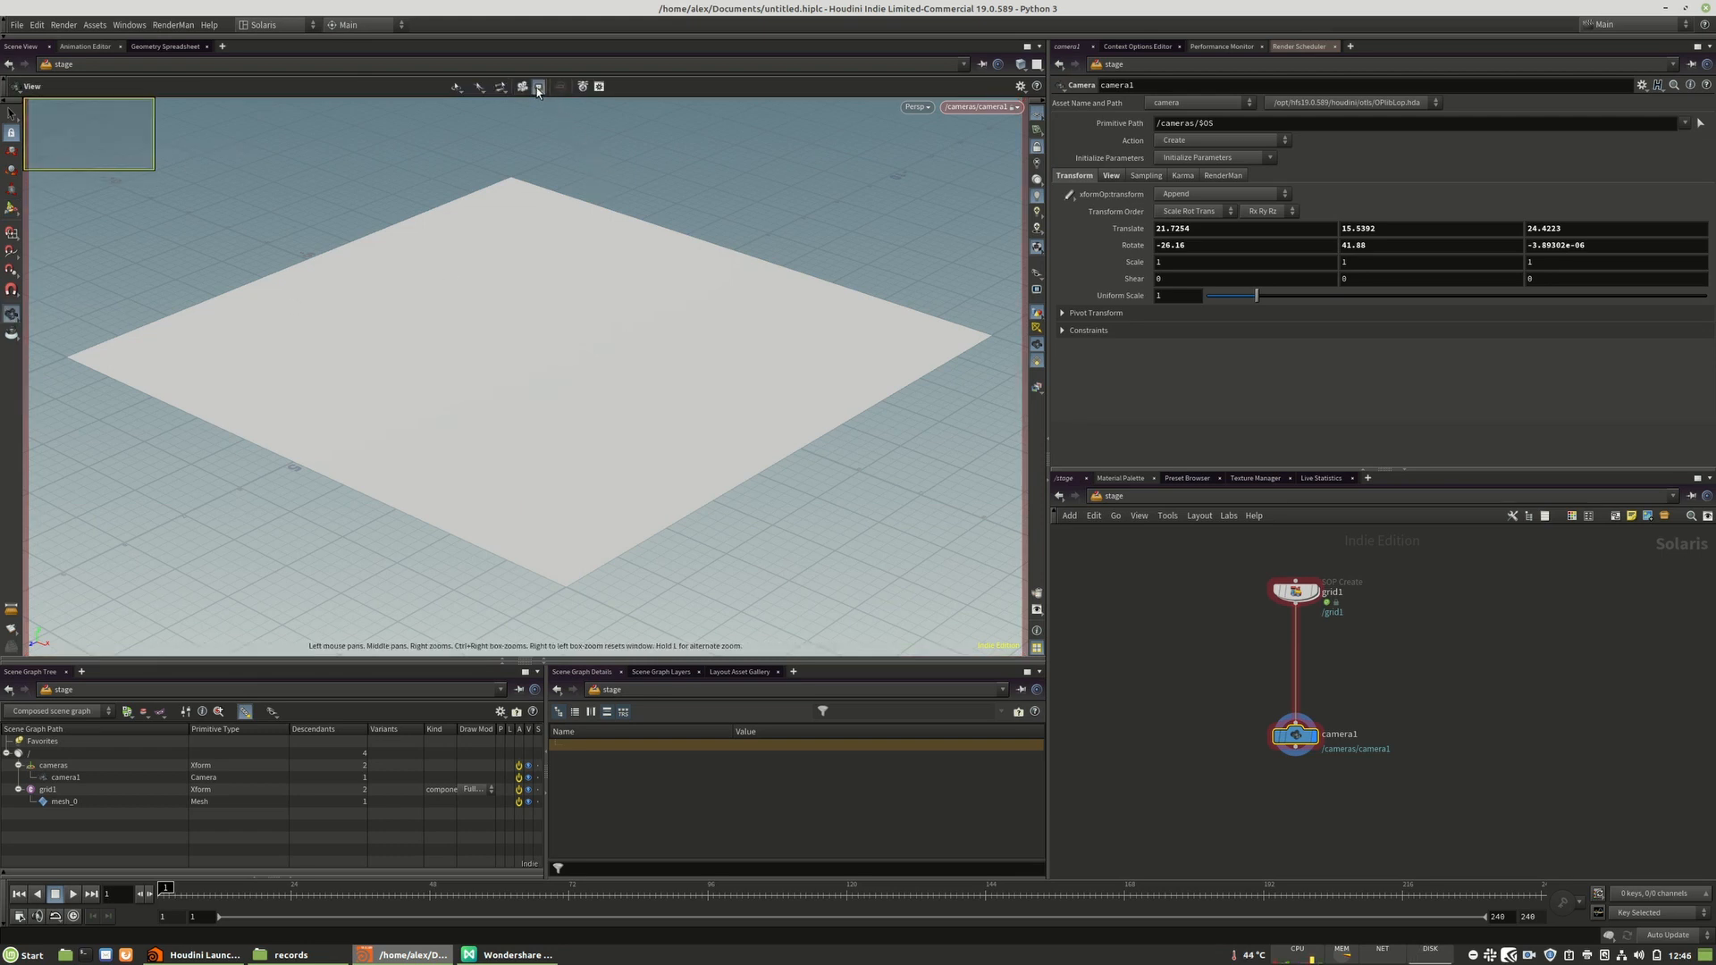
mouse_move(538, 85)
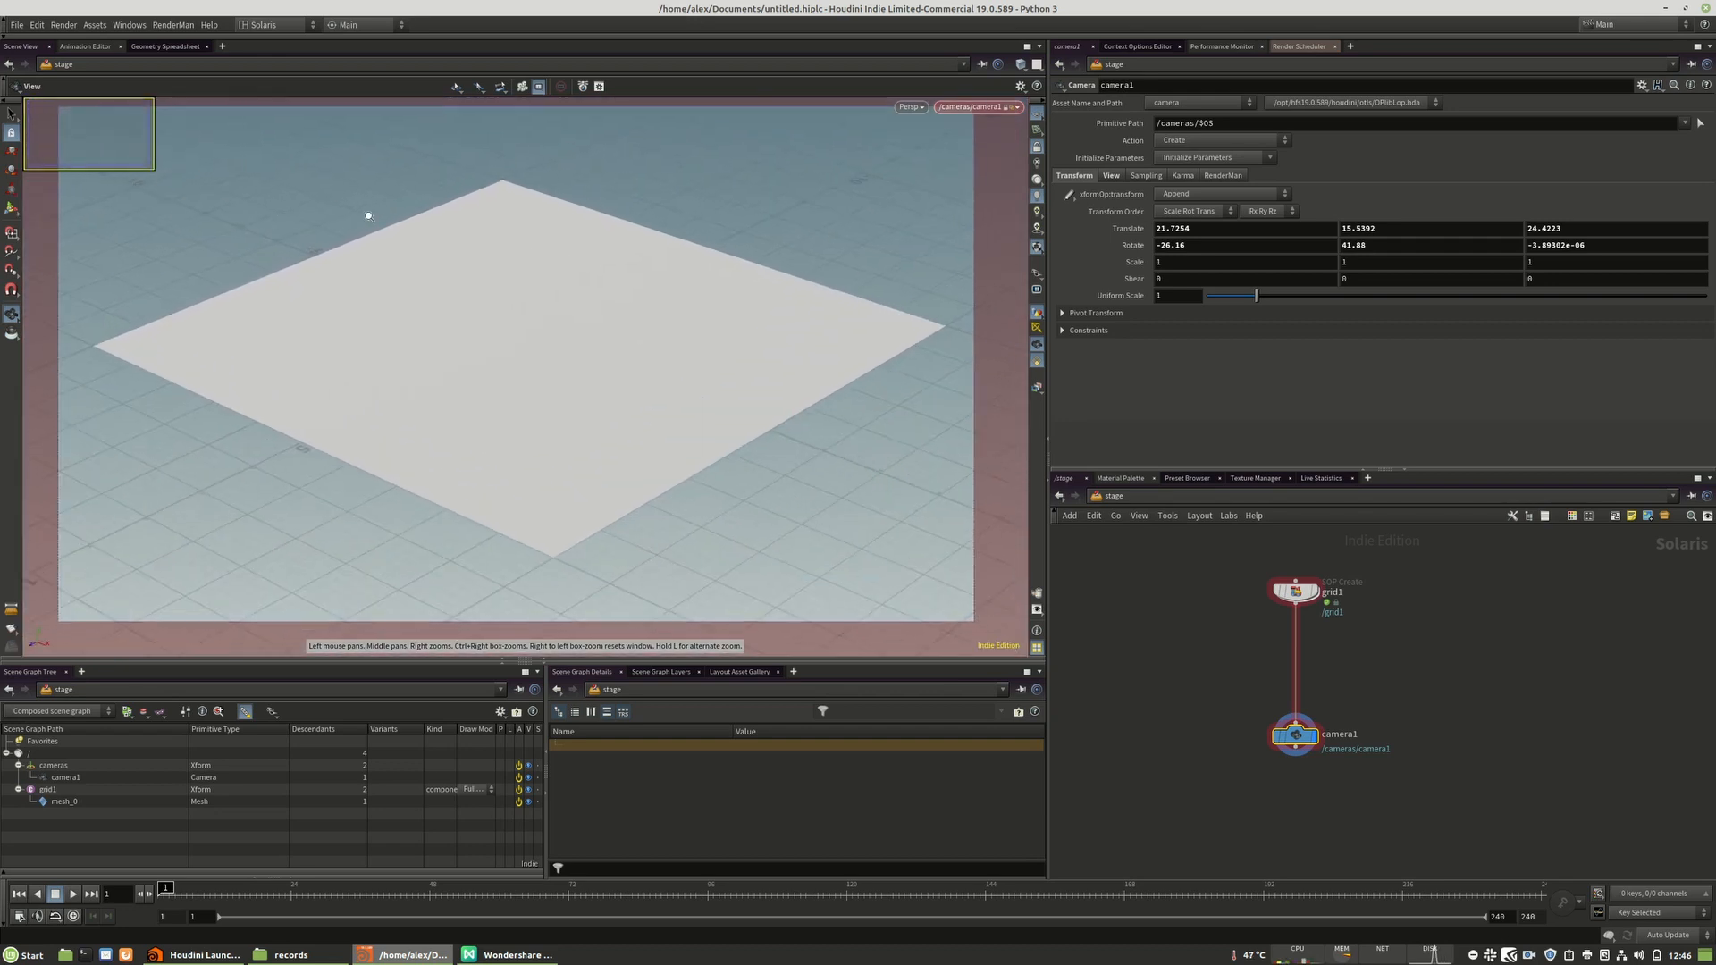
right_click(671, 284)
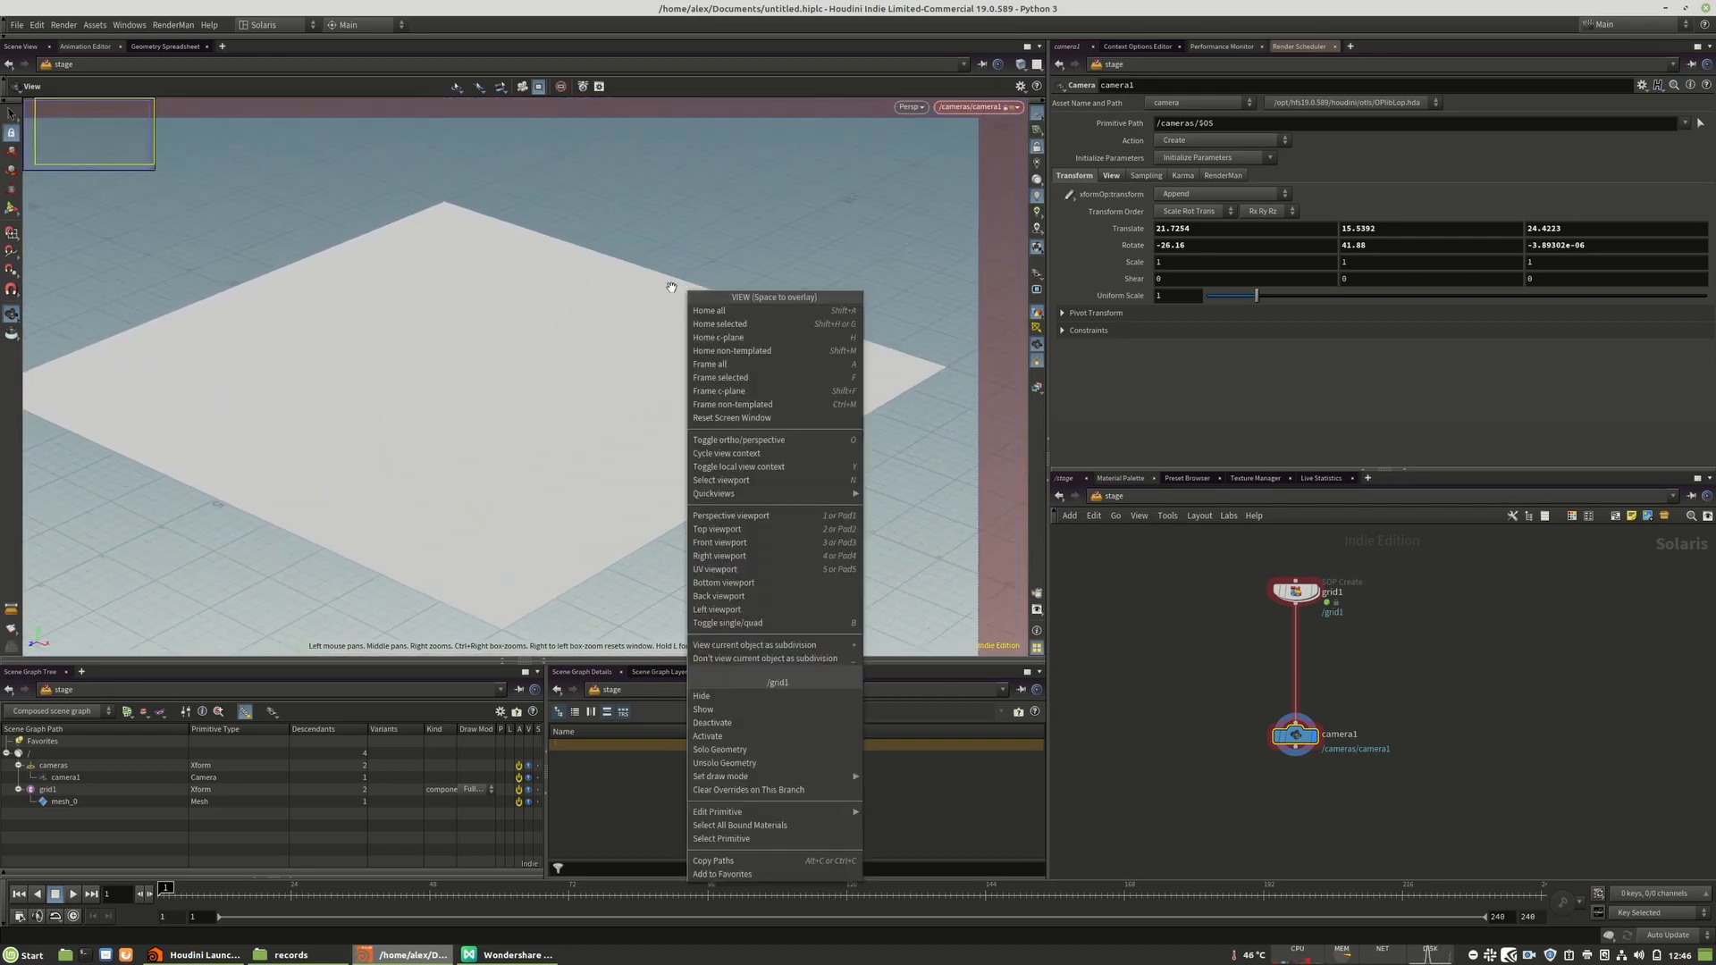
left_click(510, 331)
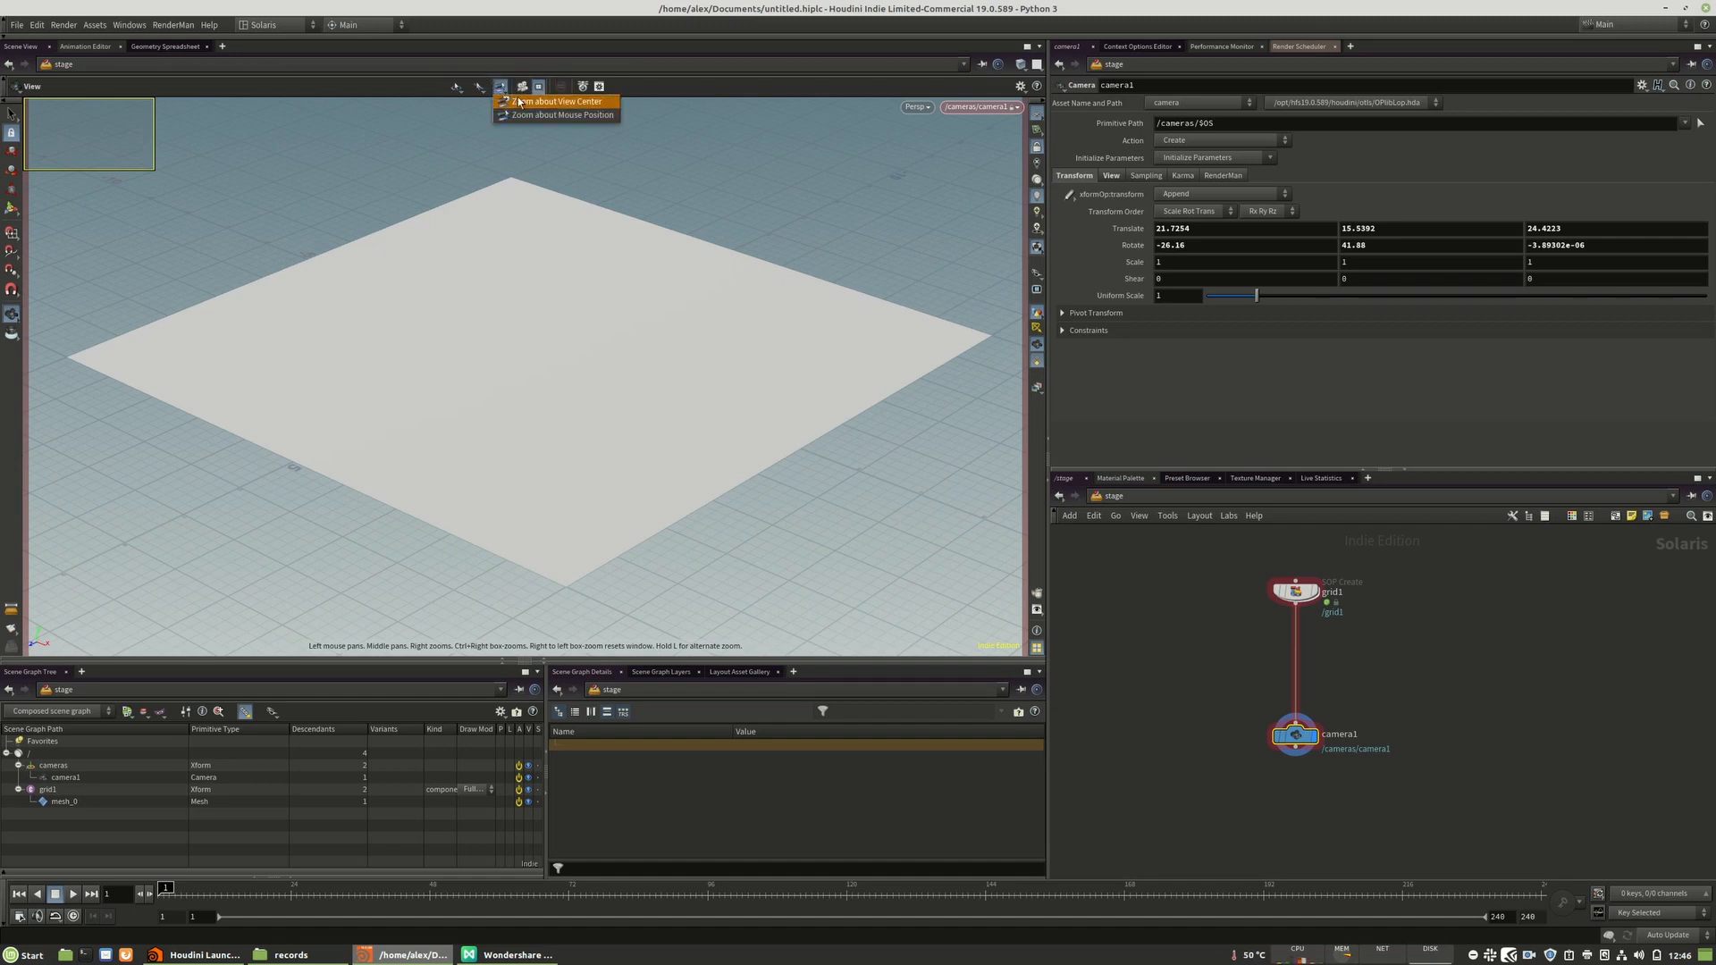
mouse_move(524, 114)
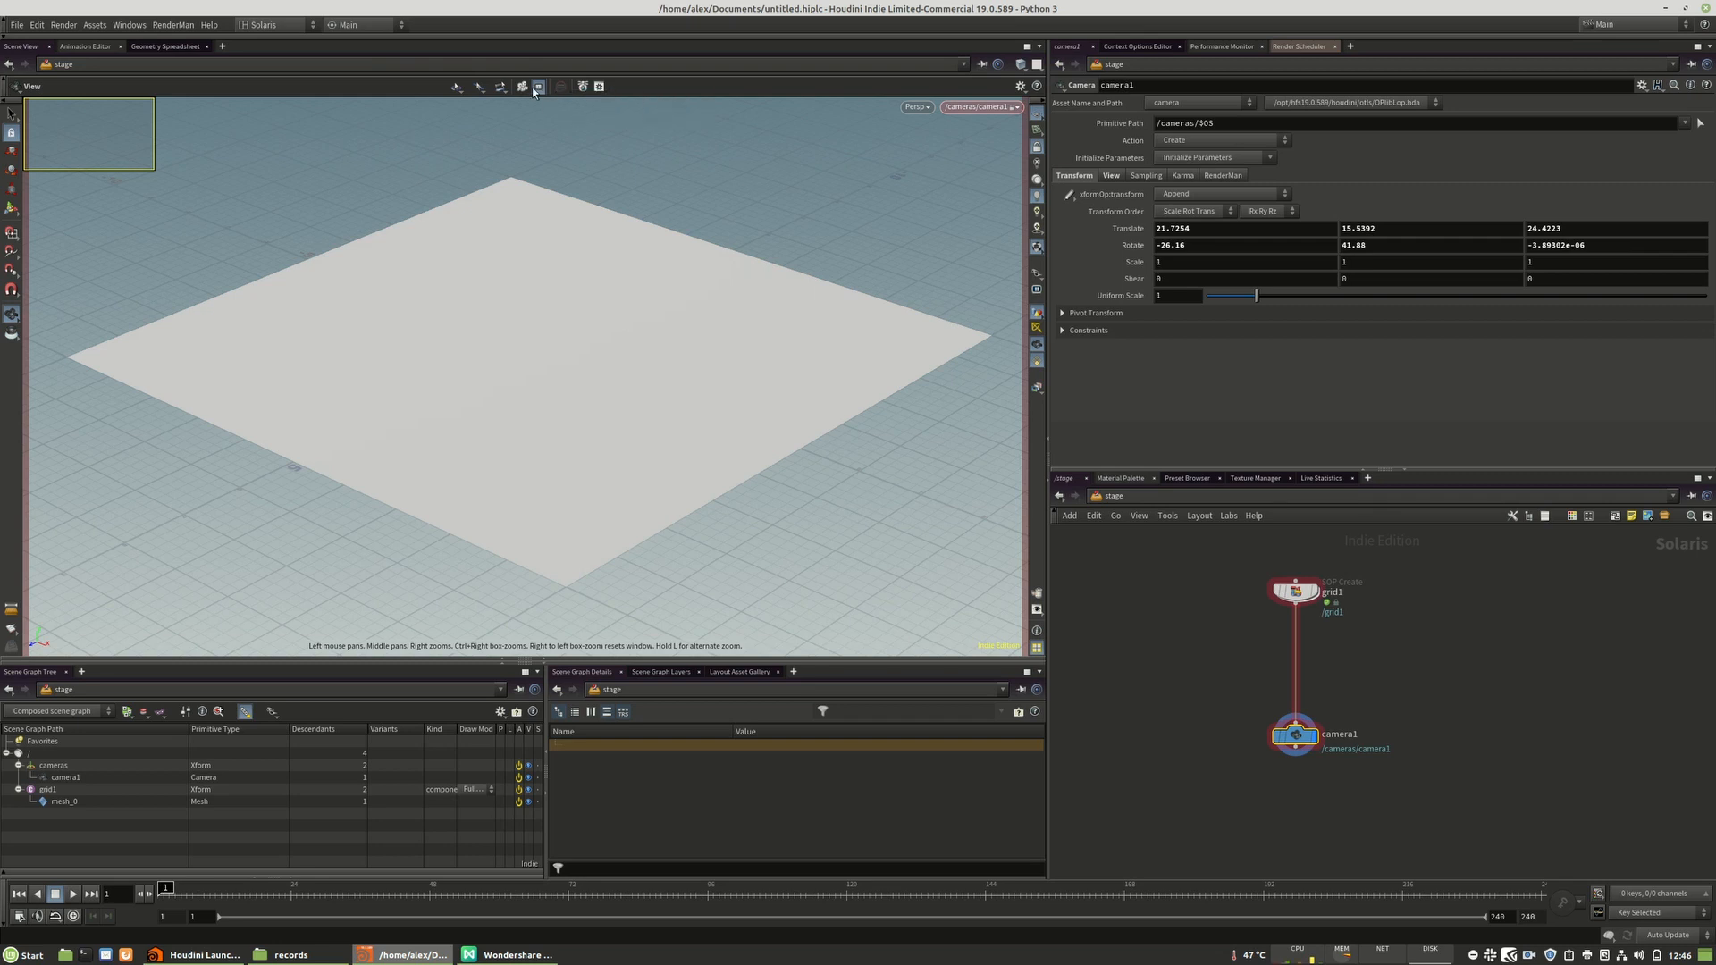
mouse_move(541, 88)
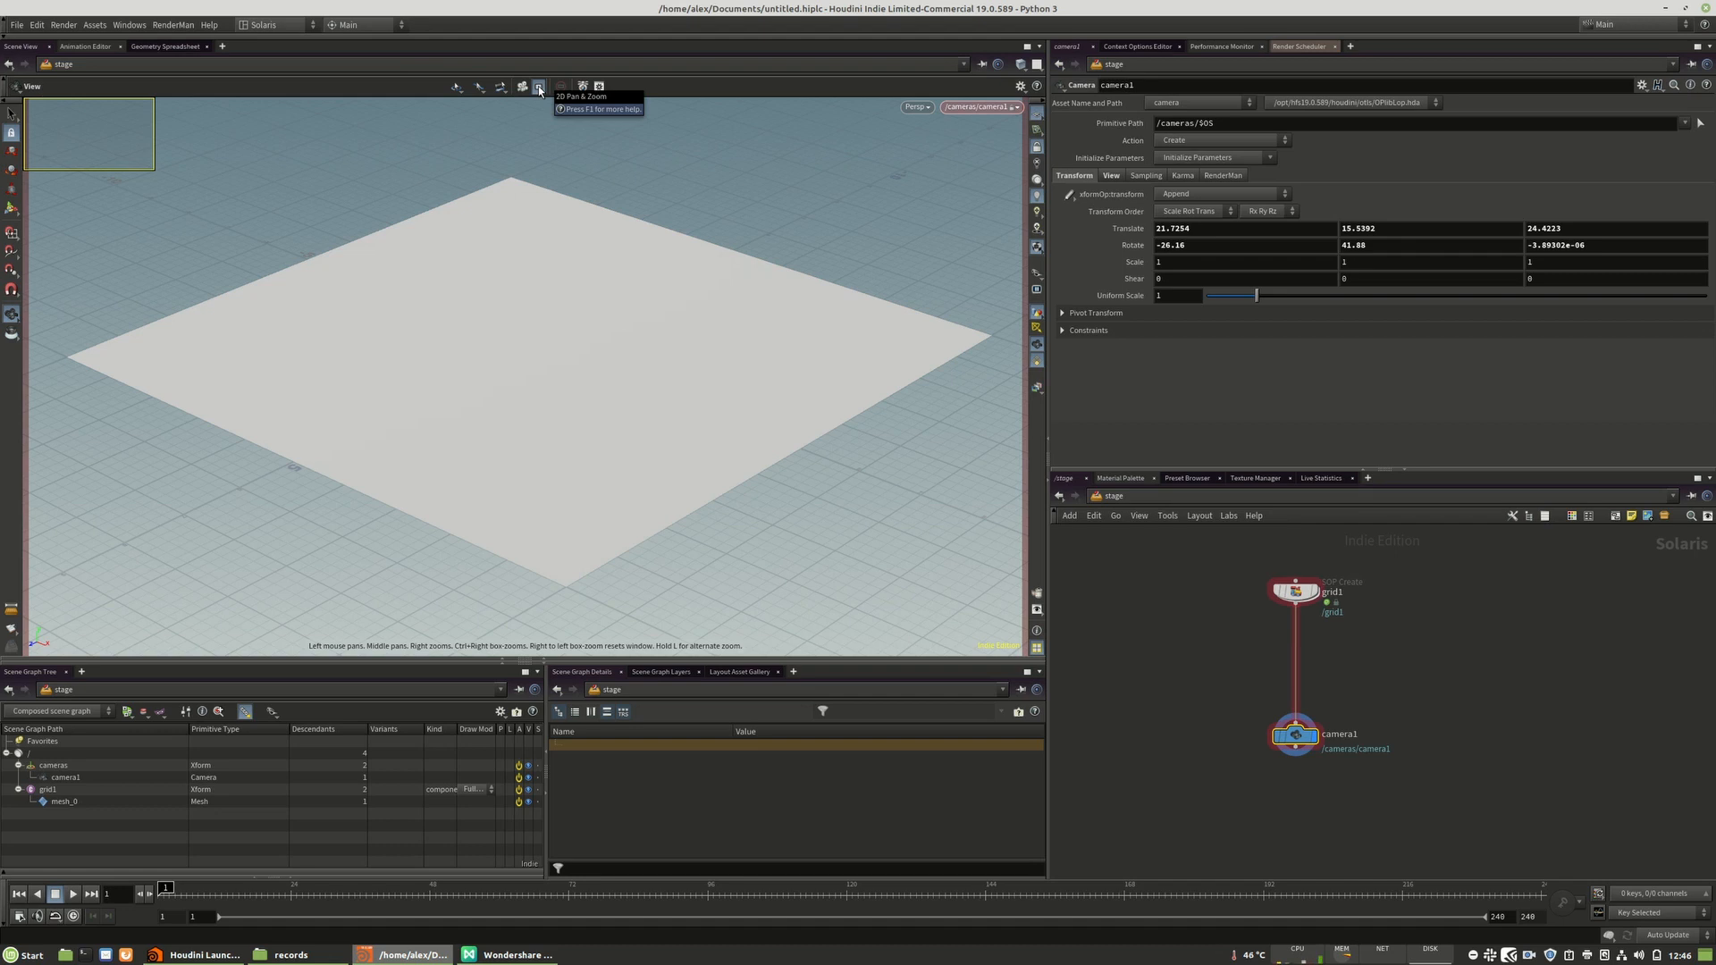
mouse_move(530, 278)
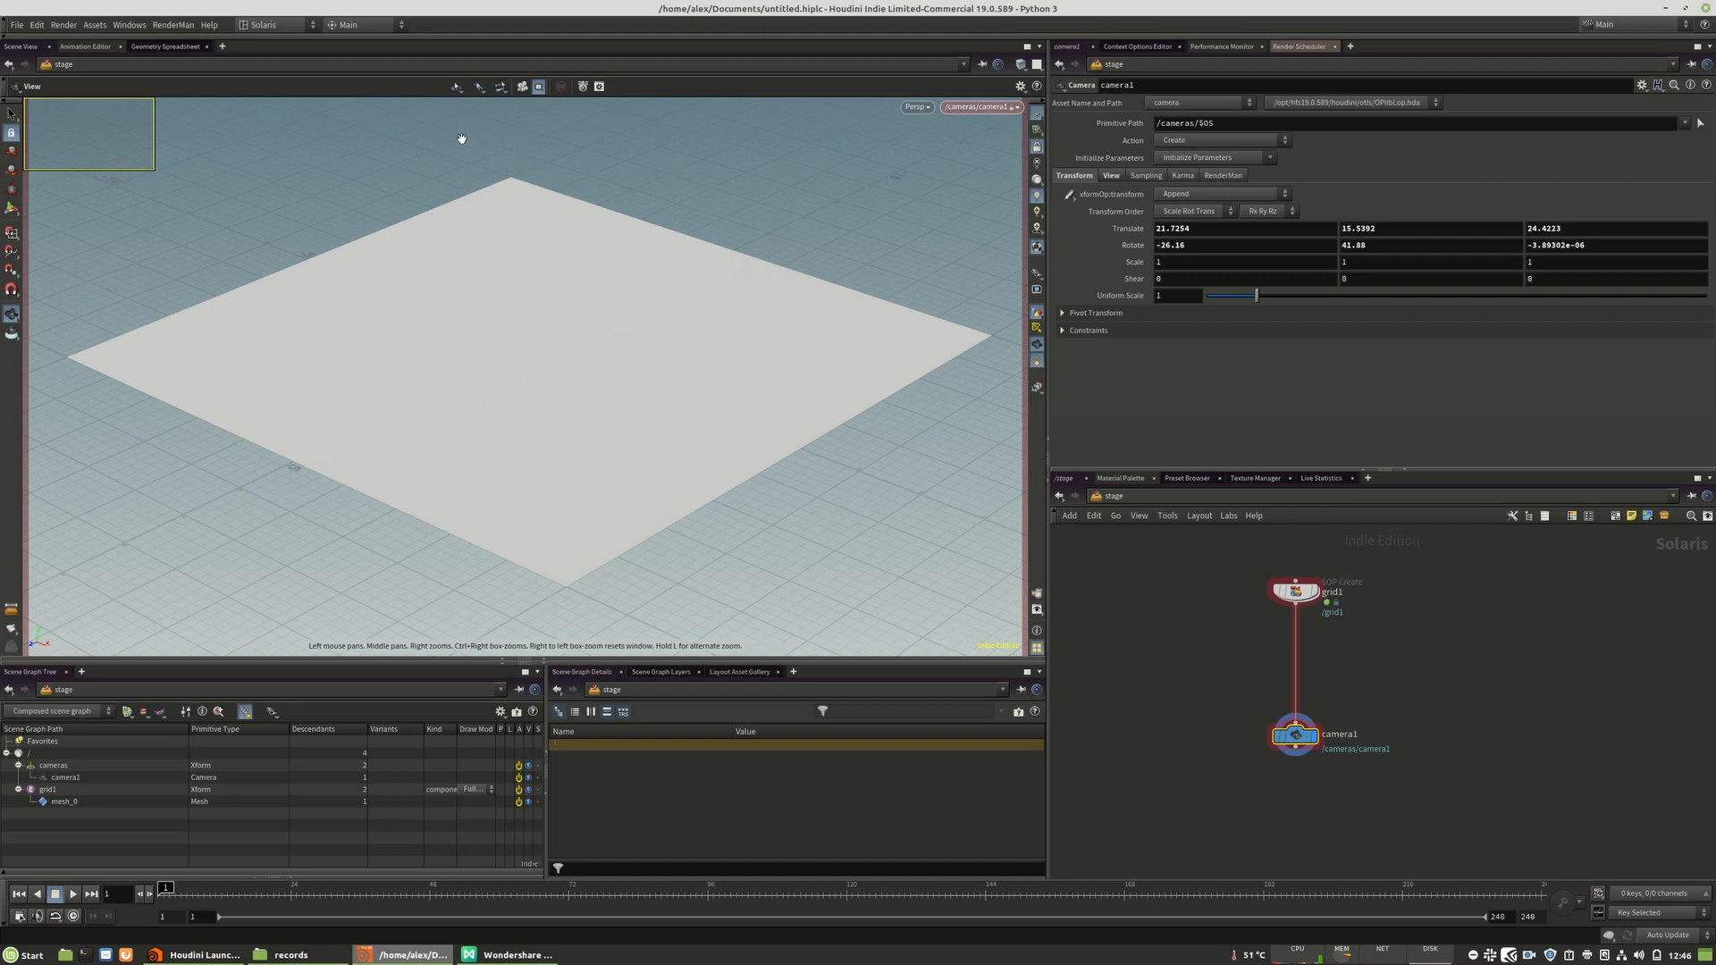
mouse_move(844, 109)
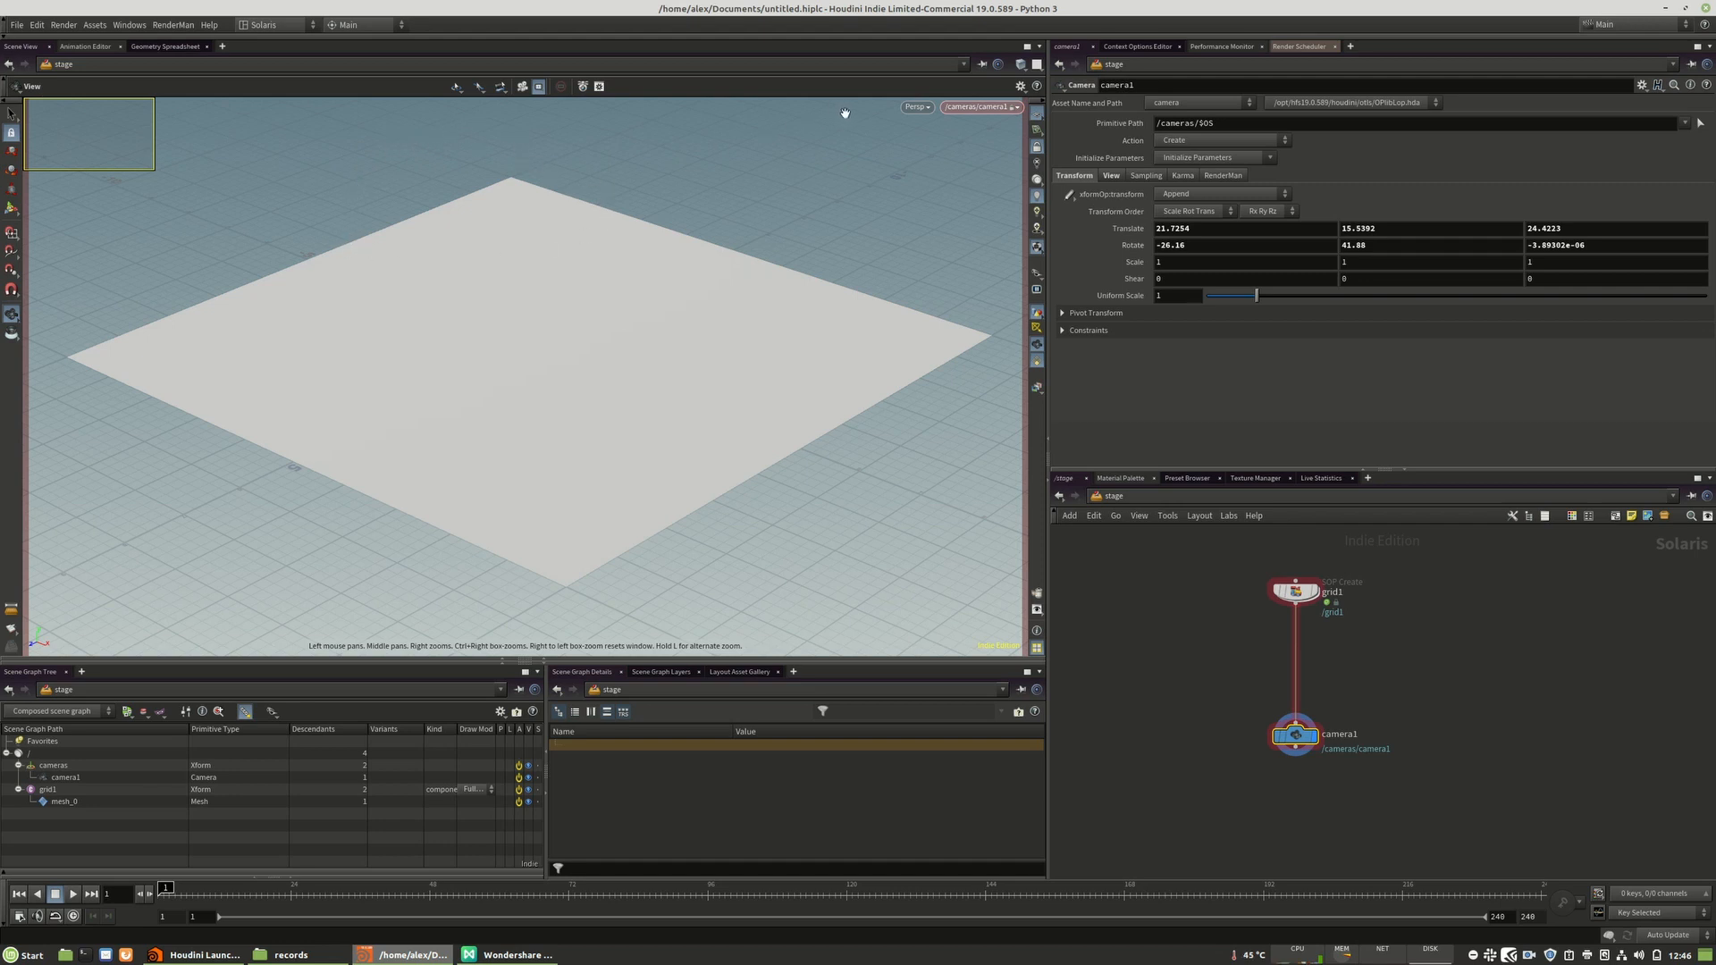
mouse_move(884, 84)
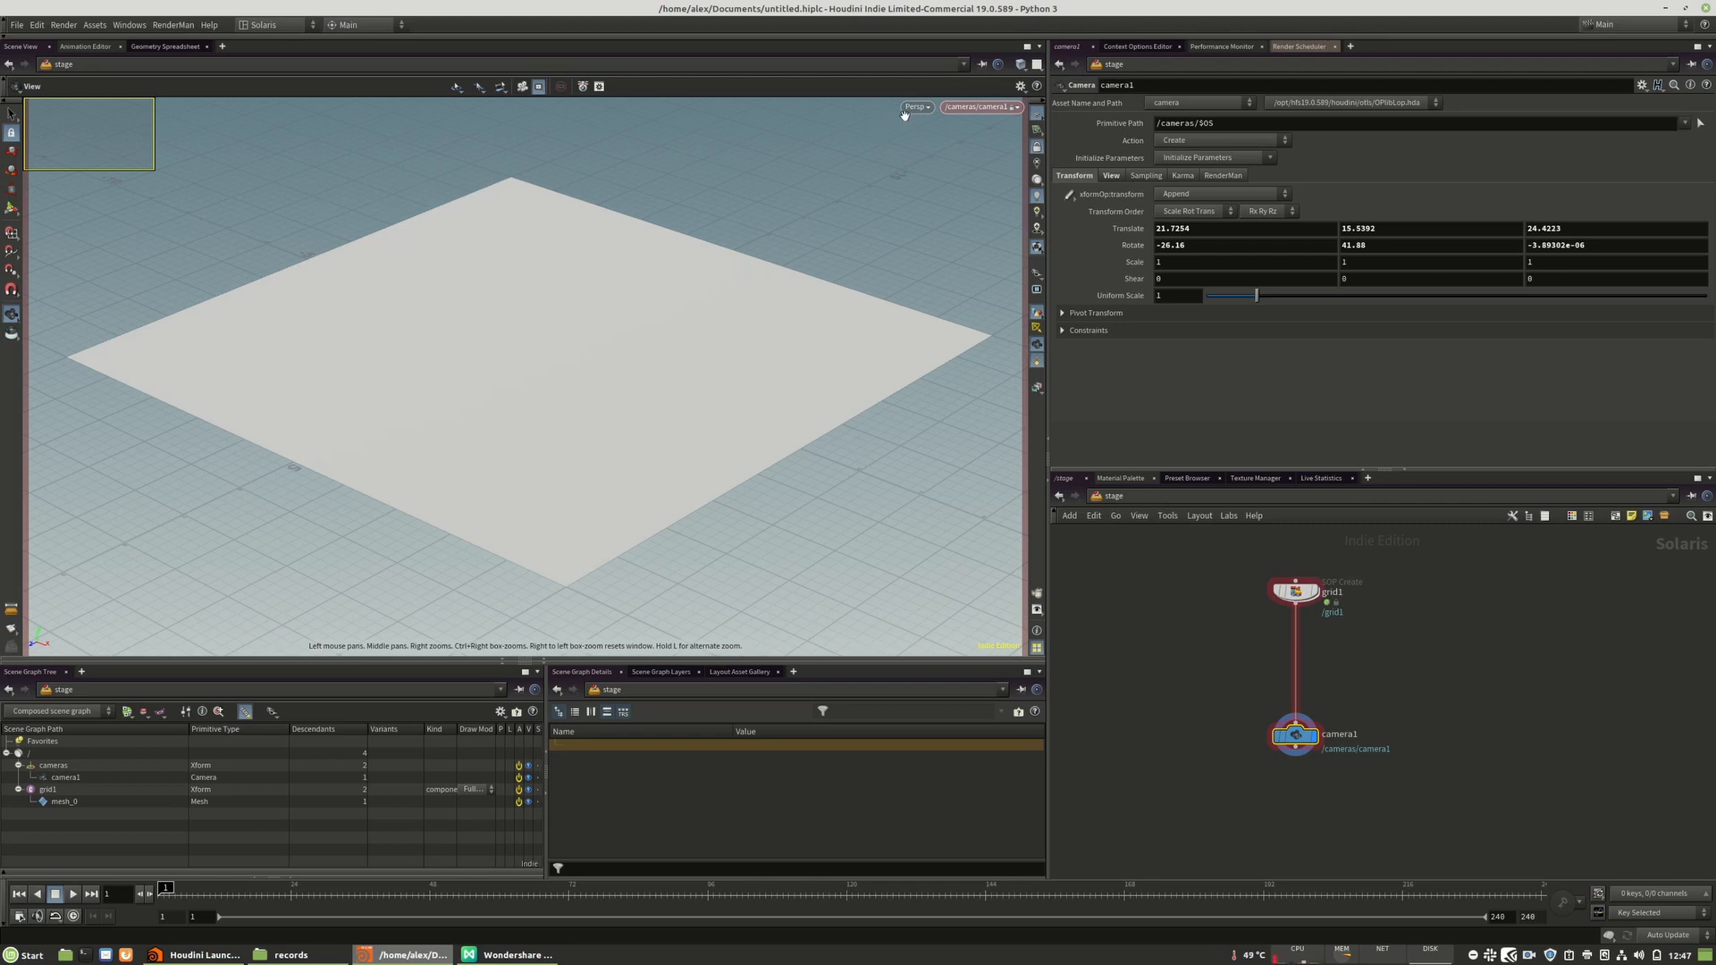
left_click(914, 106)
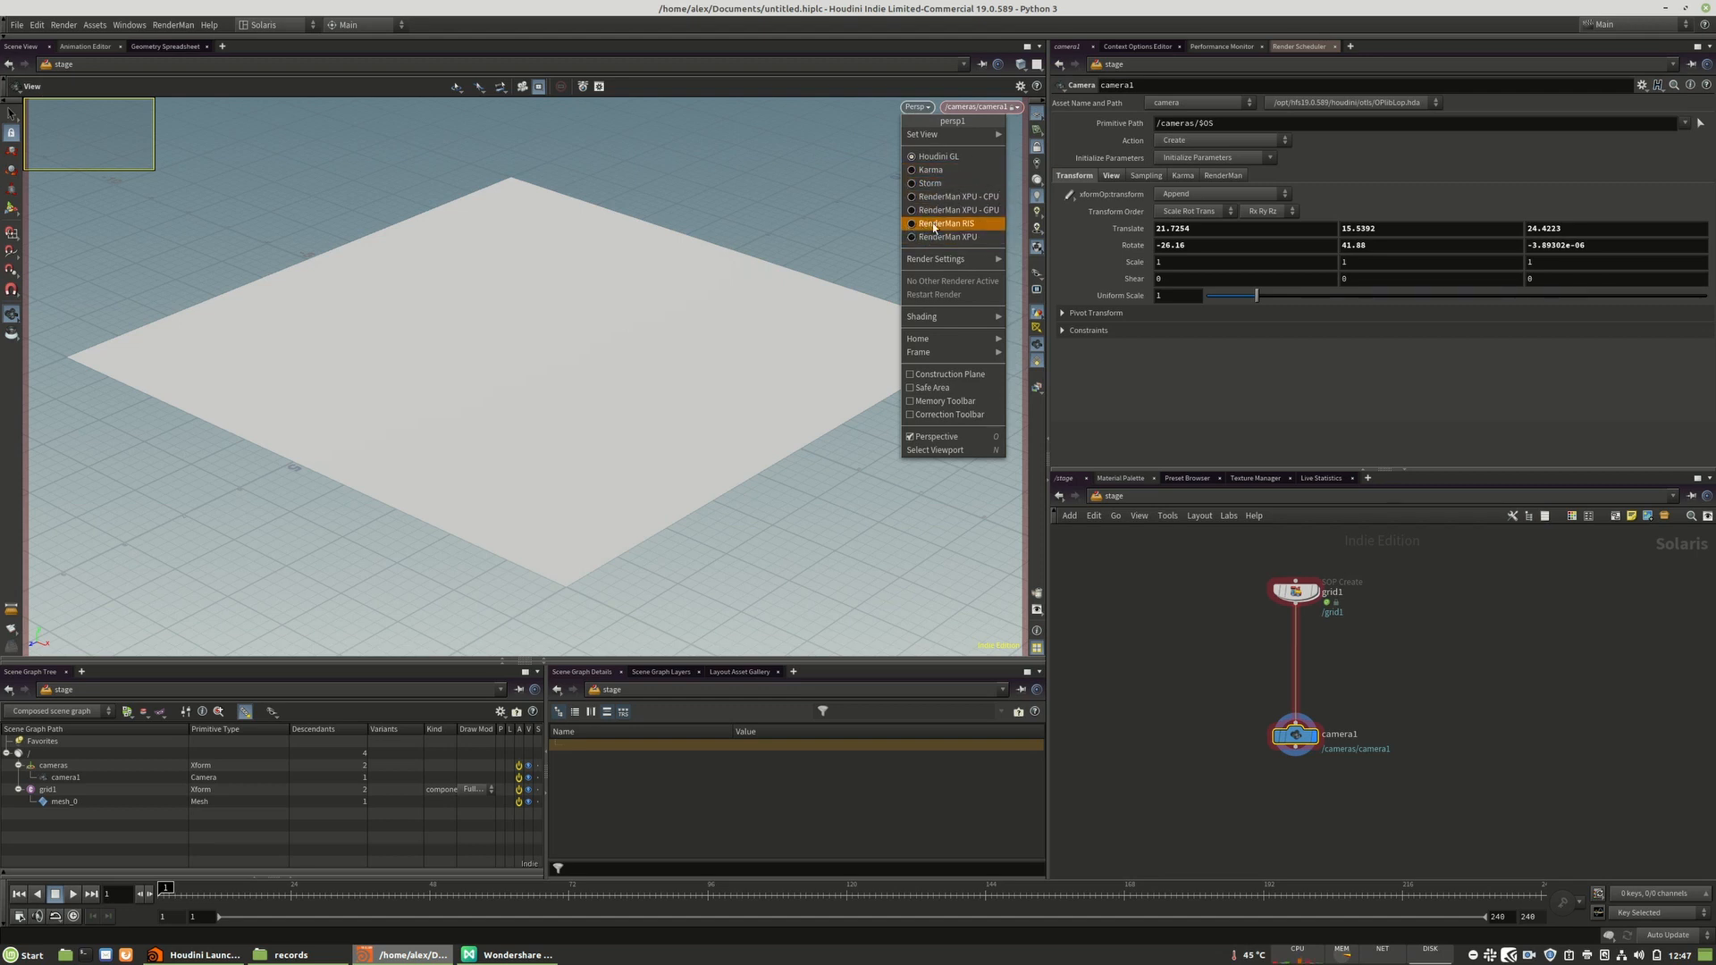
- Switch the viewport renderer to RenderMan RIS and orbit around the rendered plane
left_click(922, 228)
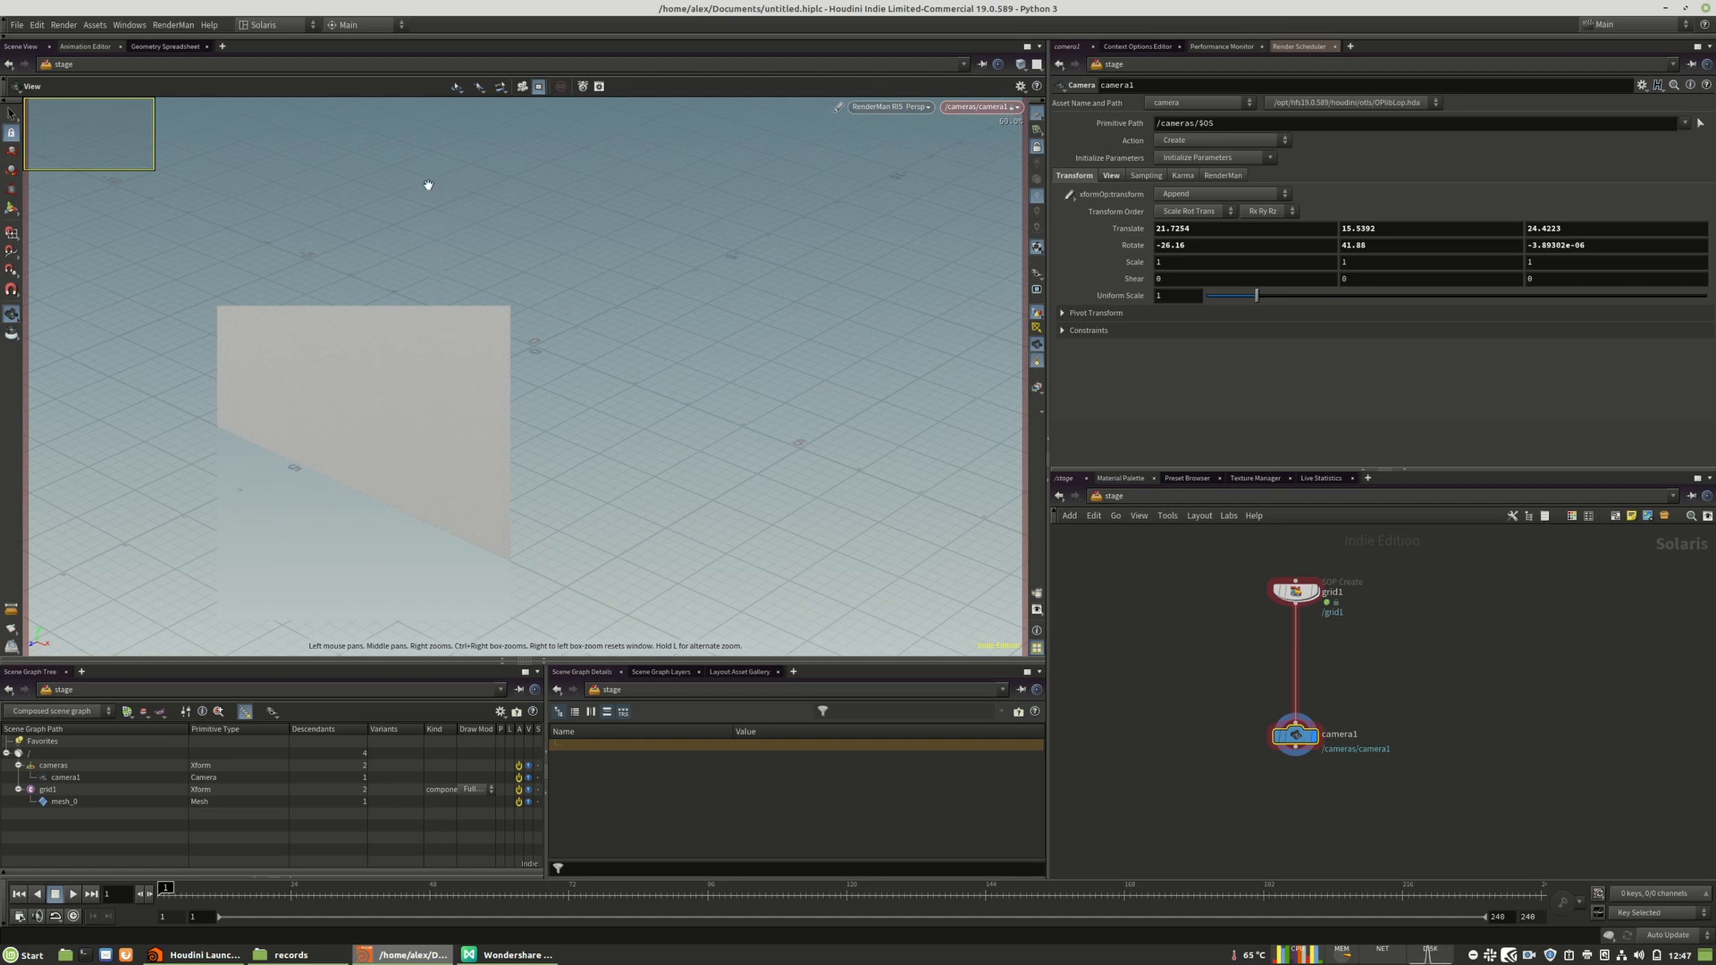
mouse_move(436, 232)
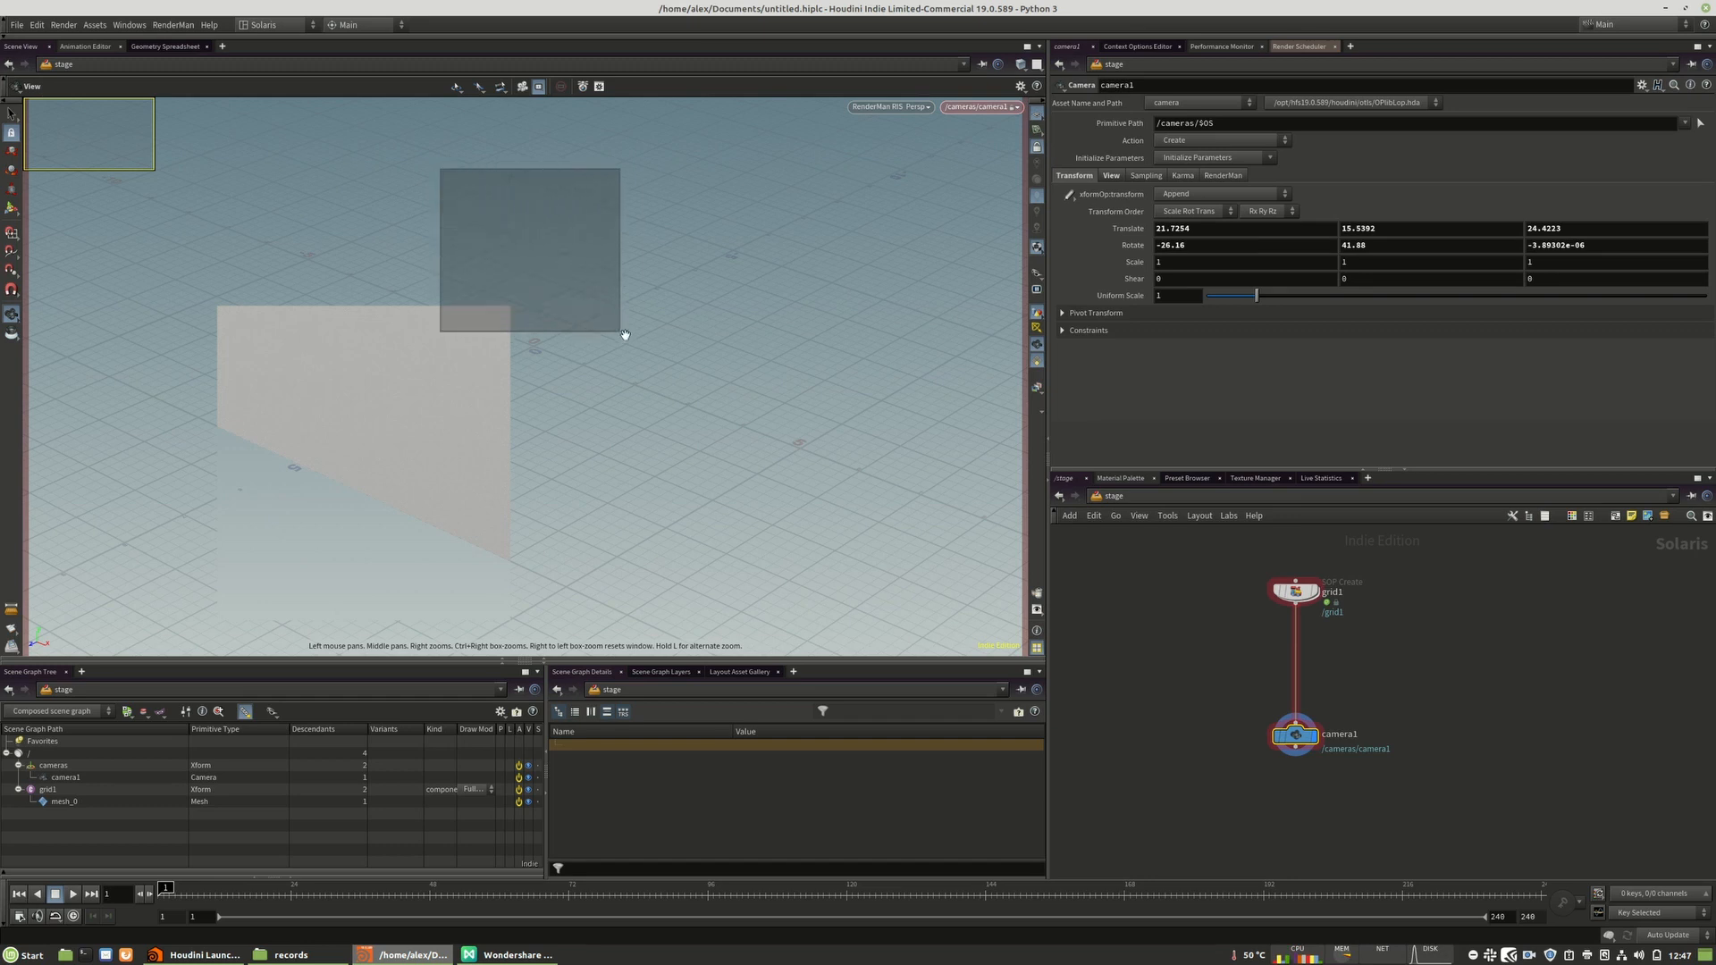
left_click_drag(624, 334, 364, 410)
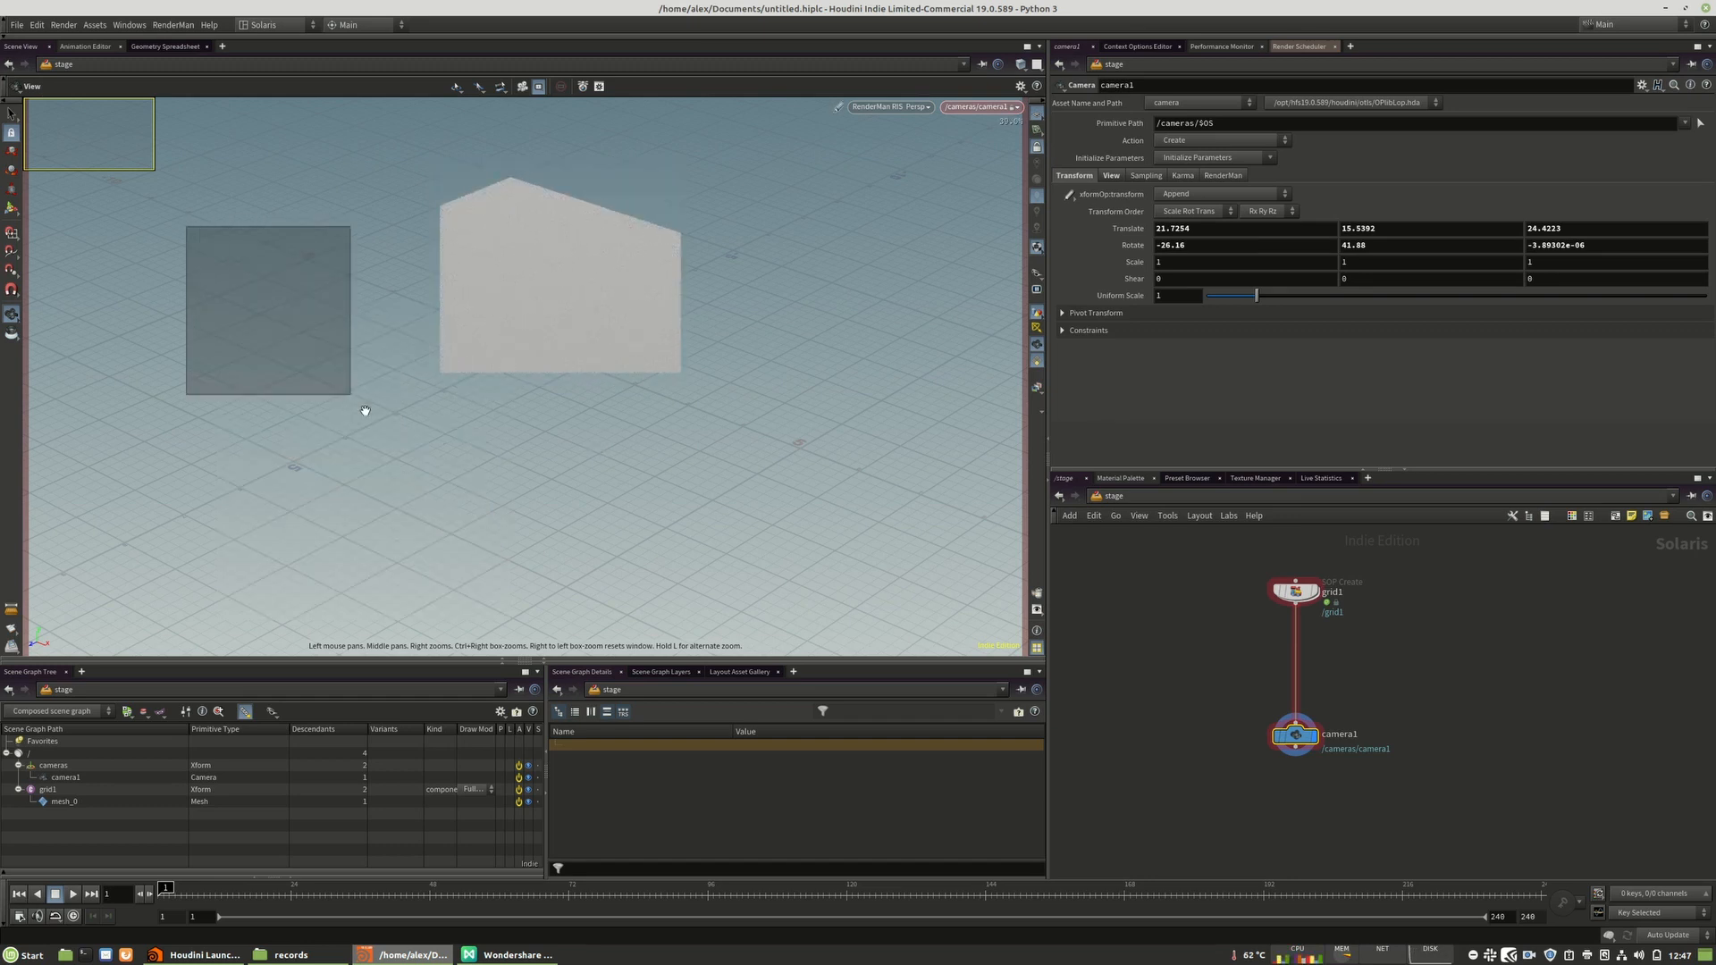
left_click_drag(365, 411, 844, 461)
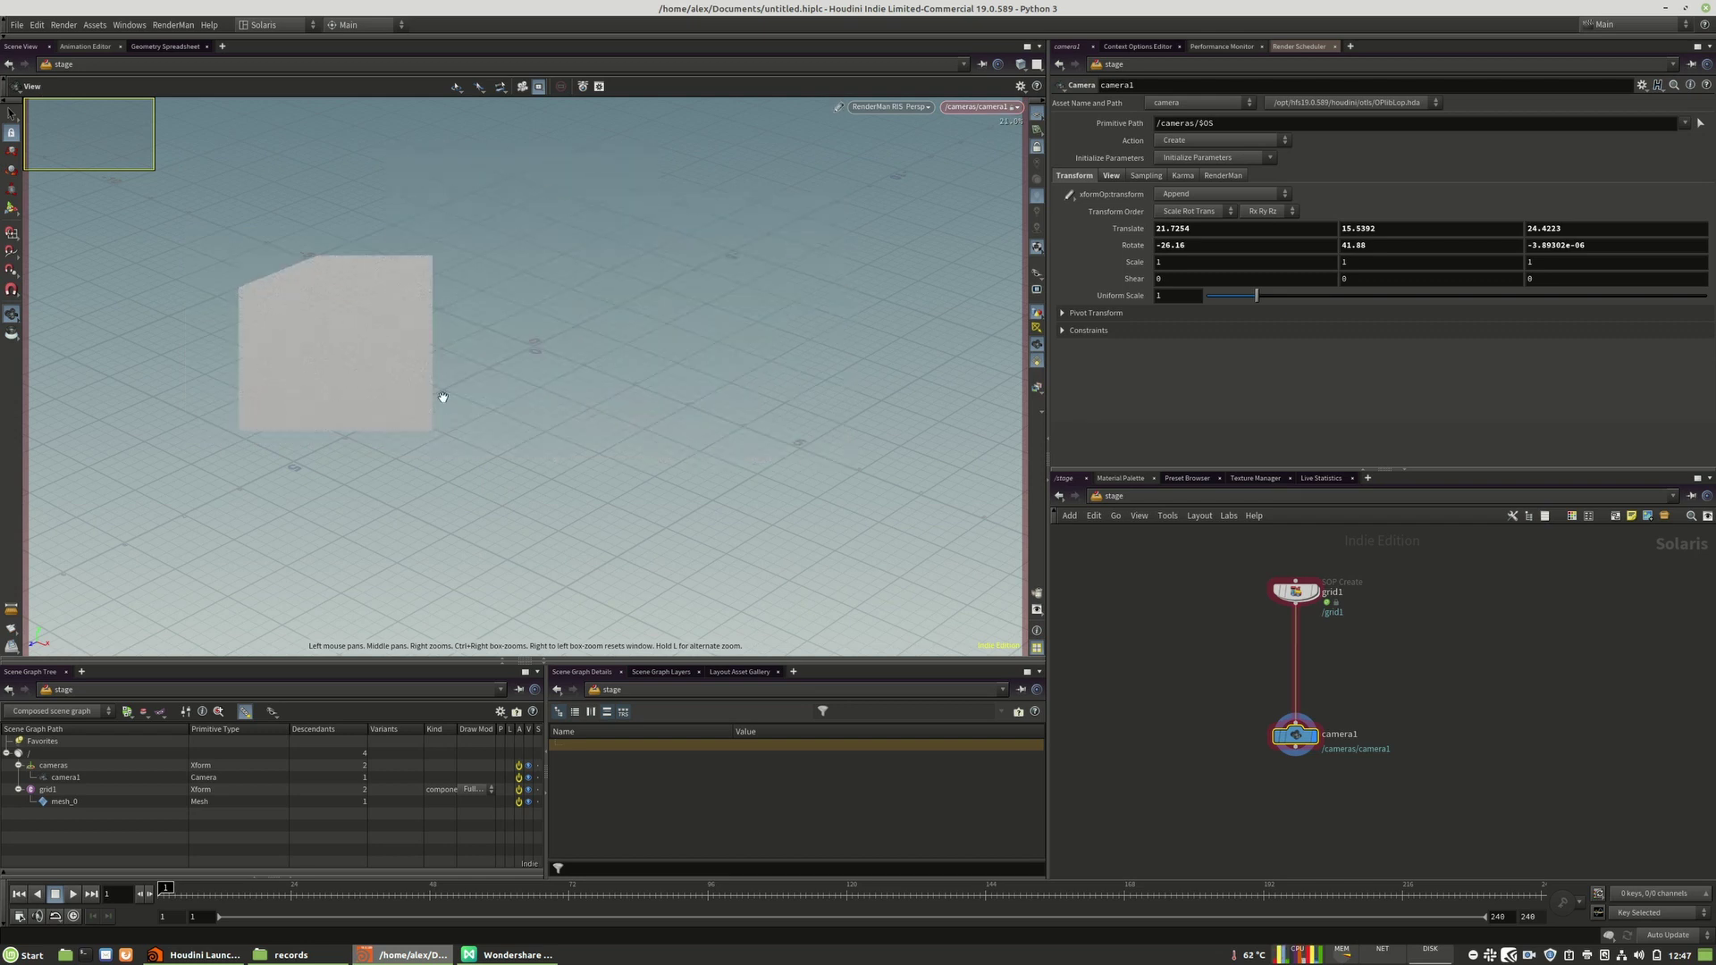
mouse_move(356, 367)
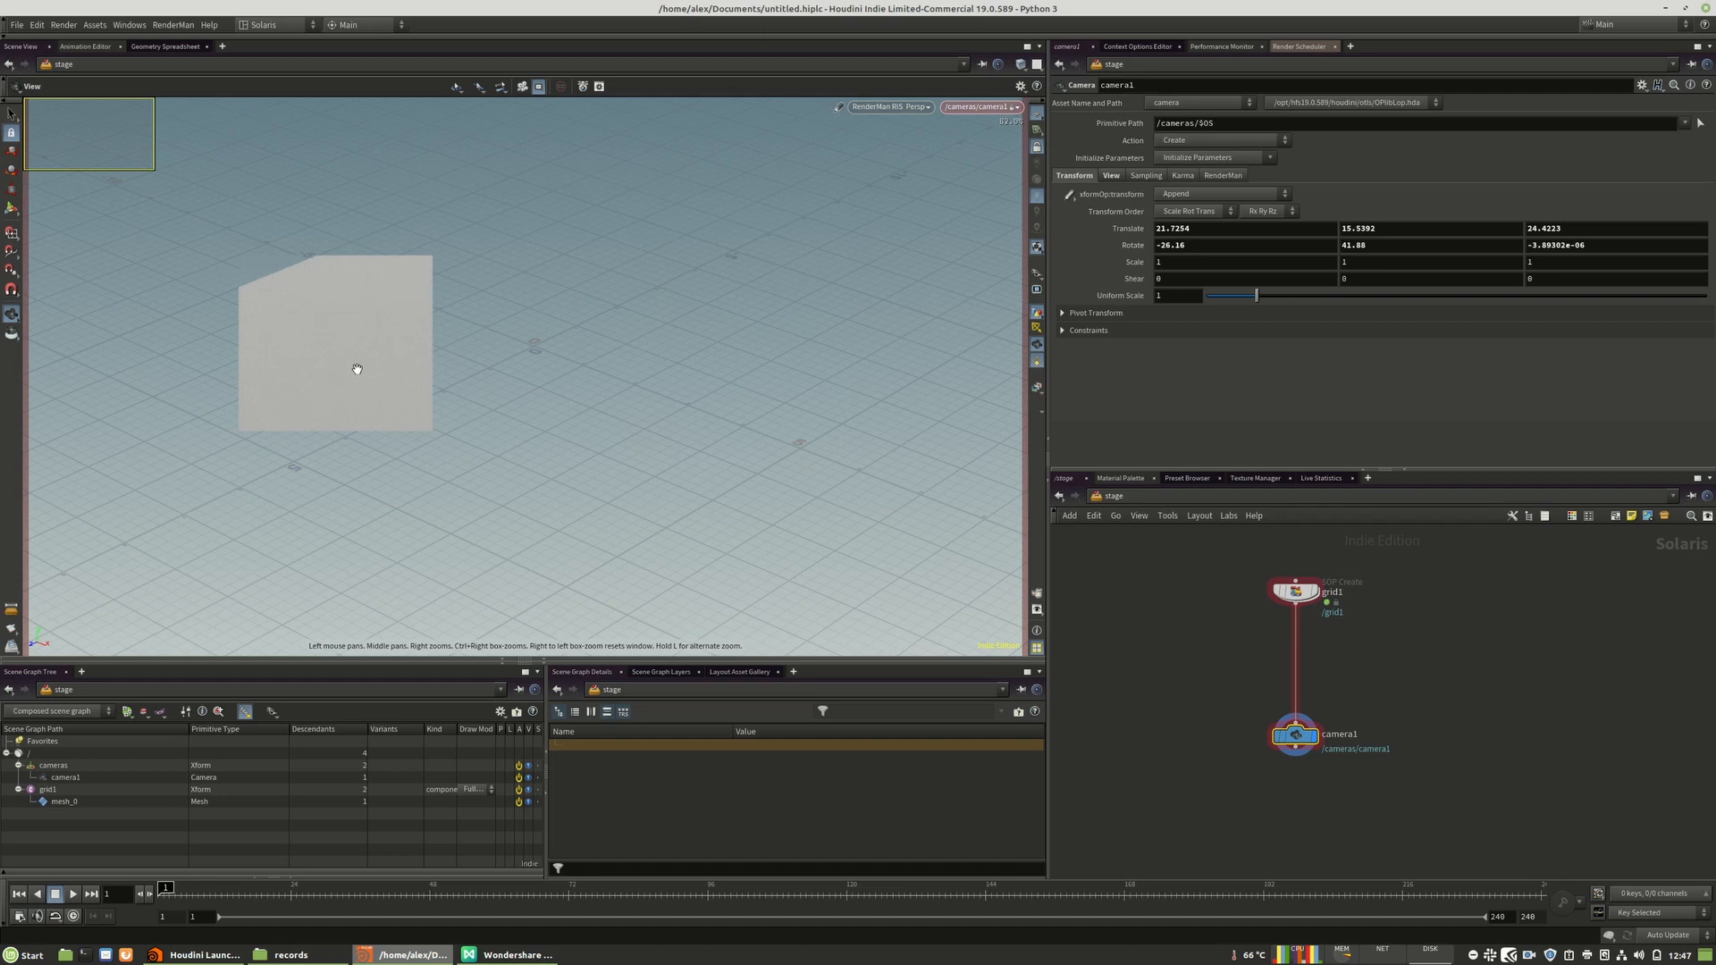
mouse_move(809, 108)
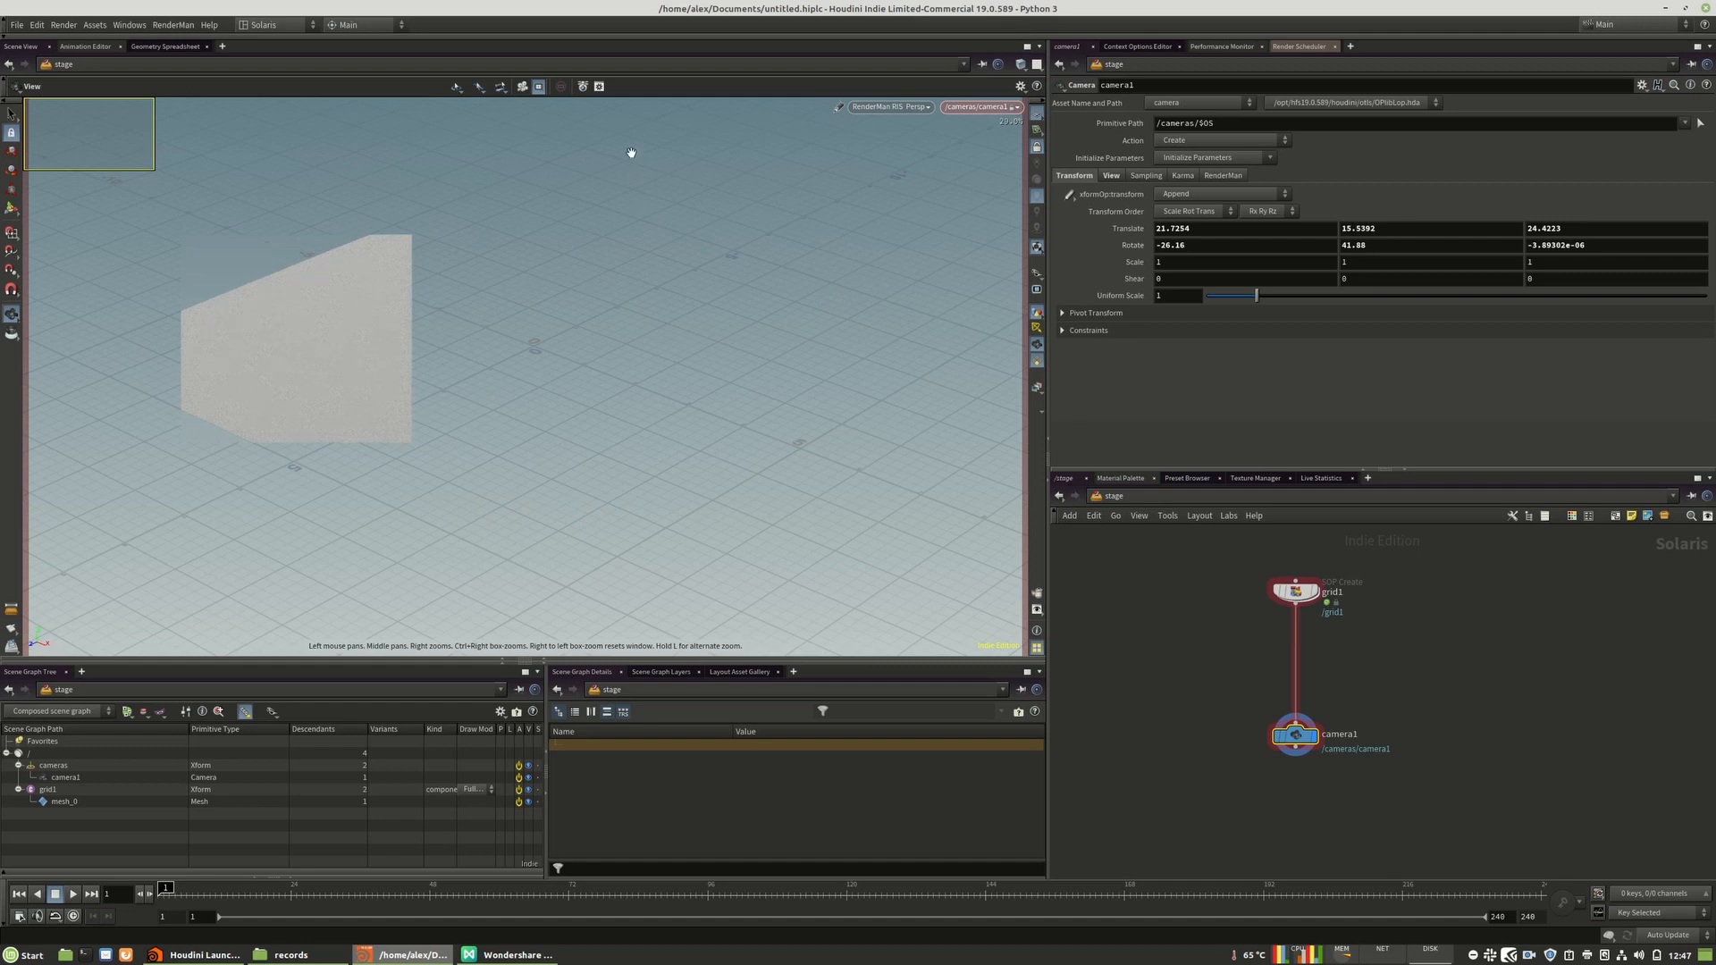
mouse_move(543, 86)
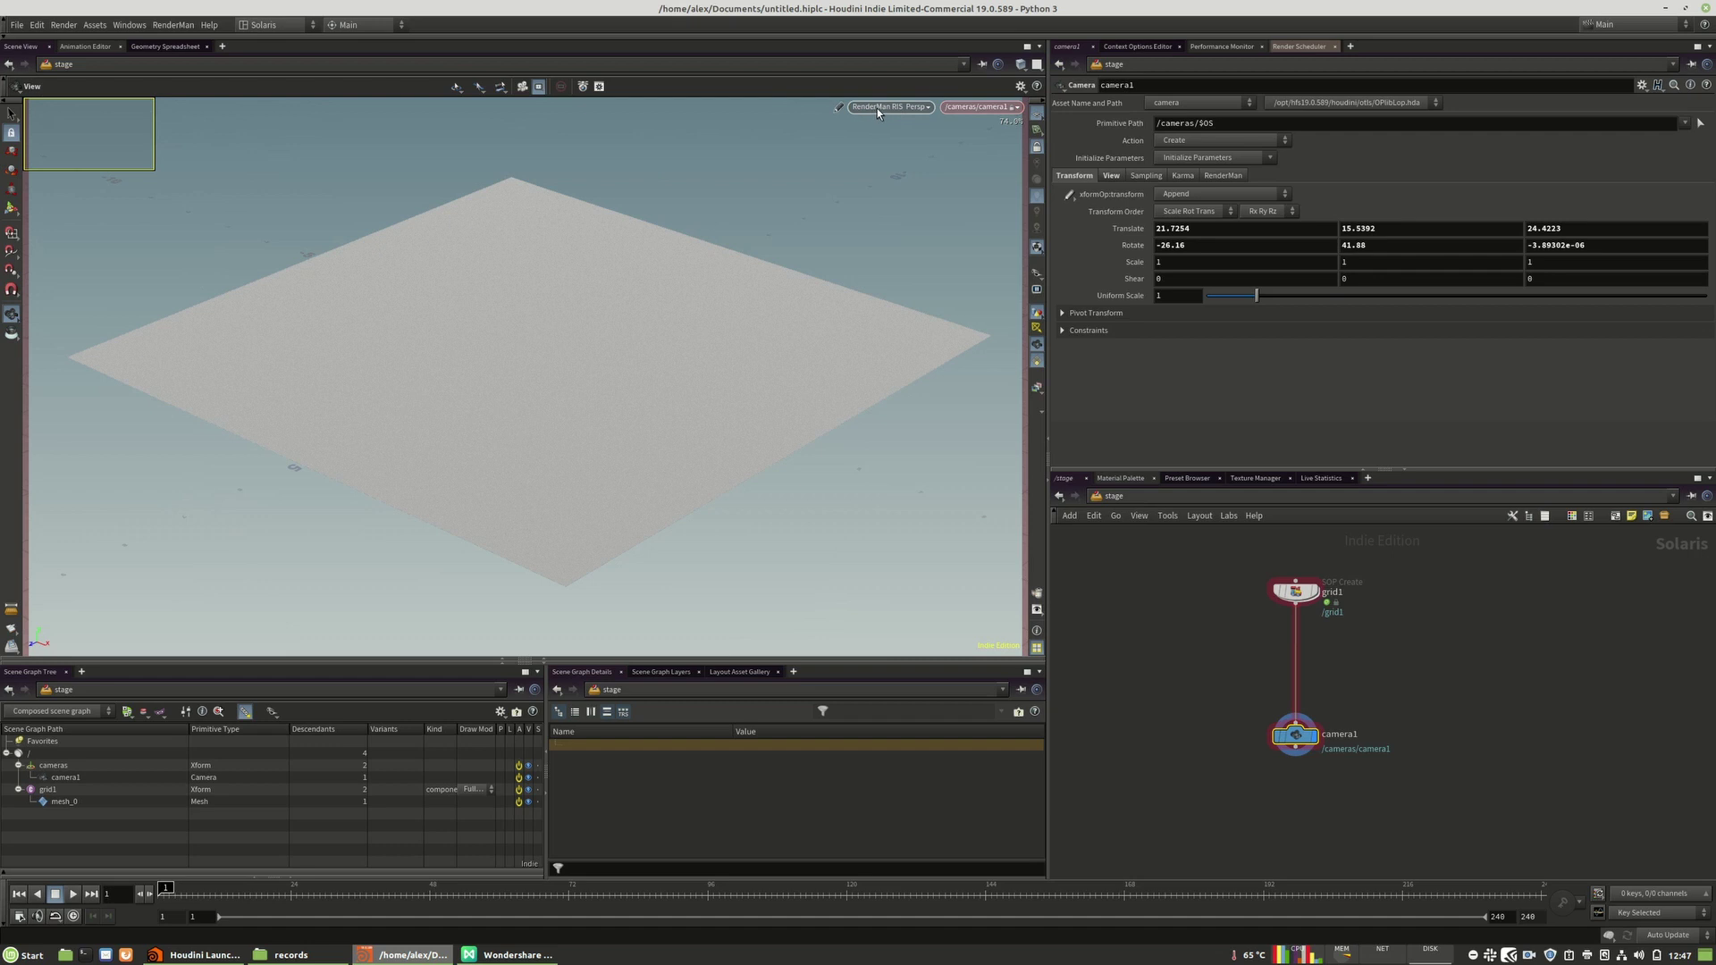
- Open the RenderMan RIS viewport menu and its Render Settings submenu
left_click(885, 107)
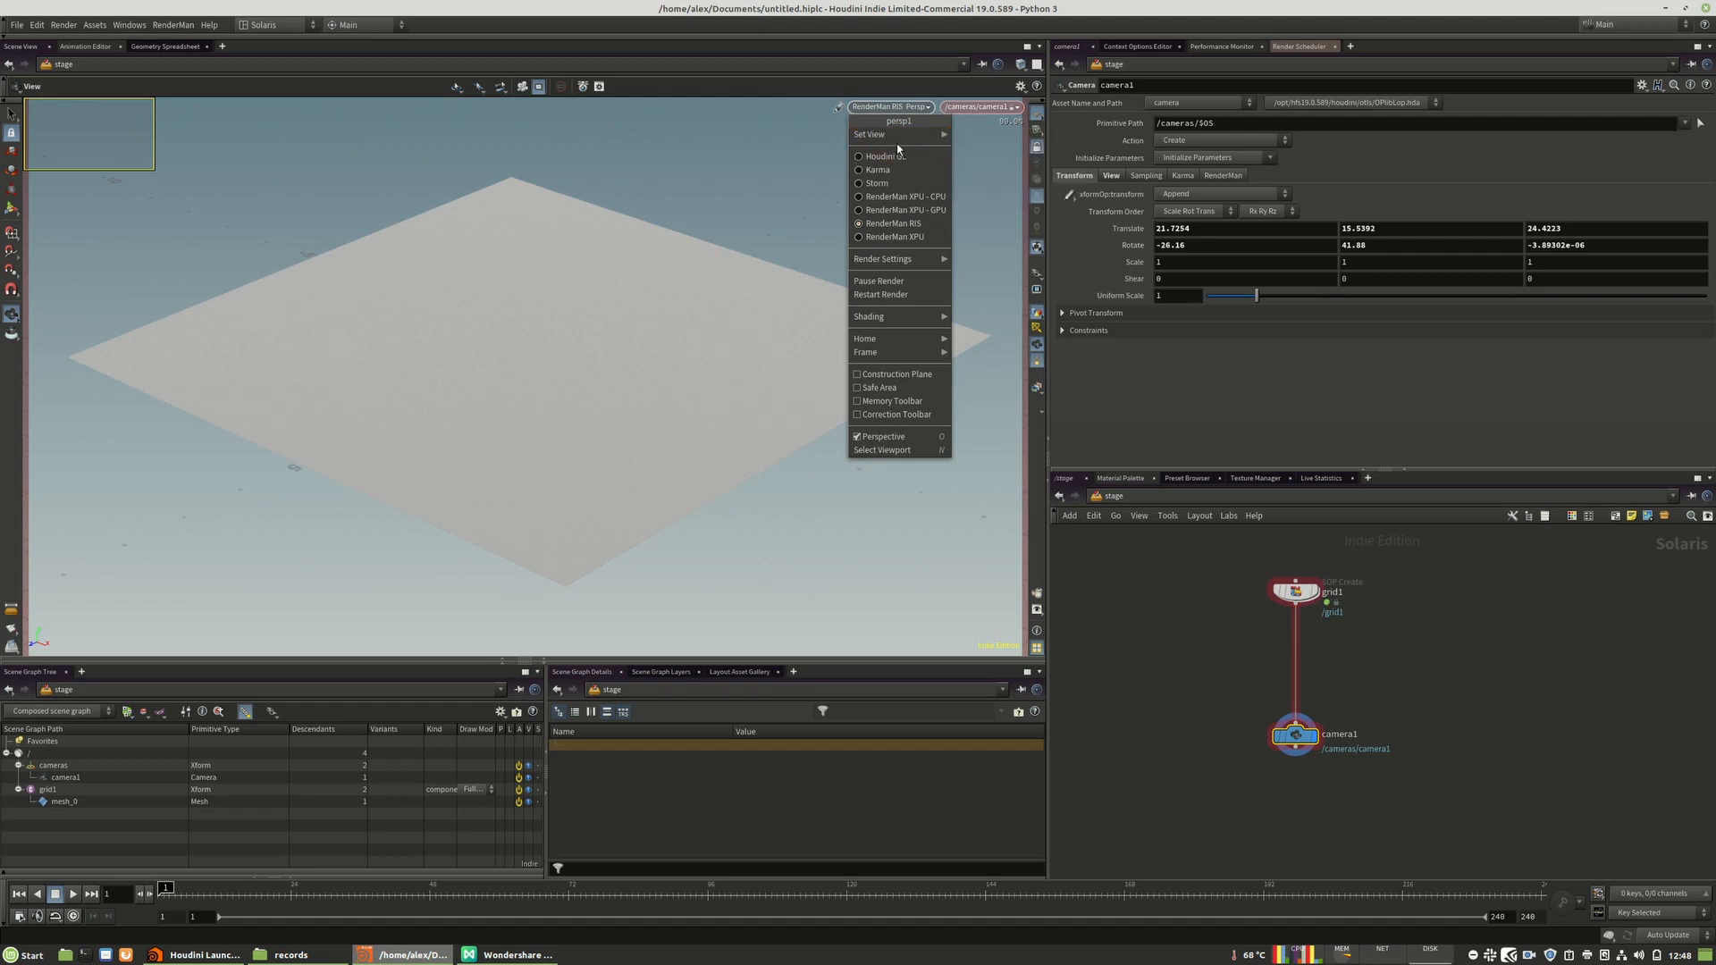
mouse_move(882, 259)
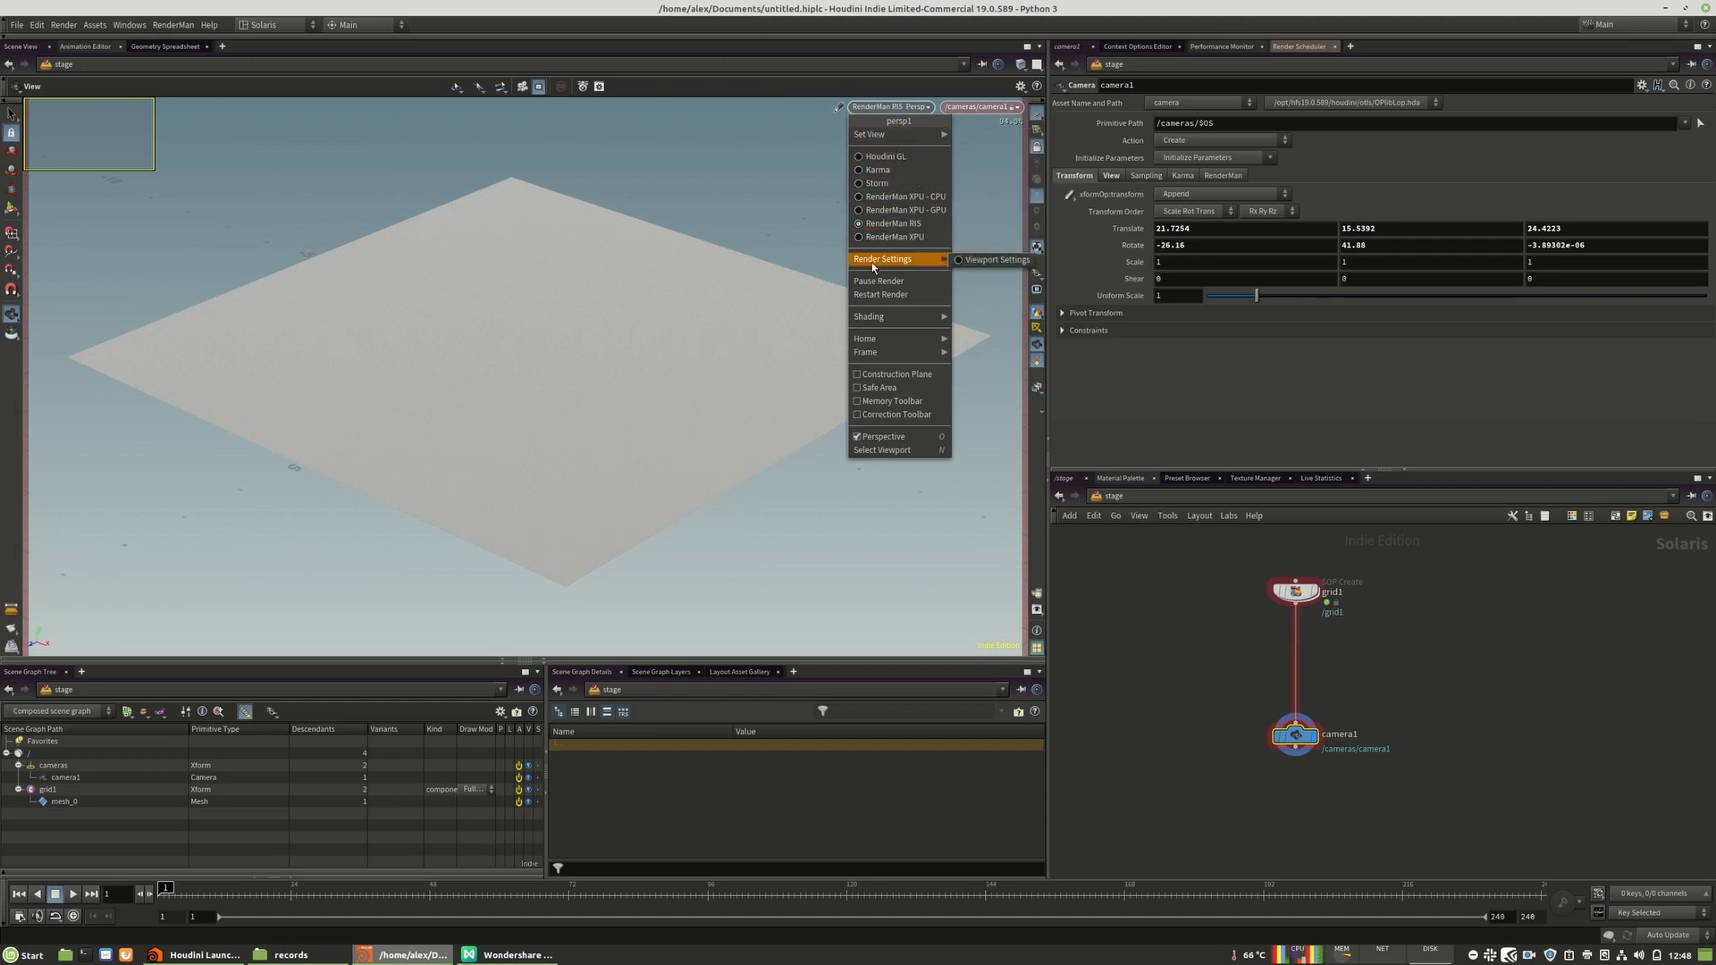
mouse_move(995, 259)
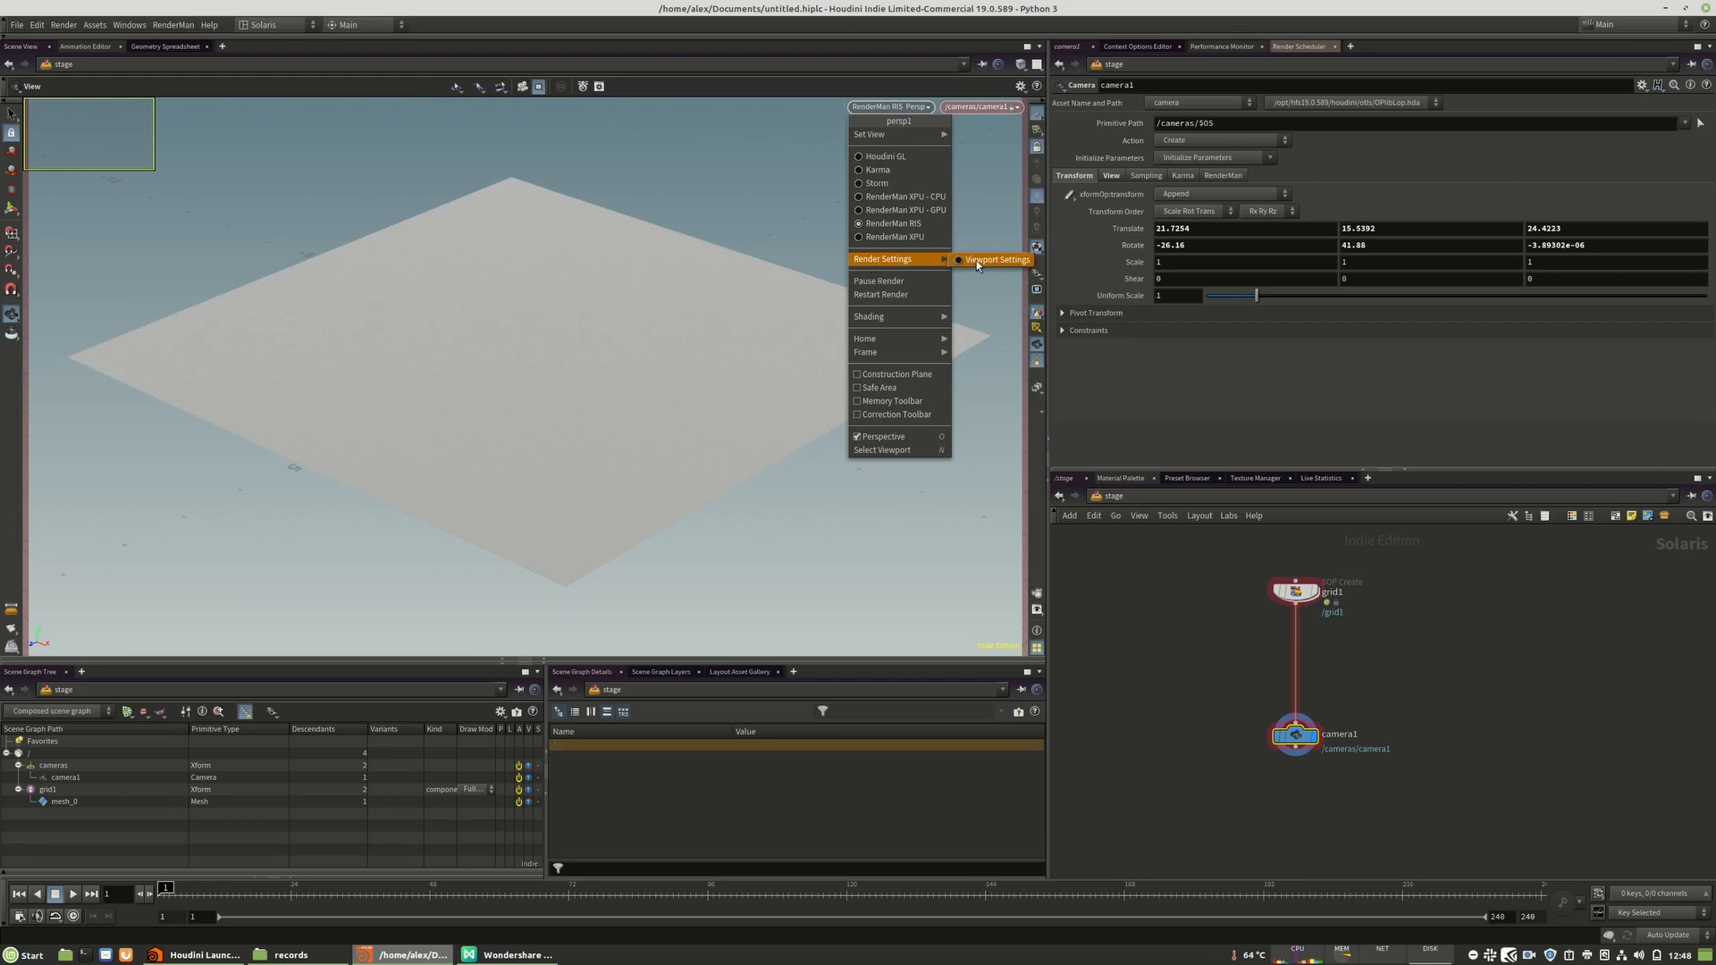
left_click(995, 259)
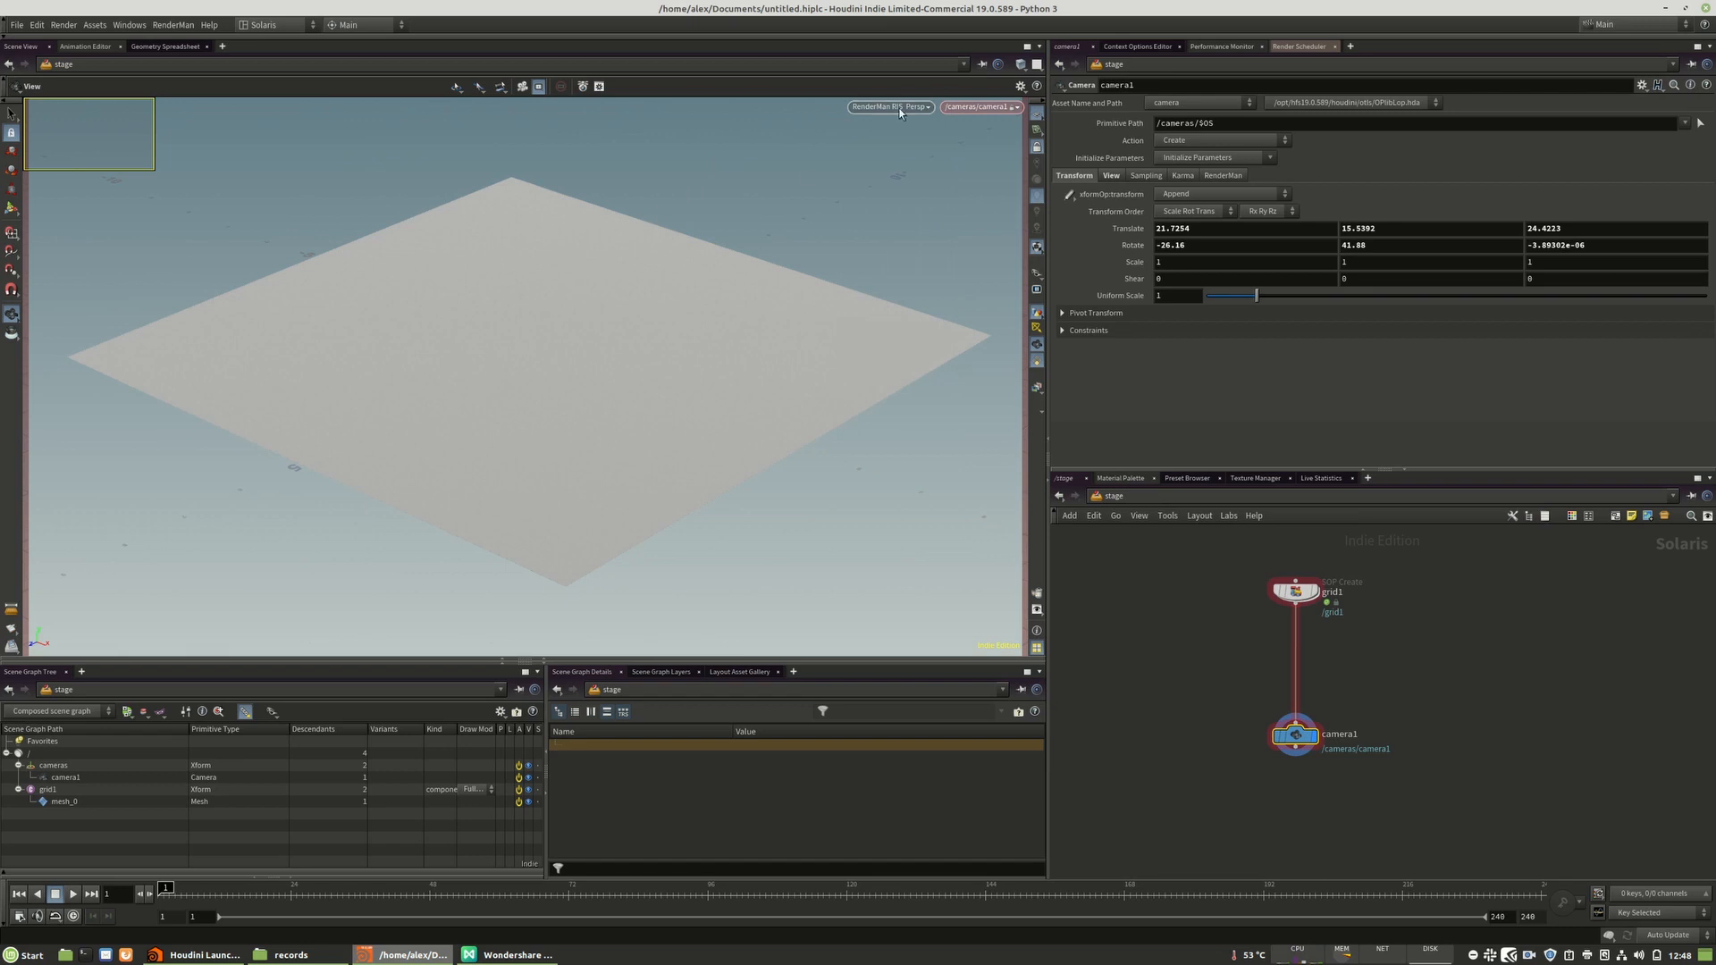
left_click(890, 106)
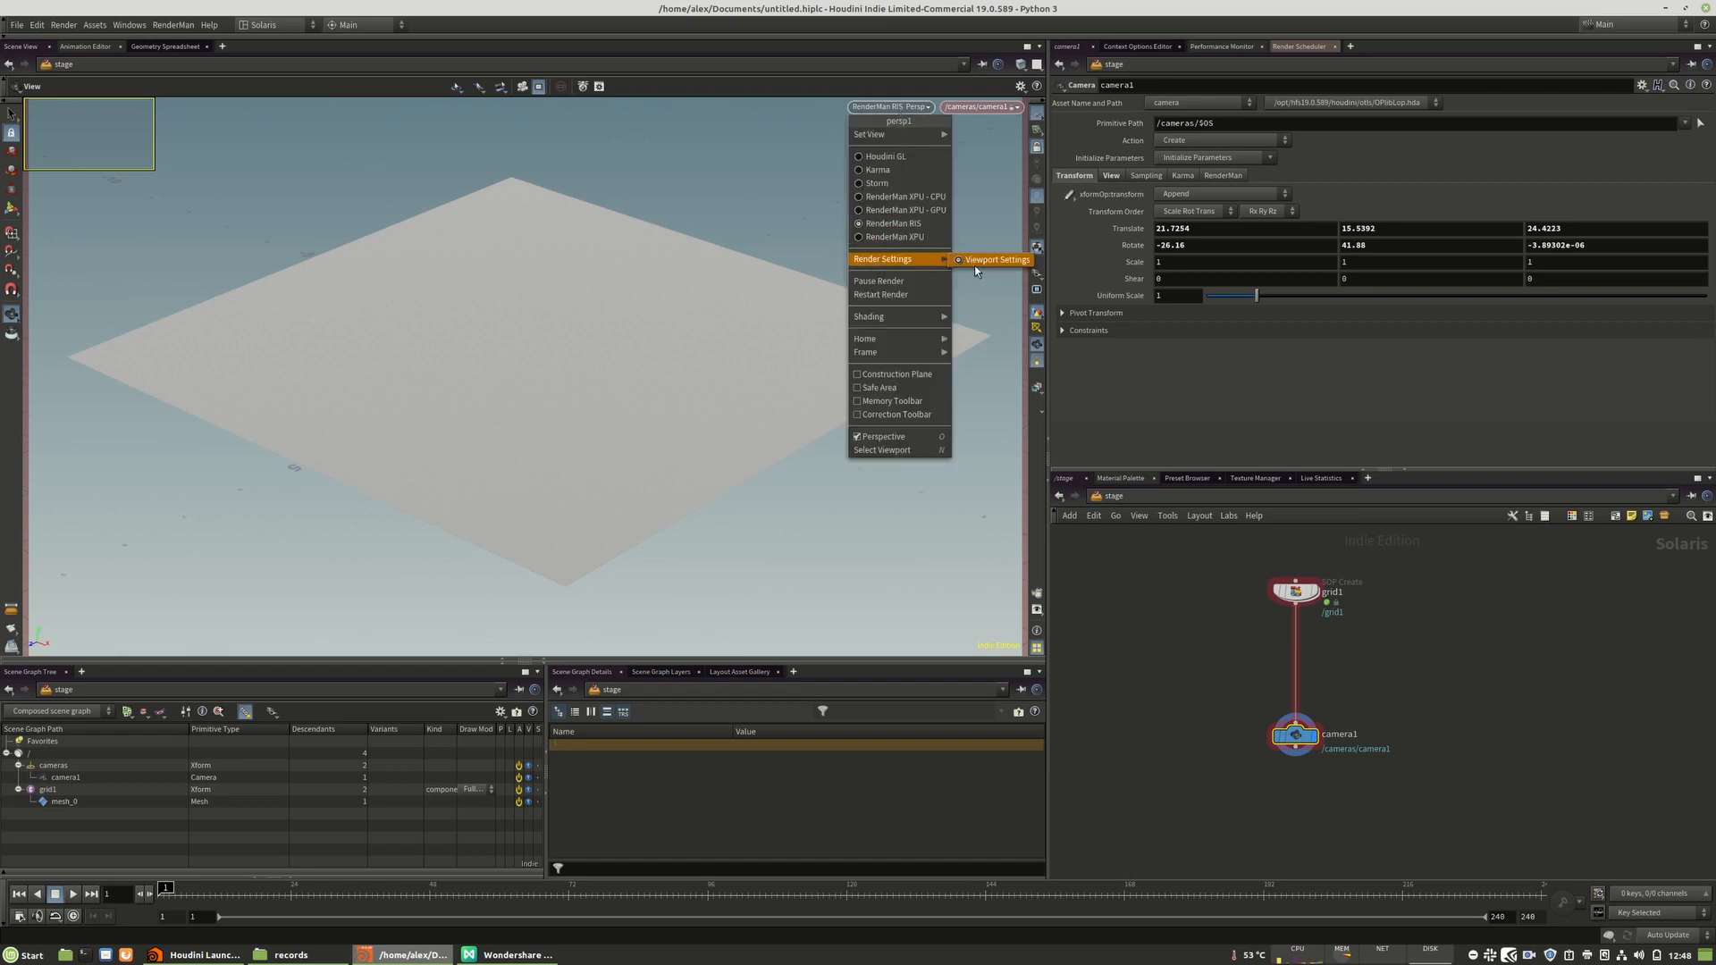
mouse_move(901, 285)
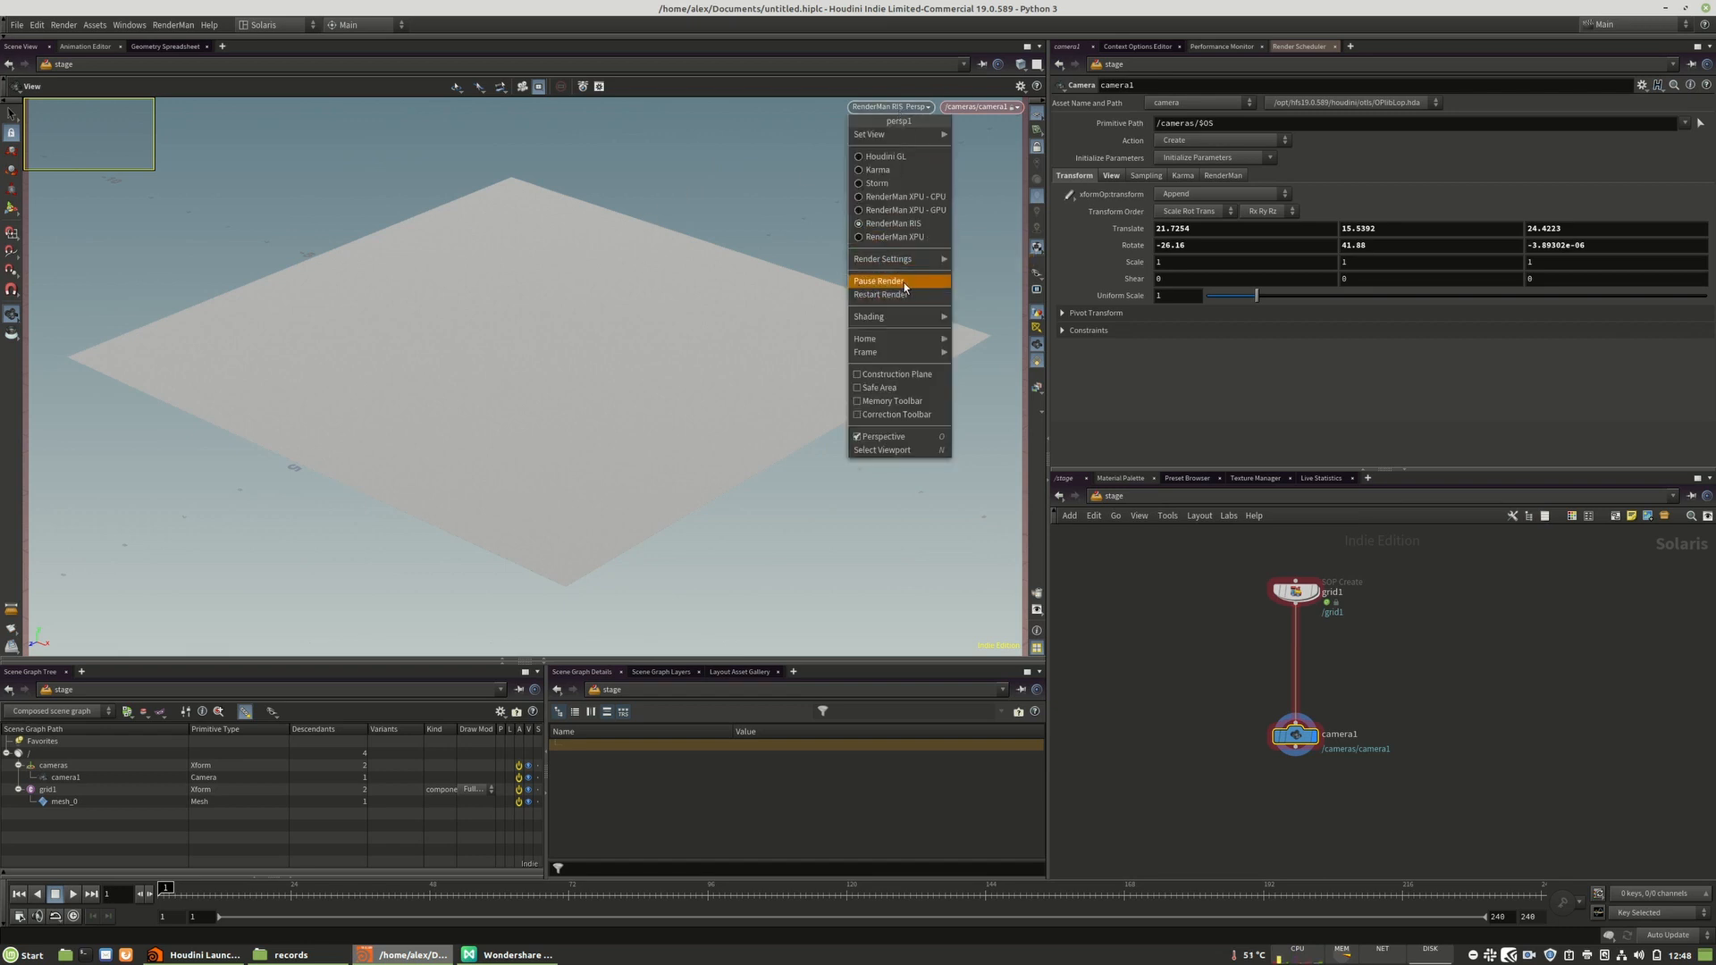
mouse_move(894, 302)
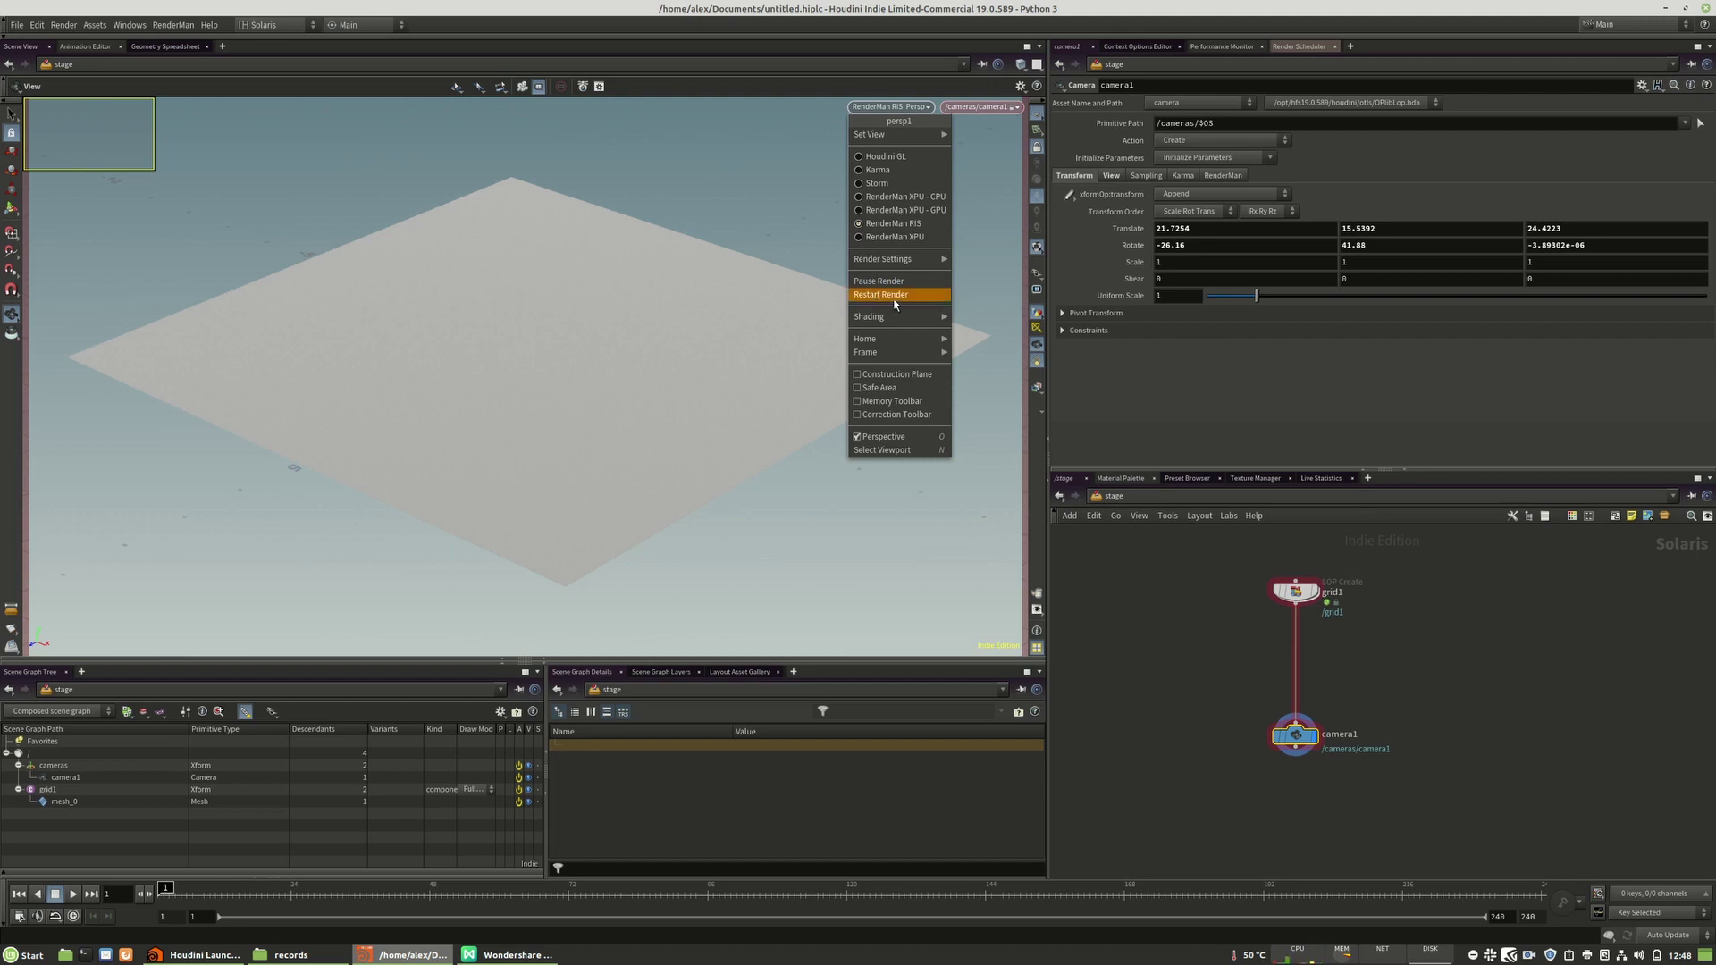
mouse_move(875, 299)
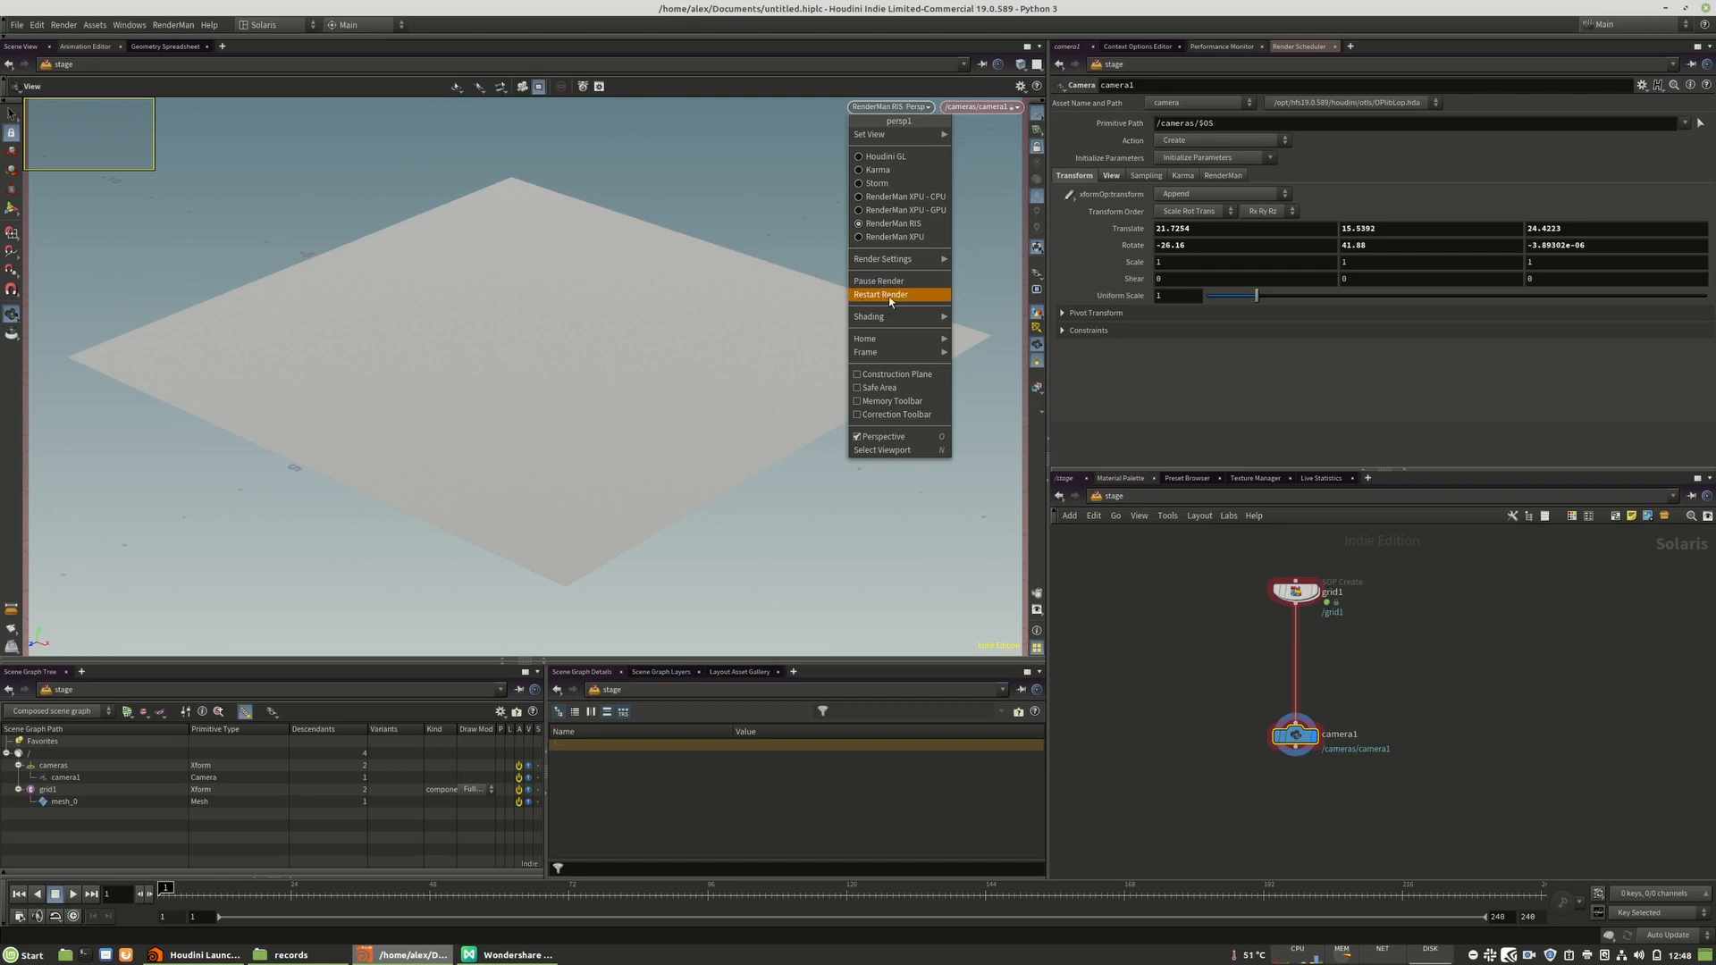
mouse_move(896, 276)
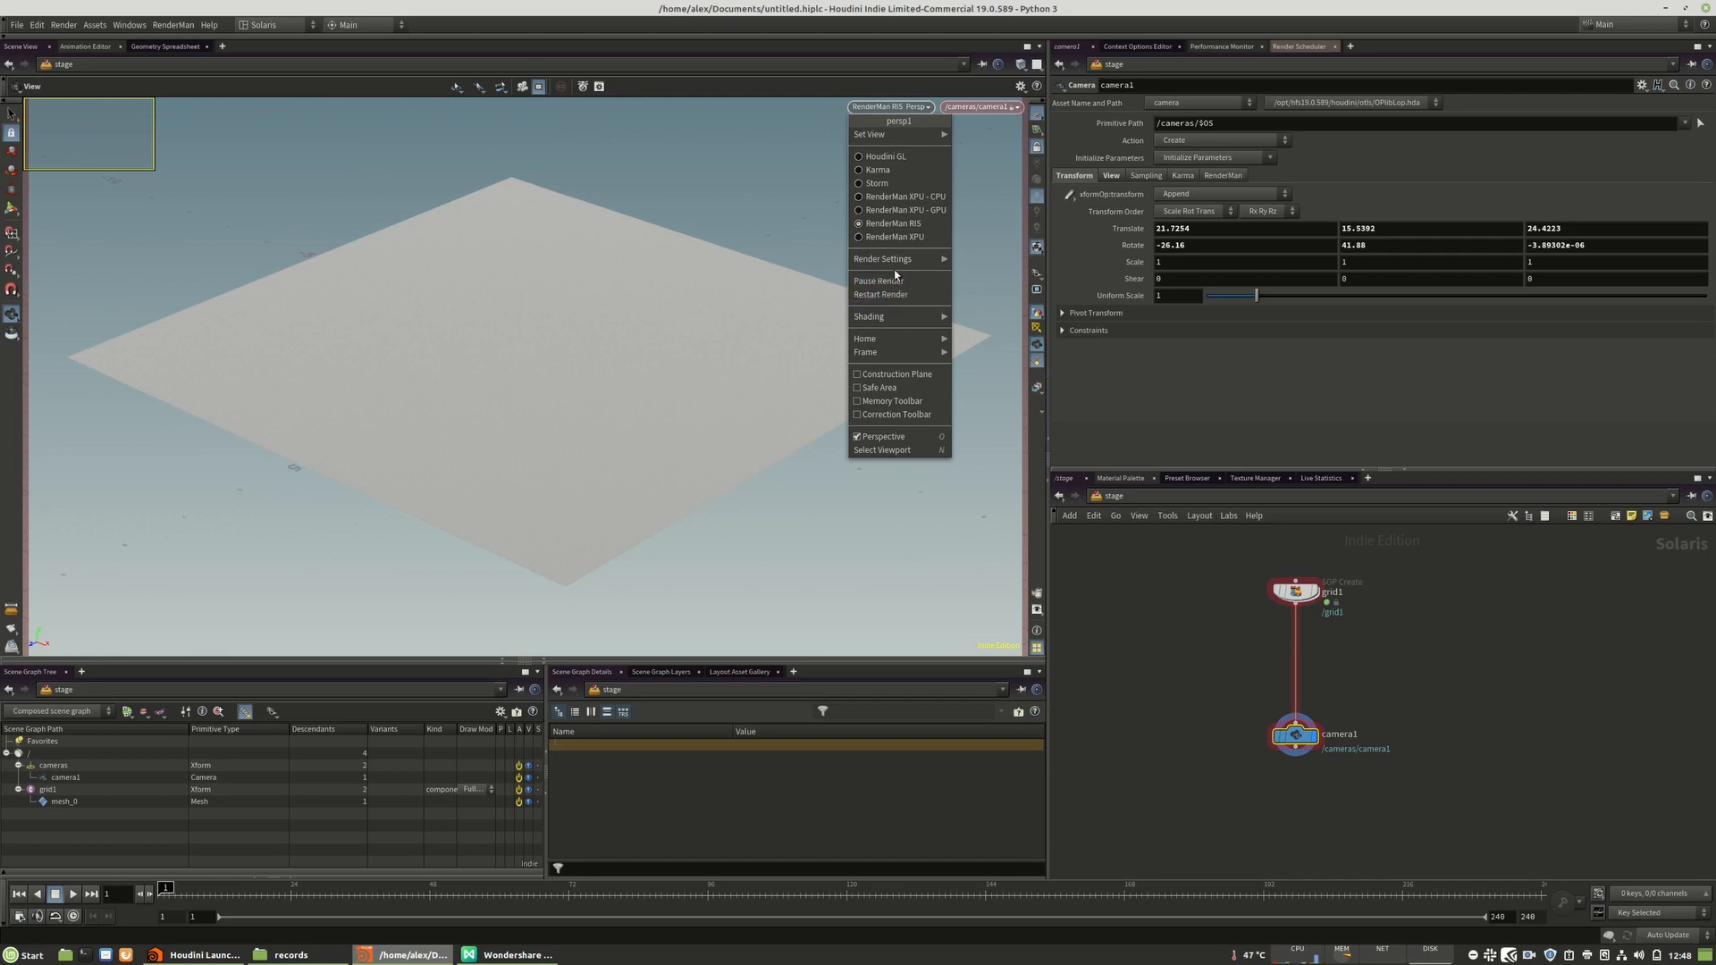
mouse_move(874, 134)
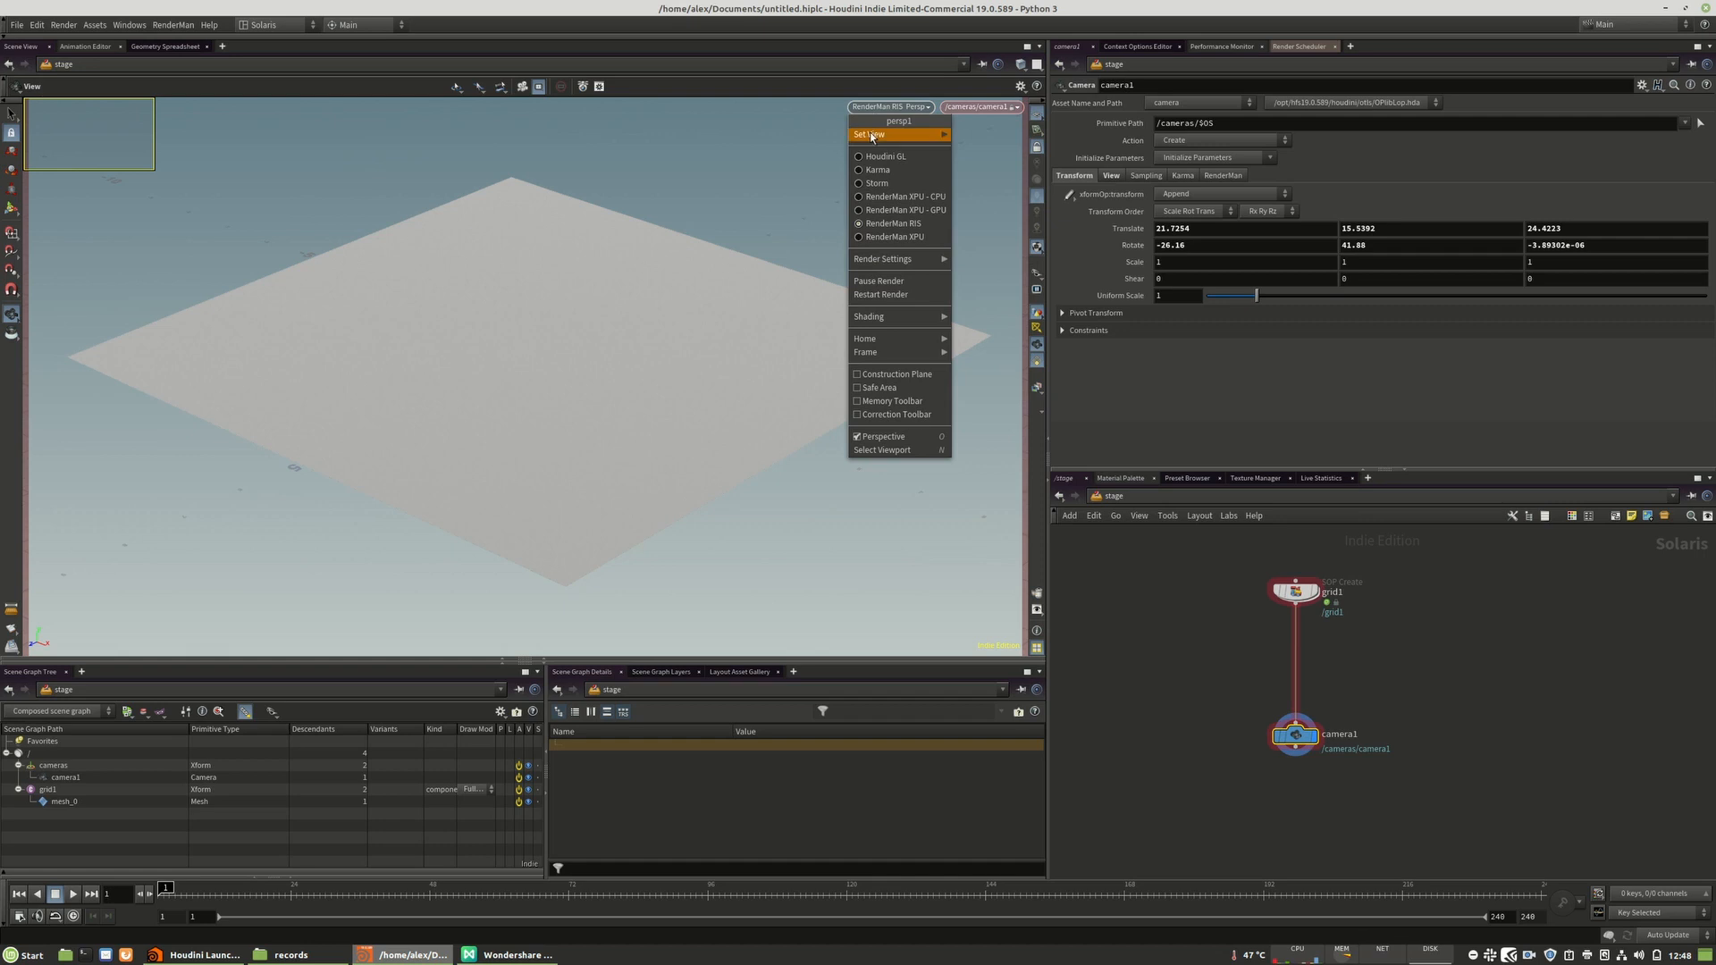
mouse_move(897, 259)
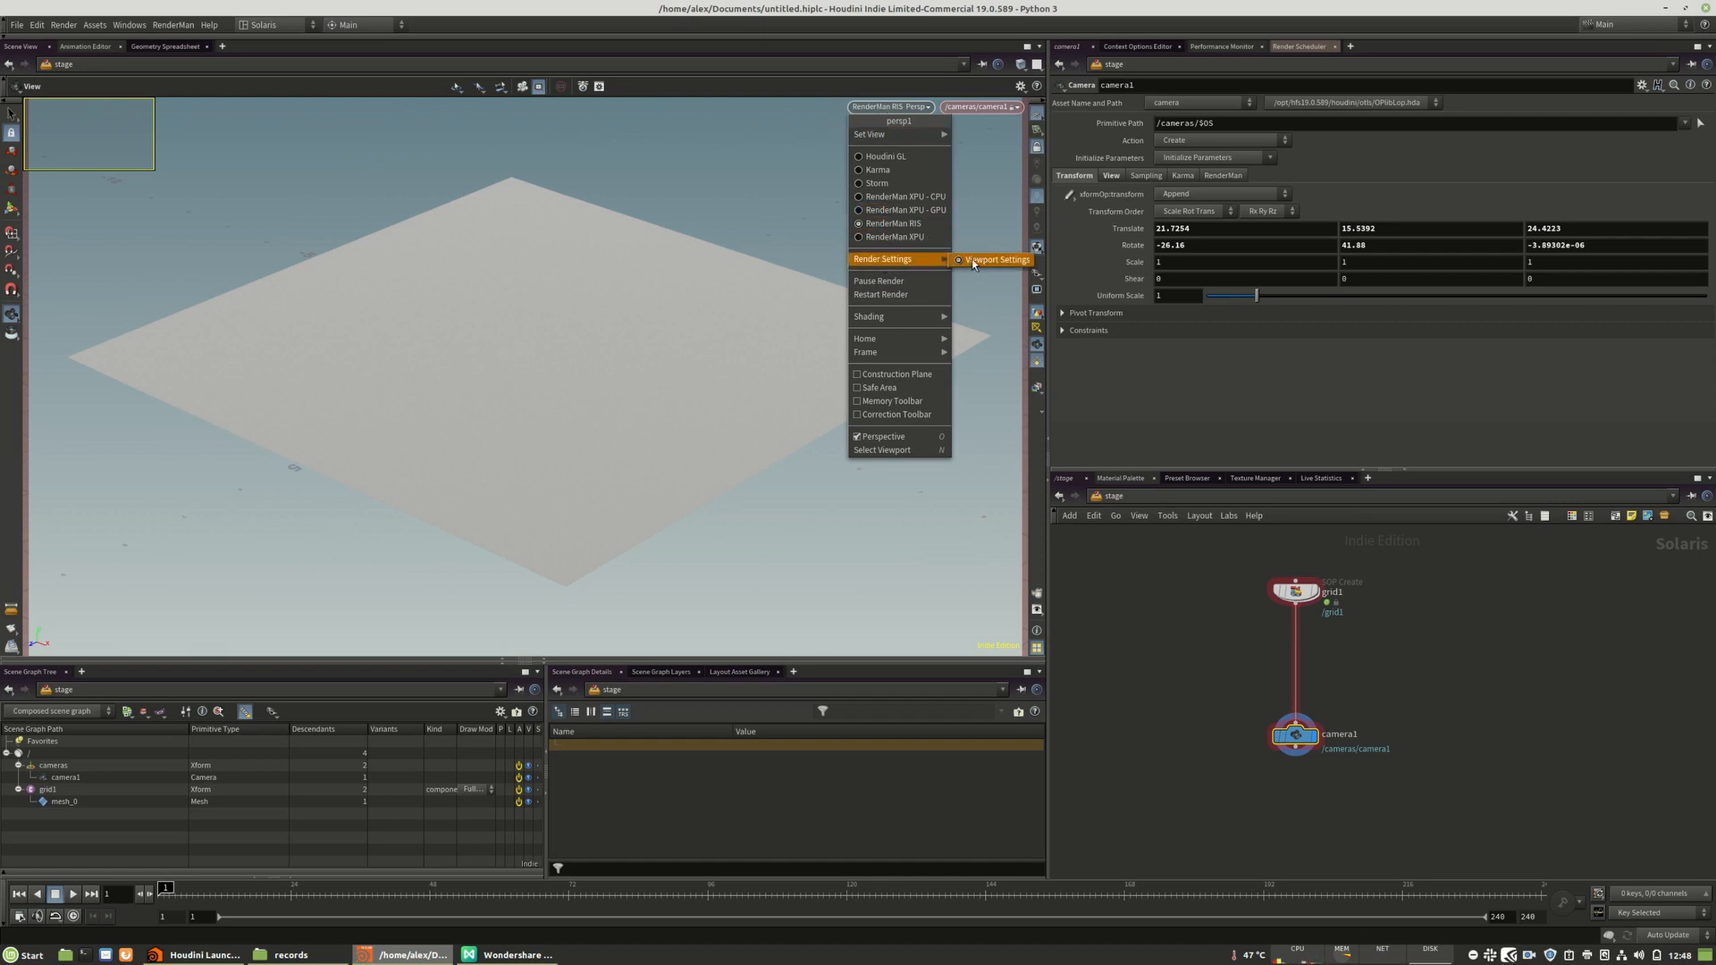
- Set viewport Max Indirect Bounces to 2 and close Display Options
left_click(610, 327)
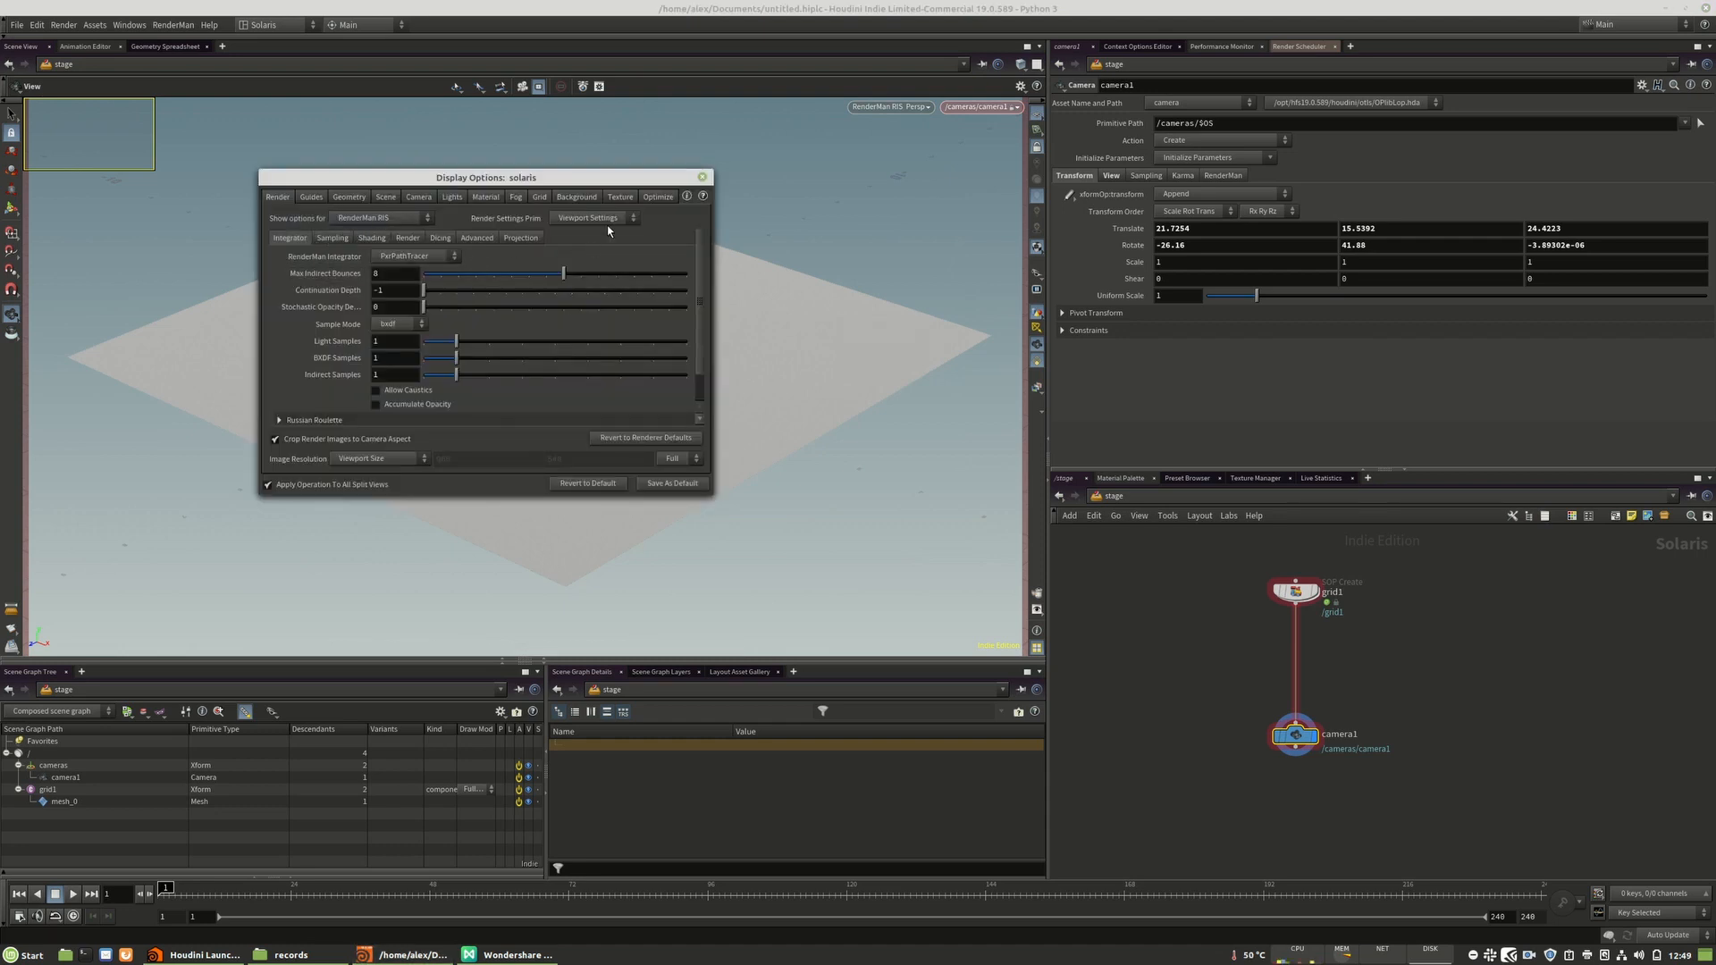
left_click_drag(564, 273, 454, 272)
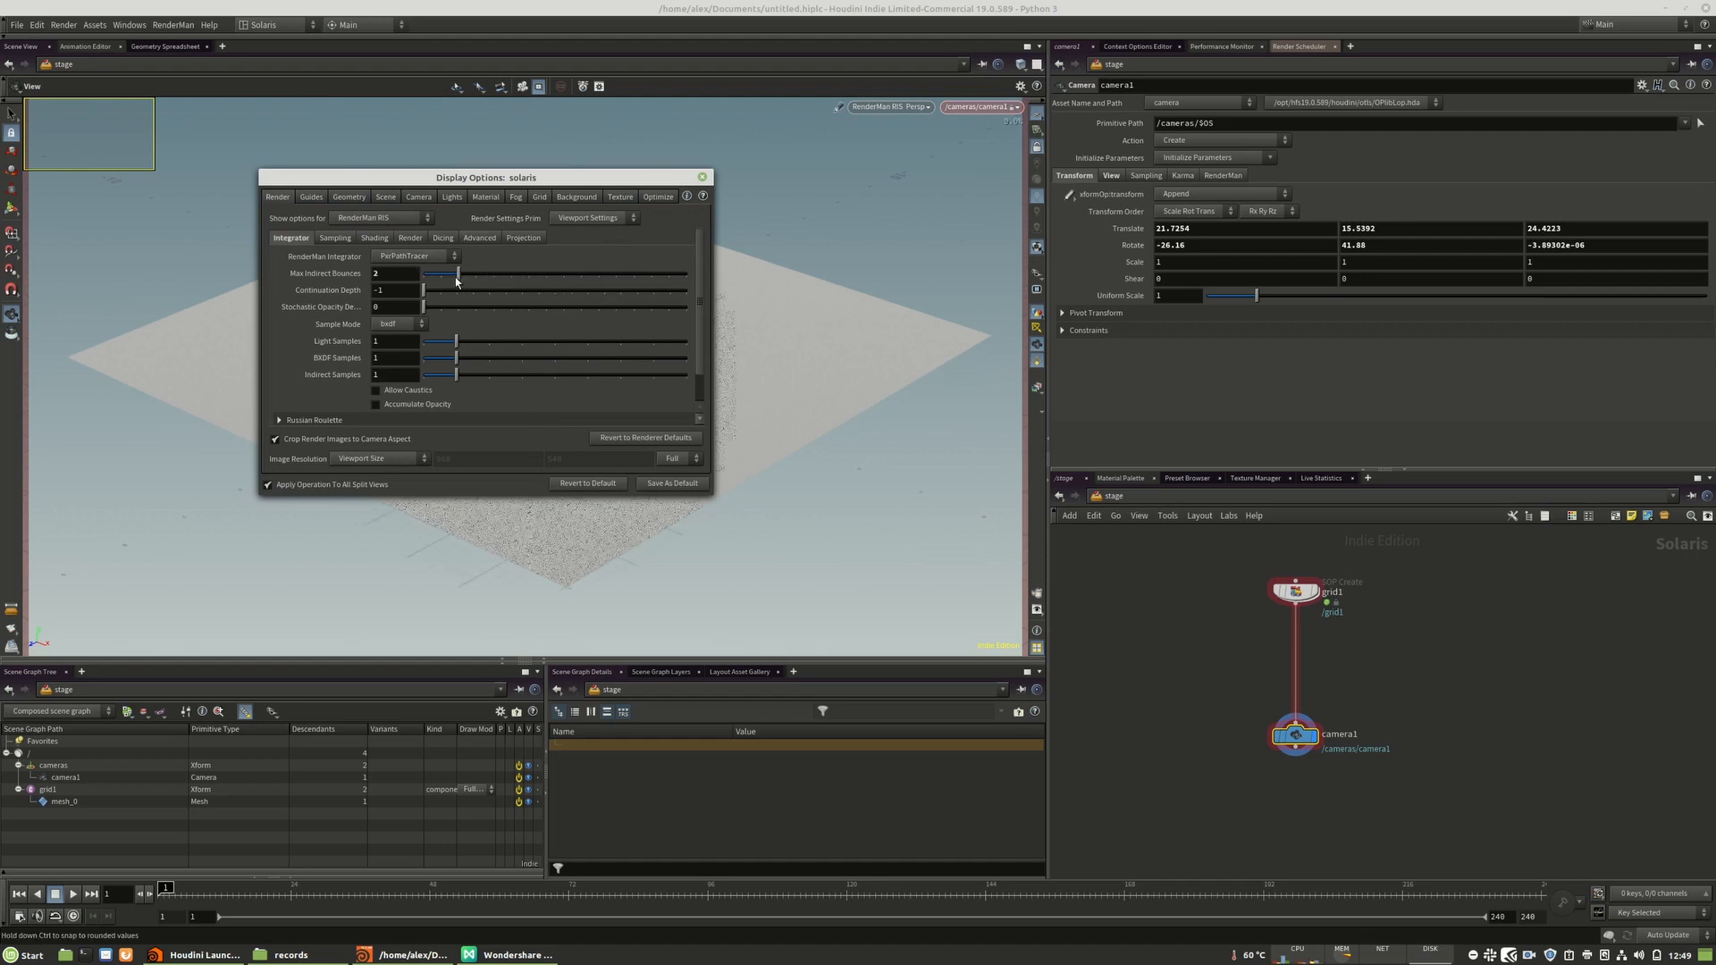
left_click(334, 238)
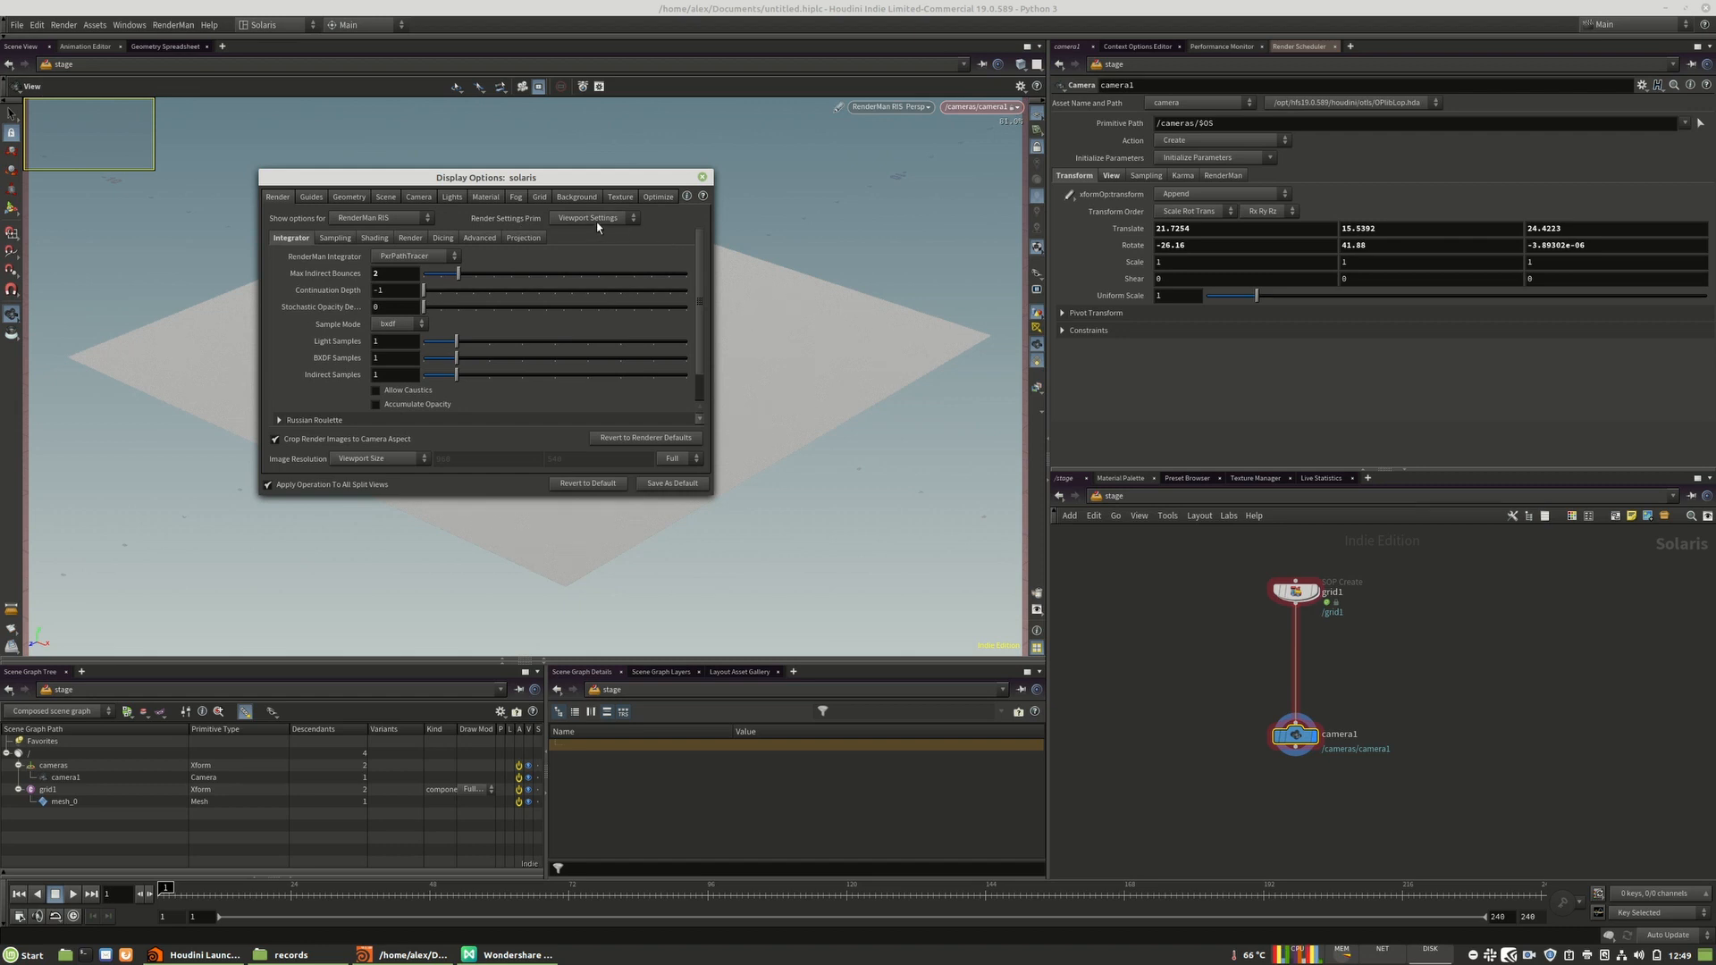
left_click(701, 176)
type("re")
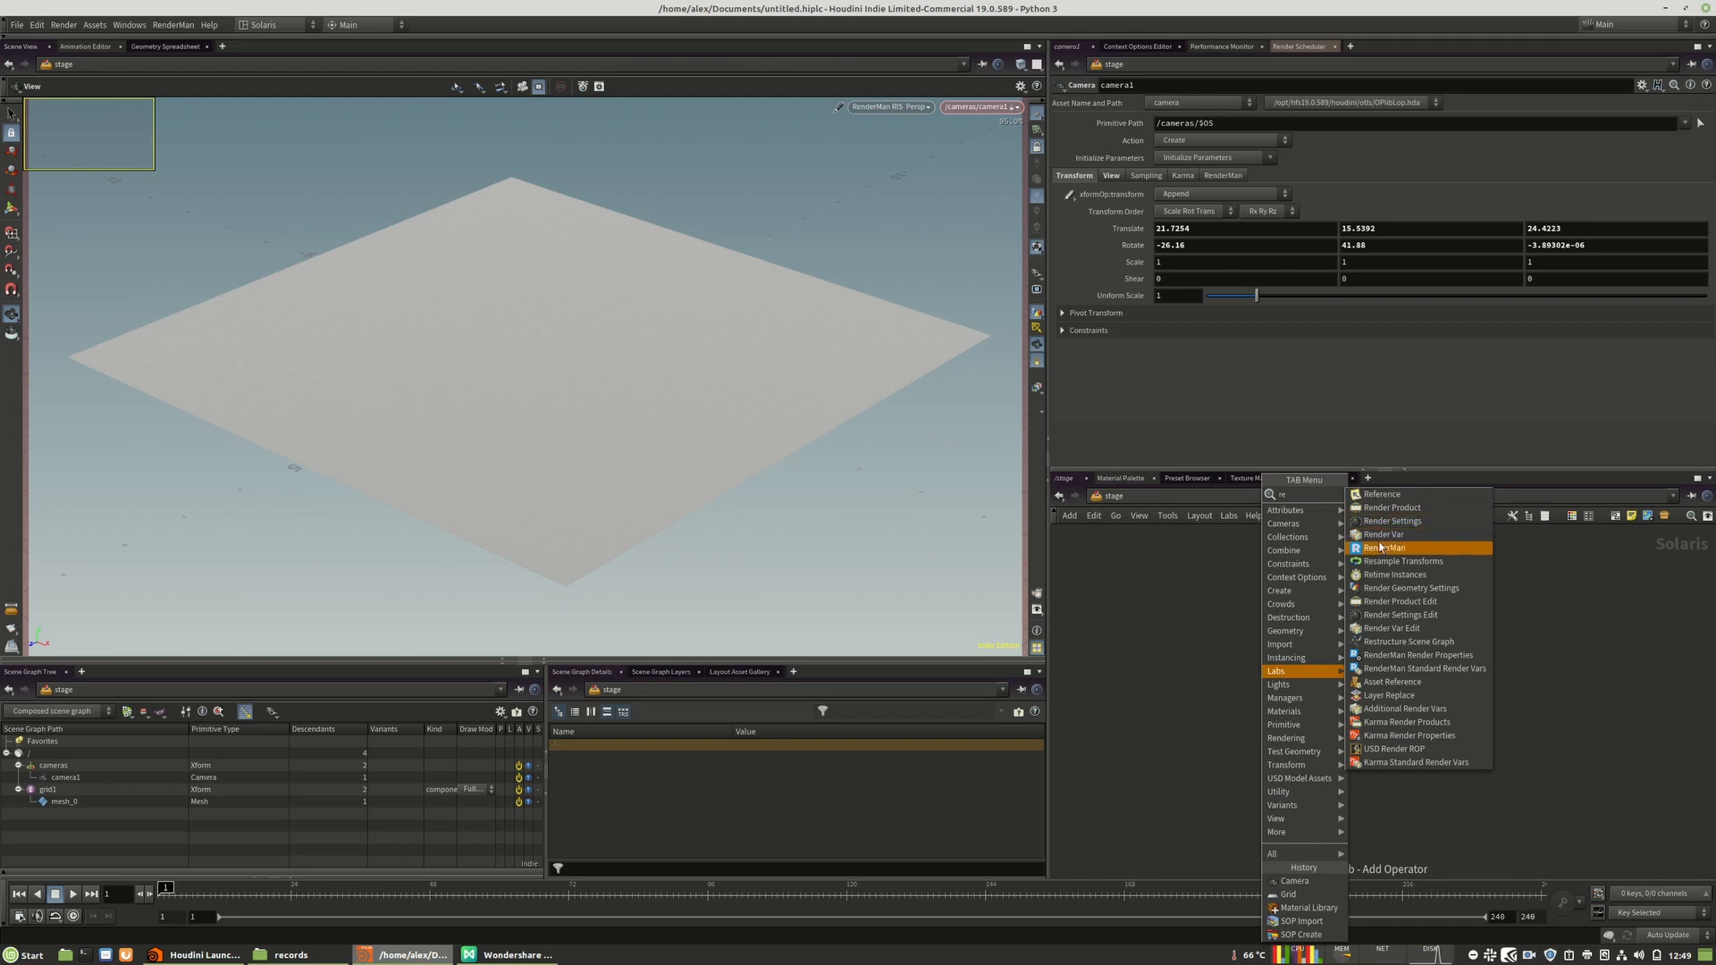
- Add a RenderMan render settings node and render the viewport with /Render/rendersettings
left_click(1385, 547)
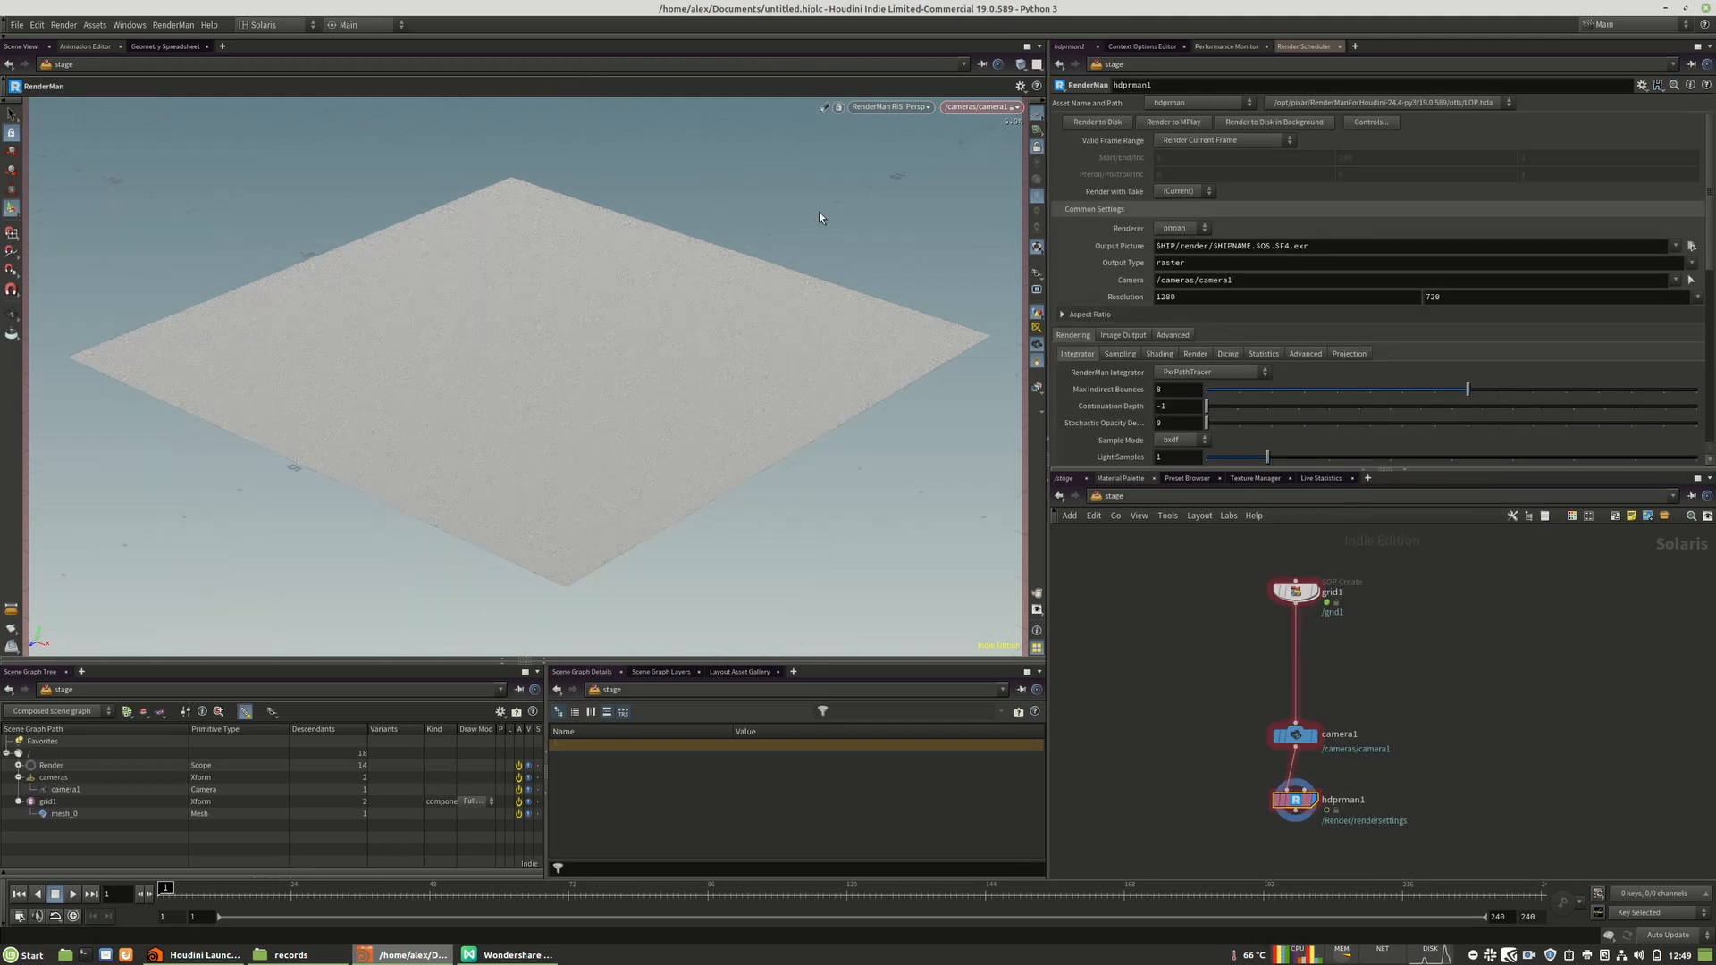
left_click(888, 106)
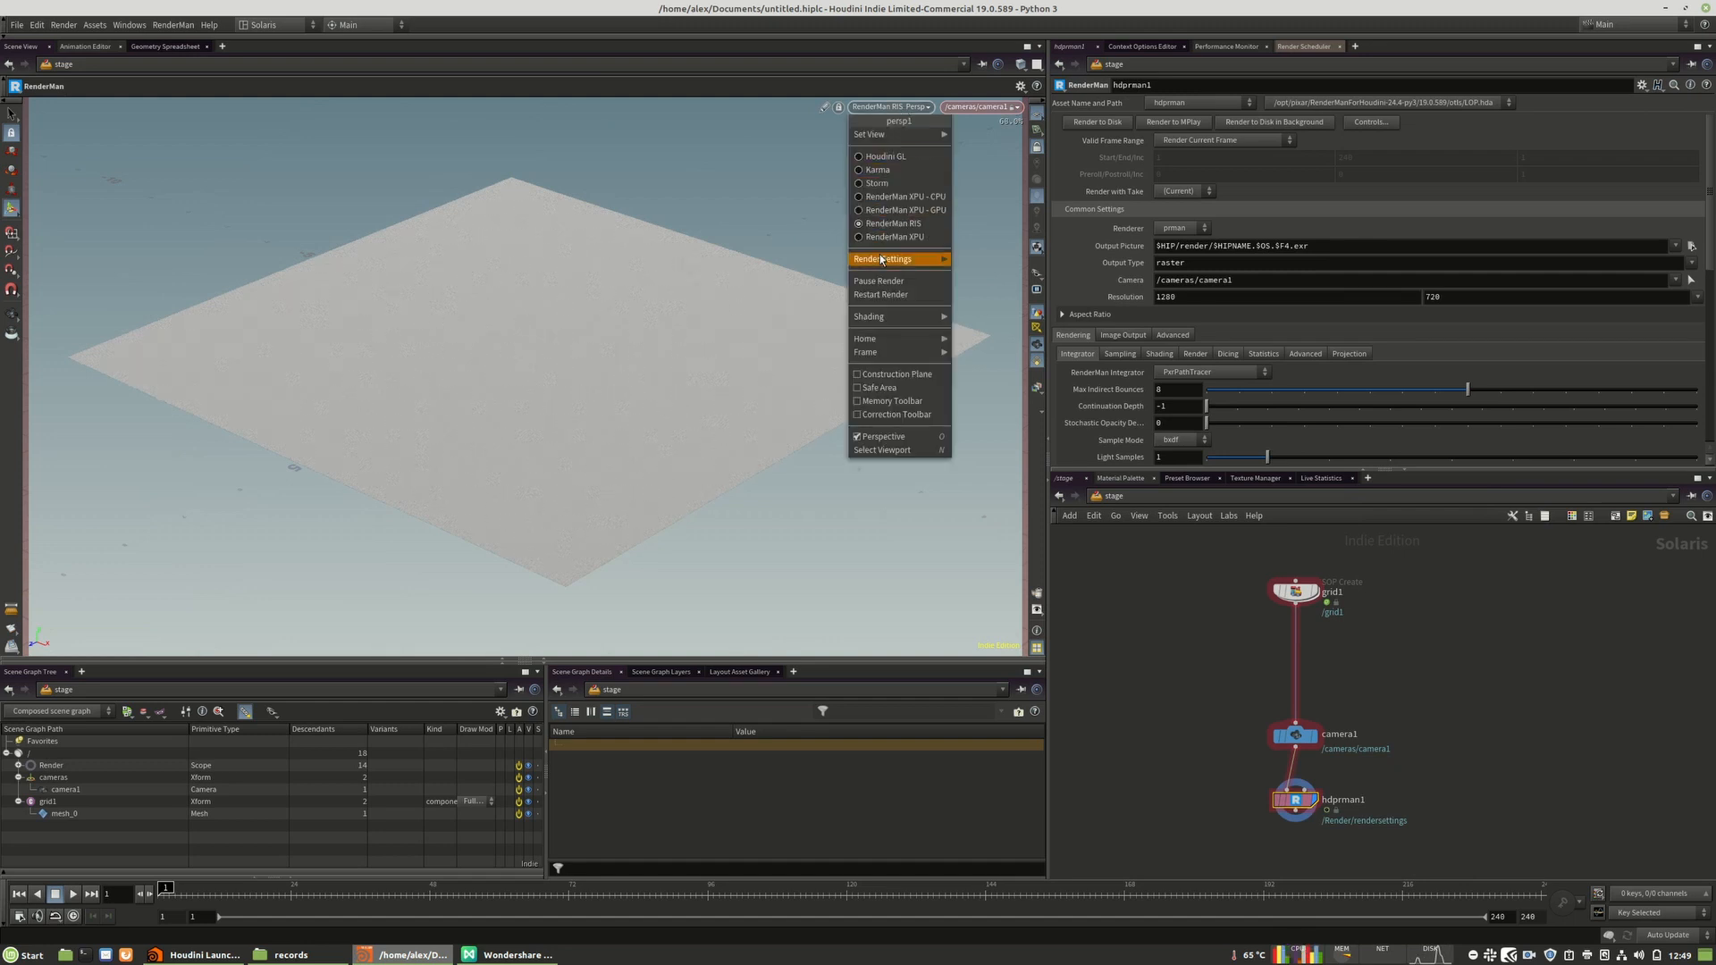
mouse_move(883, 259)
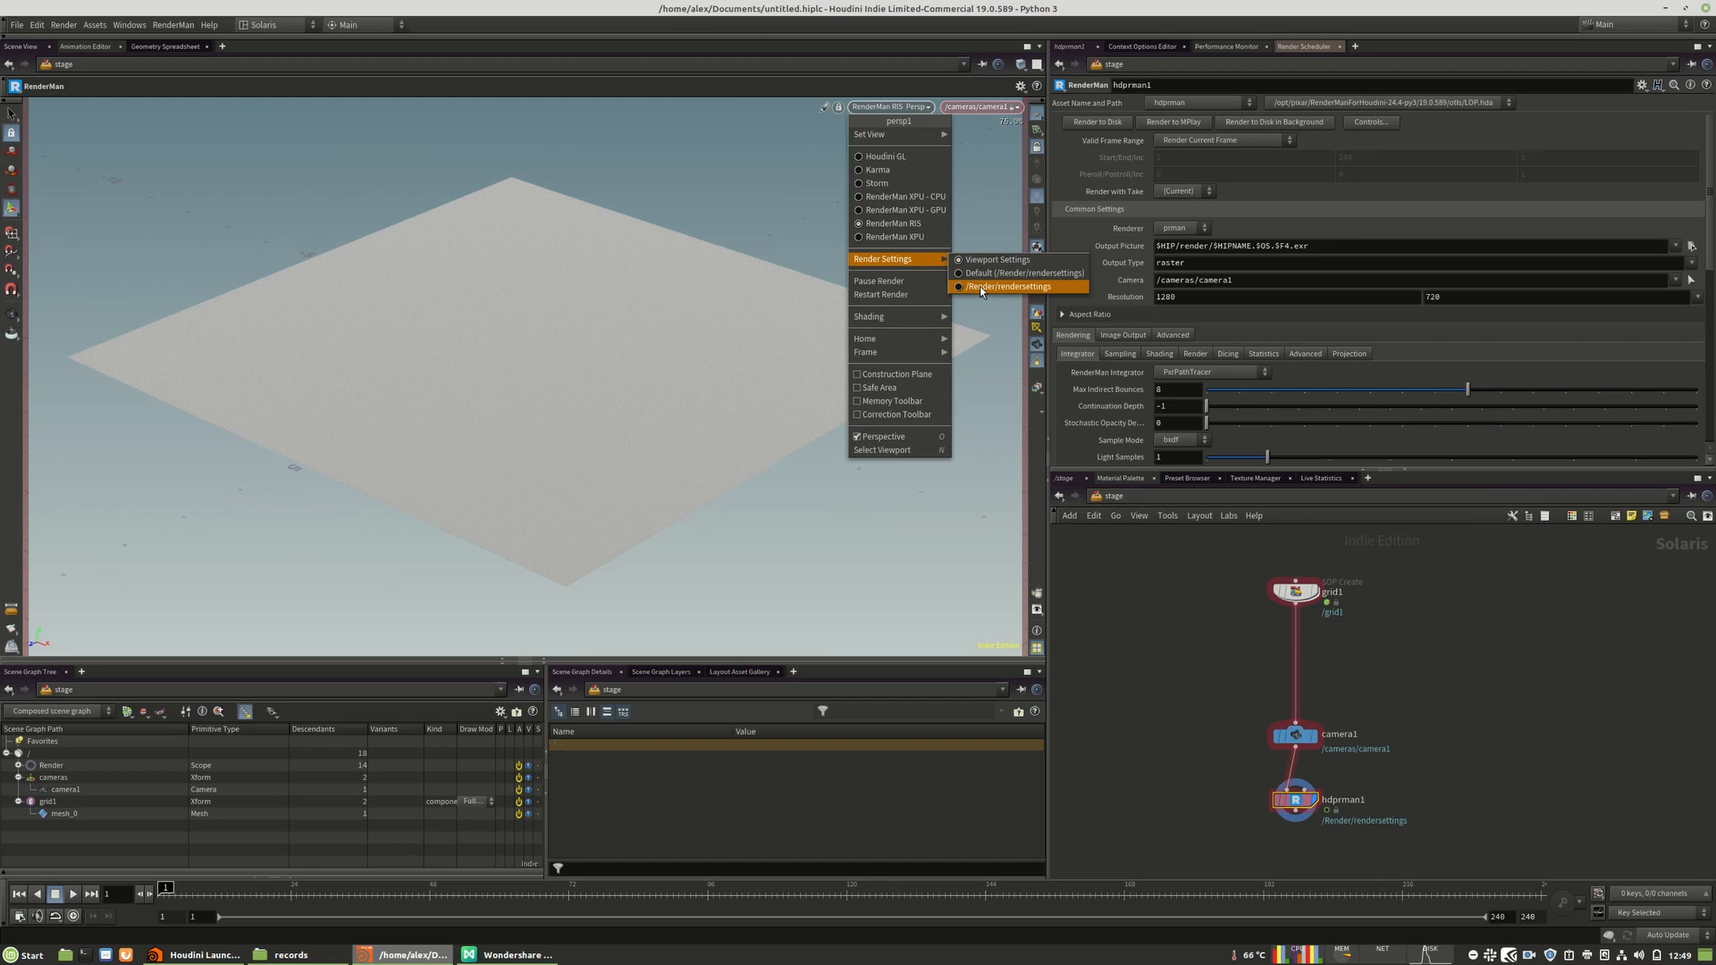
left_click(1019, 286)
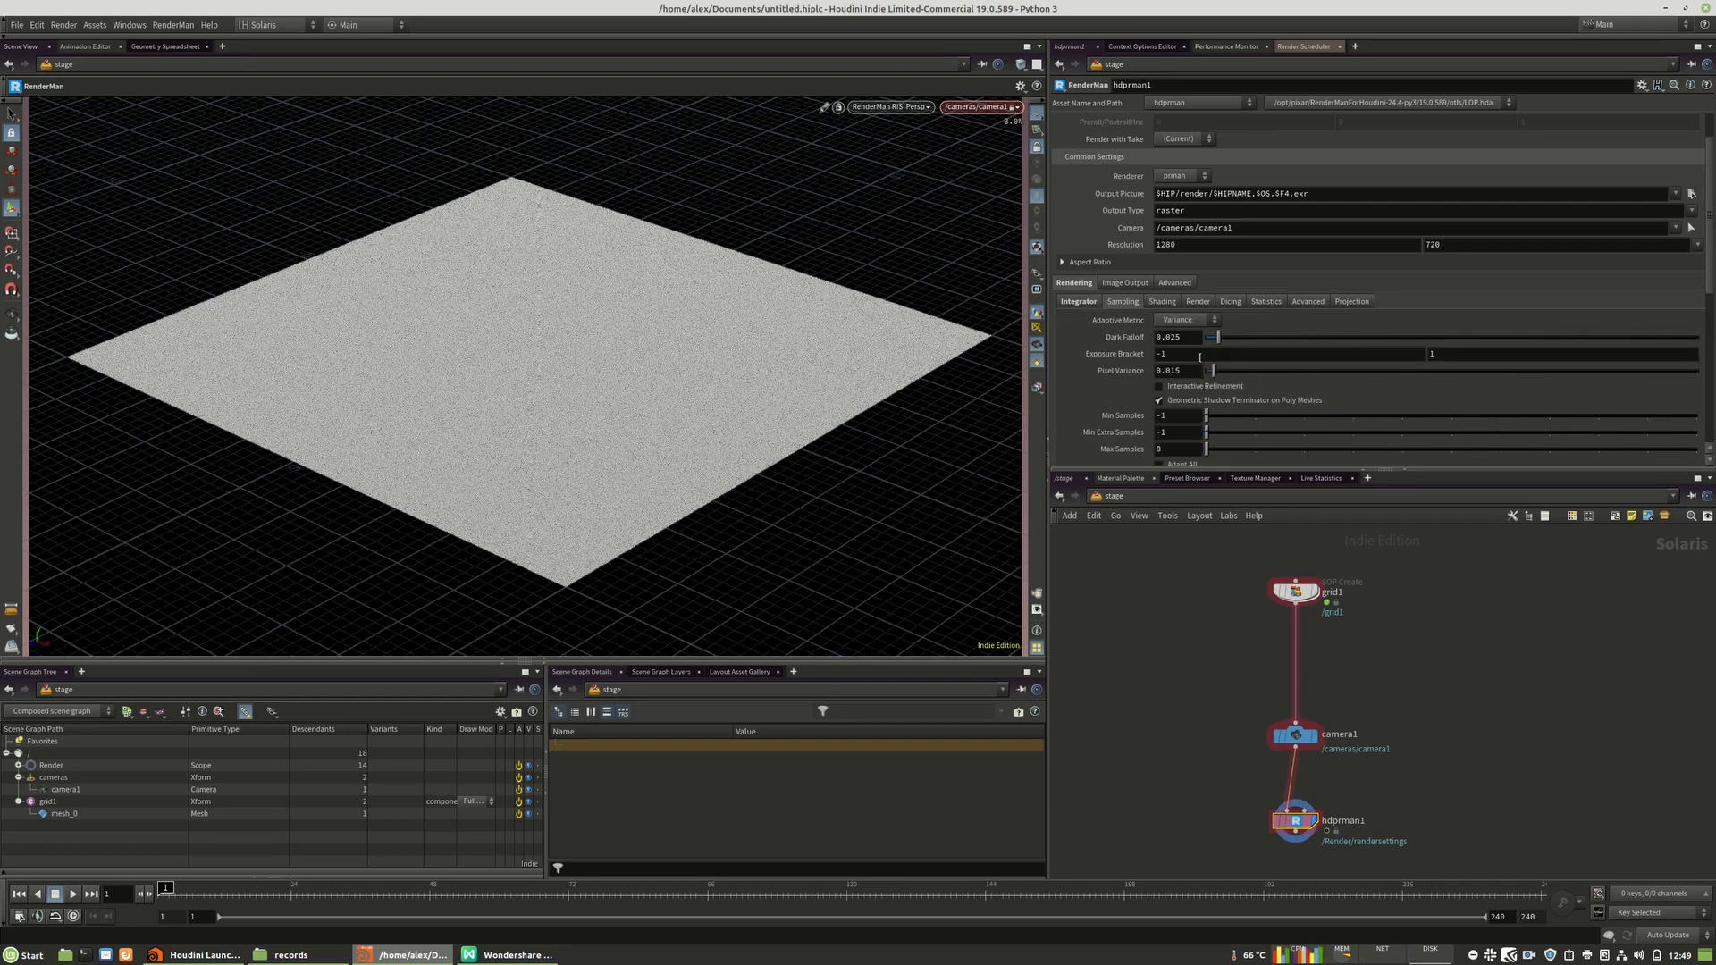
left_click_drag(1207, 431, 1229, 430)
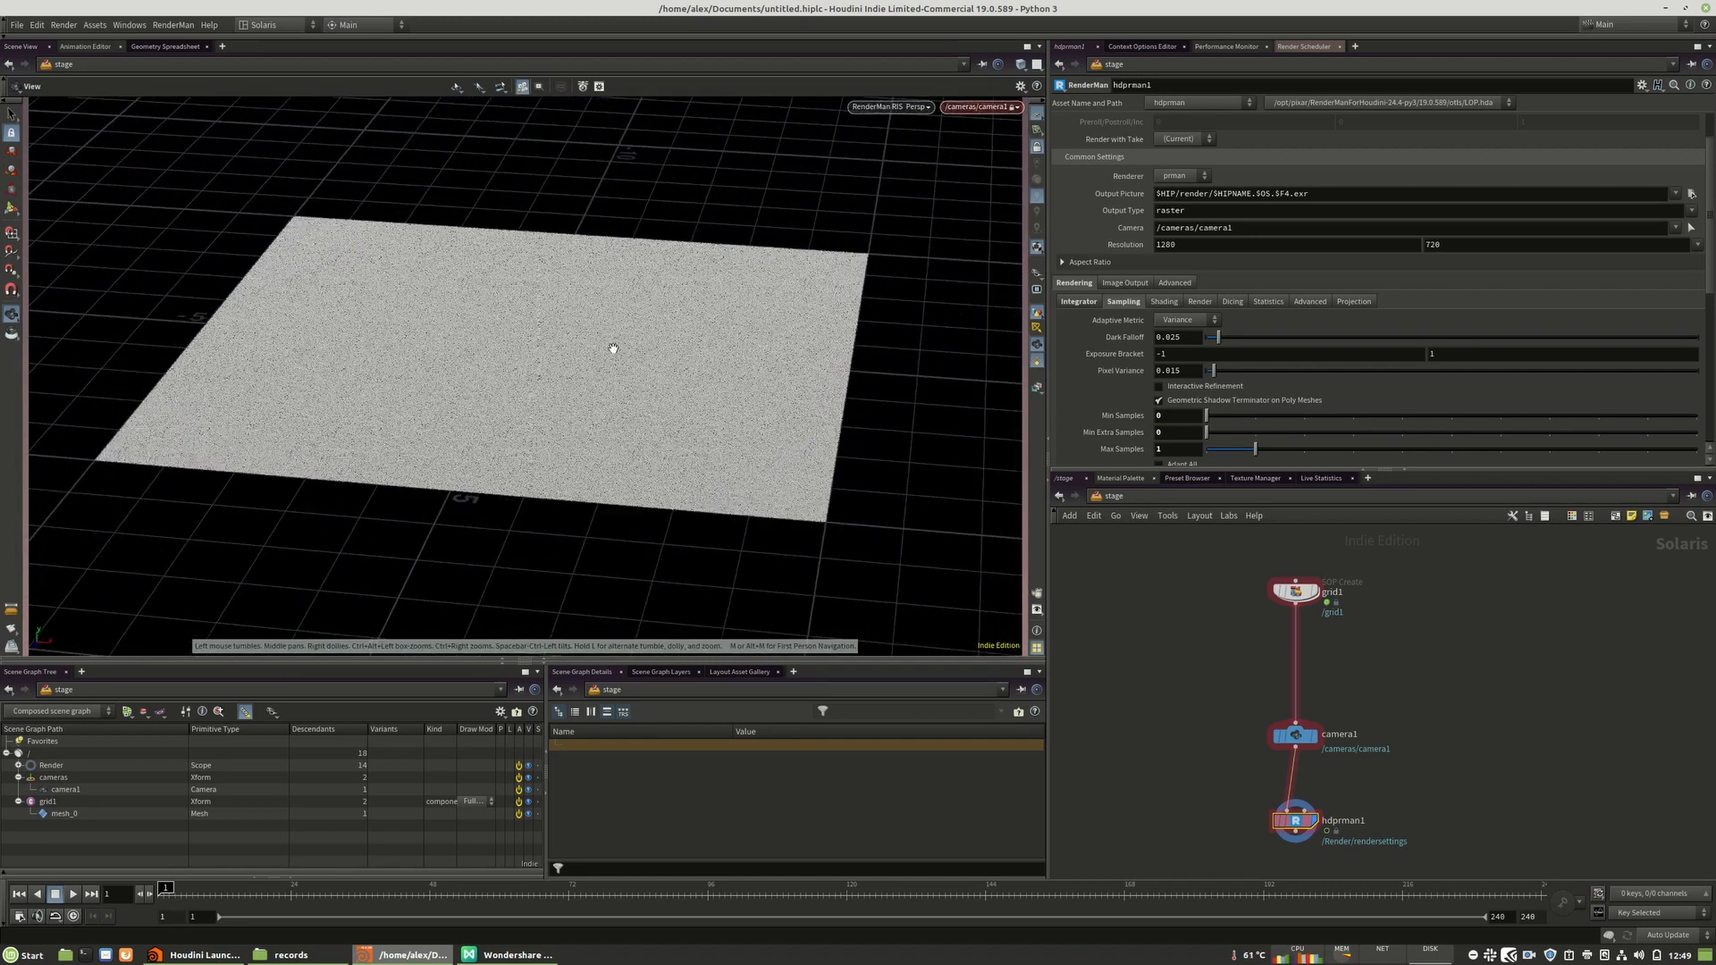
left_click_drag(613, 348, 701, 346)
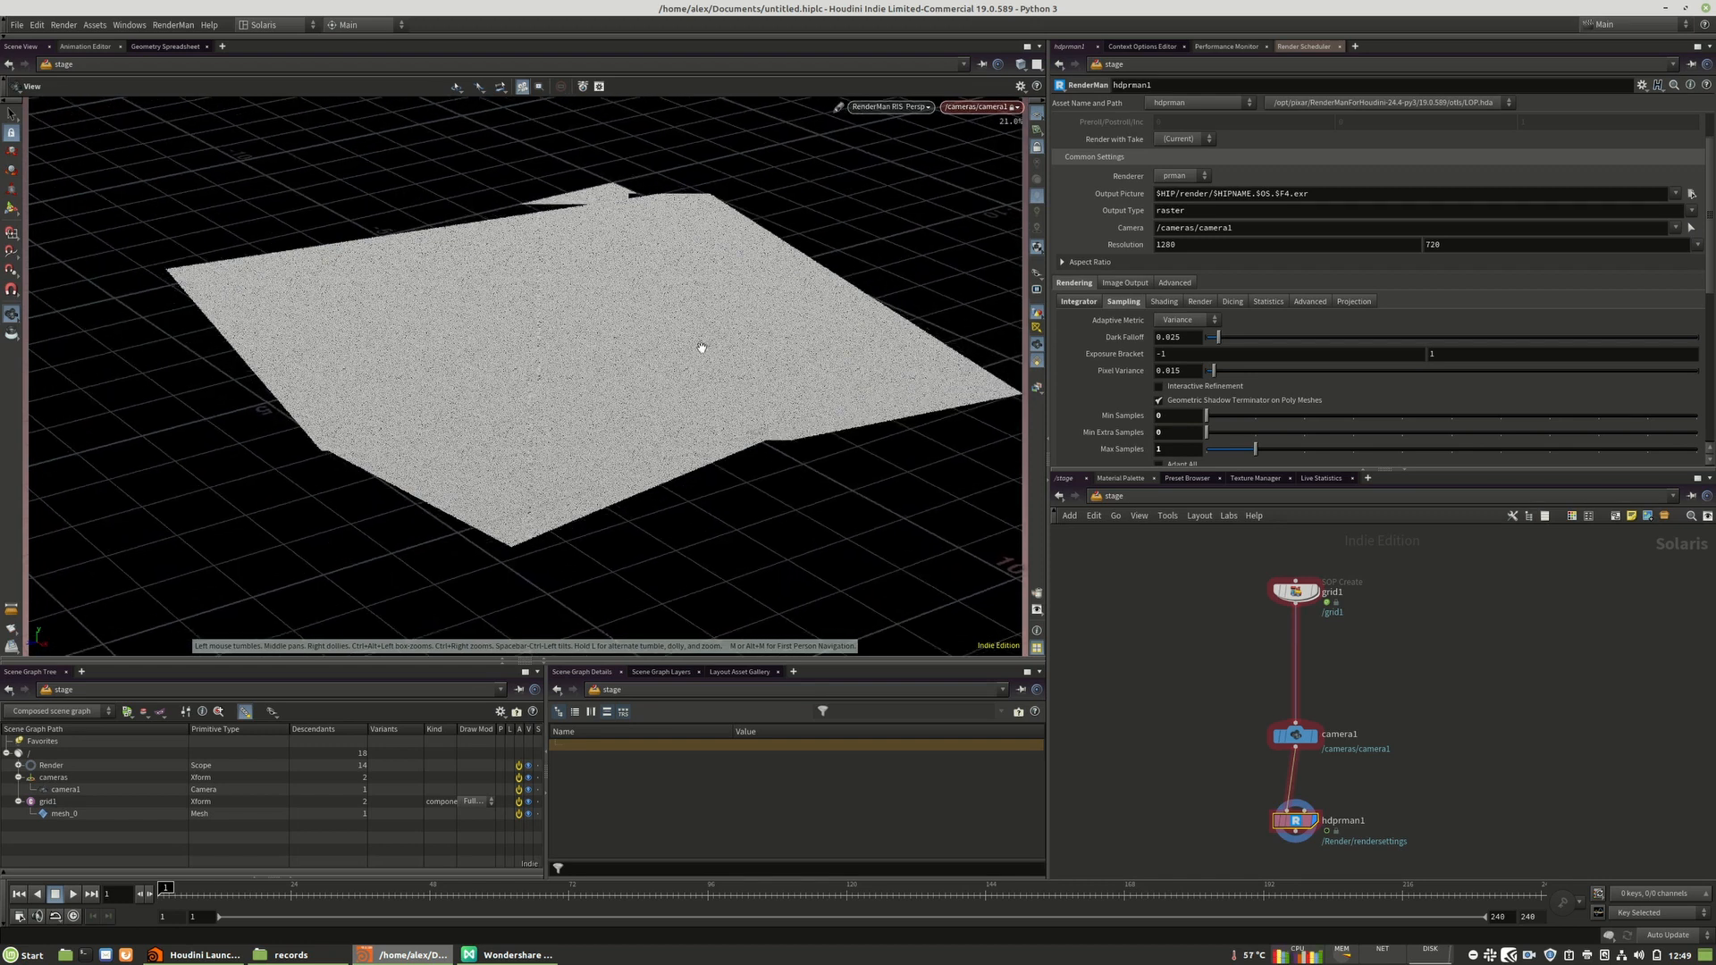
left_click(891, 107)
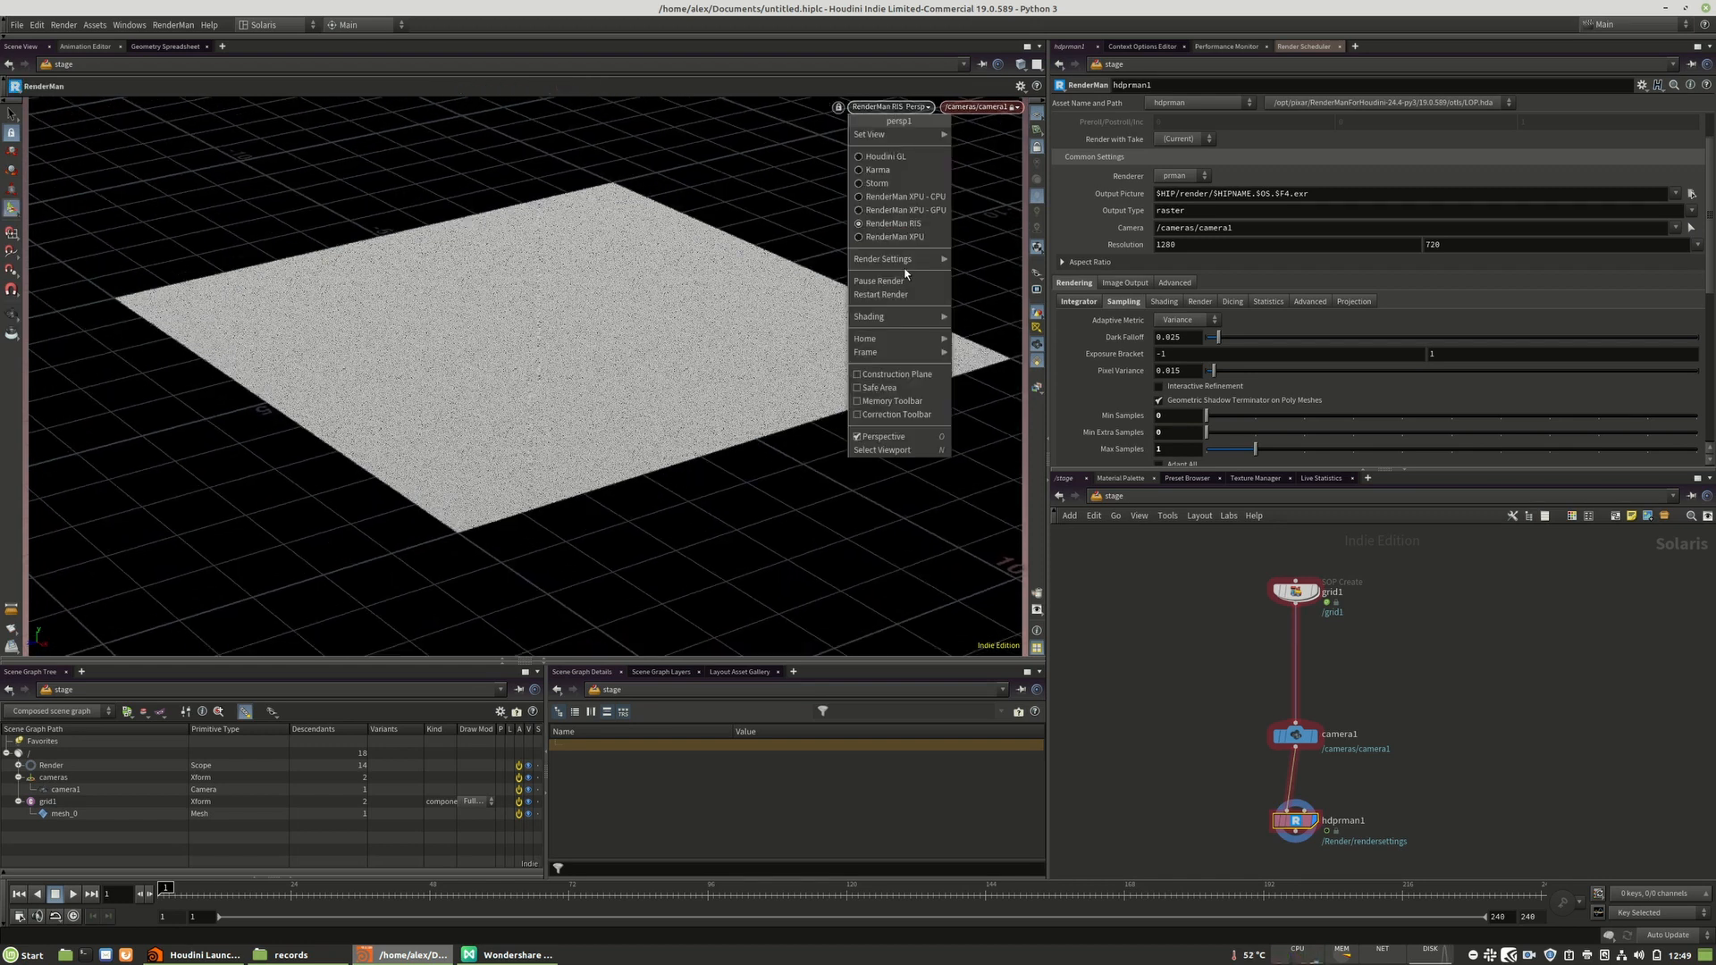
mouse_move(883, 258)
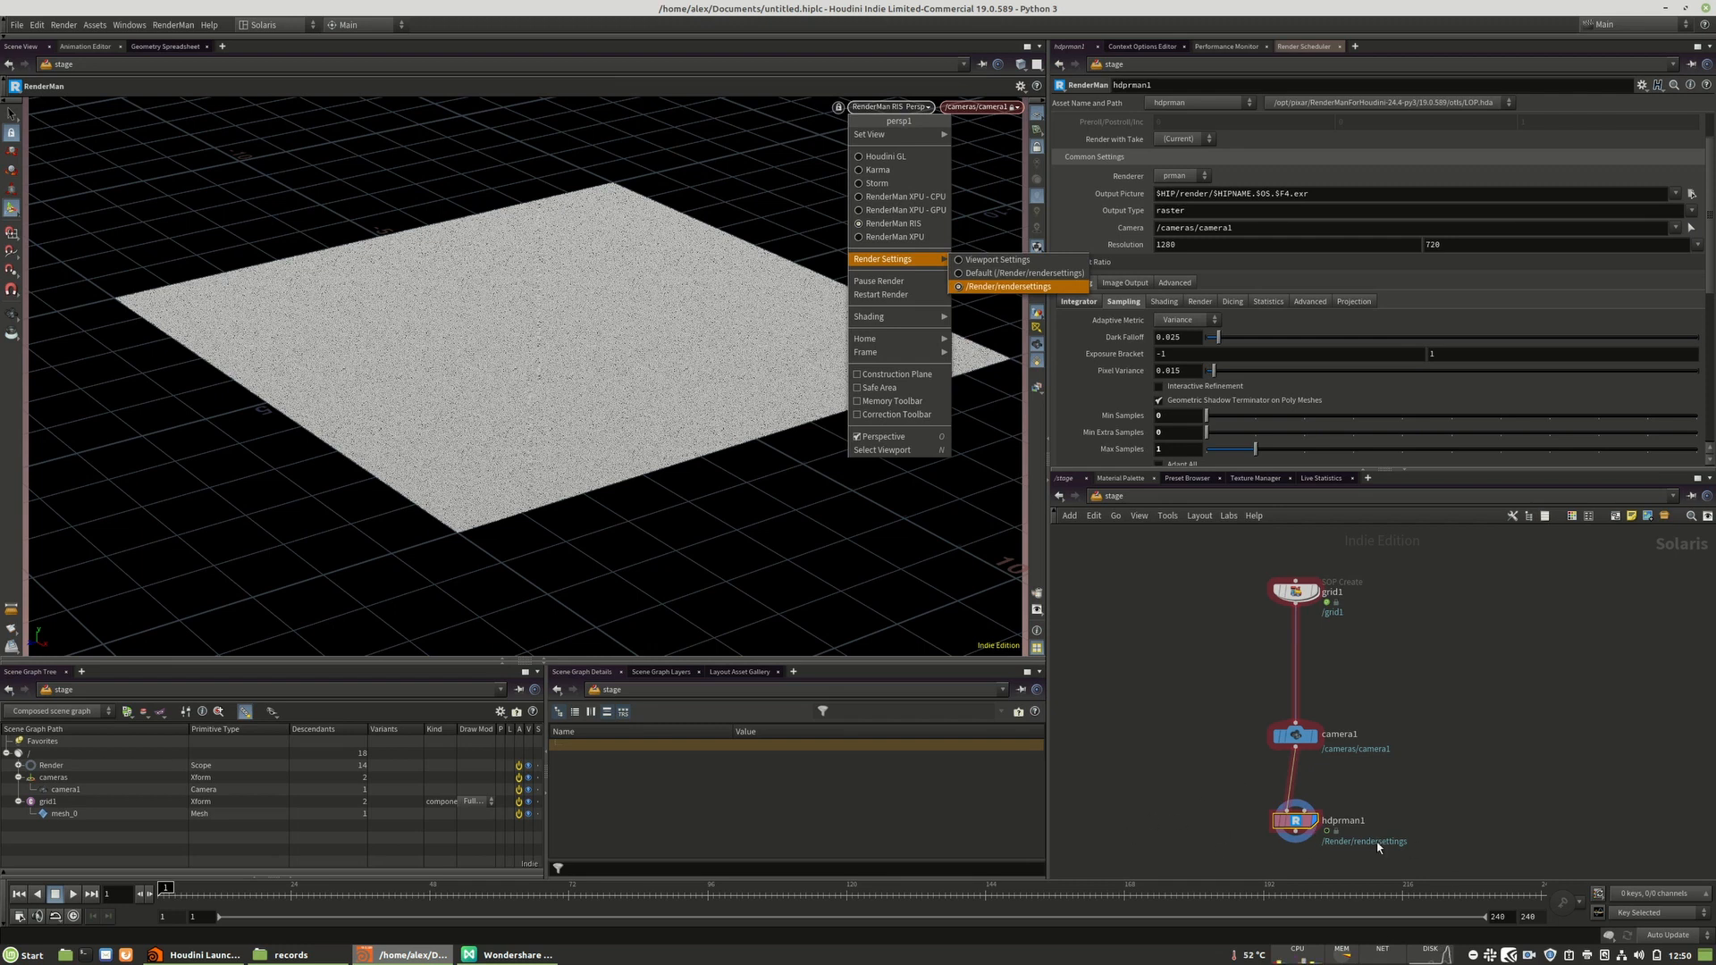
mouse_move(709, 403)
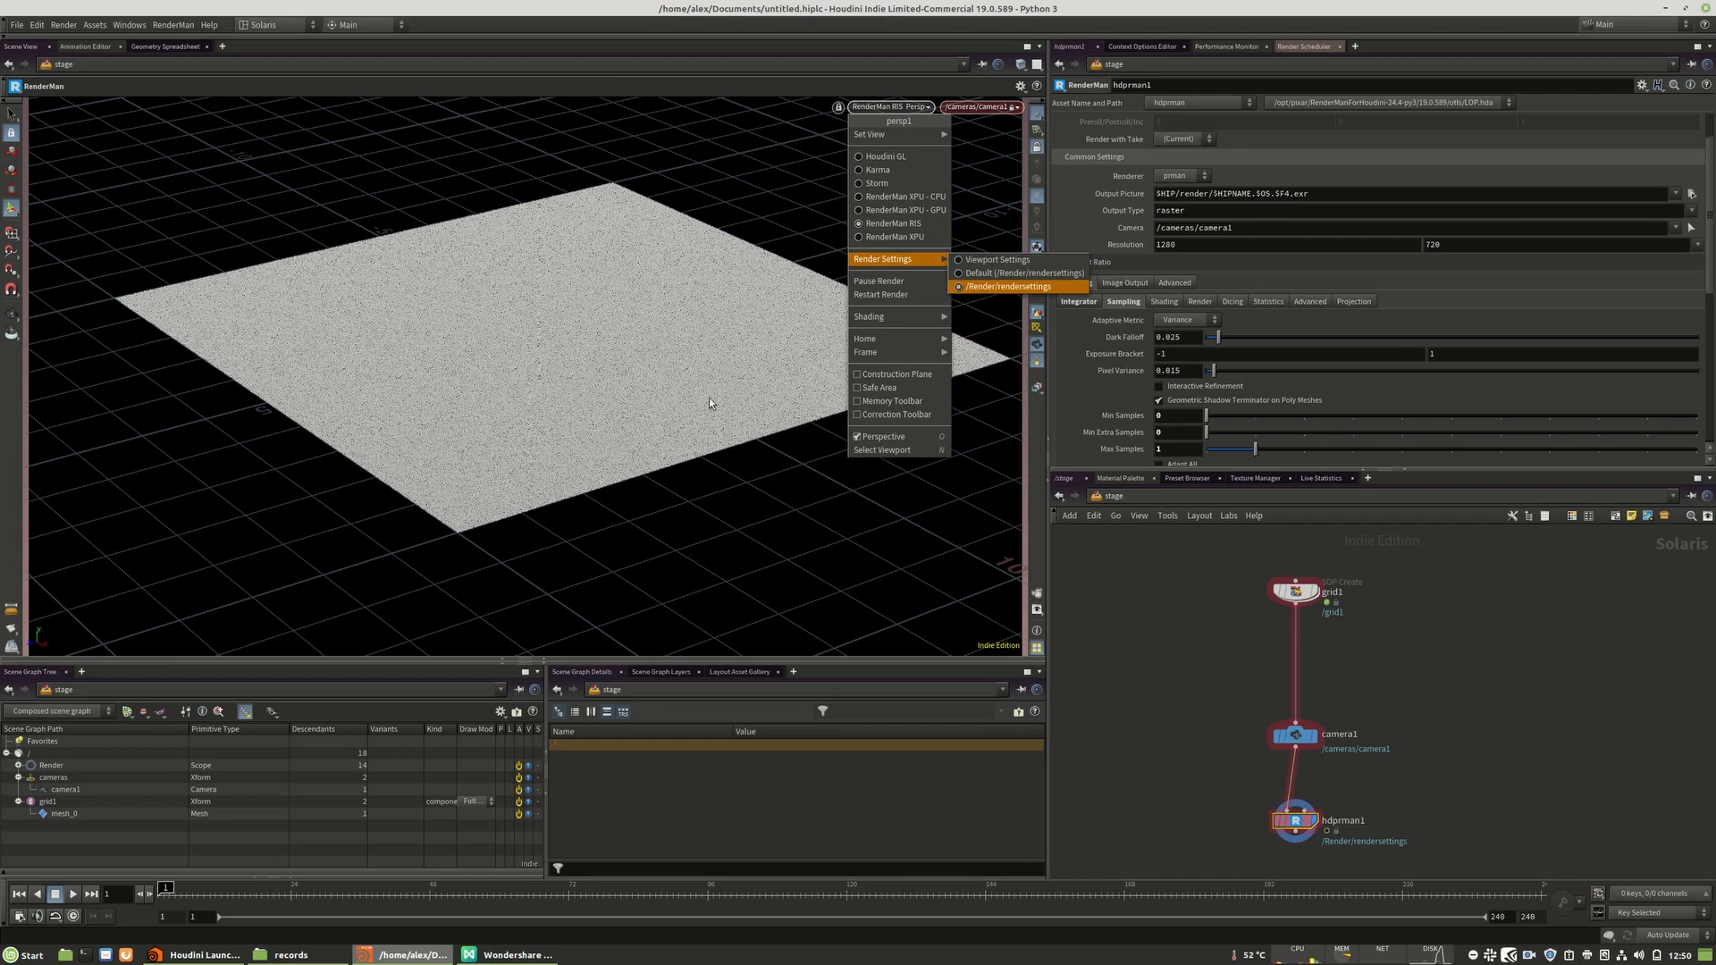
- Set the viewport renderer back to Houdini GL
left_click(1012, 286)
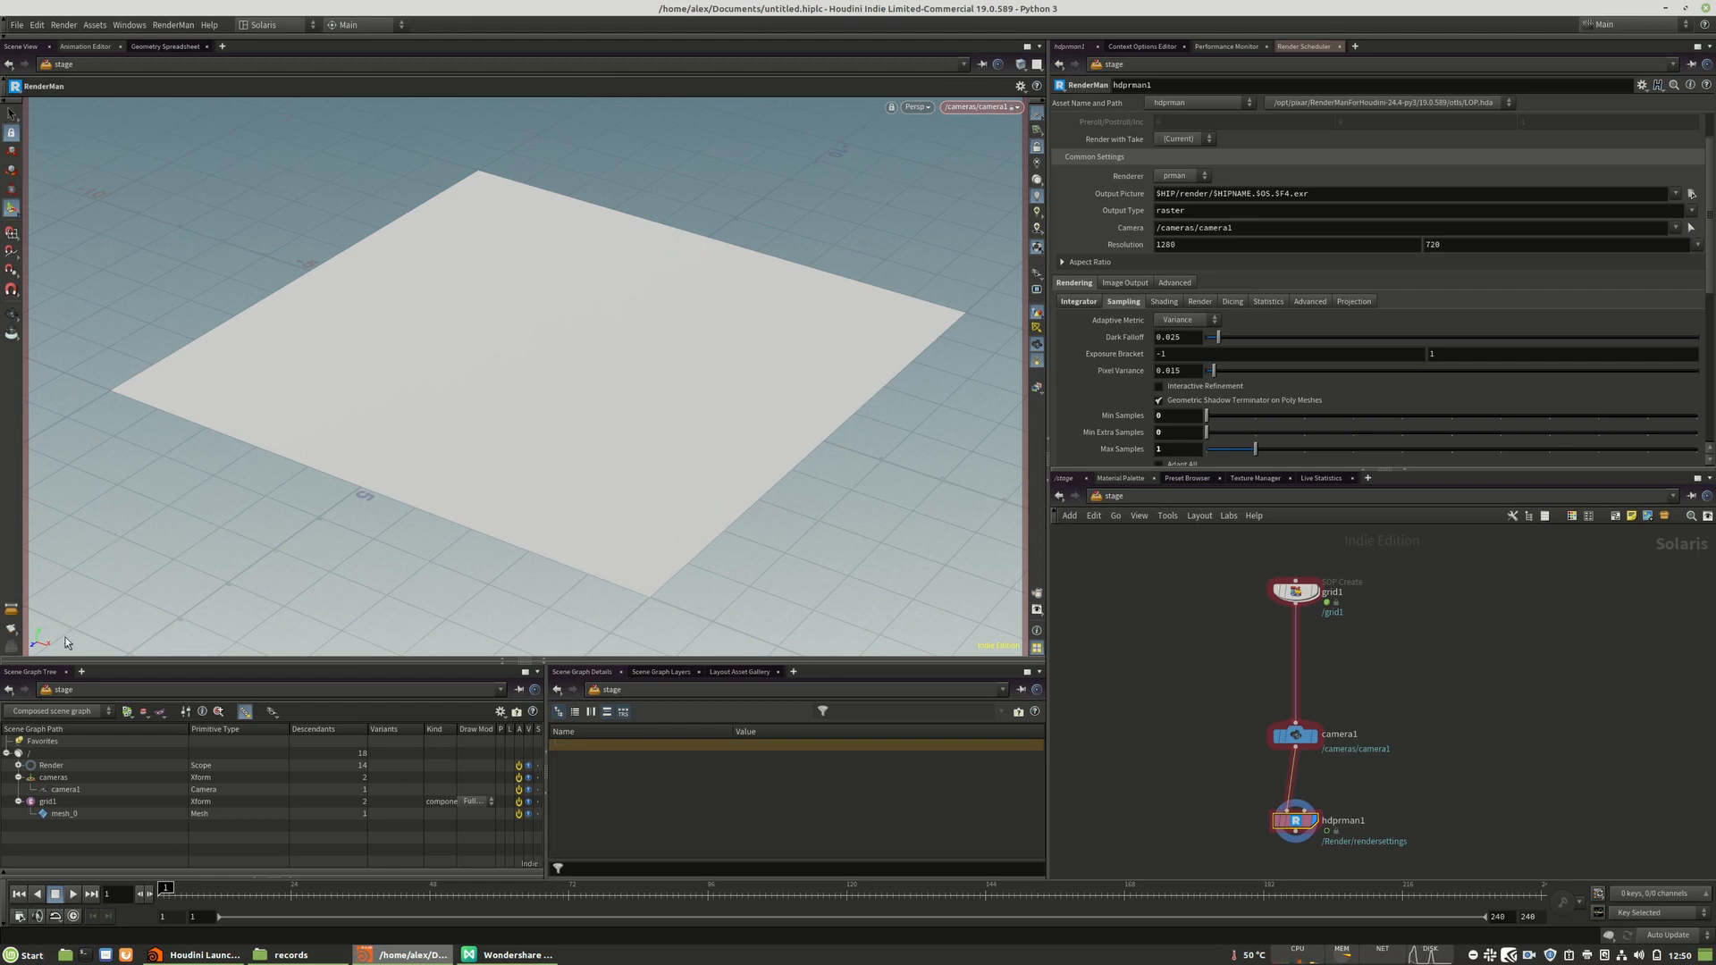
mouse_move(560, 633)
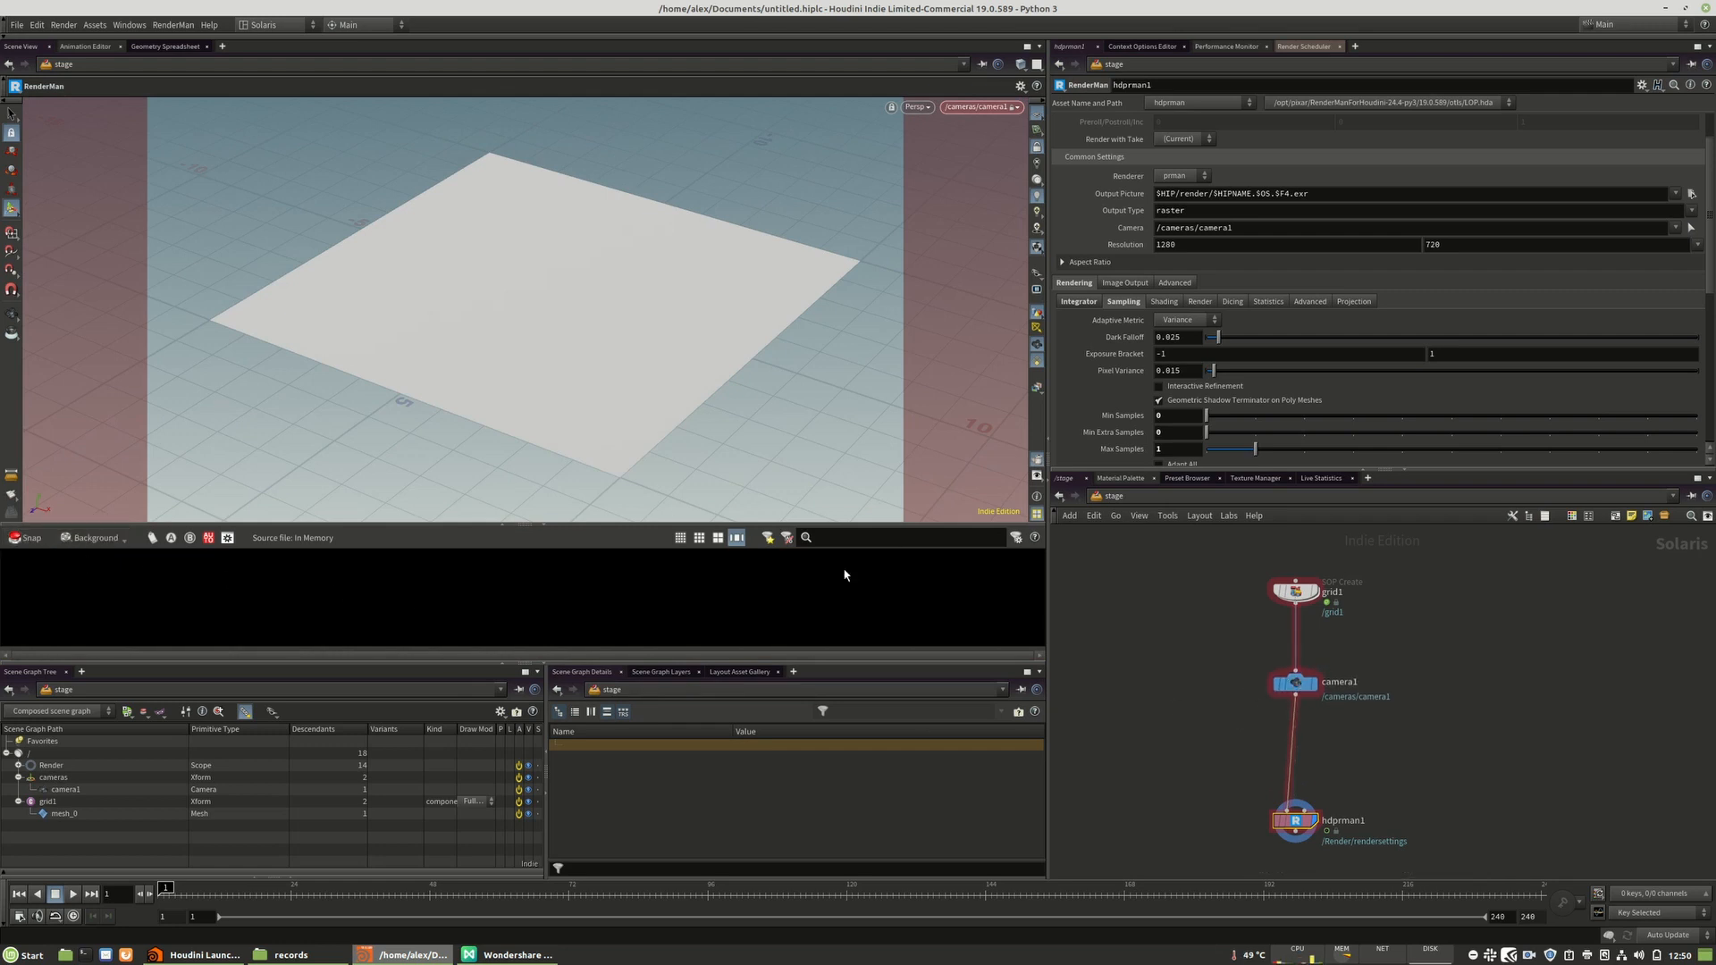
mouse_move(783, 587)
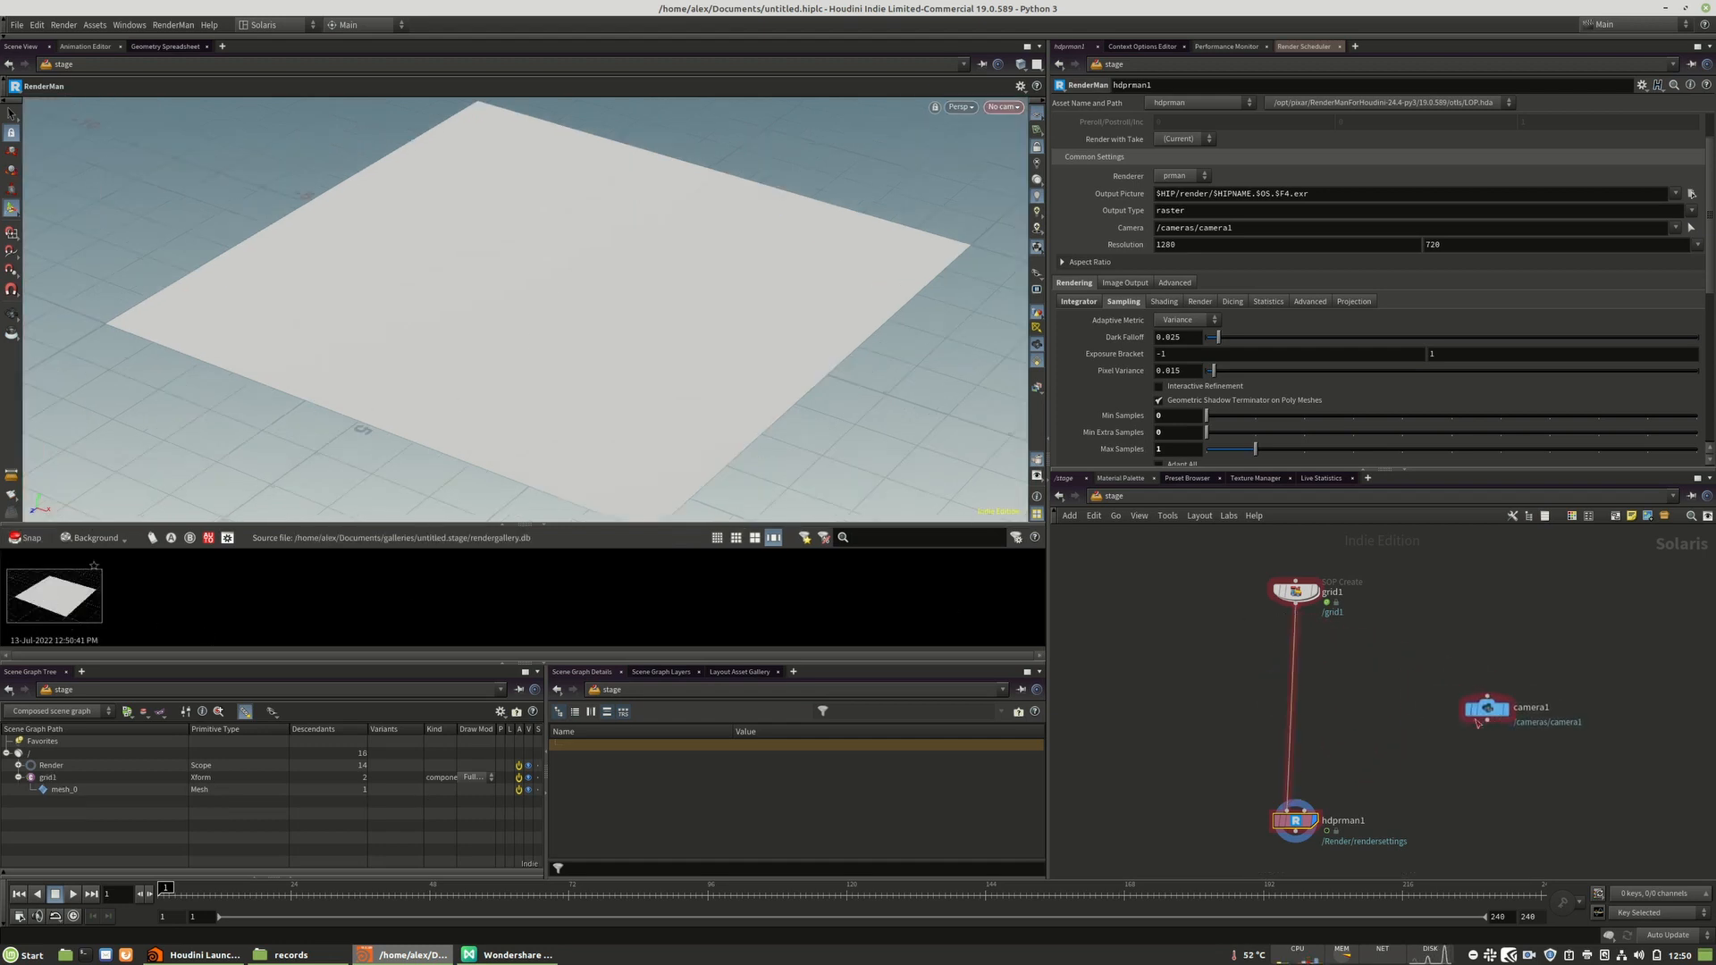
- Wire grid1 directly into hdprman1, bypassing camera1, and select camera1
left_click_drag(1293, 820, 1305, 718)
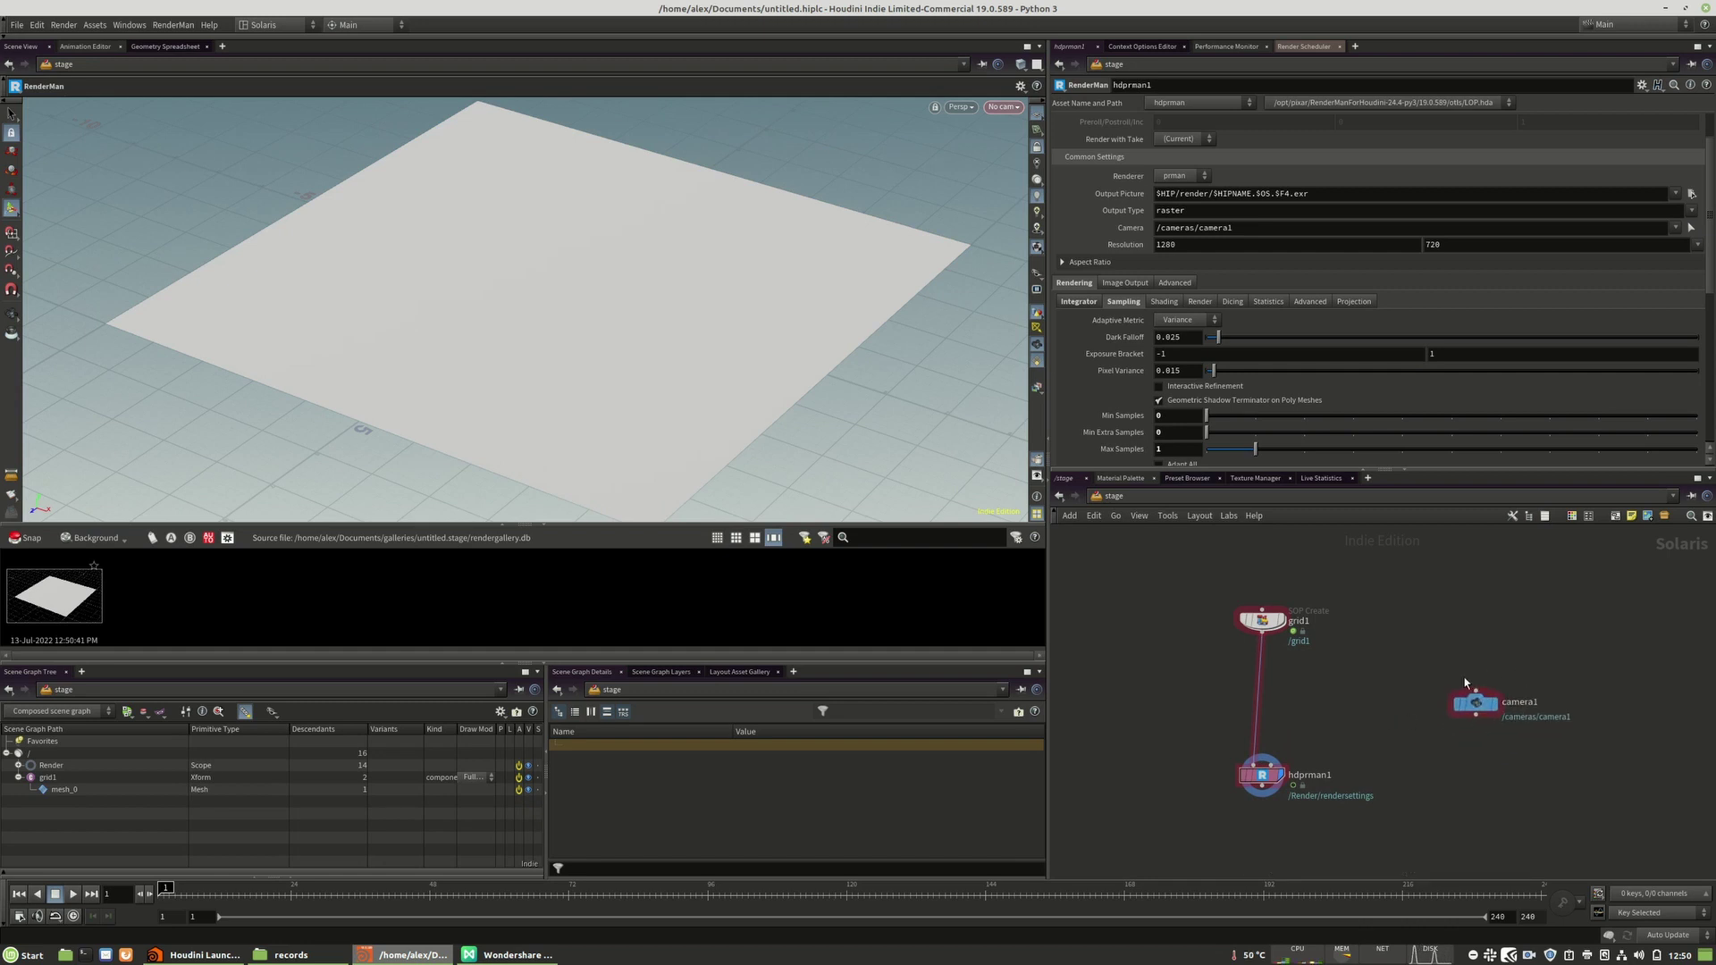
left_click(1476, 702)
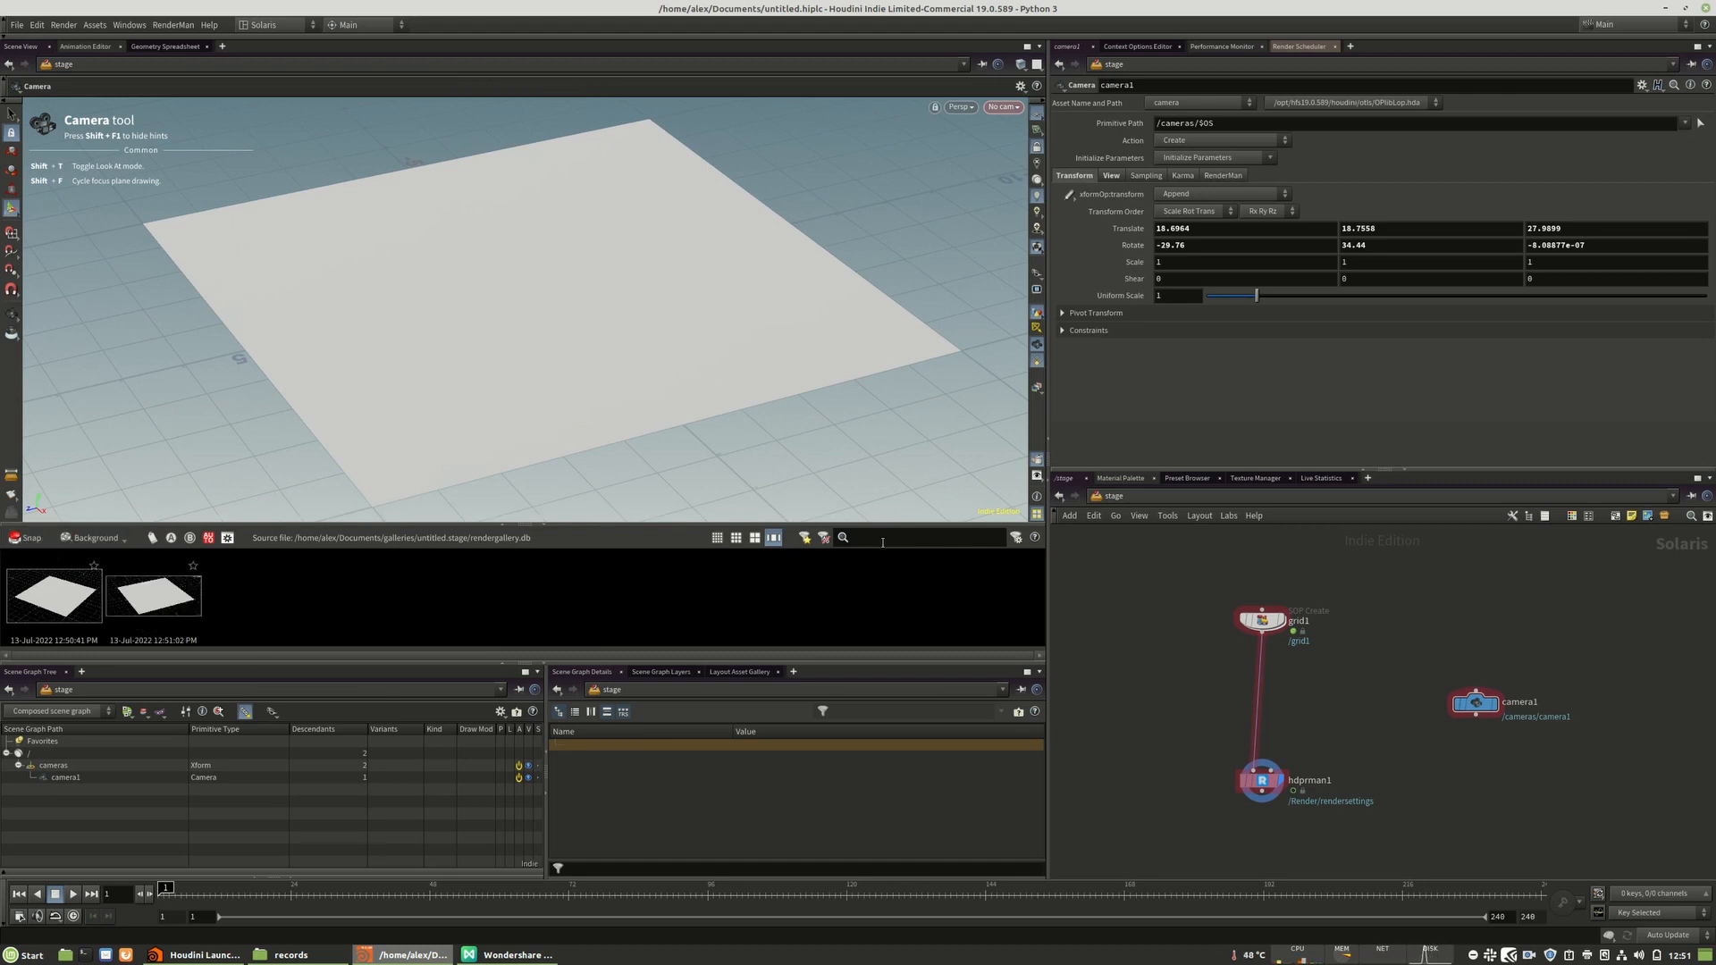
- Revert the network to the first snapshot, then bring the file manager forward
right_click(53, 596)
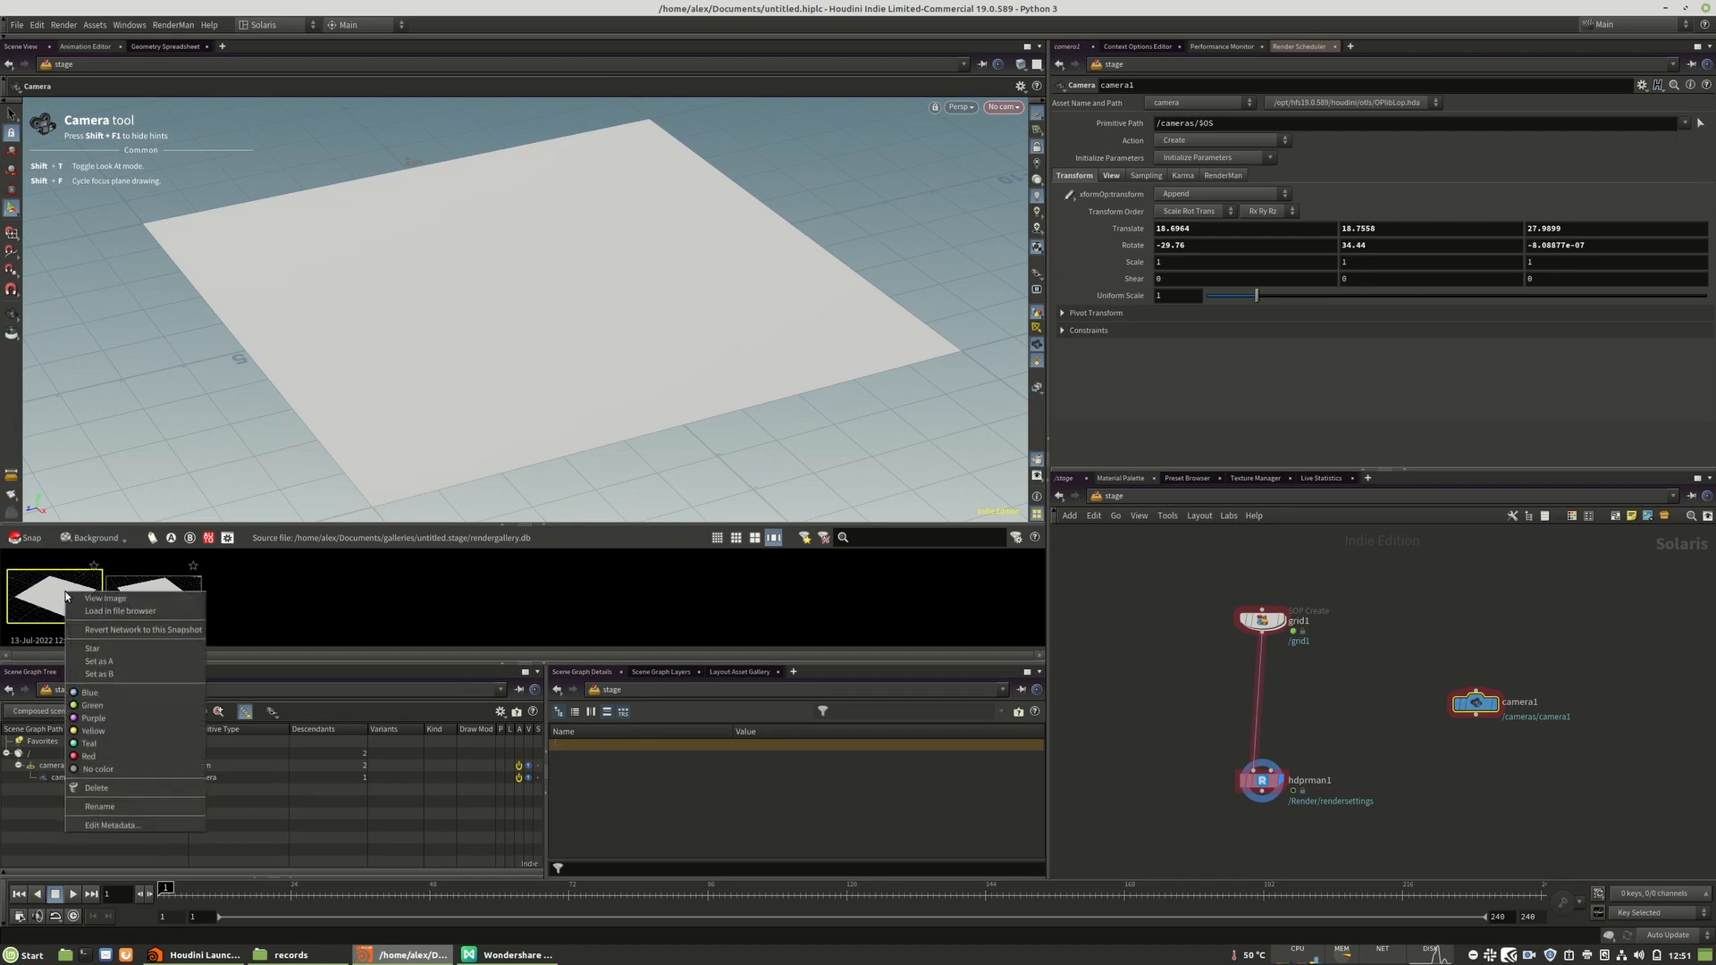
mouse_move(120, 611)
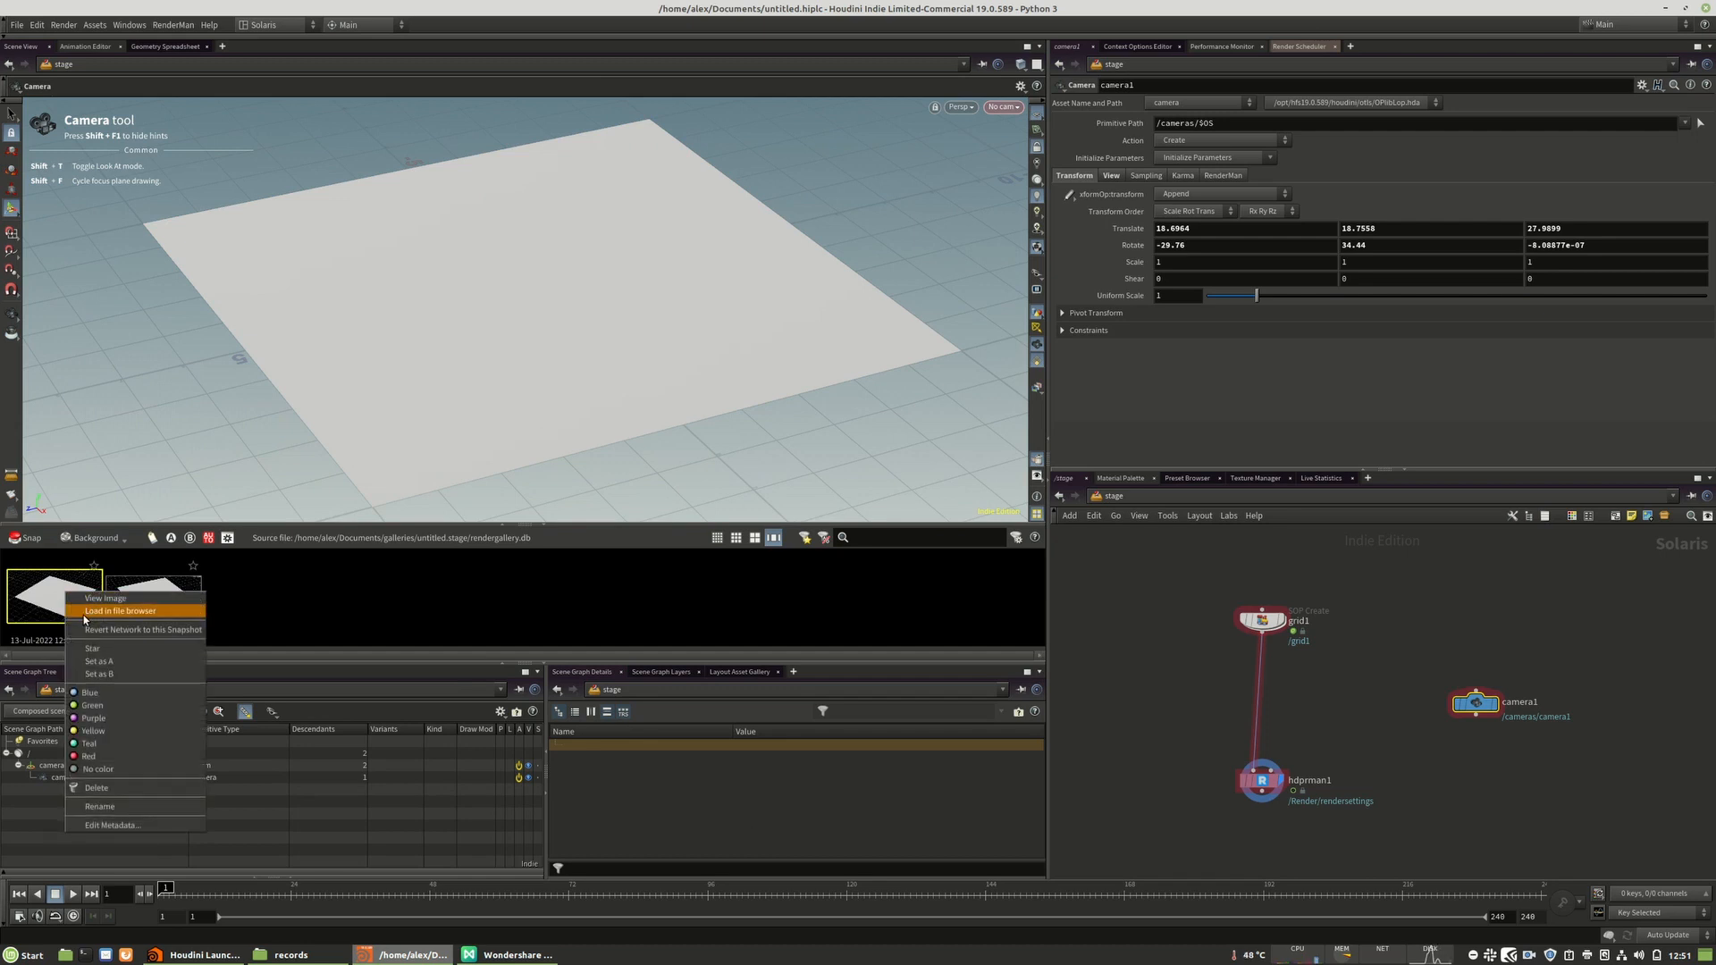
mouse_move(142, 629)
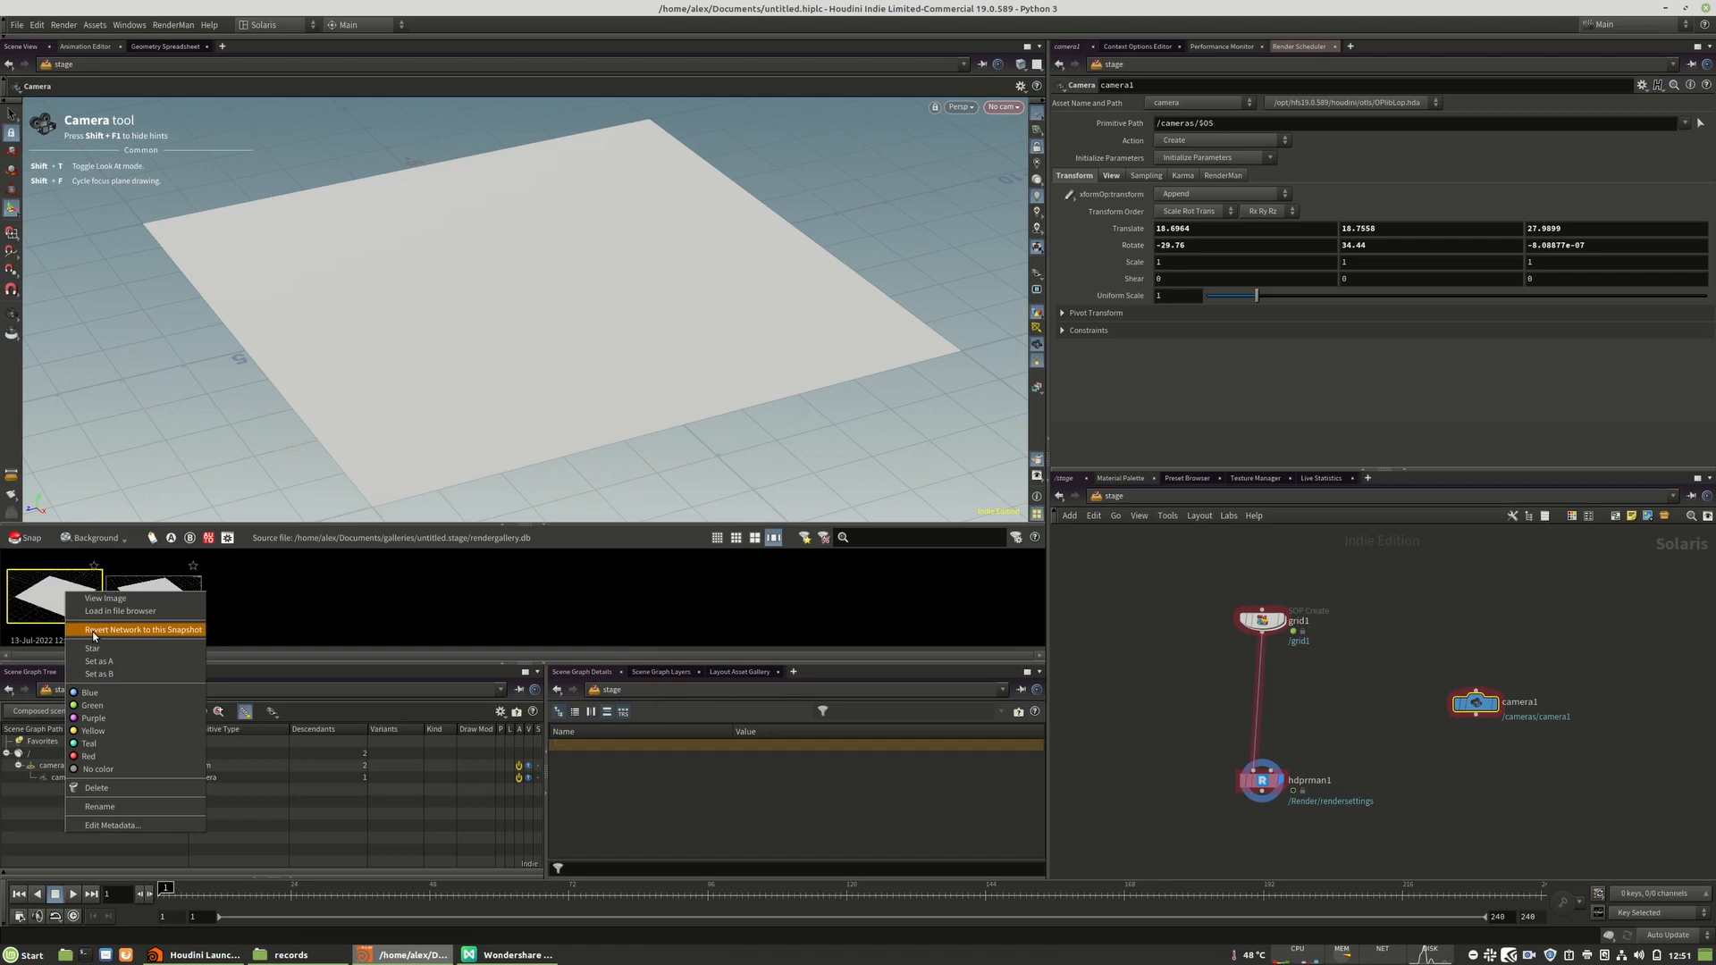
mouse_move(181, 635)
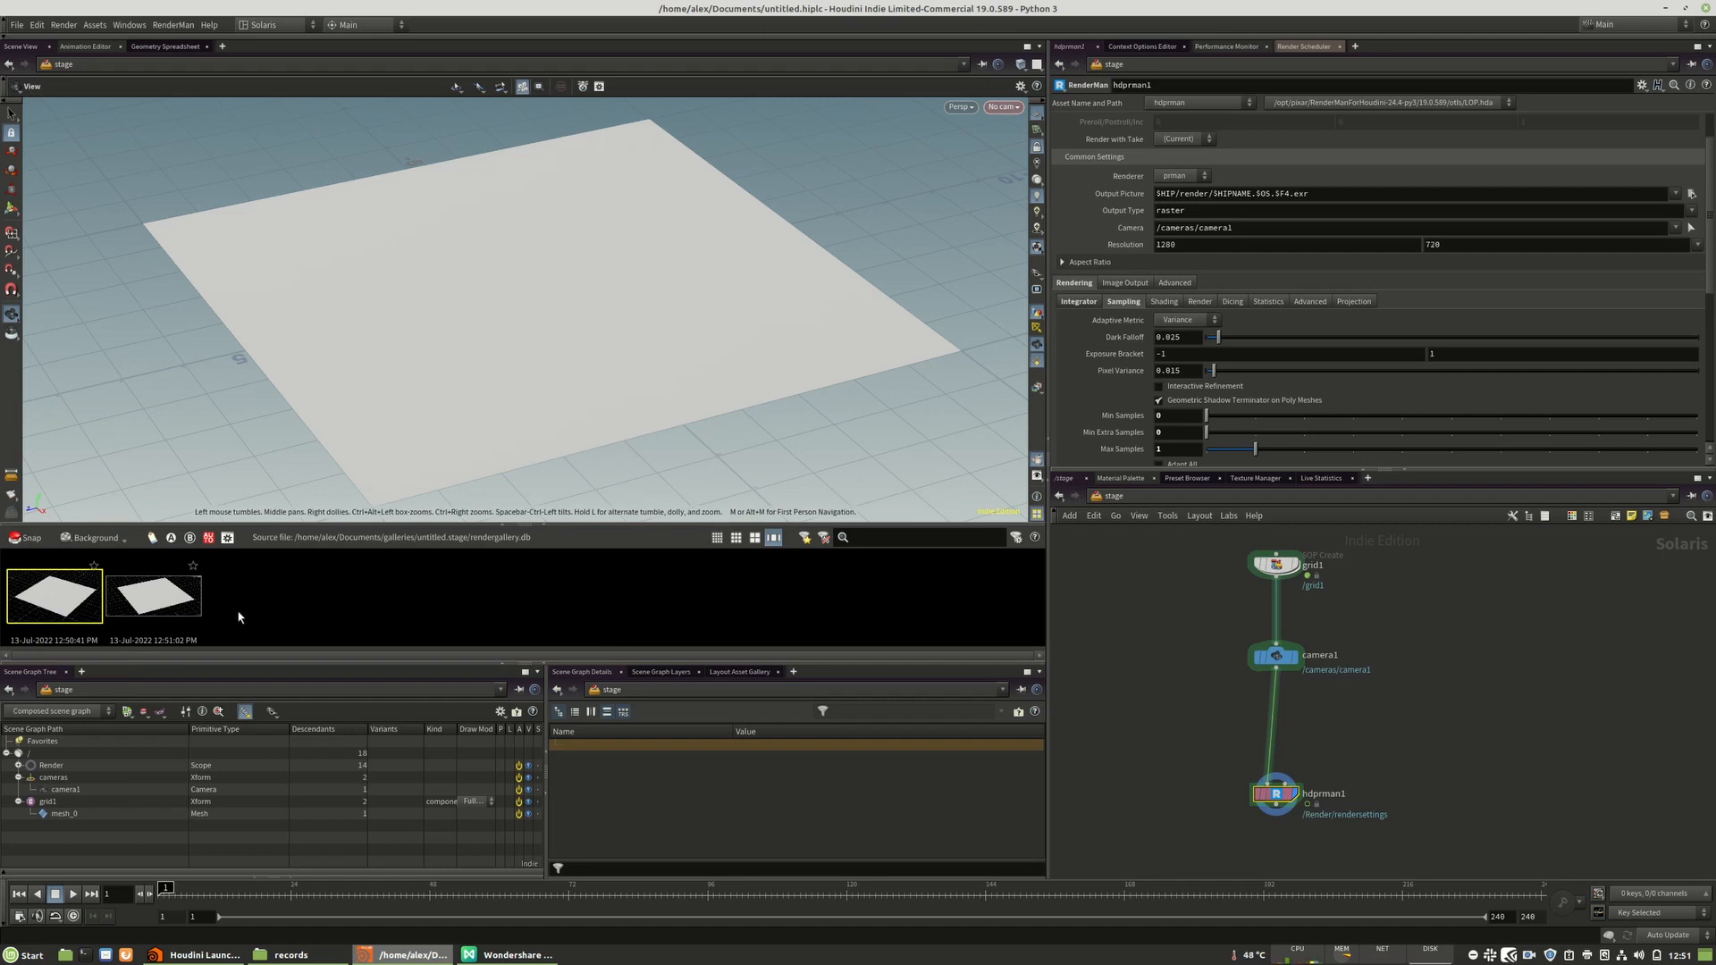
mouse_move(121, 623)
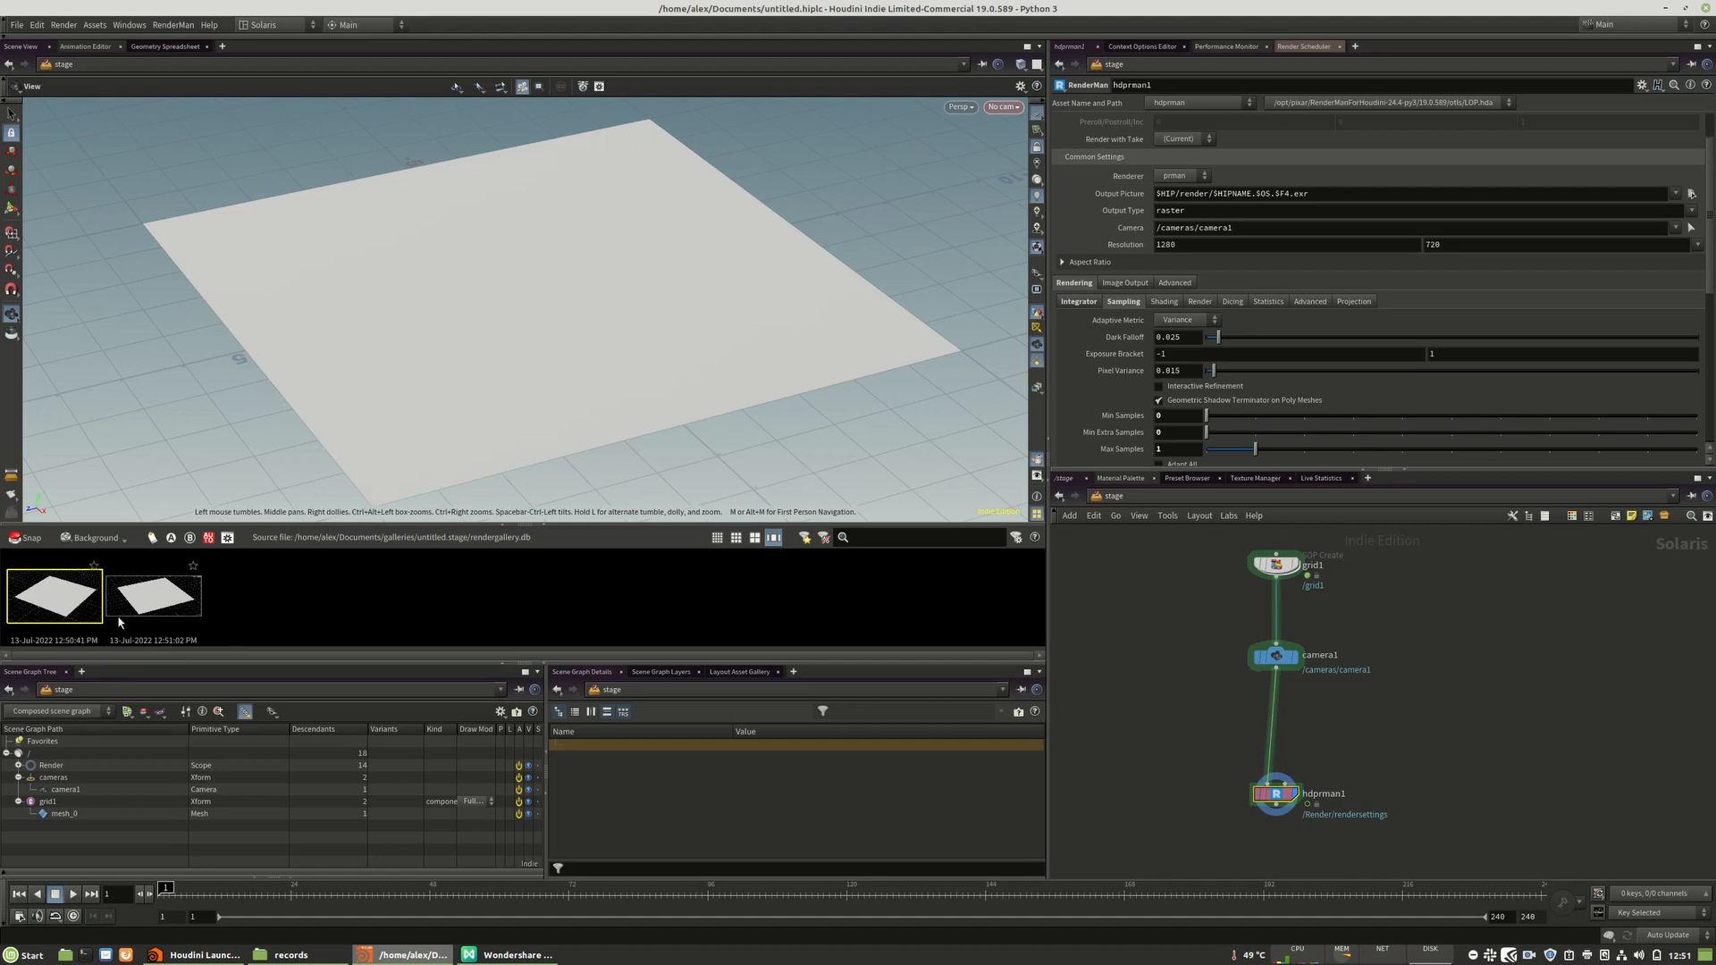
mouse_move(610, 433)
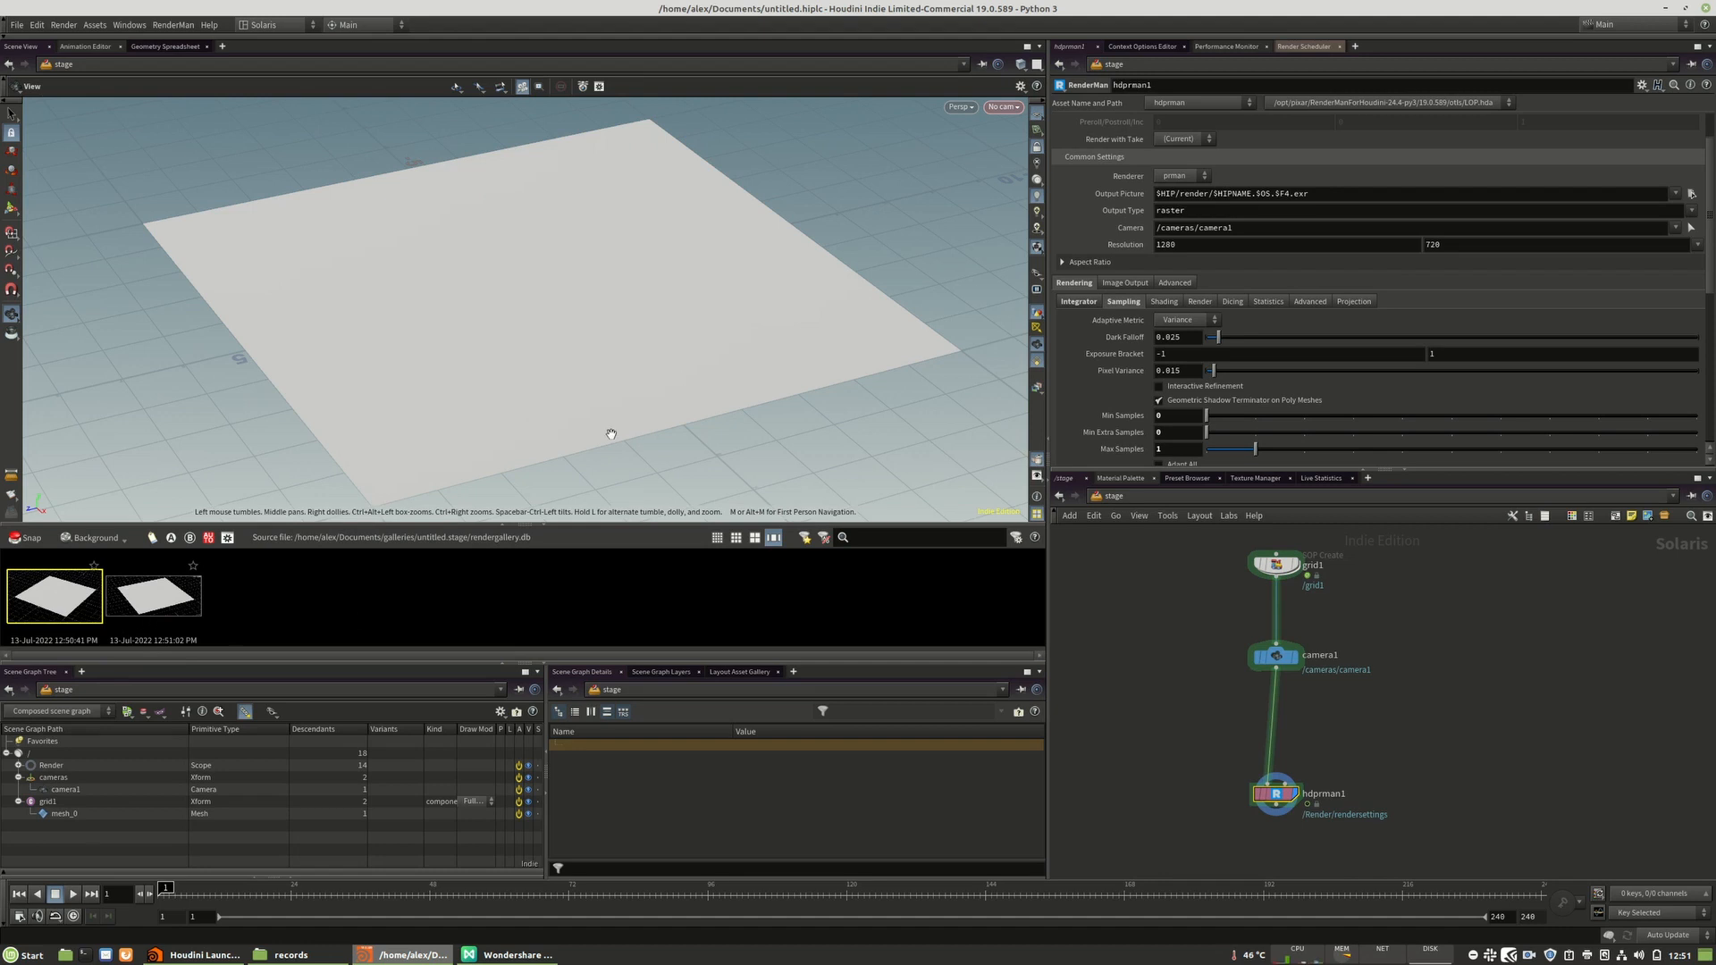
mouse_move(545, 541)
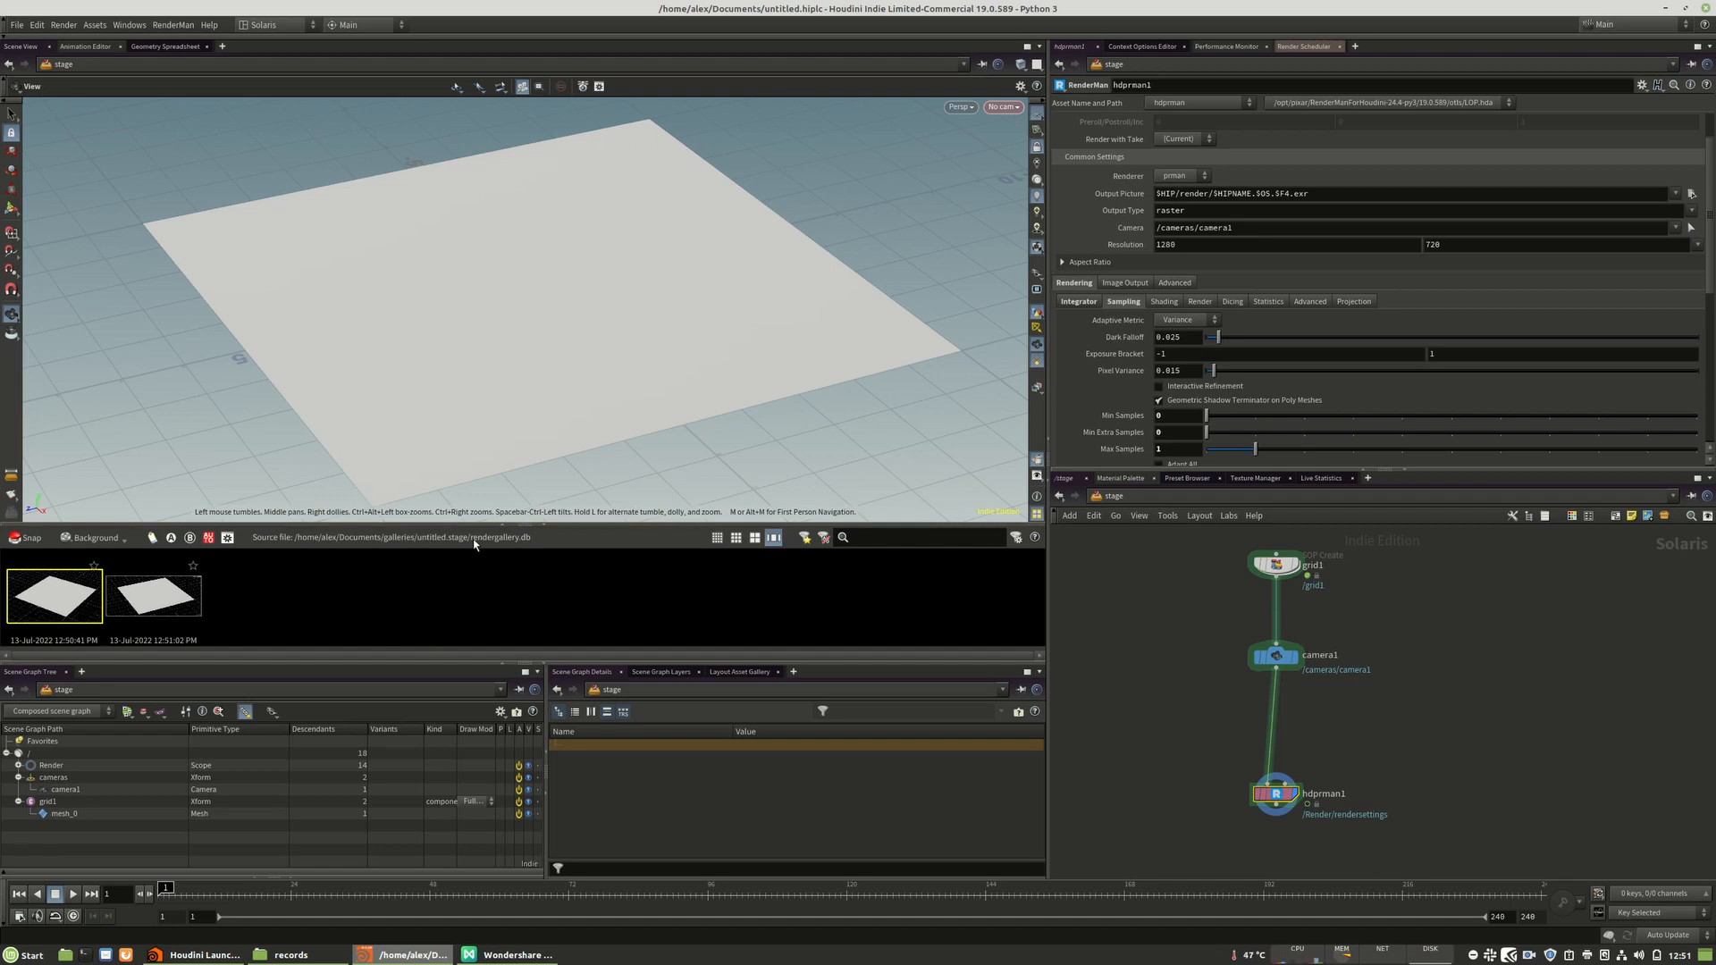
mouse_move(393, 568)
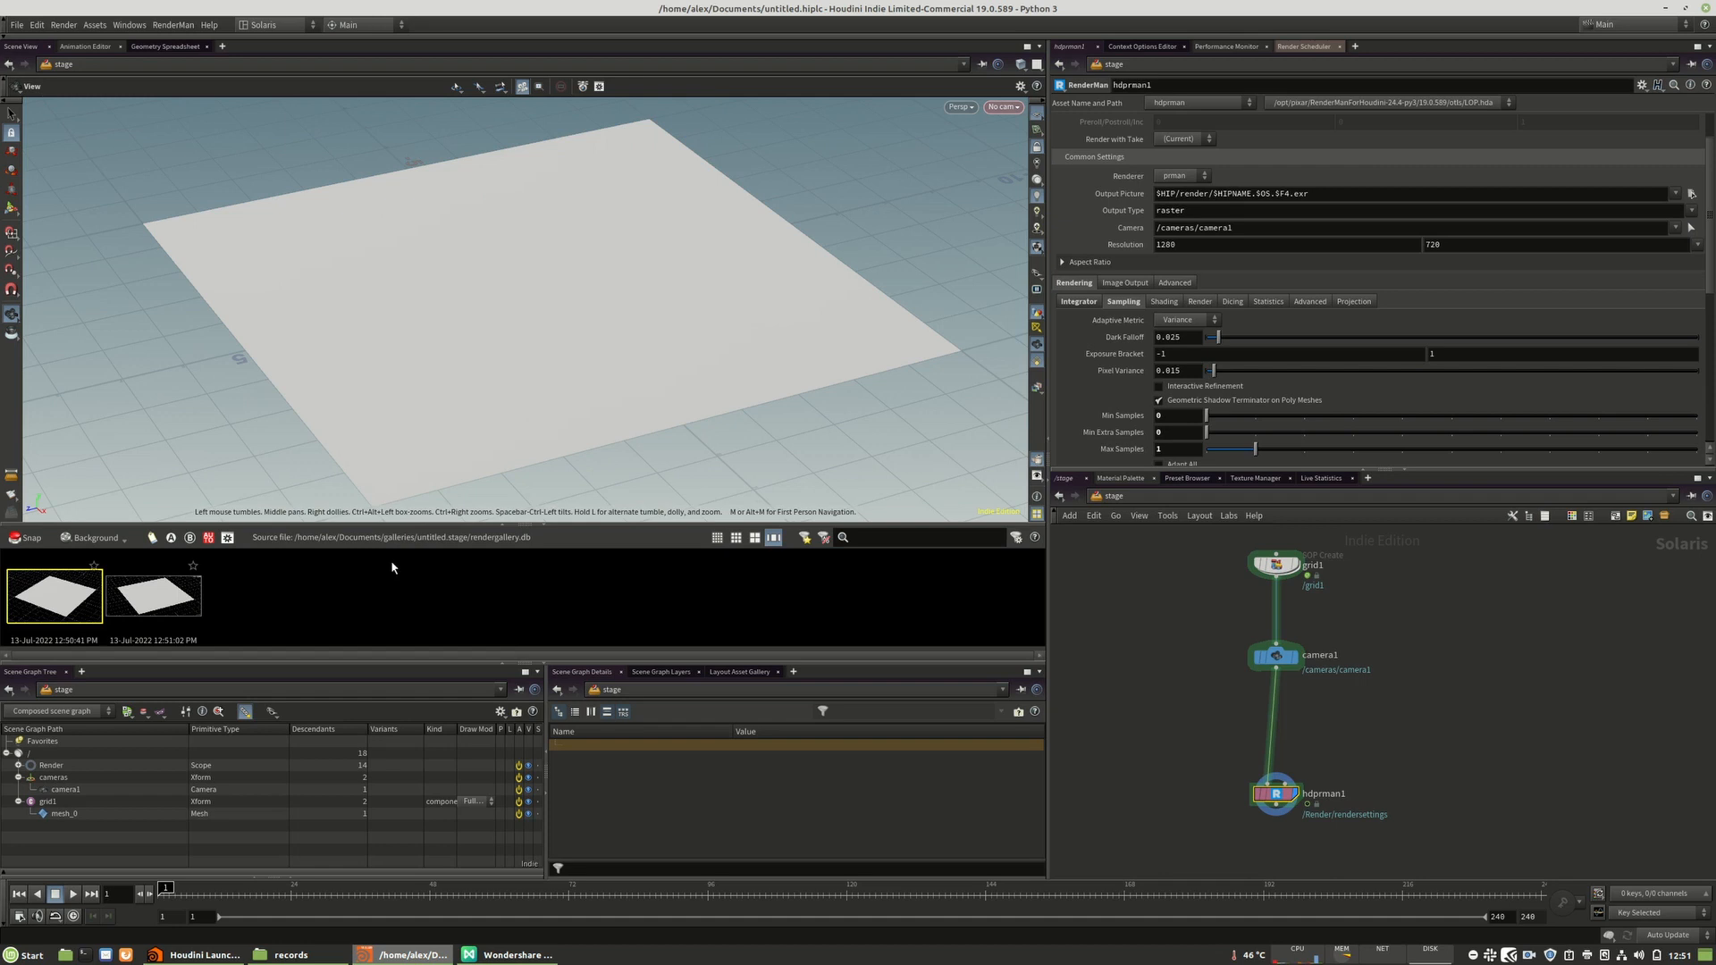
mouse_move(529, 552)
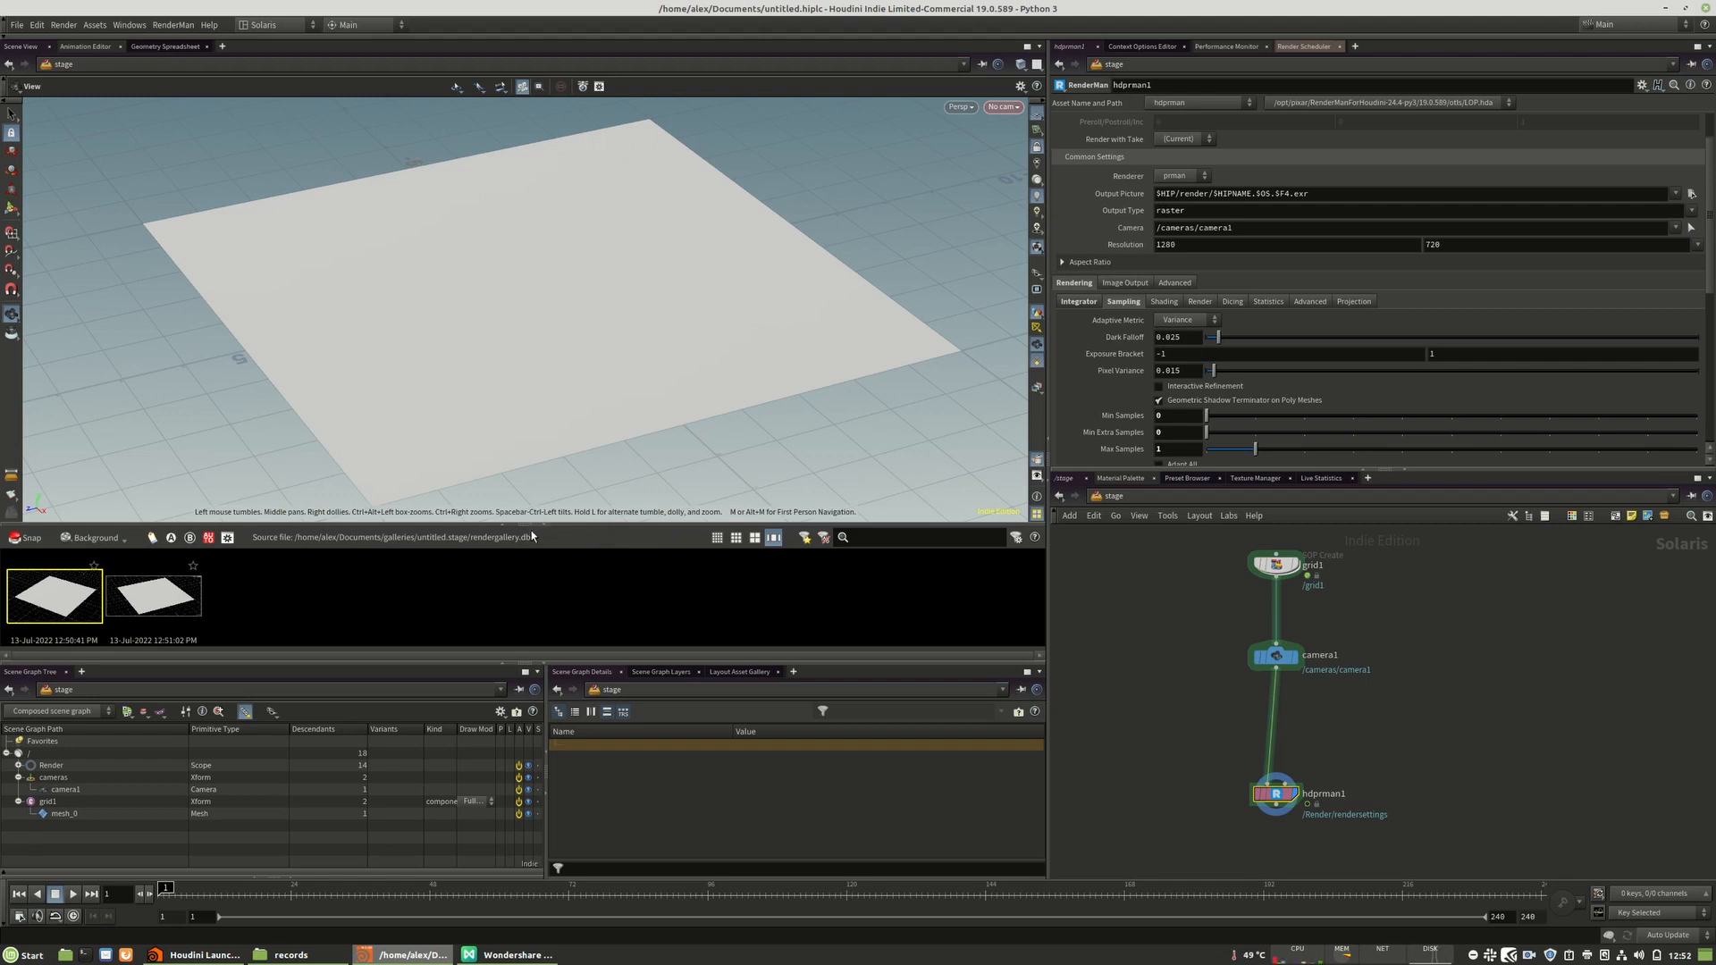
mouse_move(524, 519)
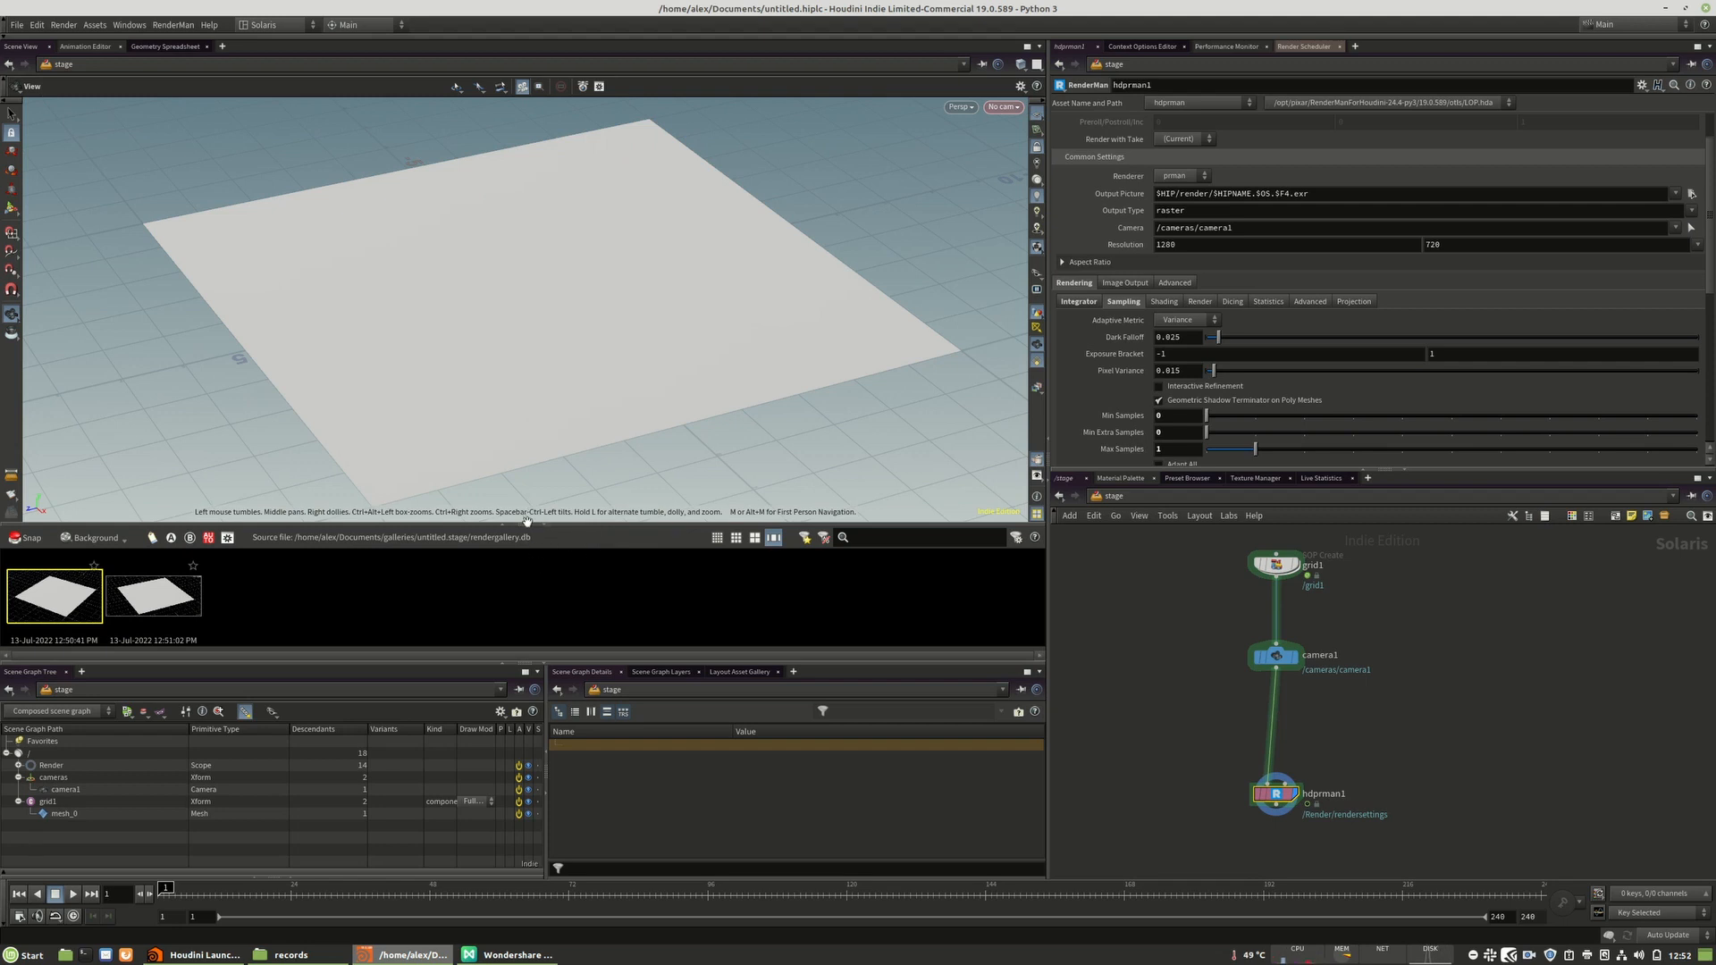
mouse_move(91, 152)
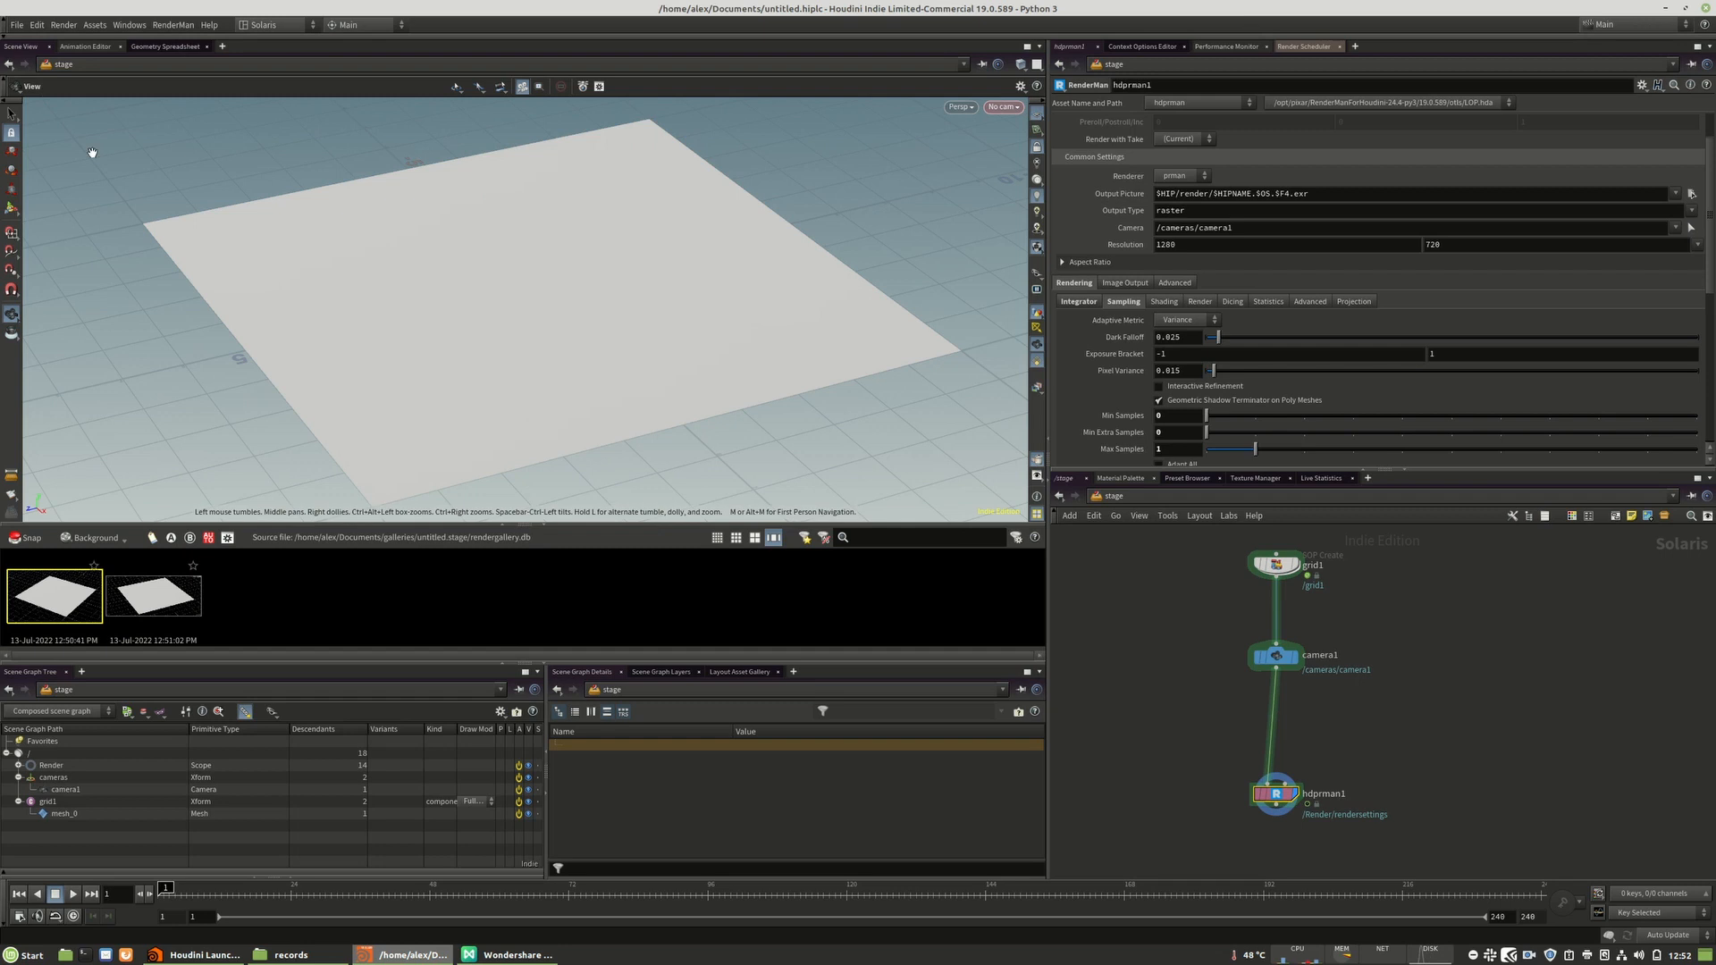
left_click(12, 23)
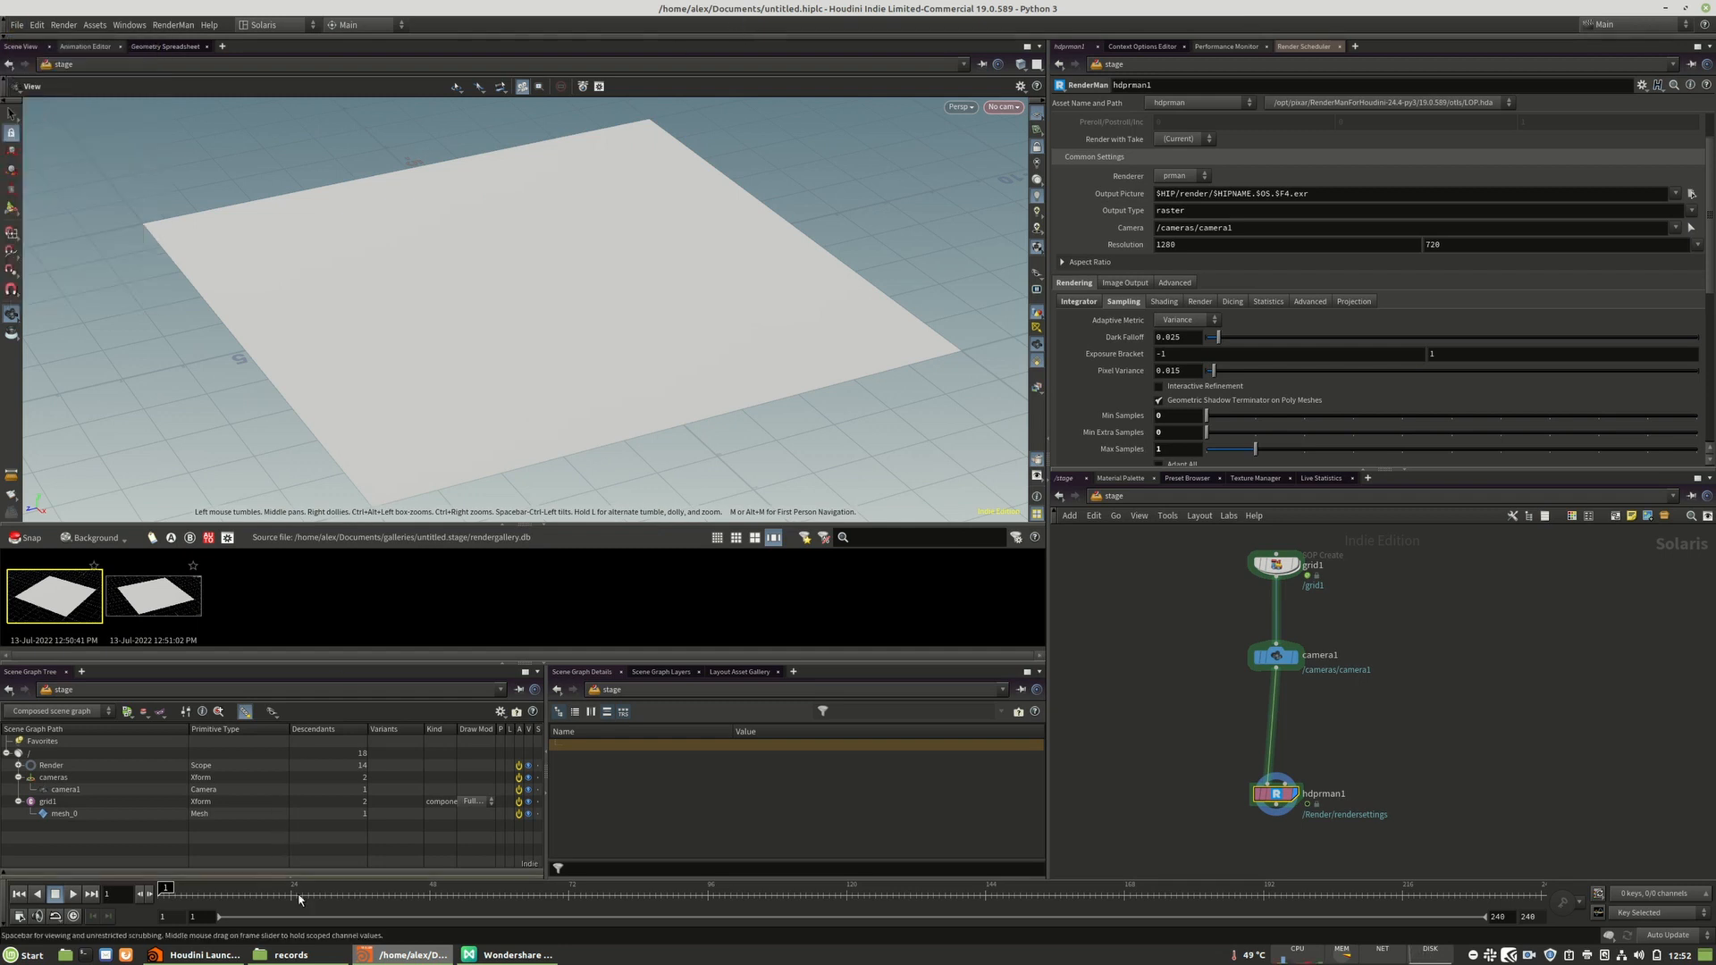
left_click(299, 955)
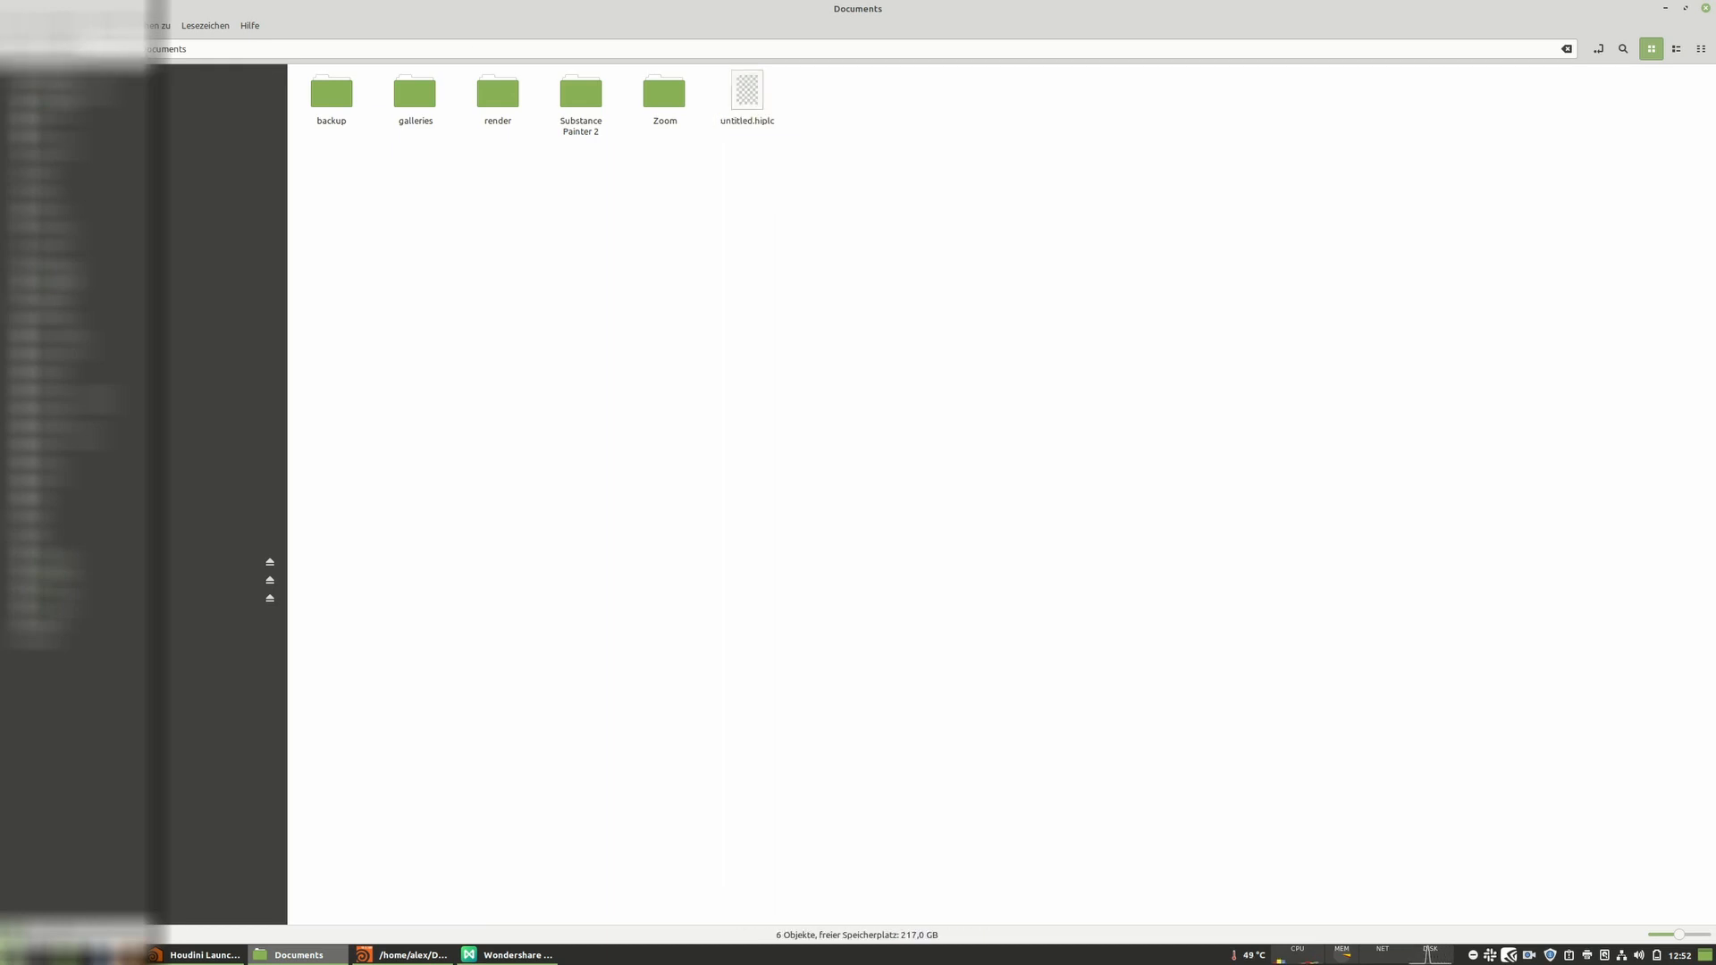
- Open Documents/galleries in Nemo and select all the gallery files
left_click(414, 93)
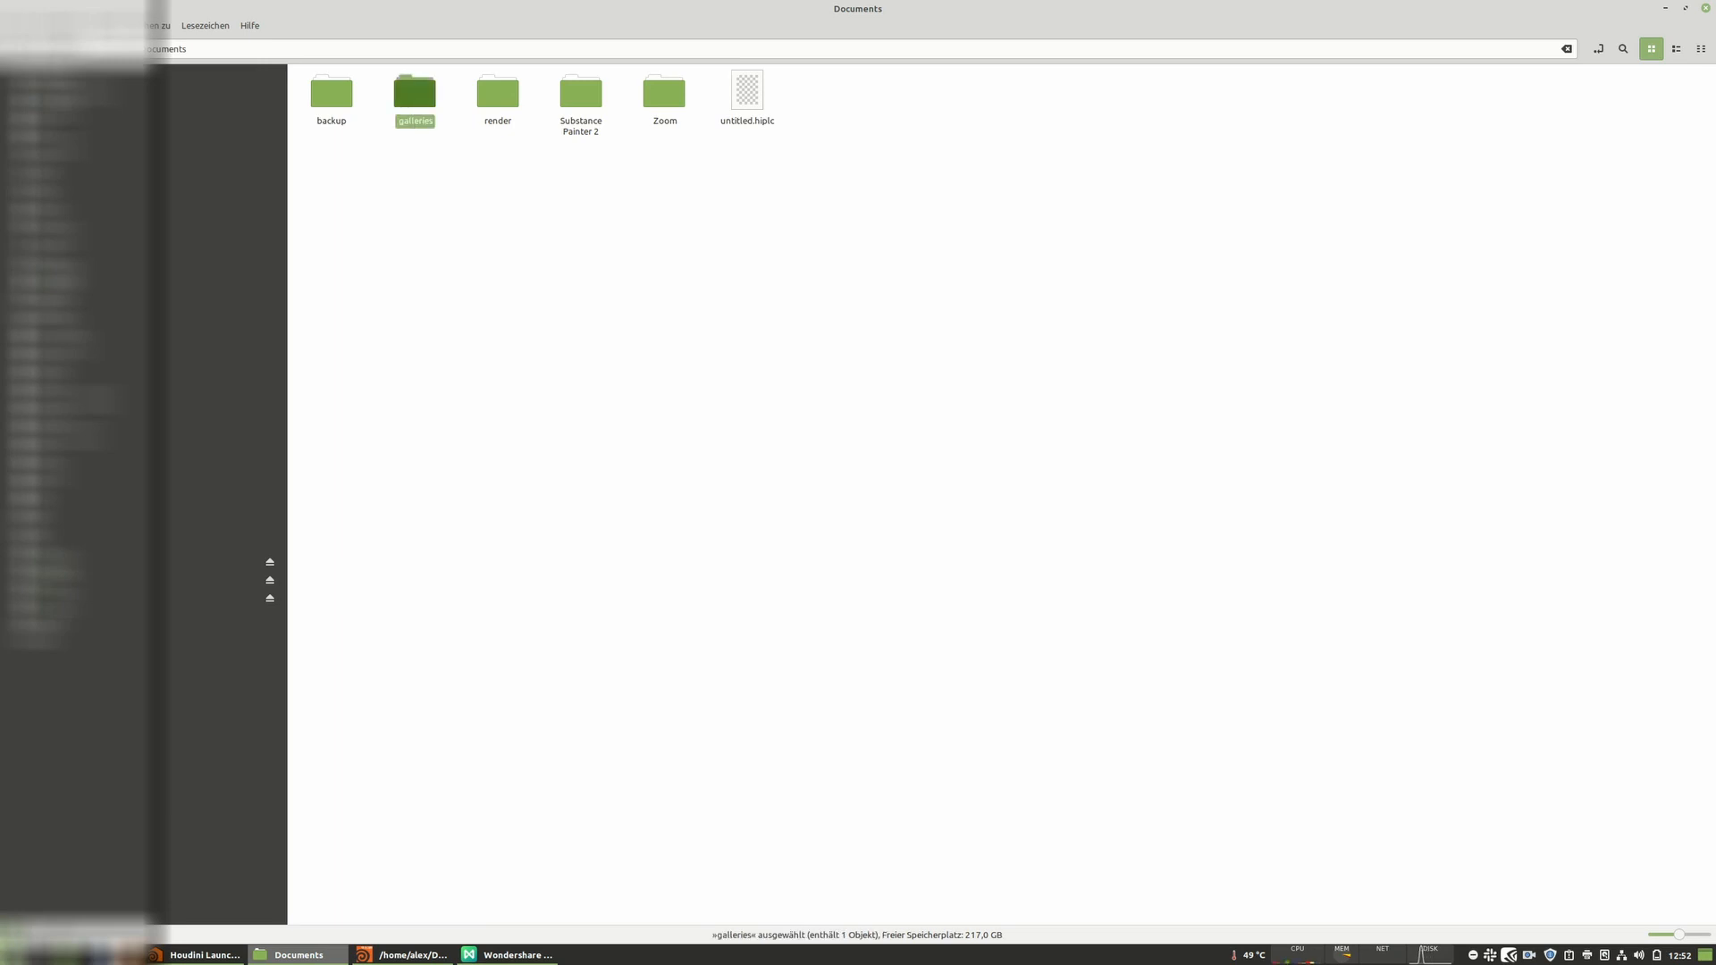
double_click(414, 89)
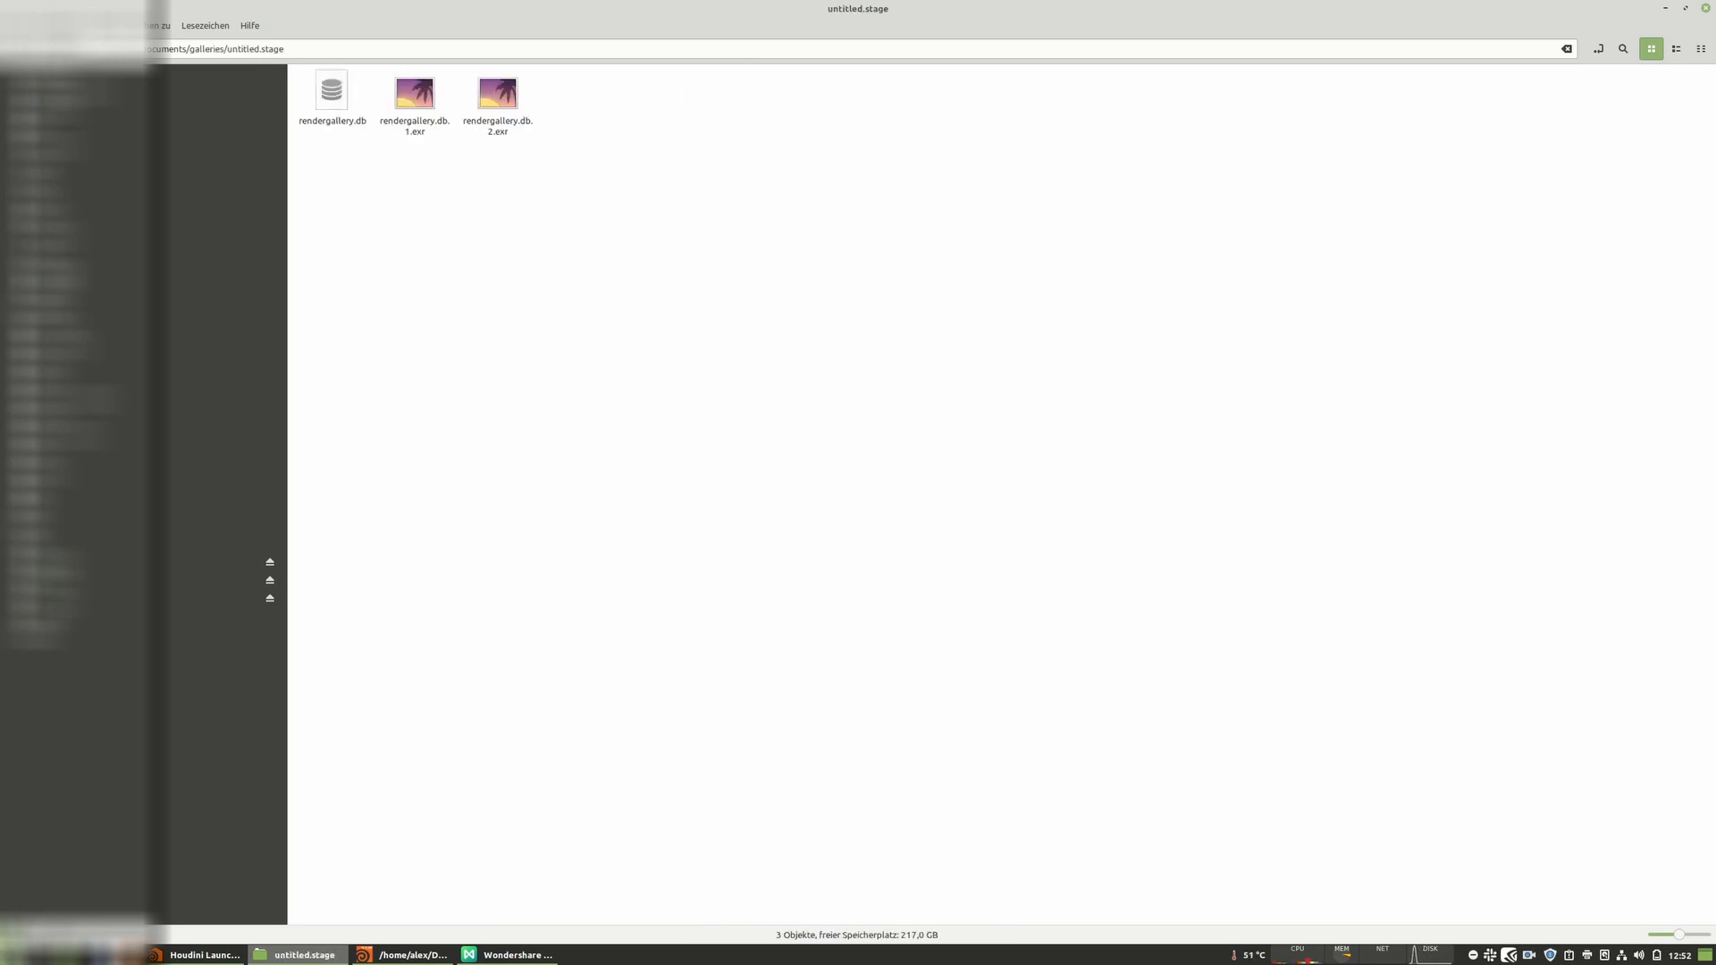
key("ctrl+a")
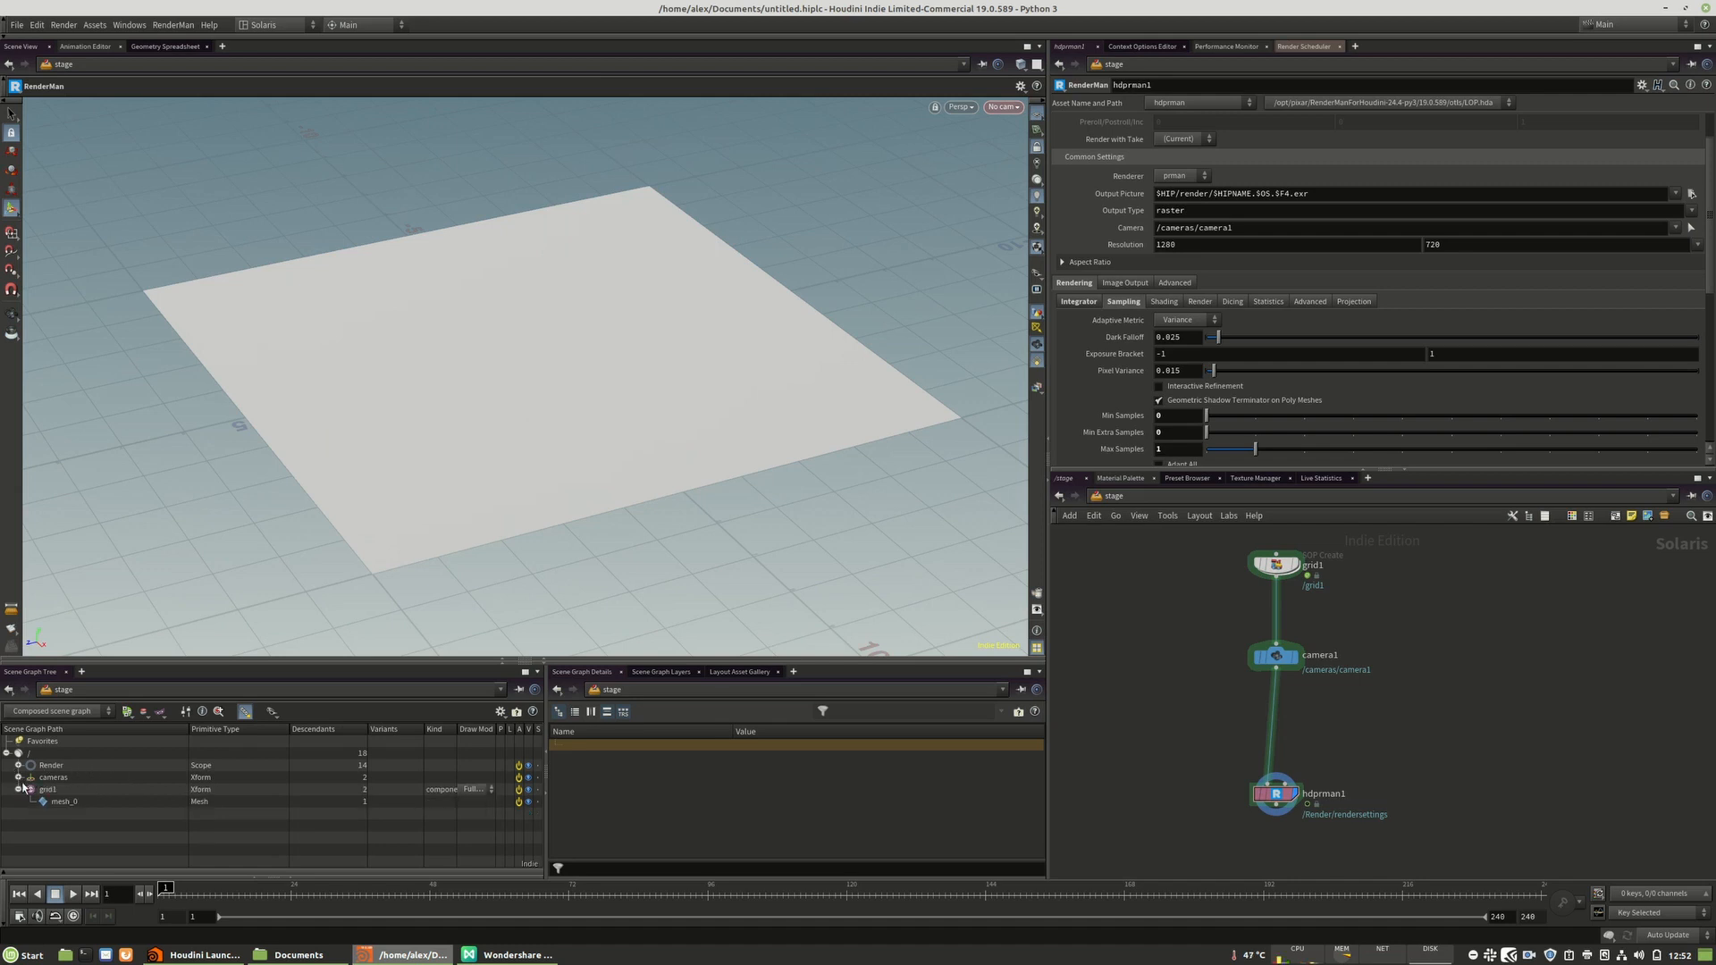
- Select the /cameras primitive in the Scene Graph Tree to view its details
left_click(20, 765)
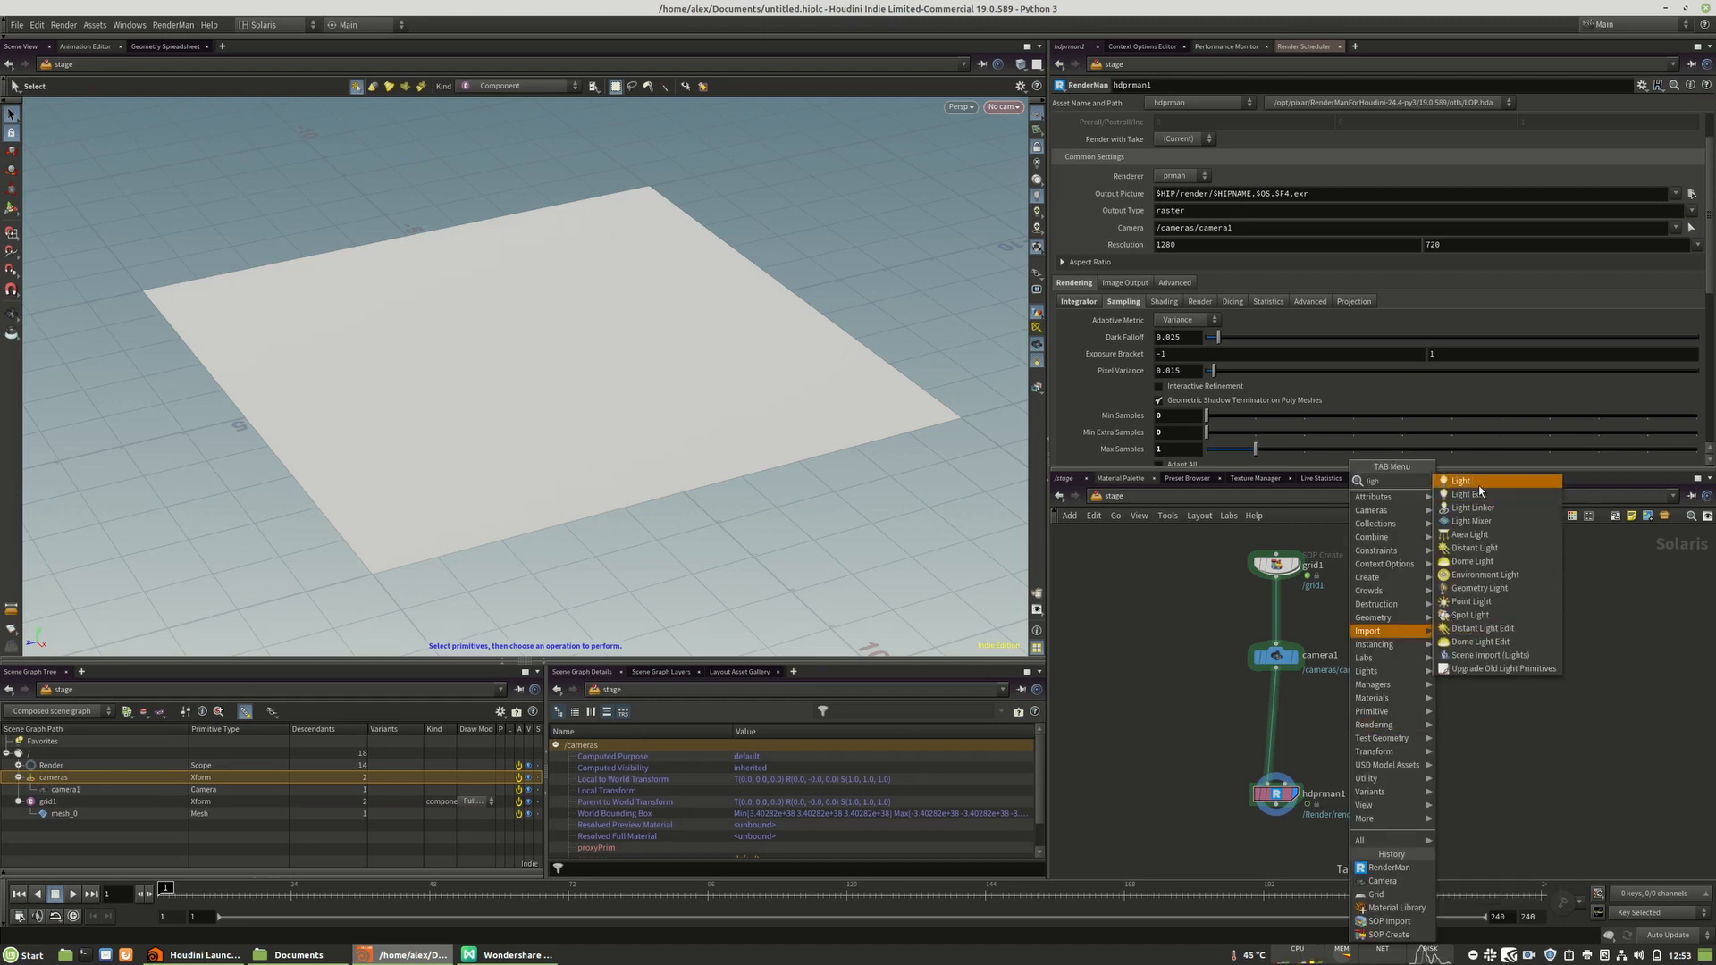
- Give light1 an intensity of 1000 and select the camera1 node
left_click(1459, 480)
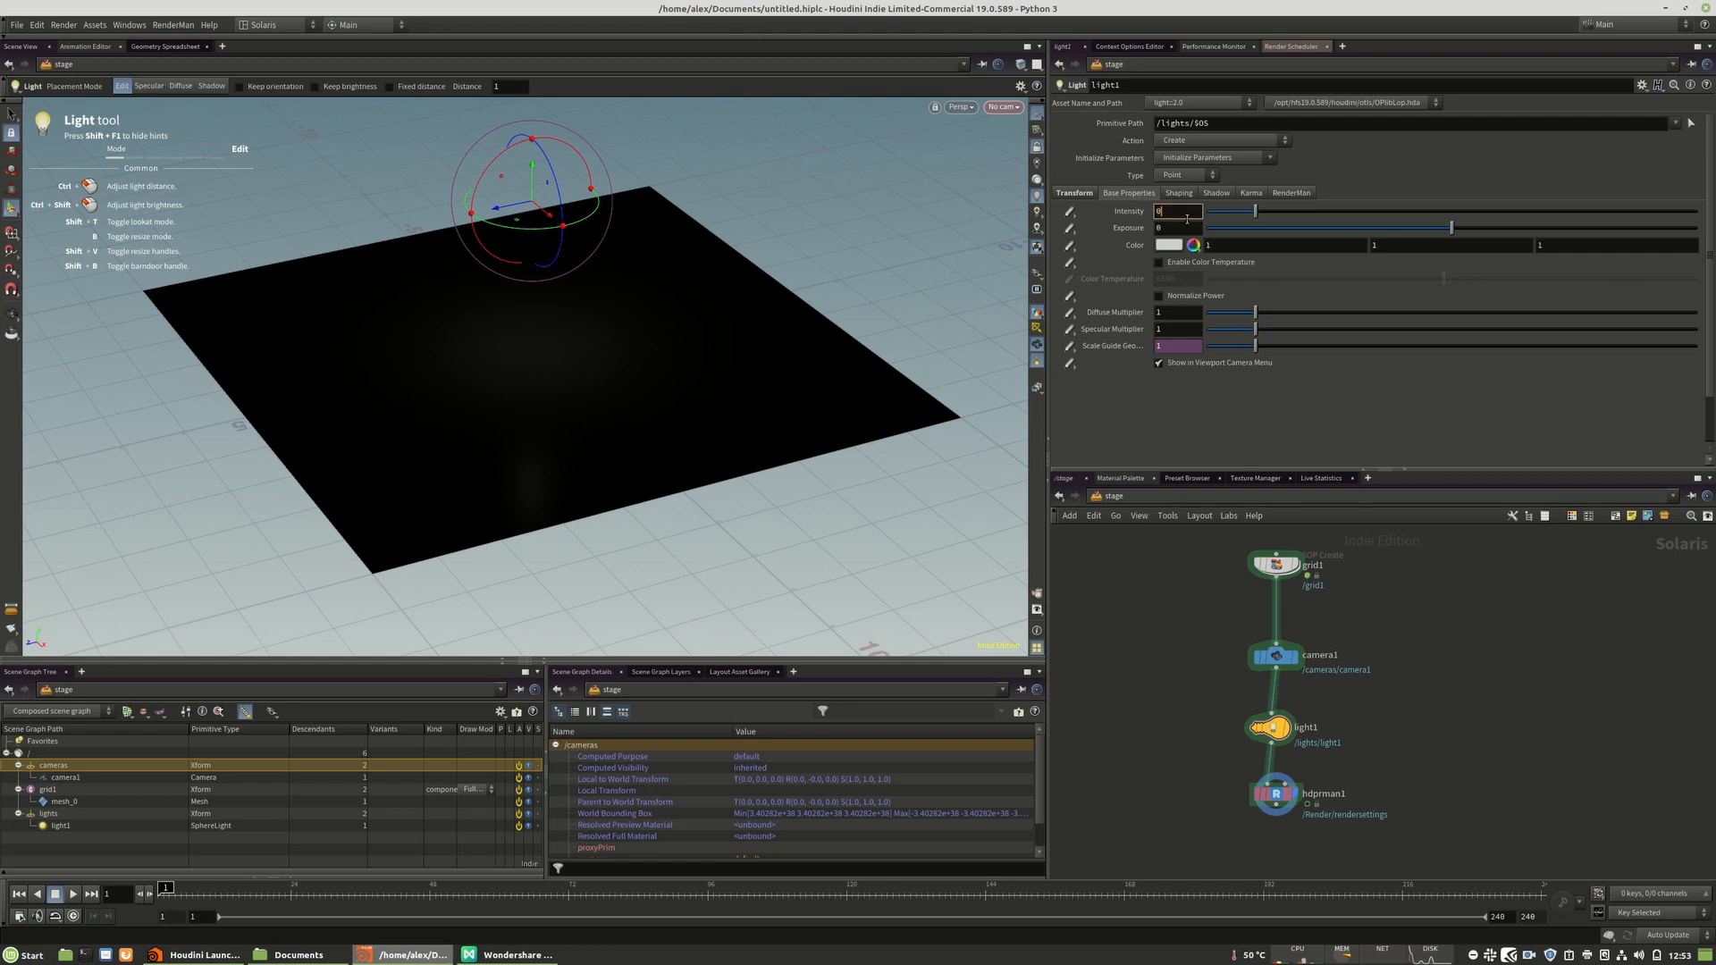
type("1000")
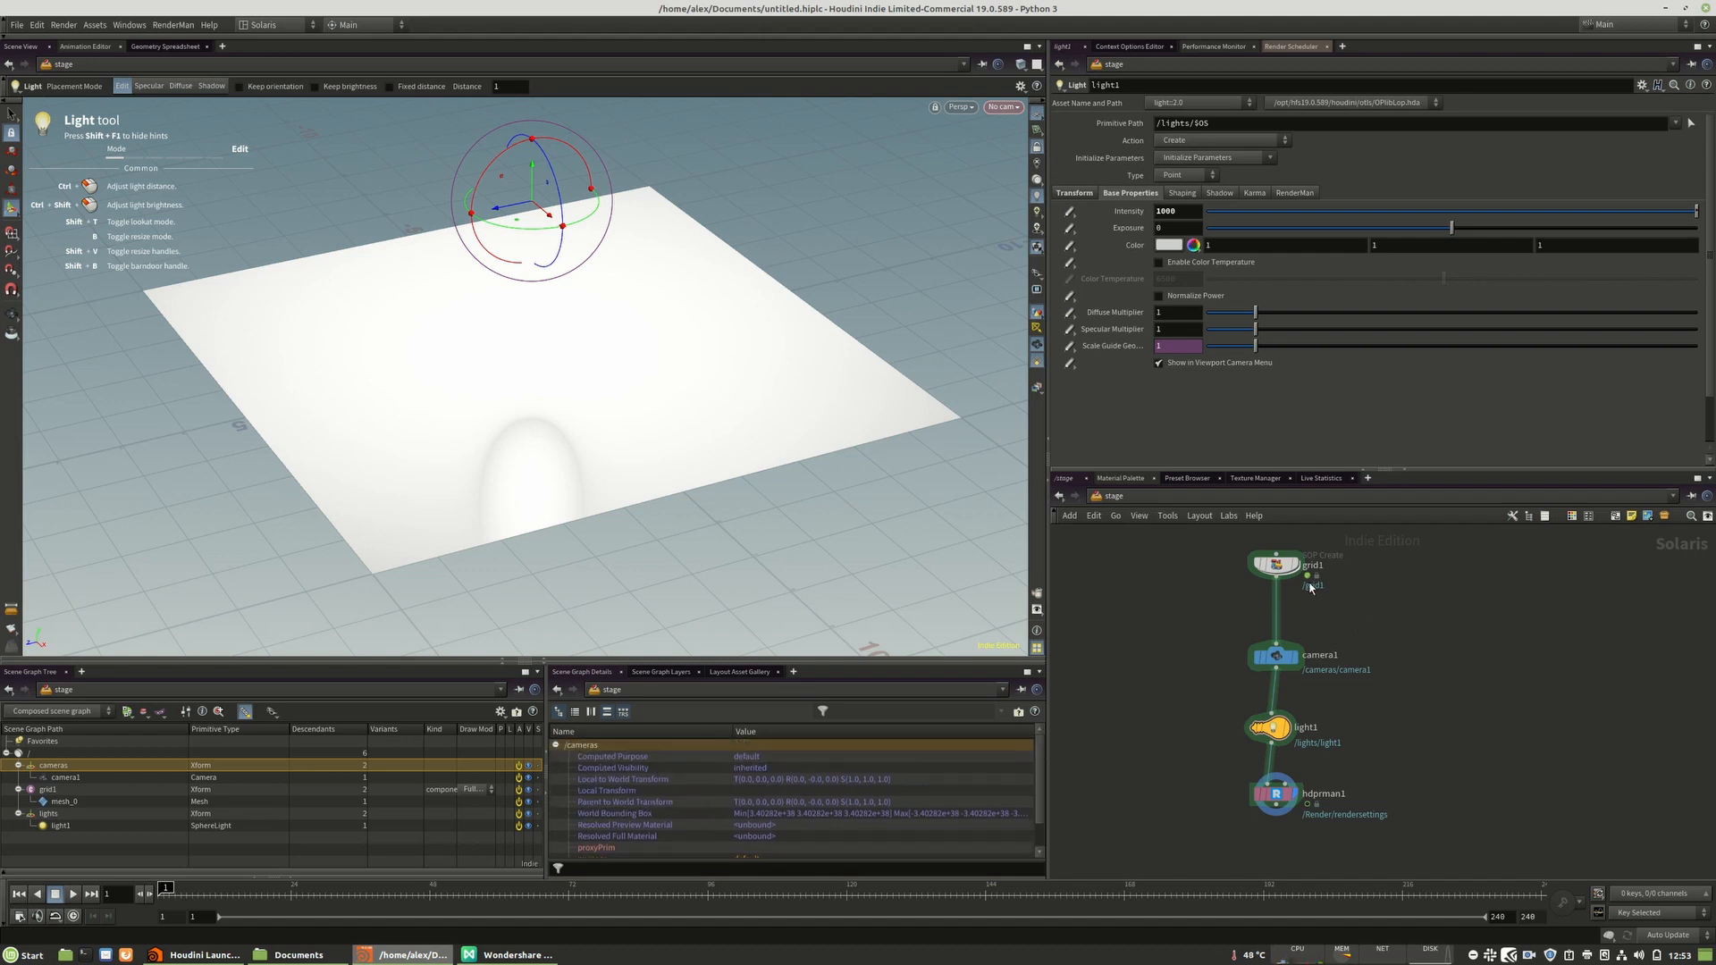
left_click(1276, 656)
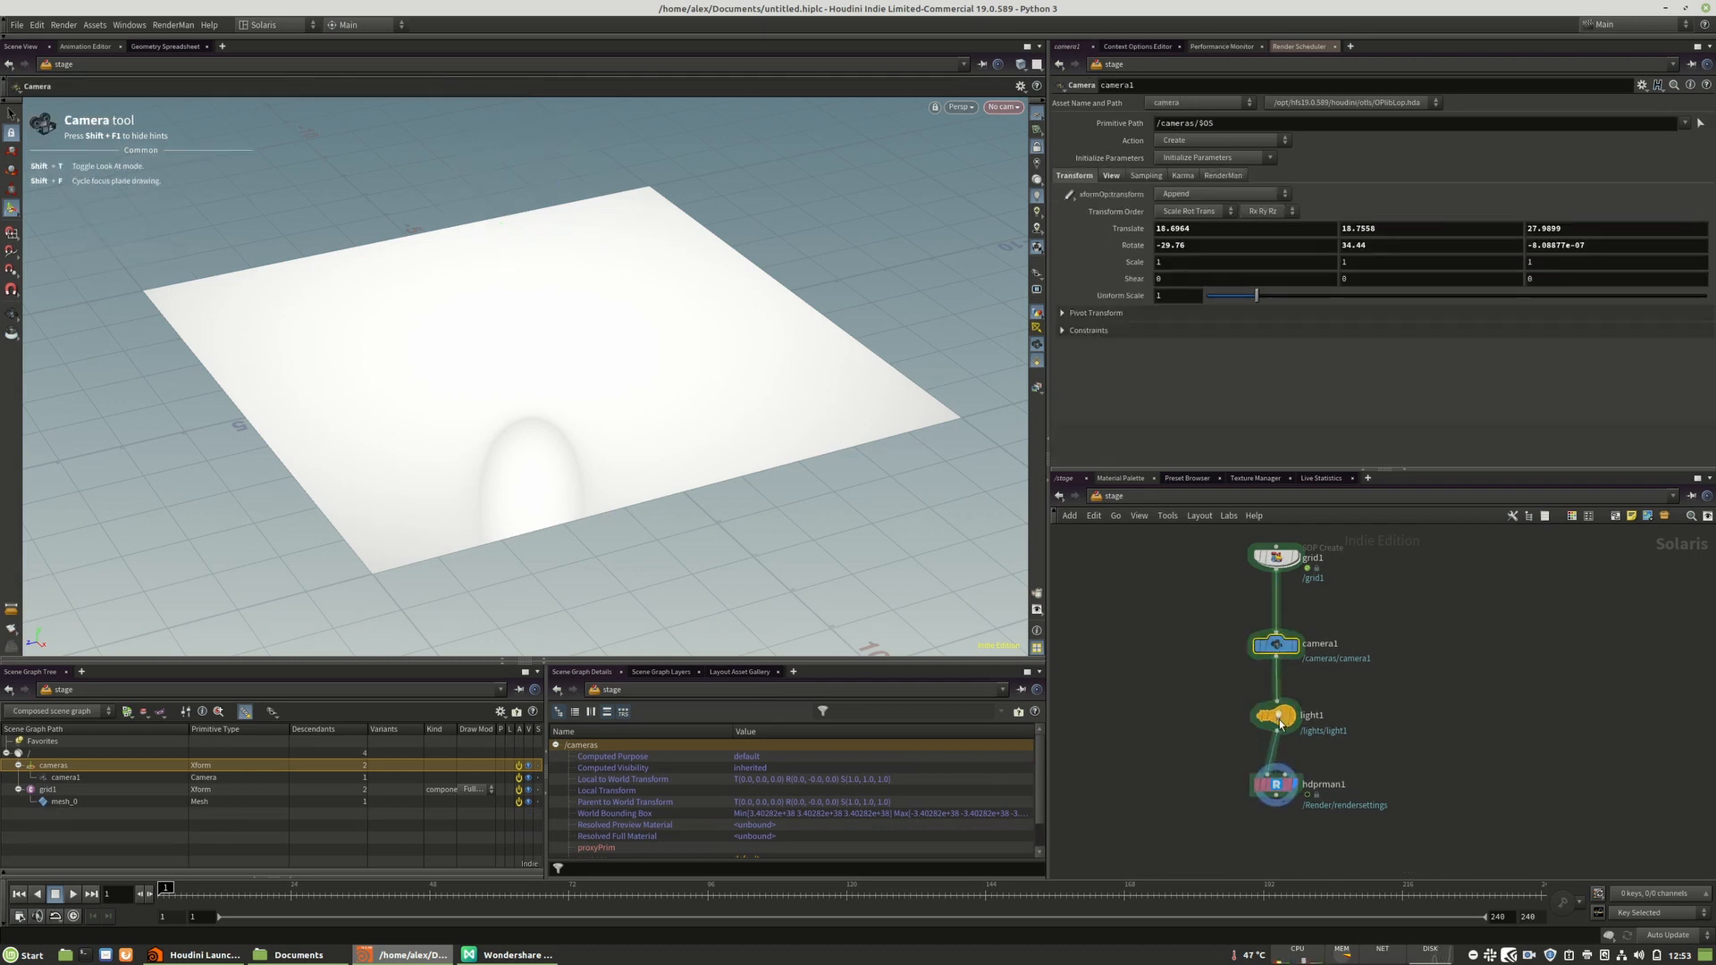
- Select grid1 and inspect the mesh_0 primitive's attributes in Scene Graph Details
left_click(1276, 556)
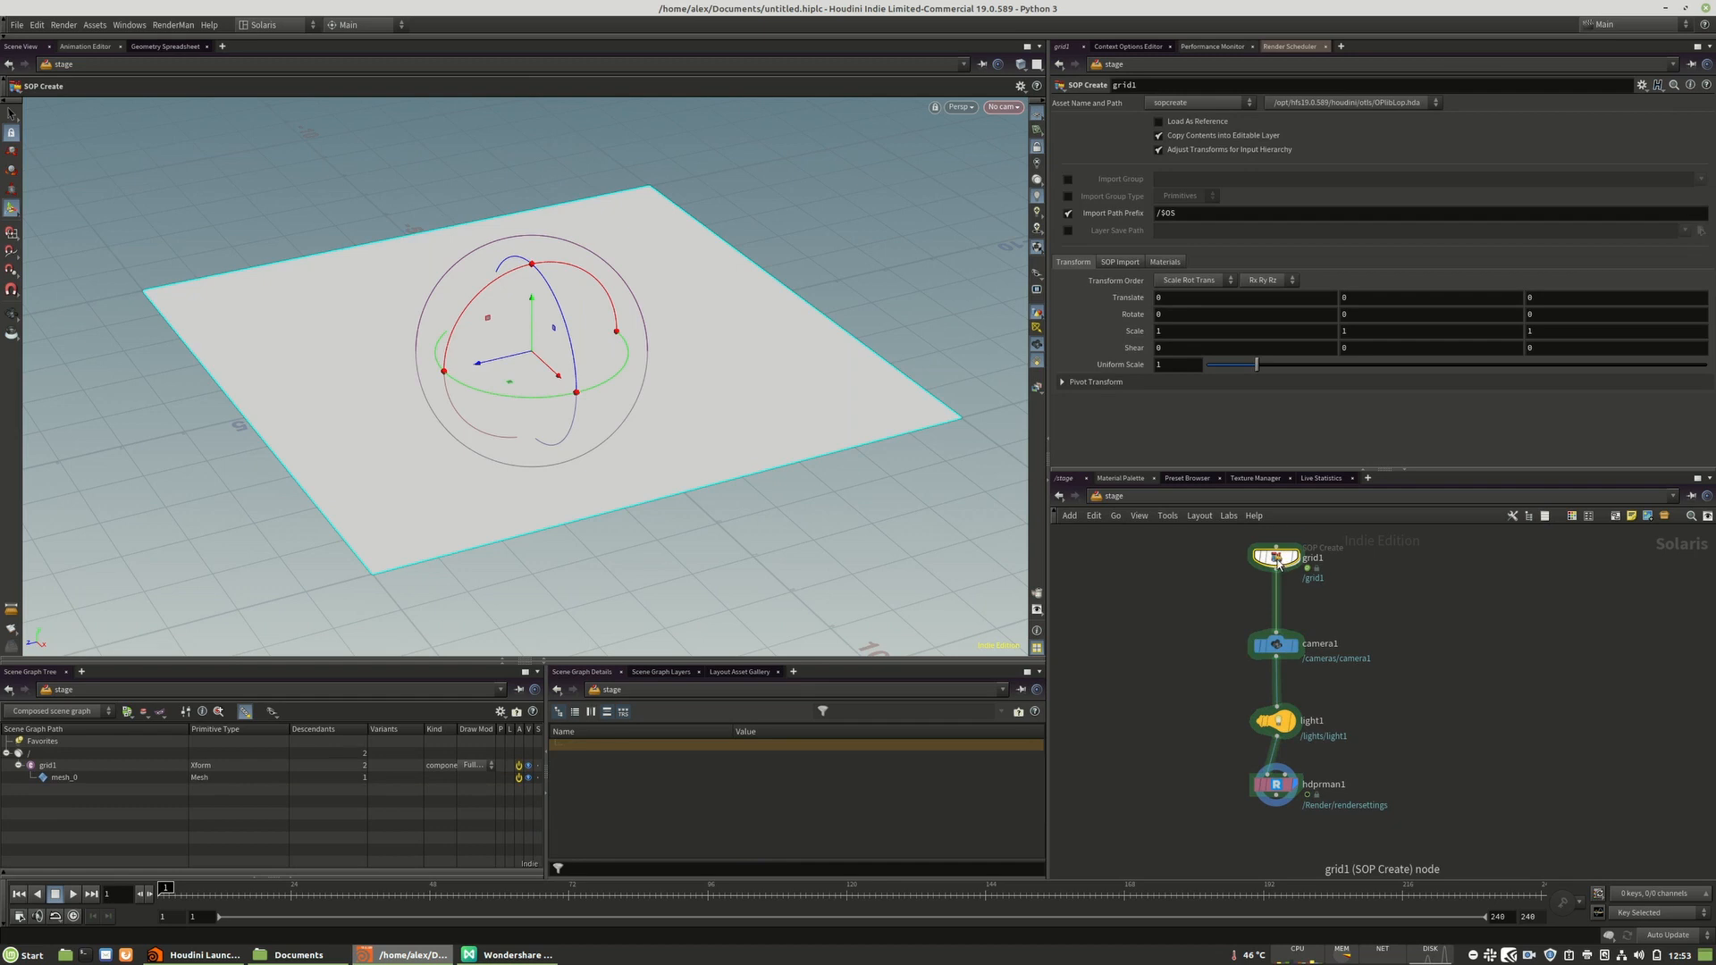
double_click(1276, 557)
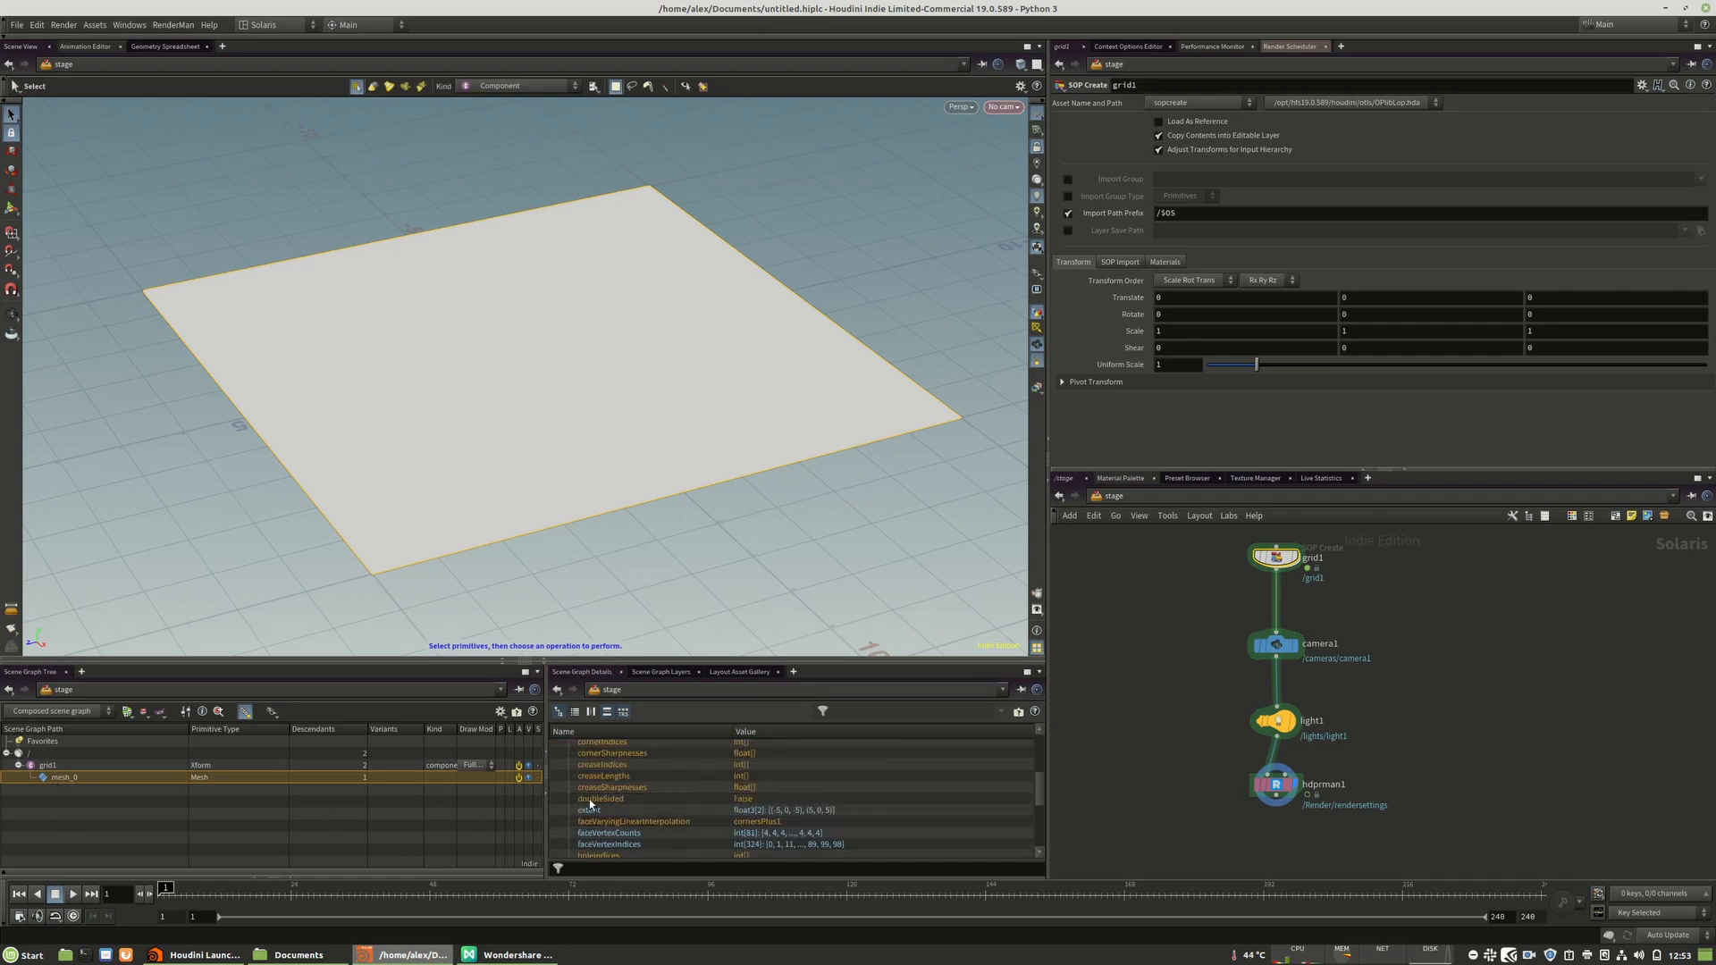
scroll("down", 3)
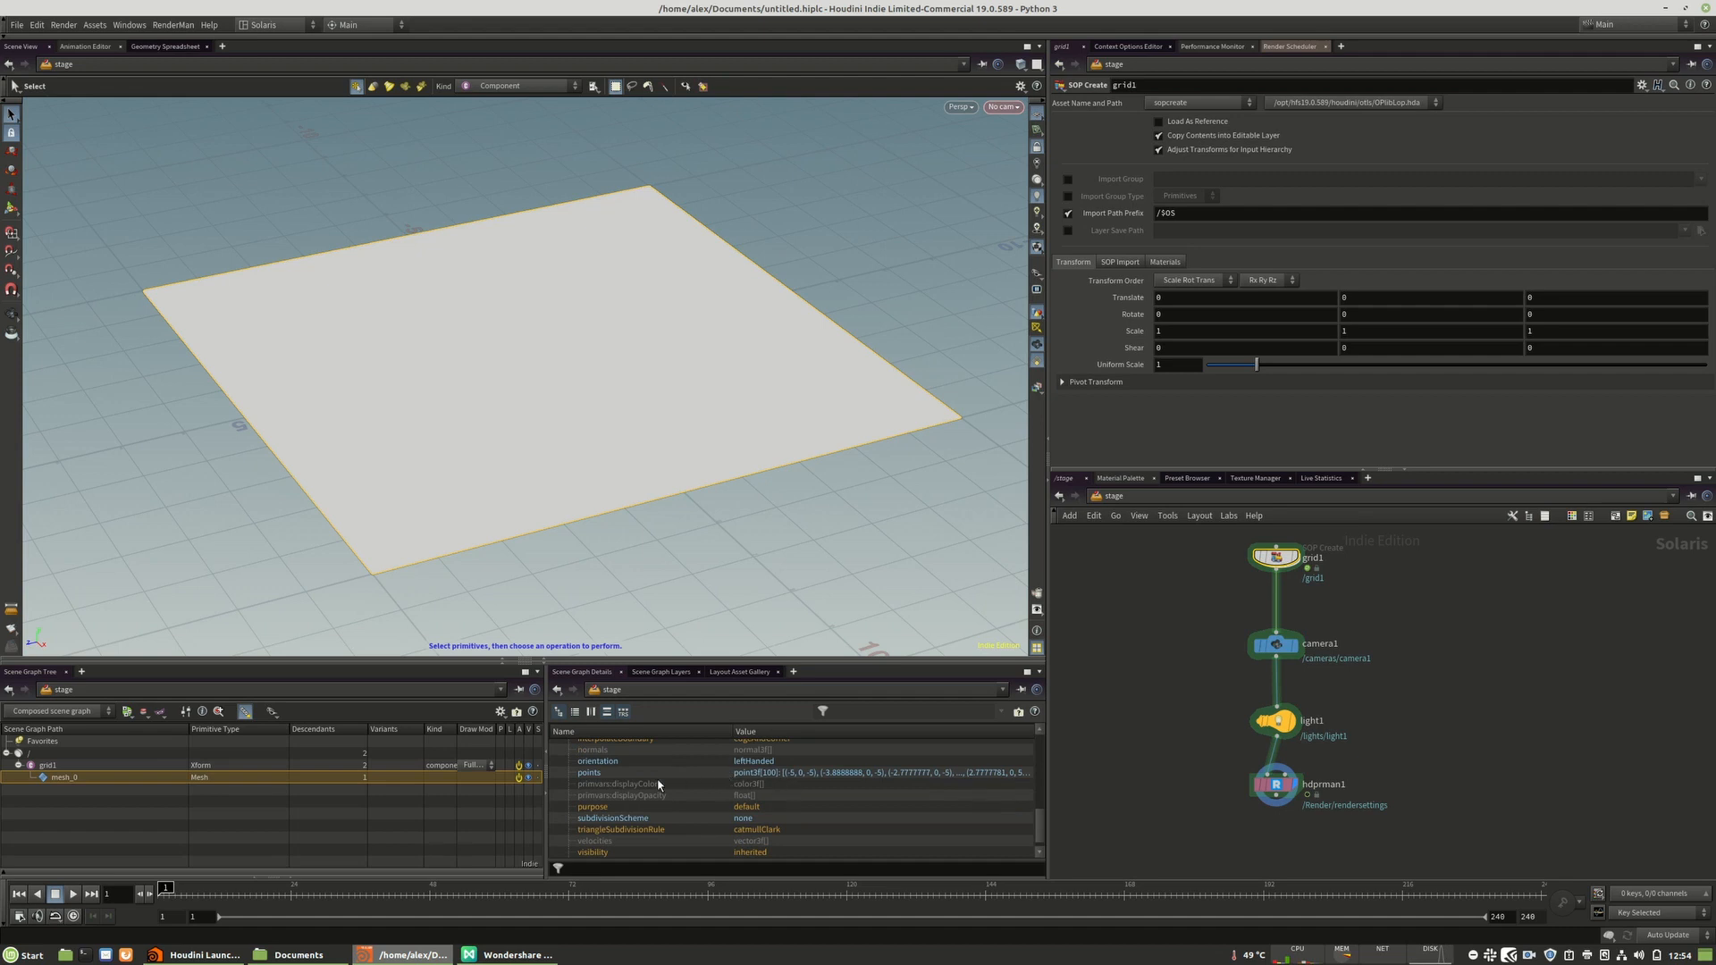
mouse_move(639, 806)
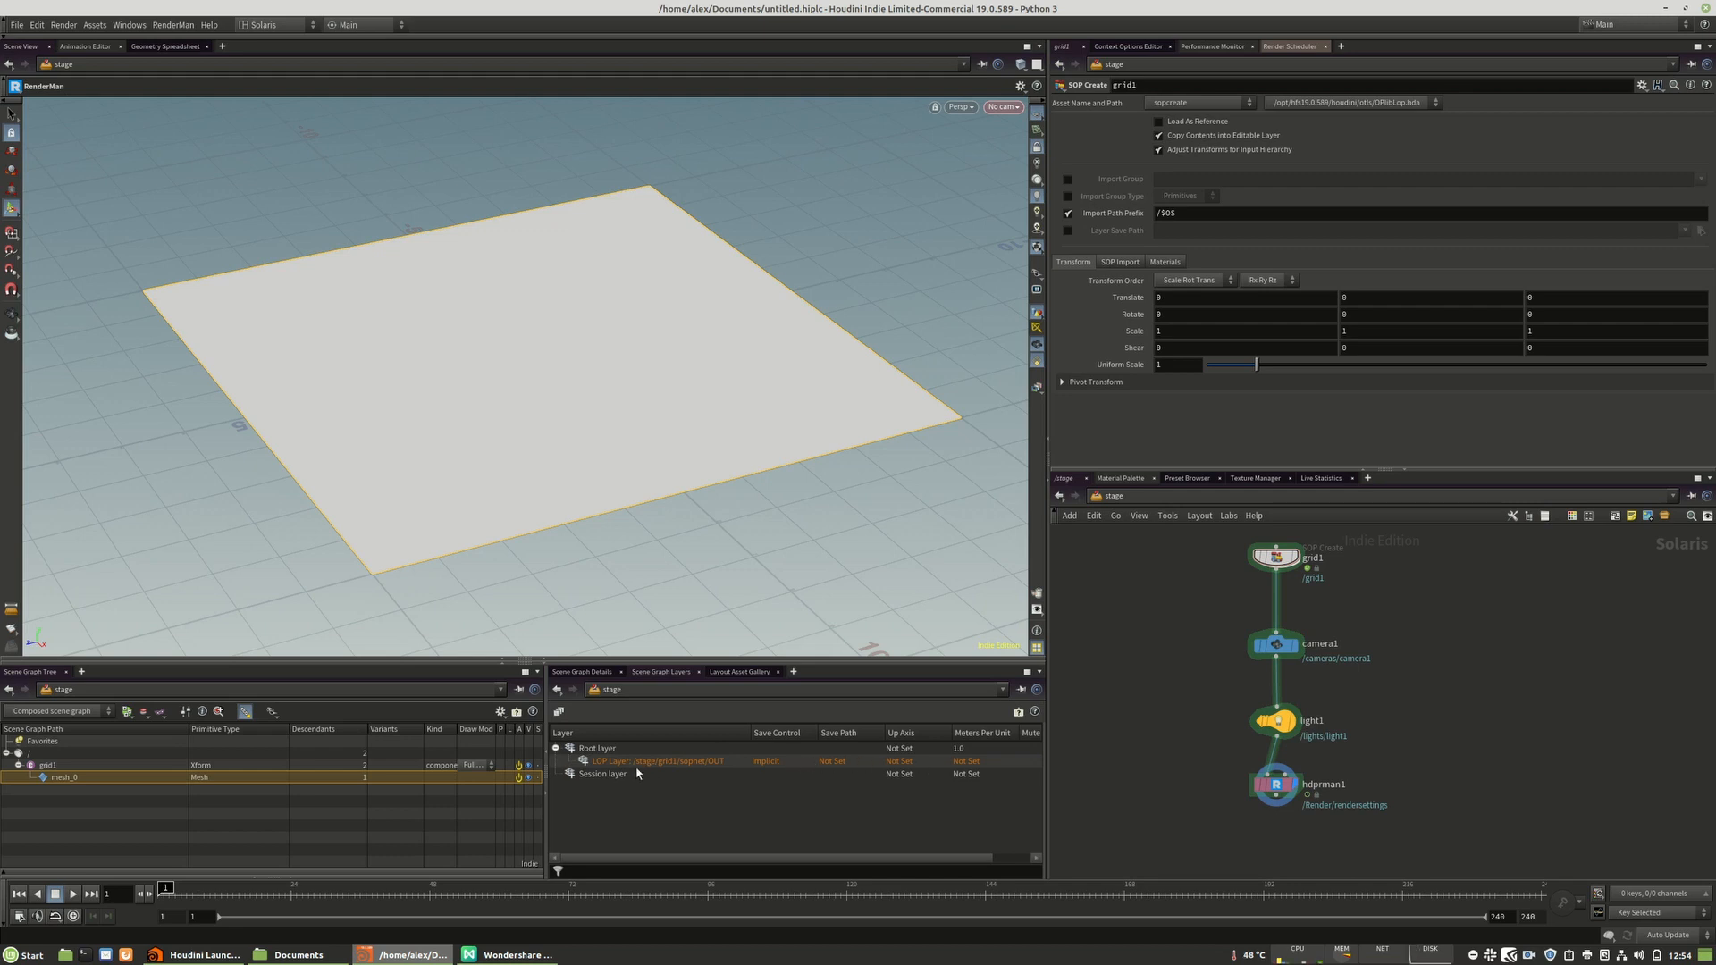
mouse_move(1561, 649)
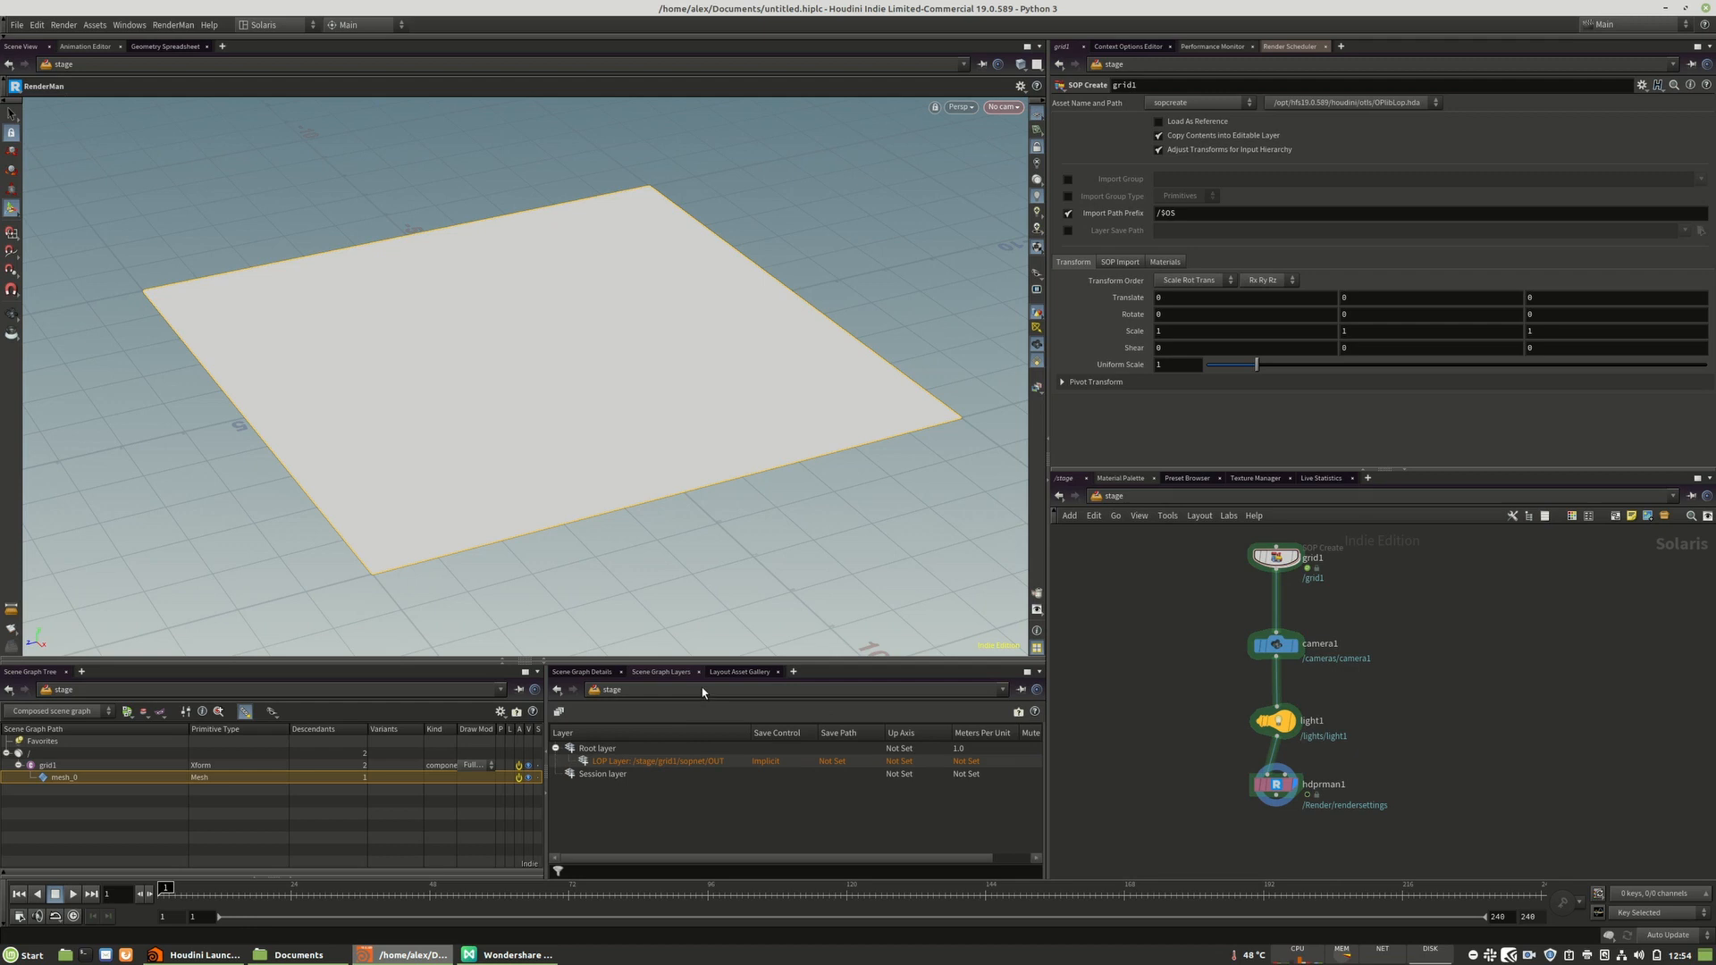
mouse_move(717, 678)
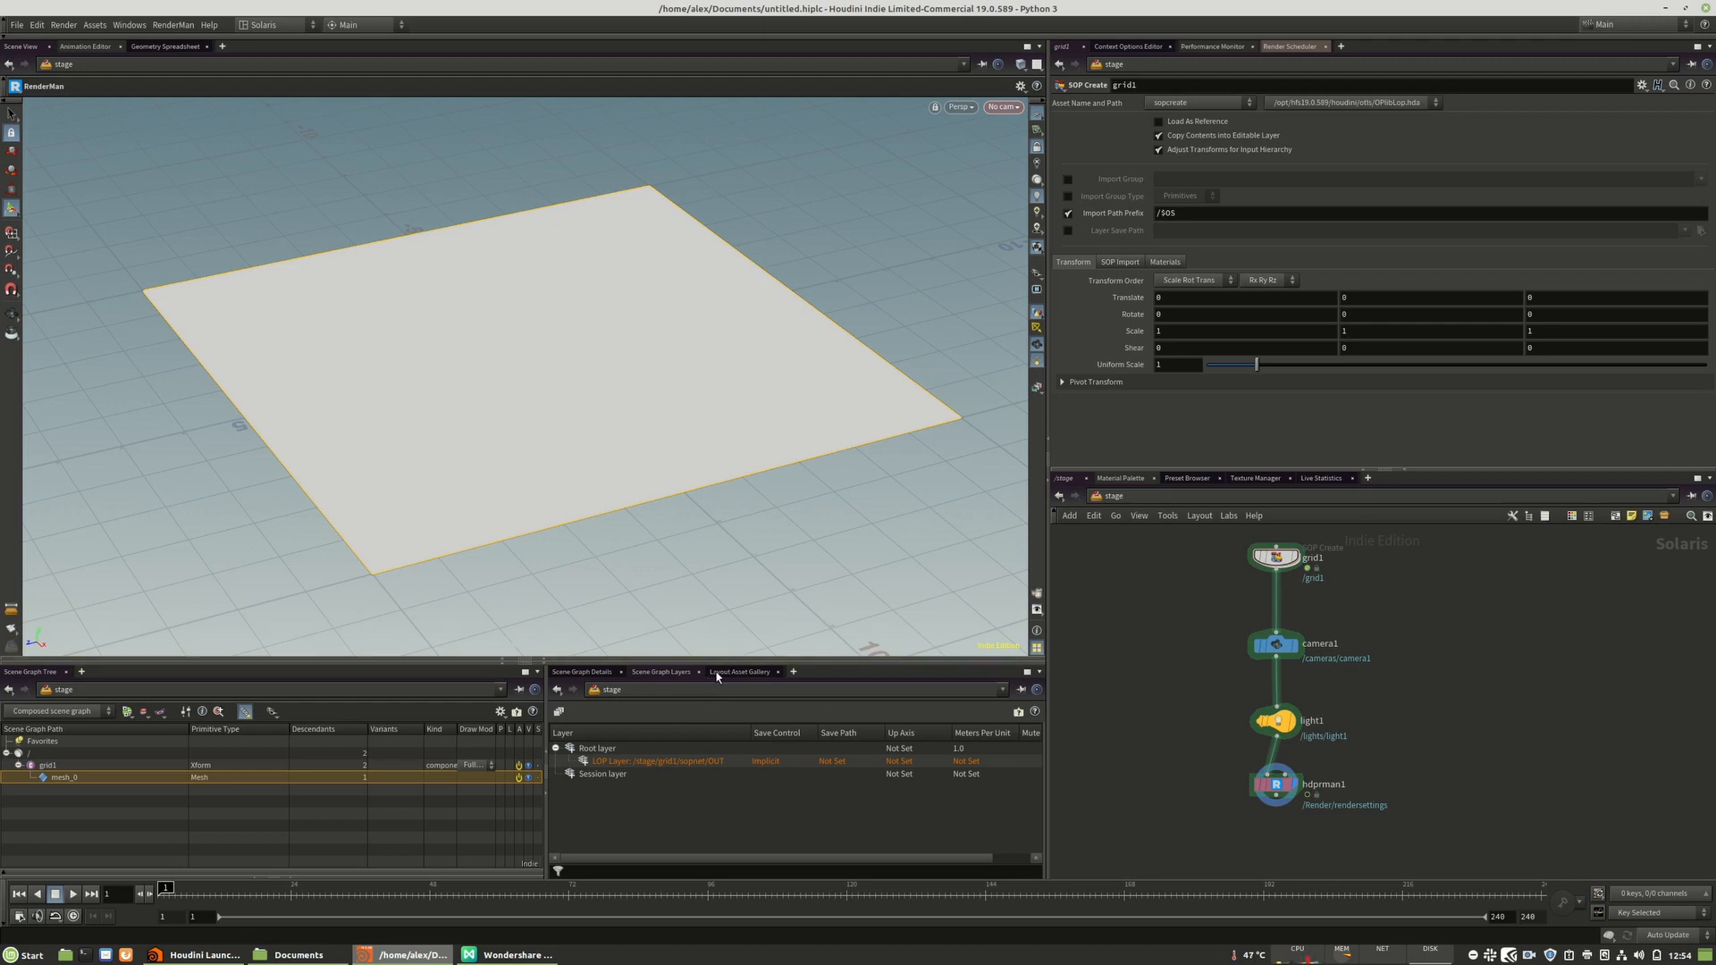
- Show the still-empty Layout Asset Gallery beside Scene Graph Layers
left_click(739, 671)
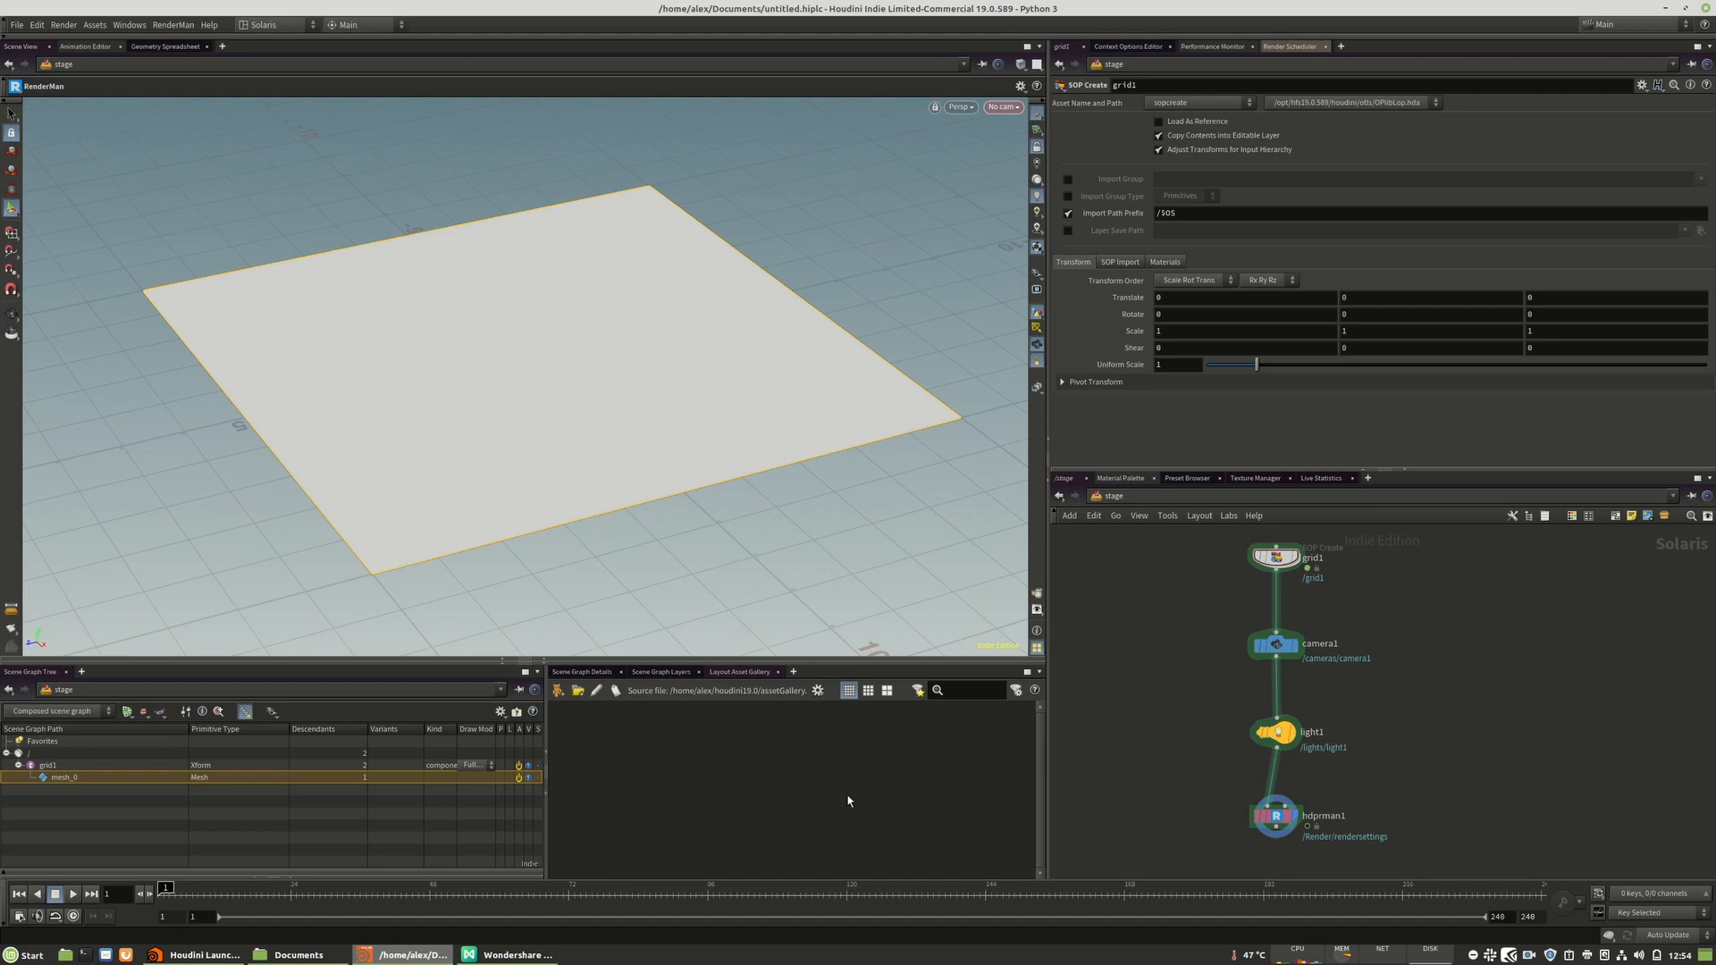
mouse_move(958, 746)
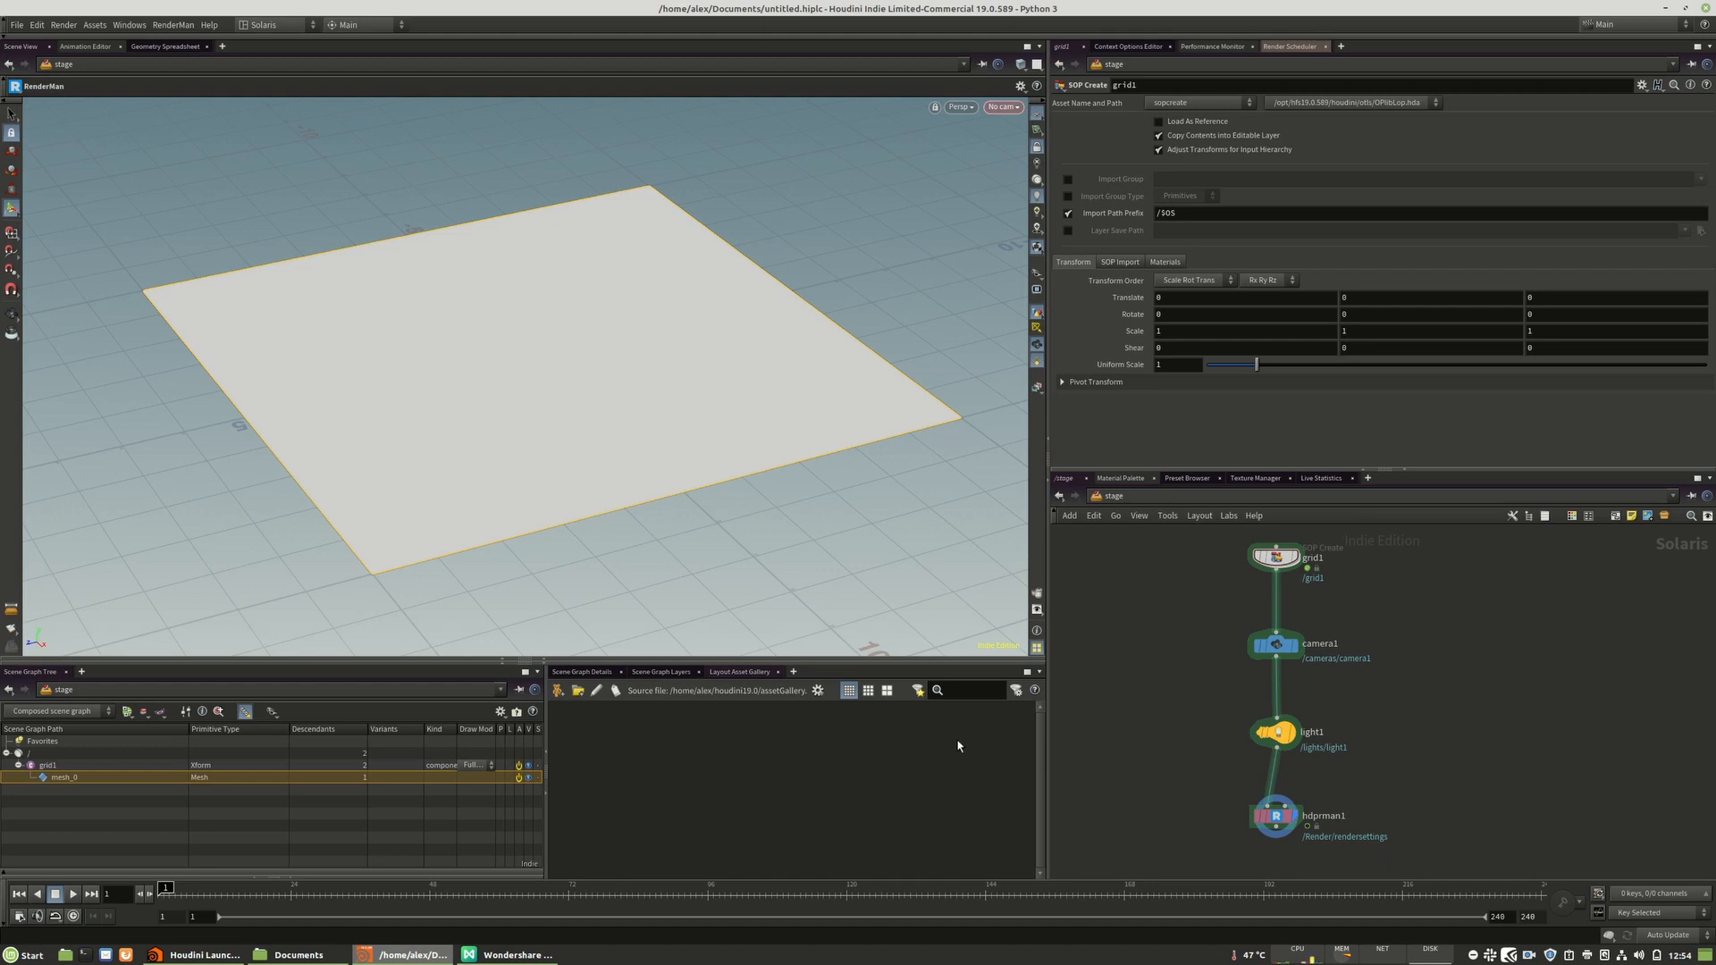
mouse_move(677, 738)
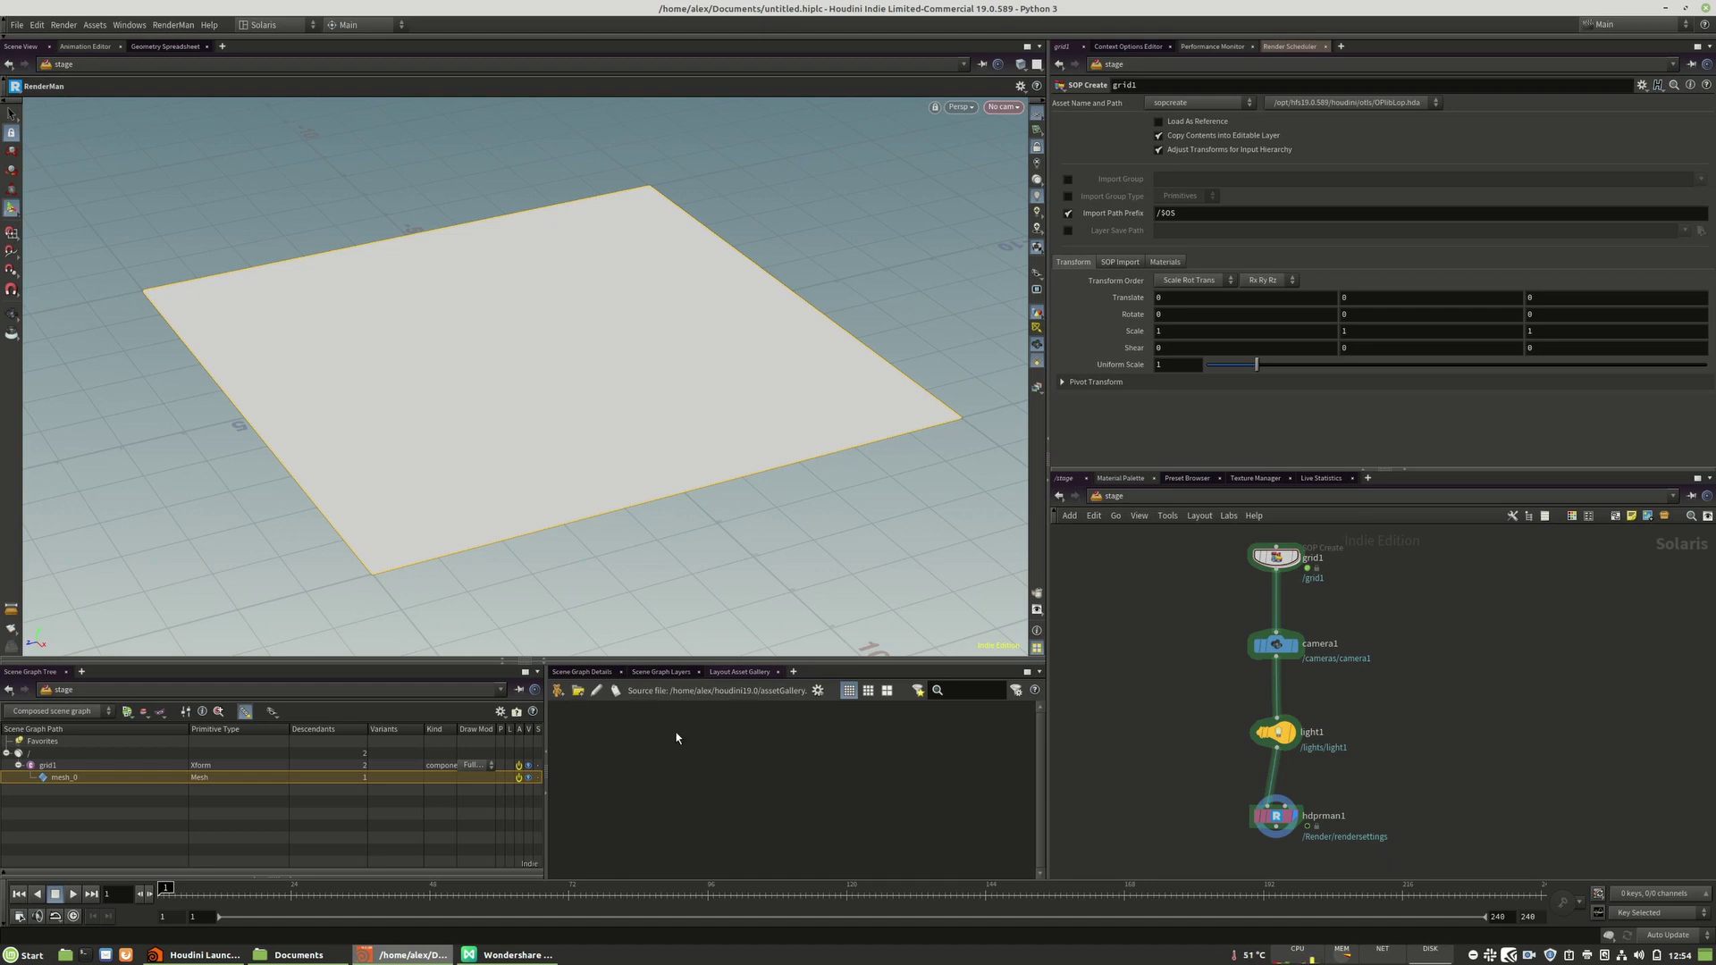
mouse_move(339, 476)
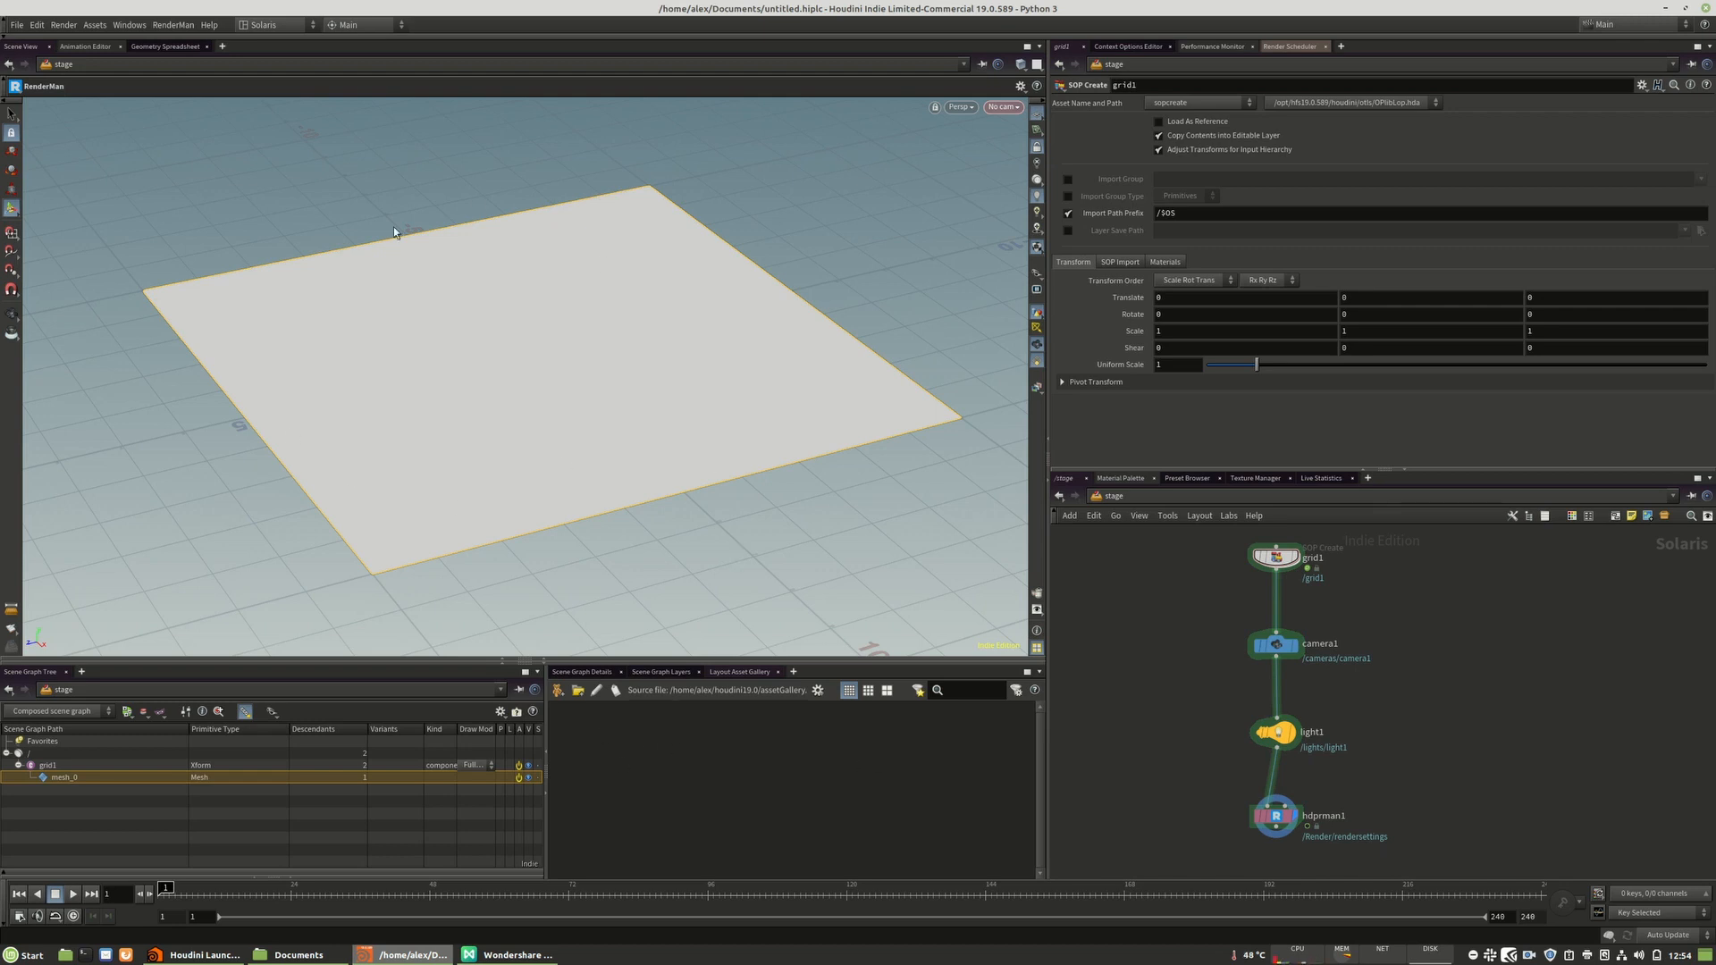
mouse_move(465, 389)
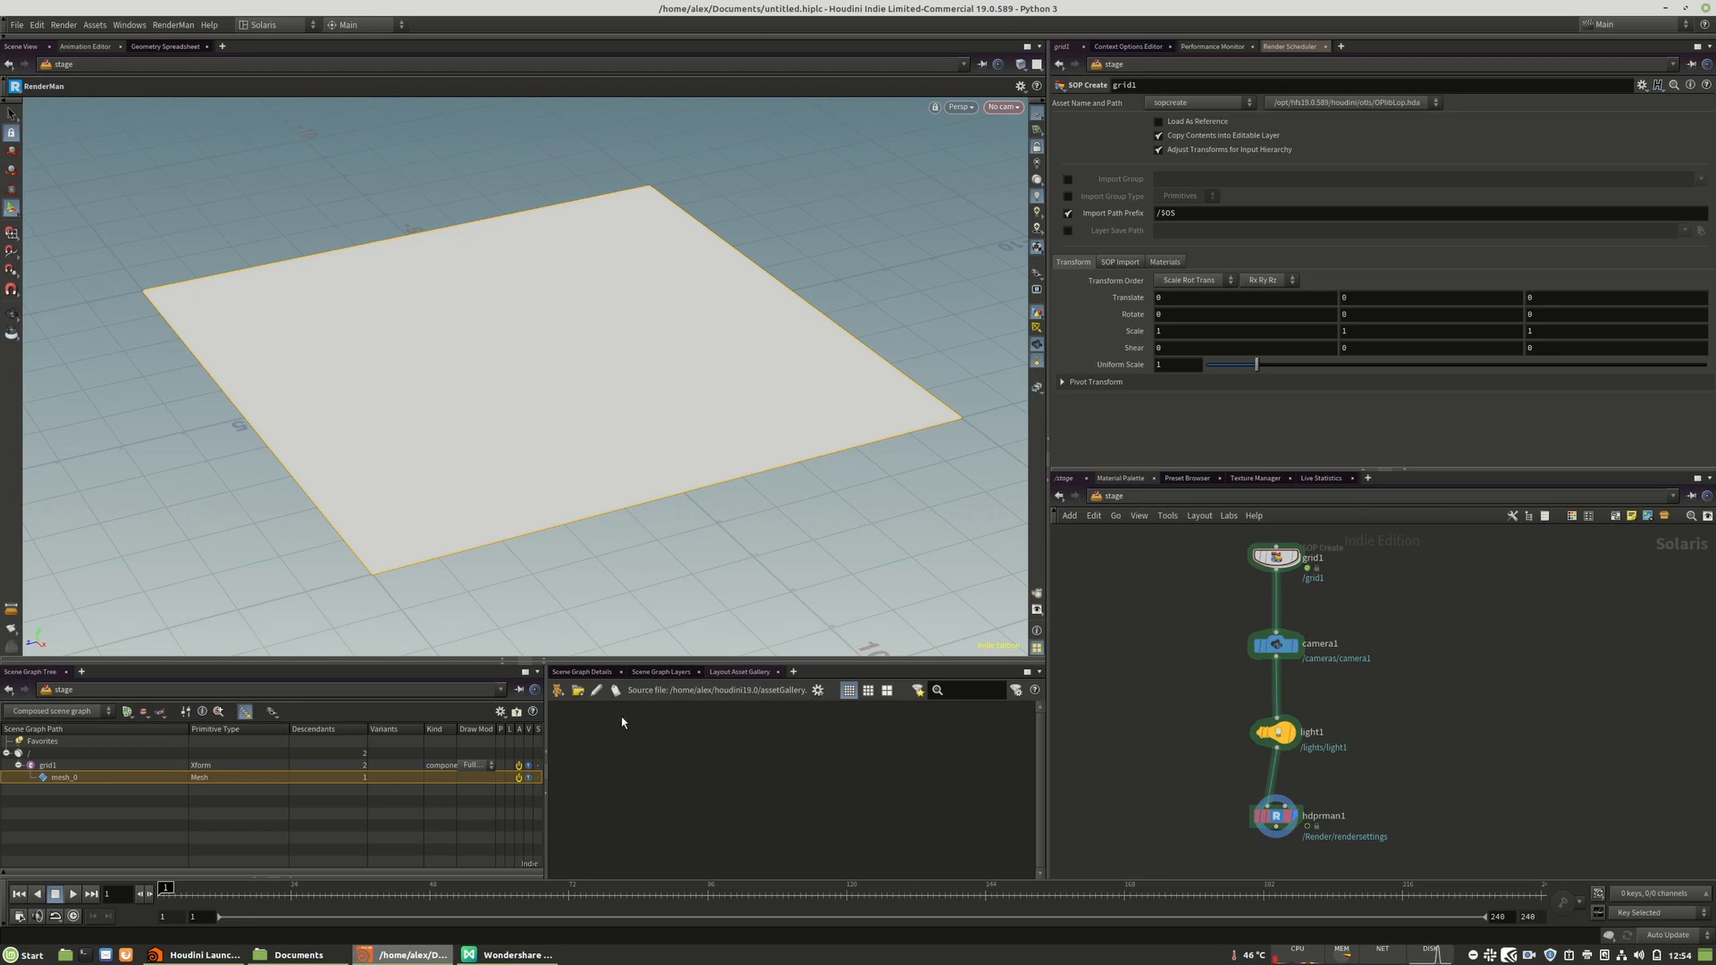
mouse_move(375, 512)
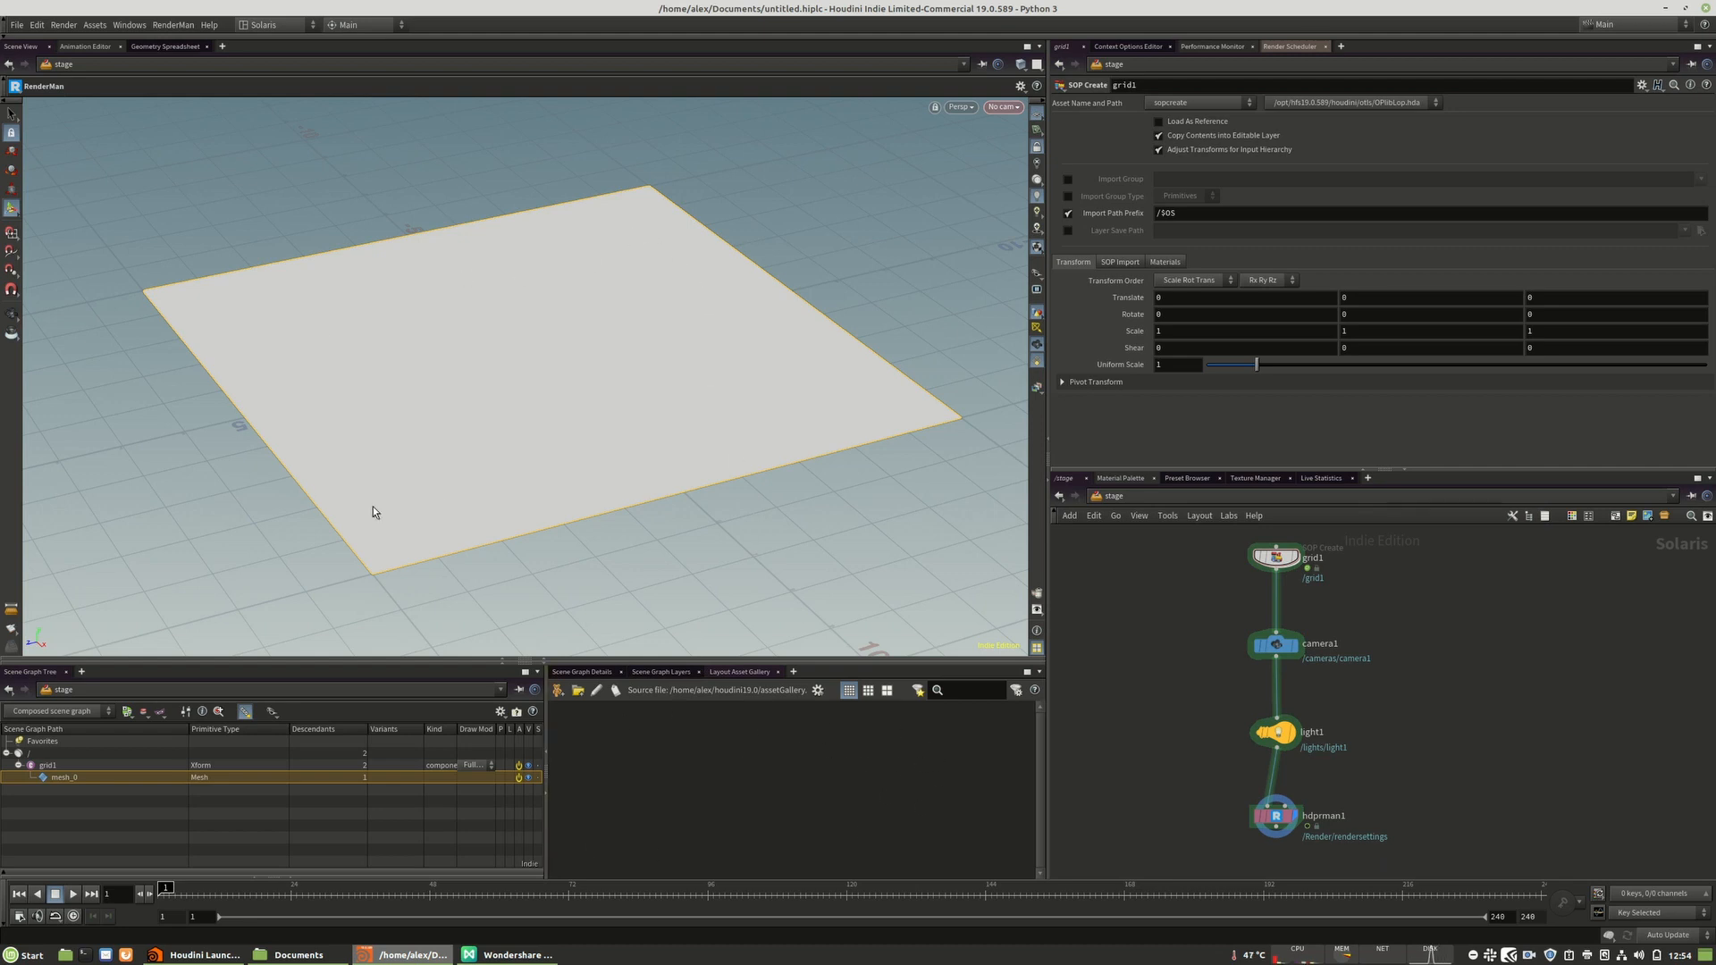
mouse_move(428, 504)
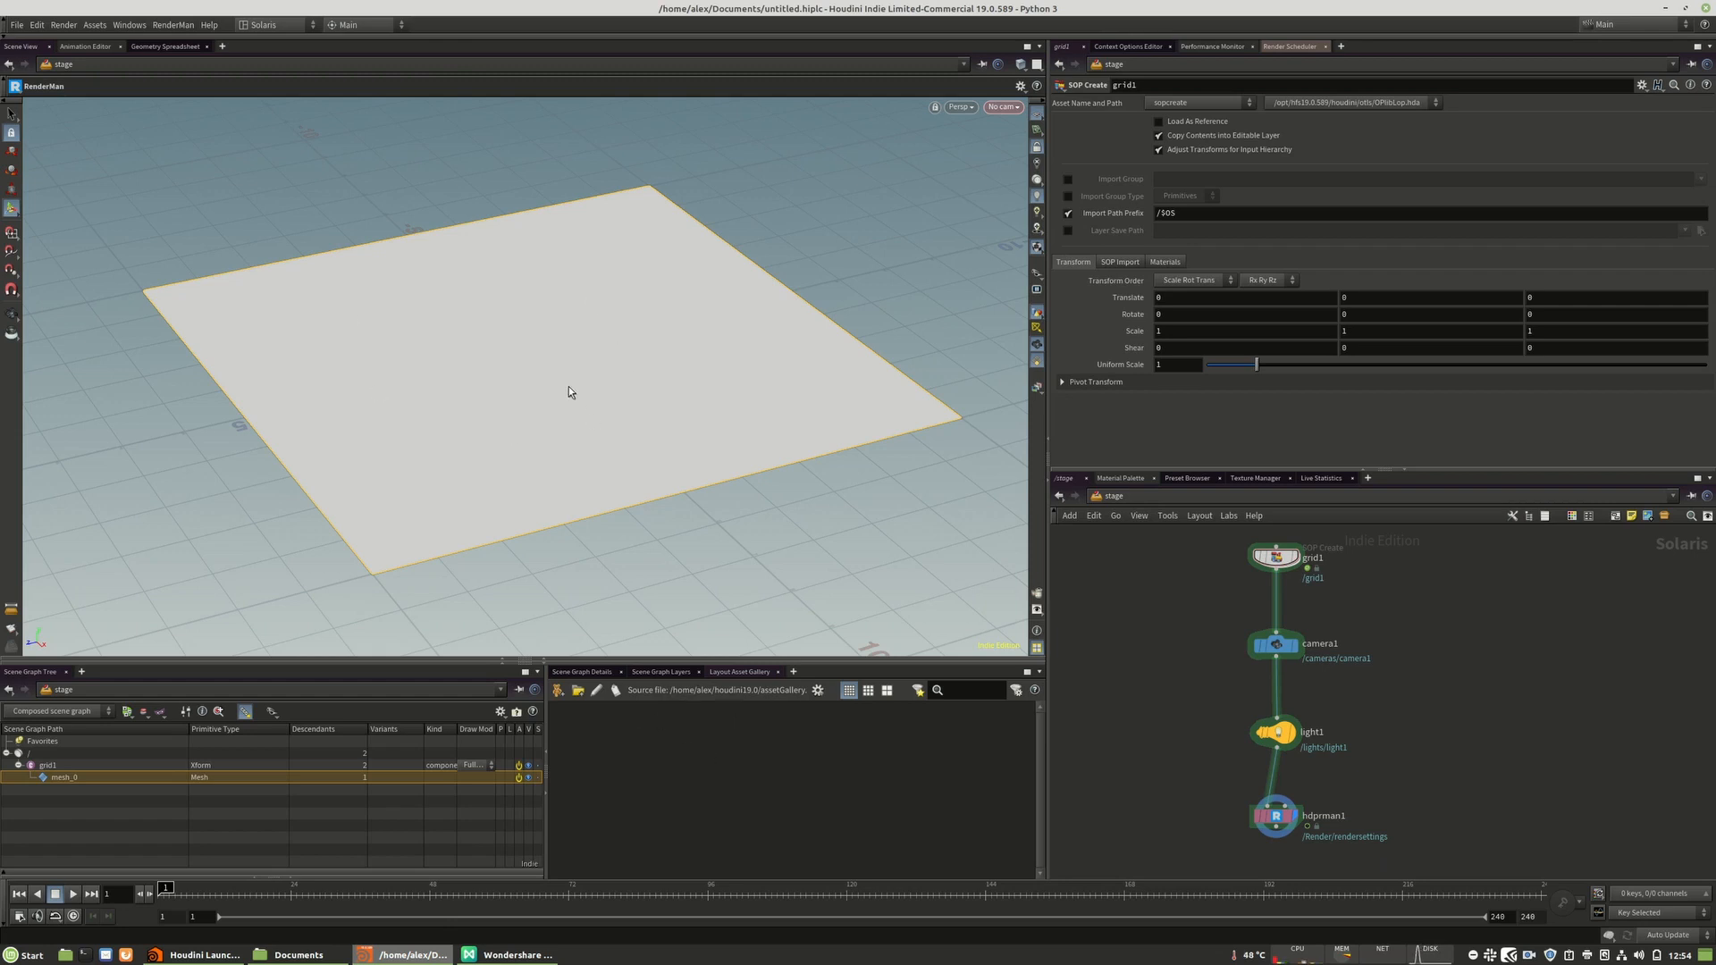
mouse_move(1288, 823)
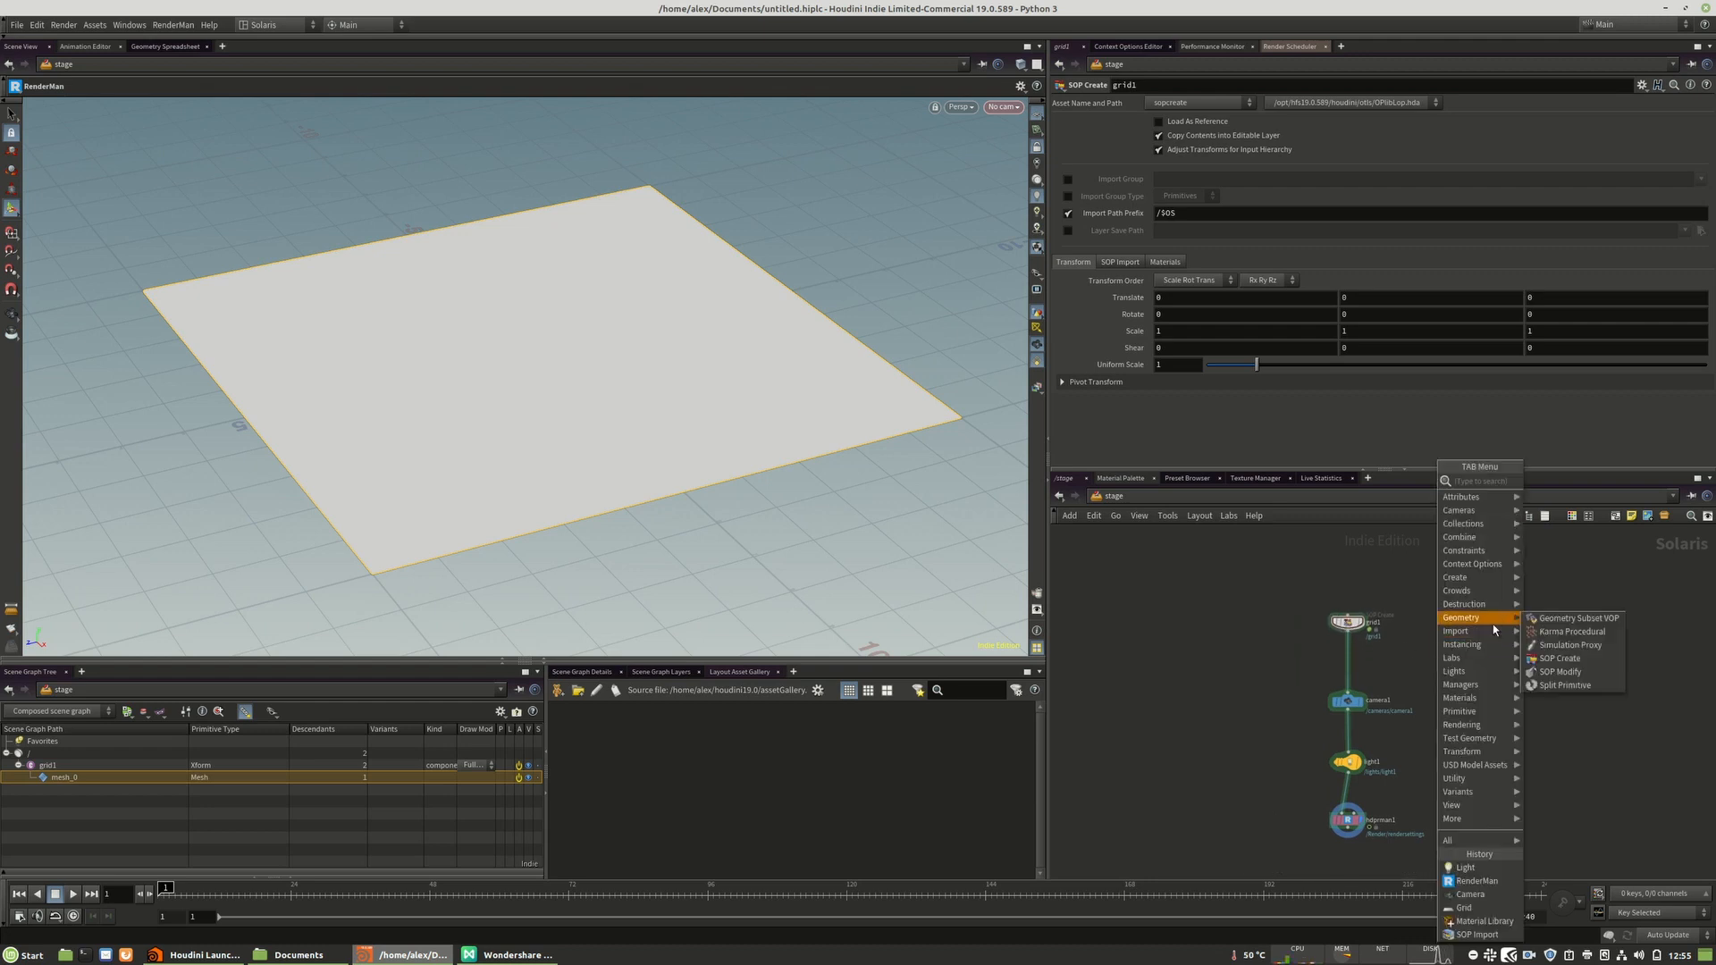
mouse_move(1460, 658)
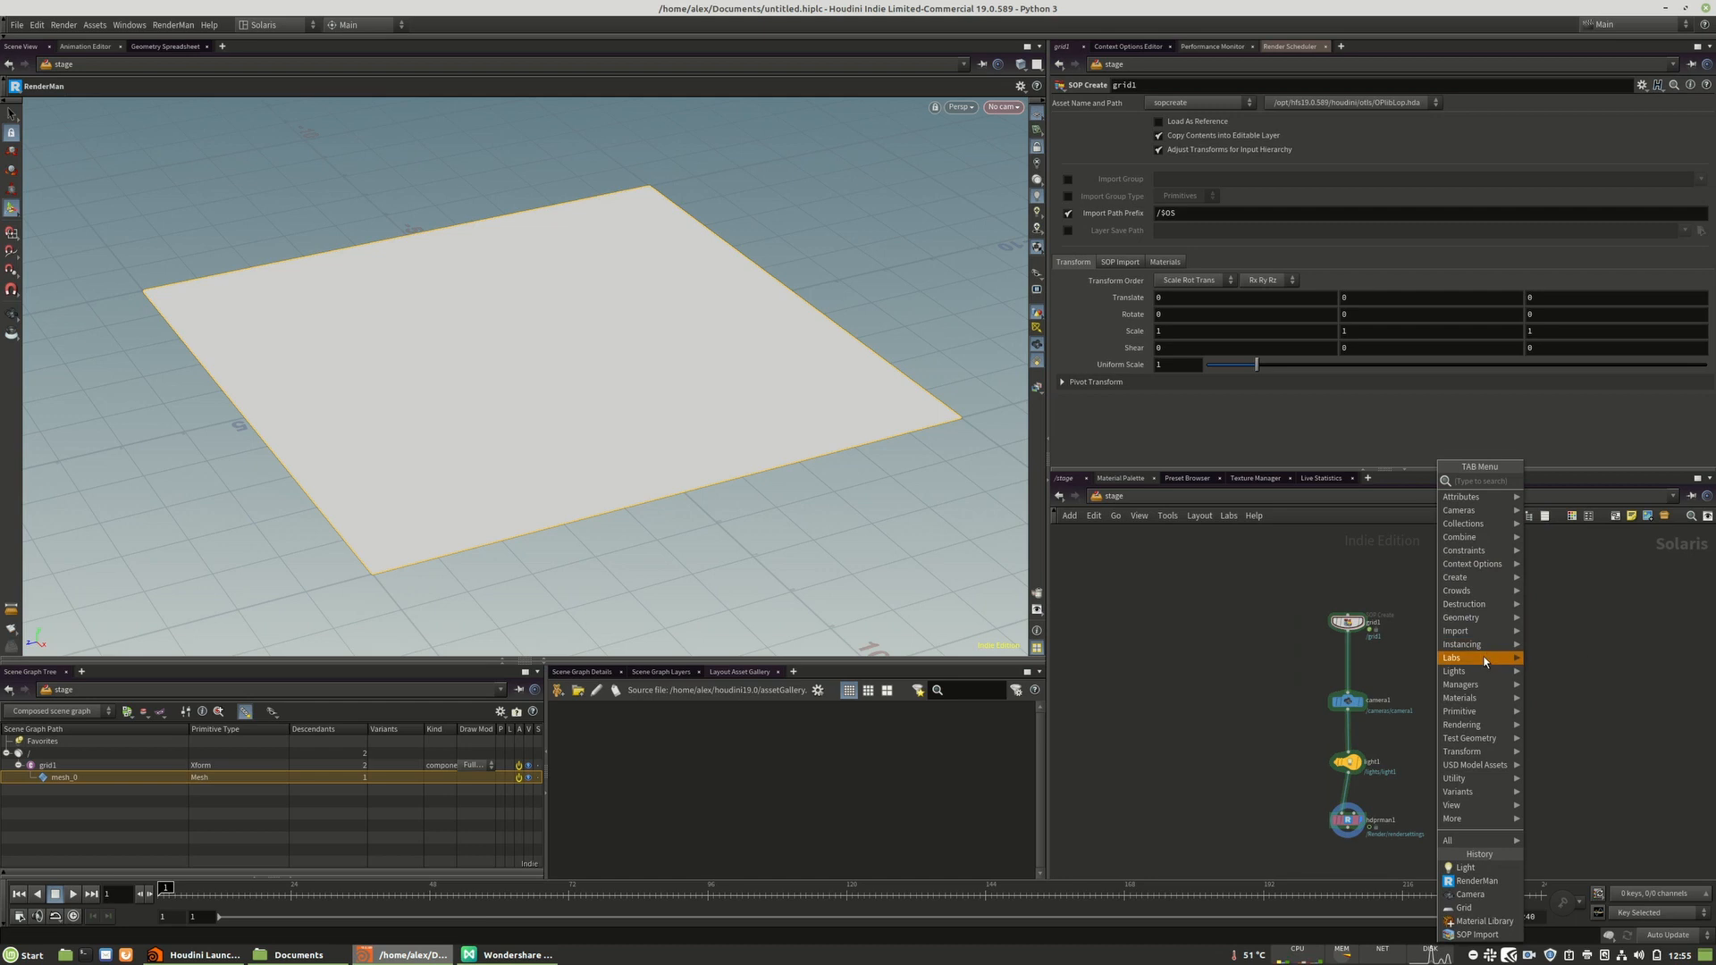
mouse_move(1709, 739)
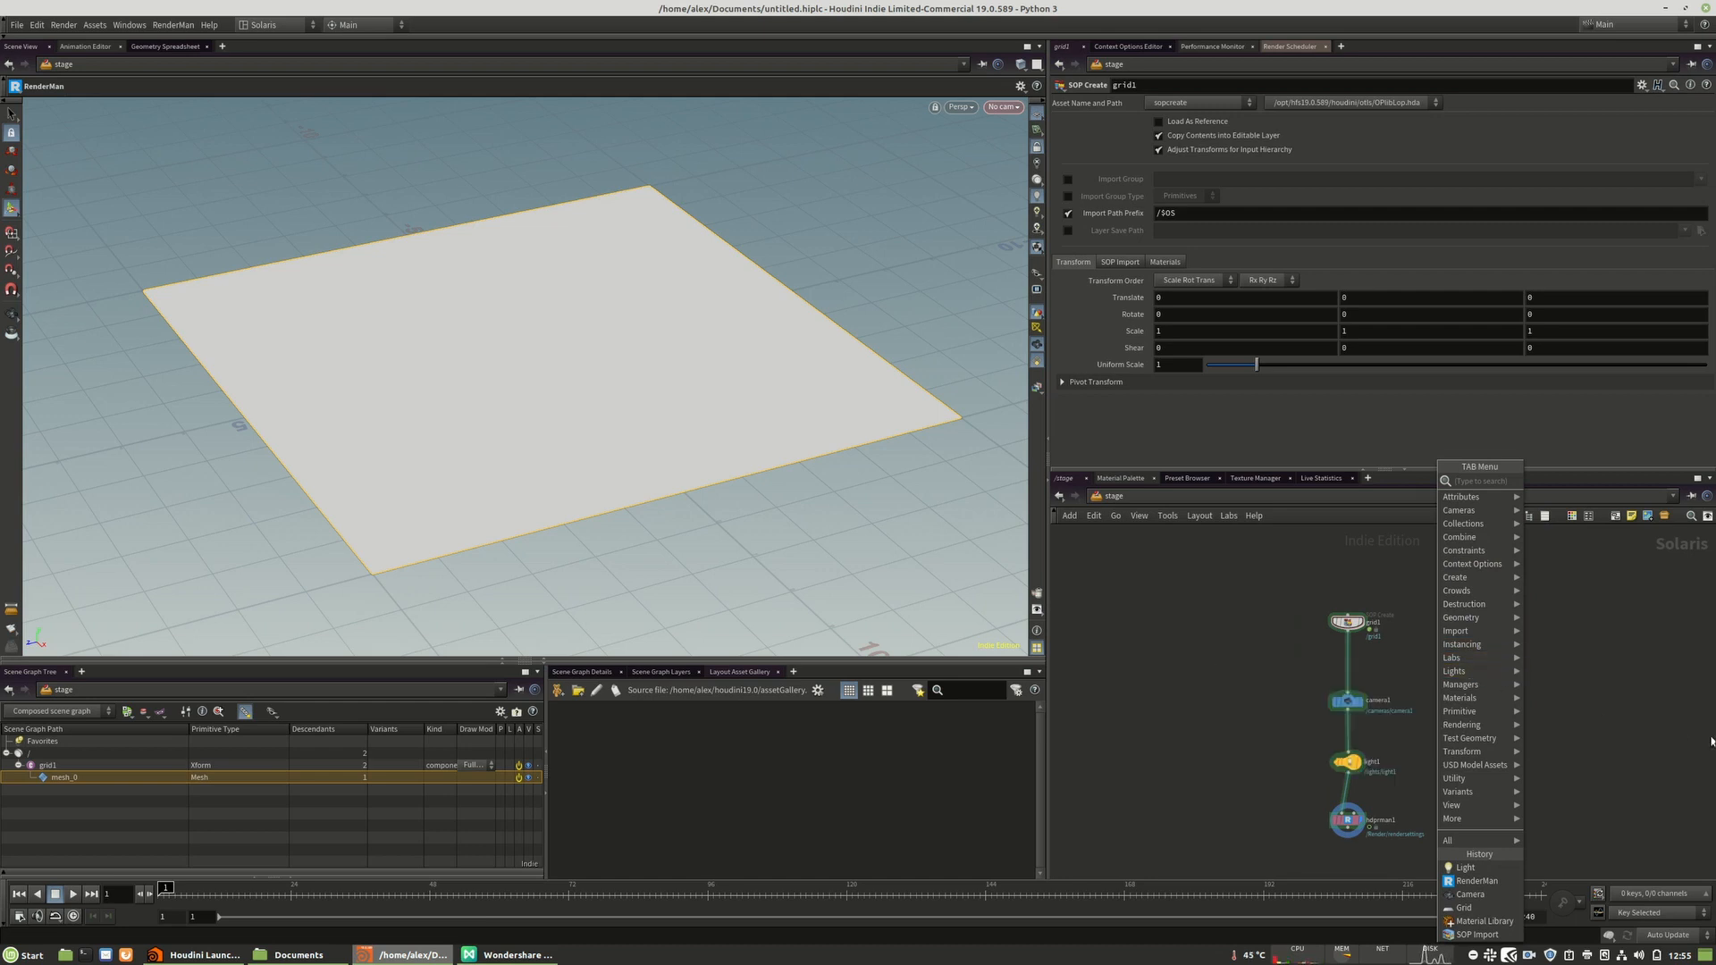
left_click(1346, 703)
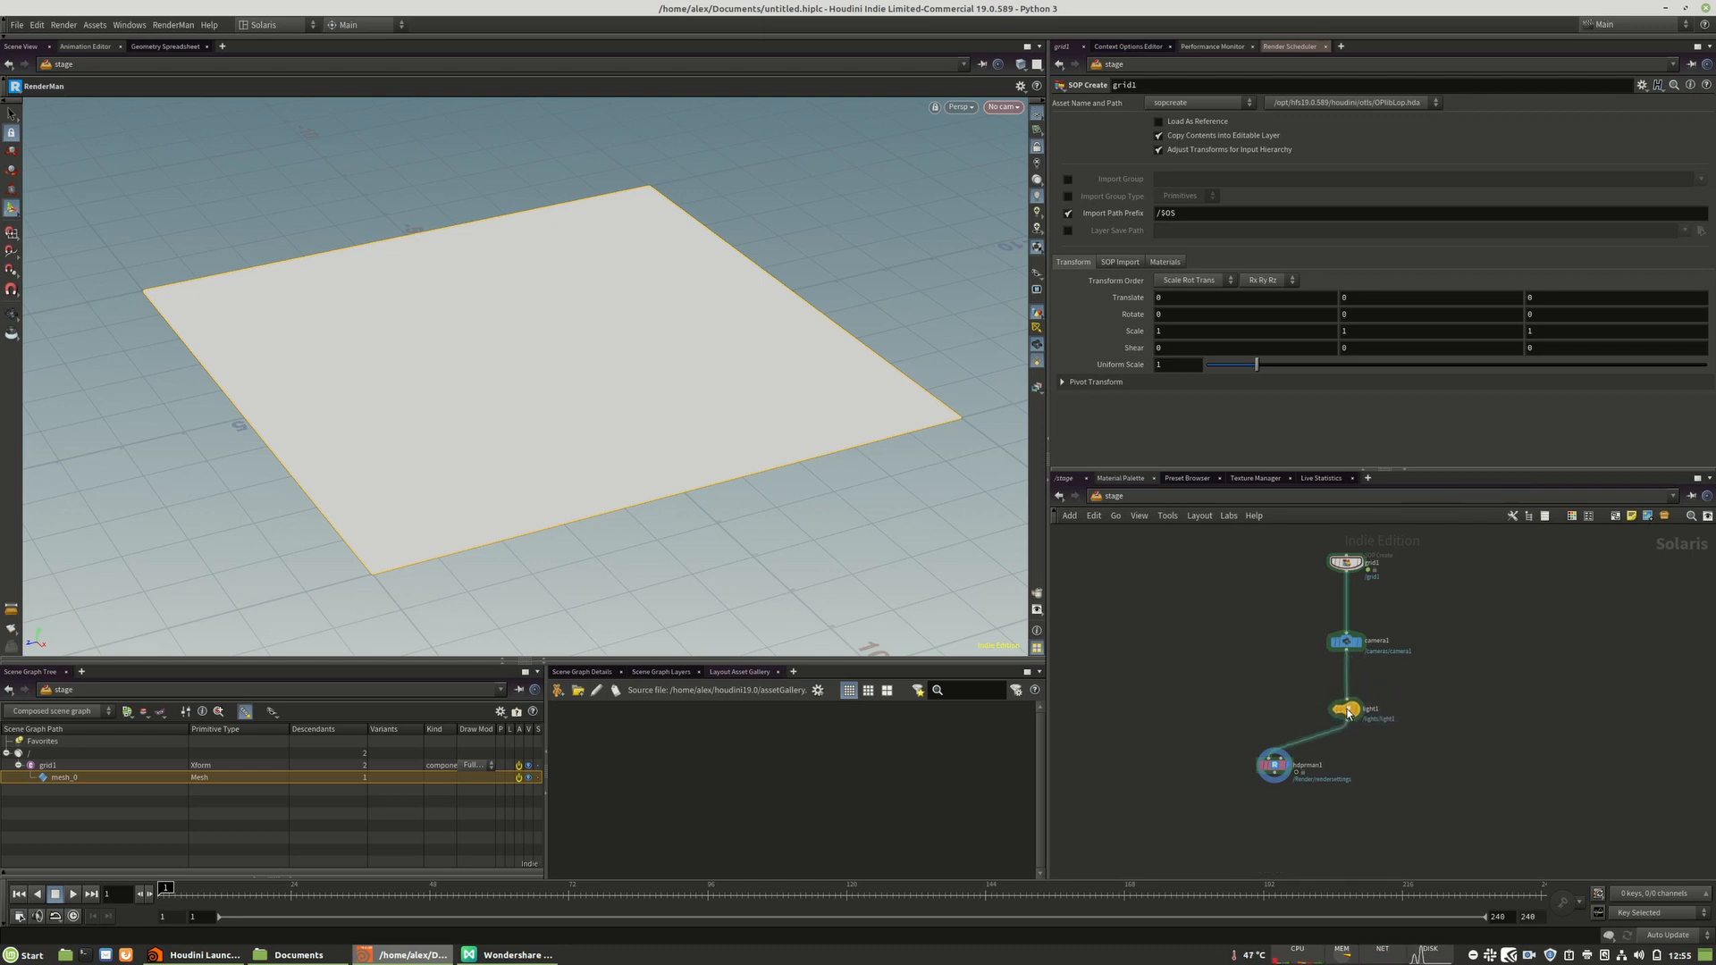
left_click(1342, 709)
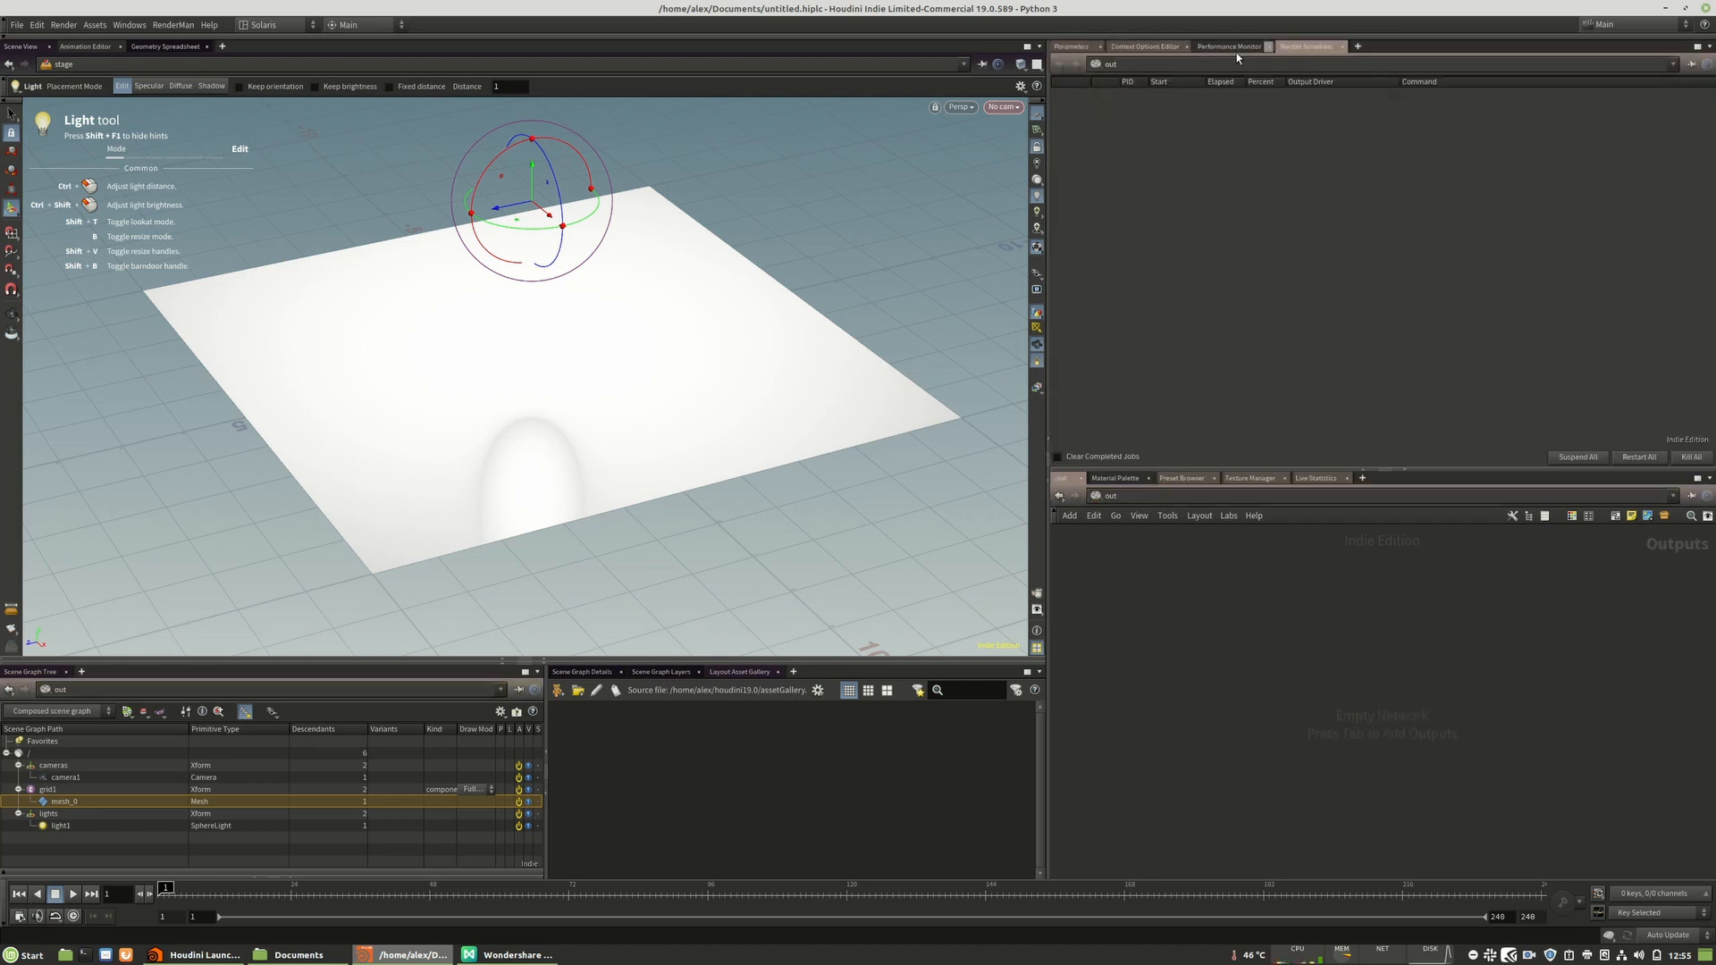
- Show light1's parameters again and switch the network from /out to /stage
left_click(1148, 46)
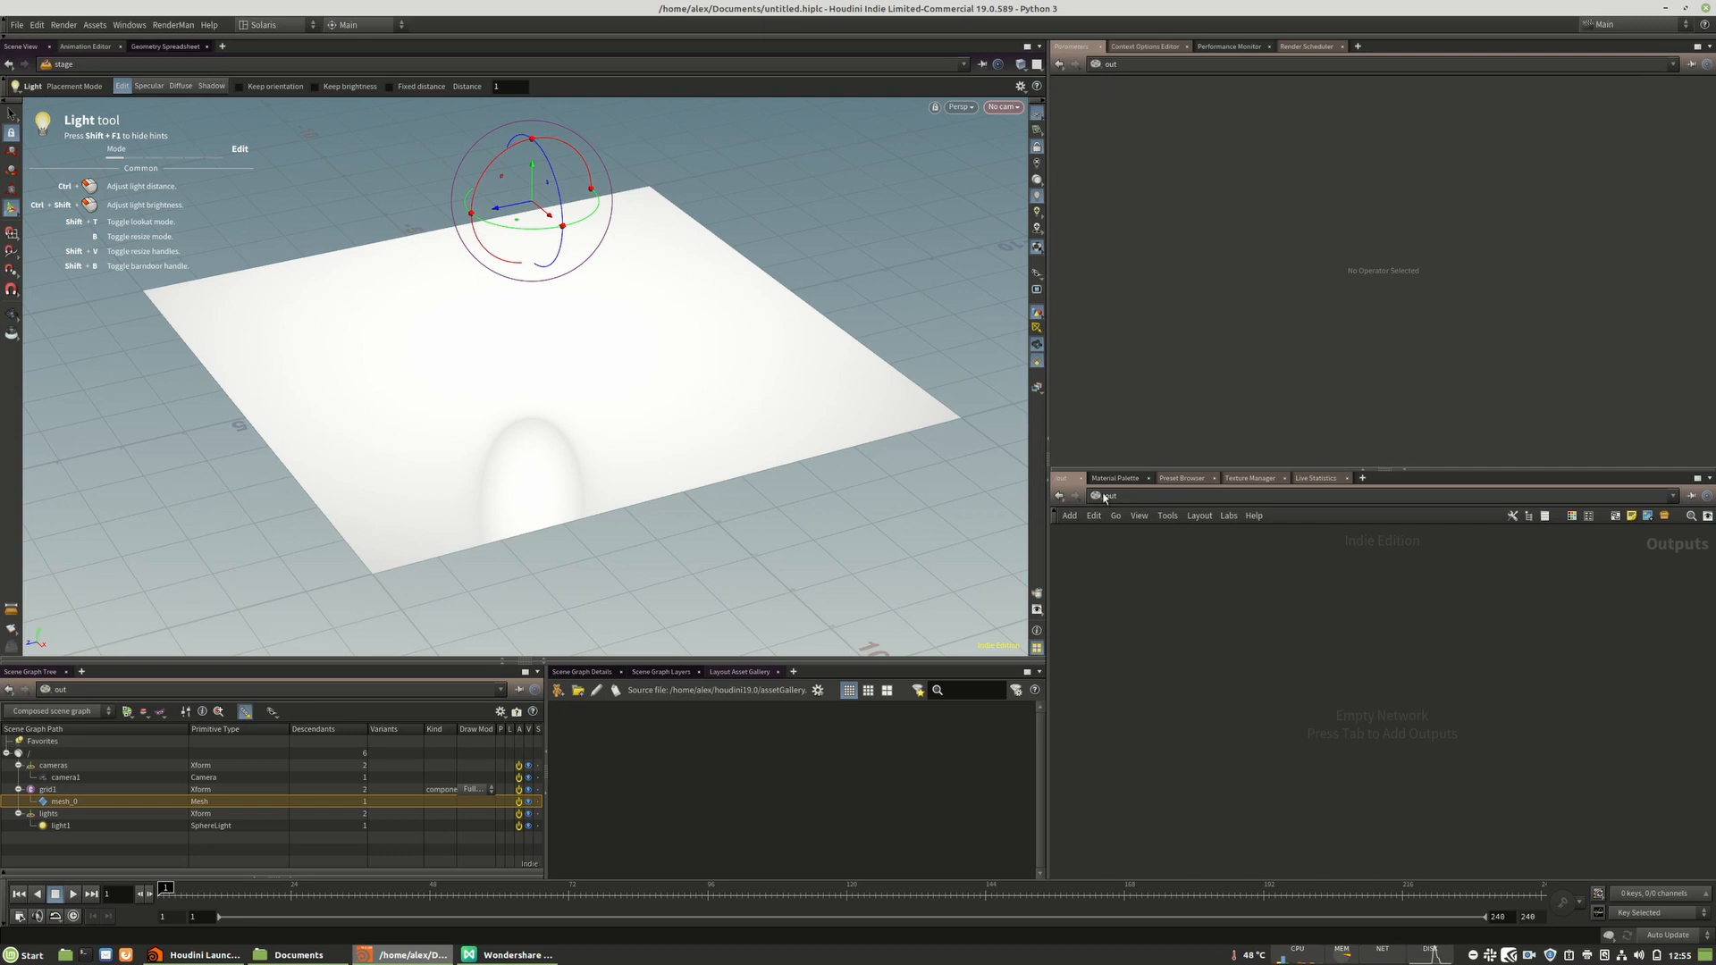
left_click(1095, 495)
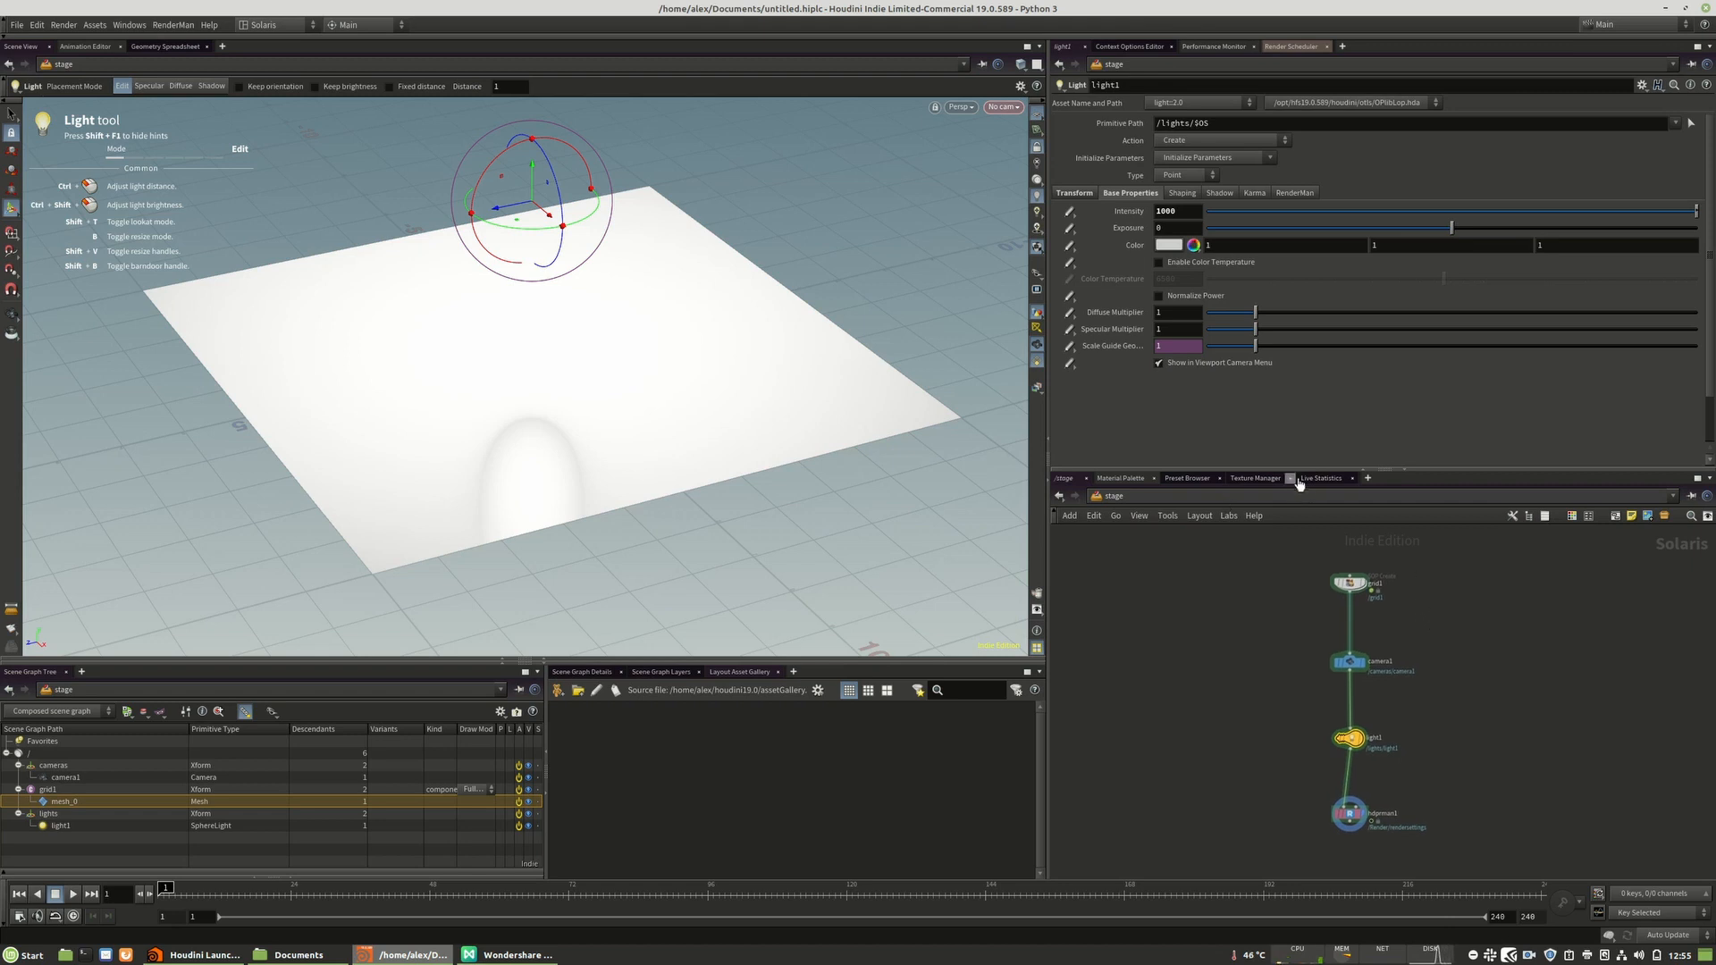
mouse_move(1314, 484)
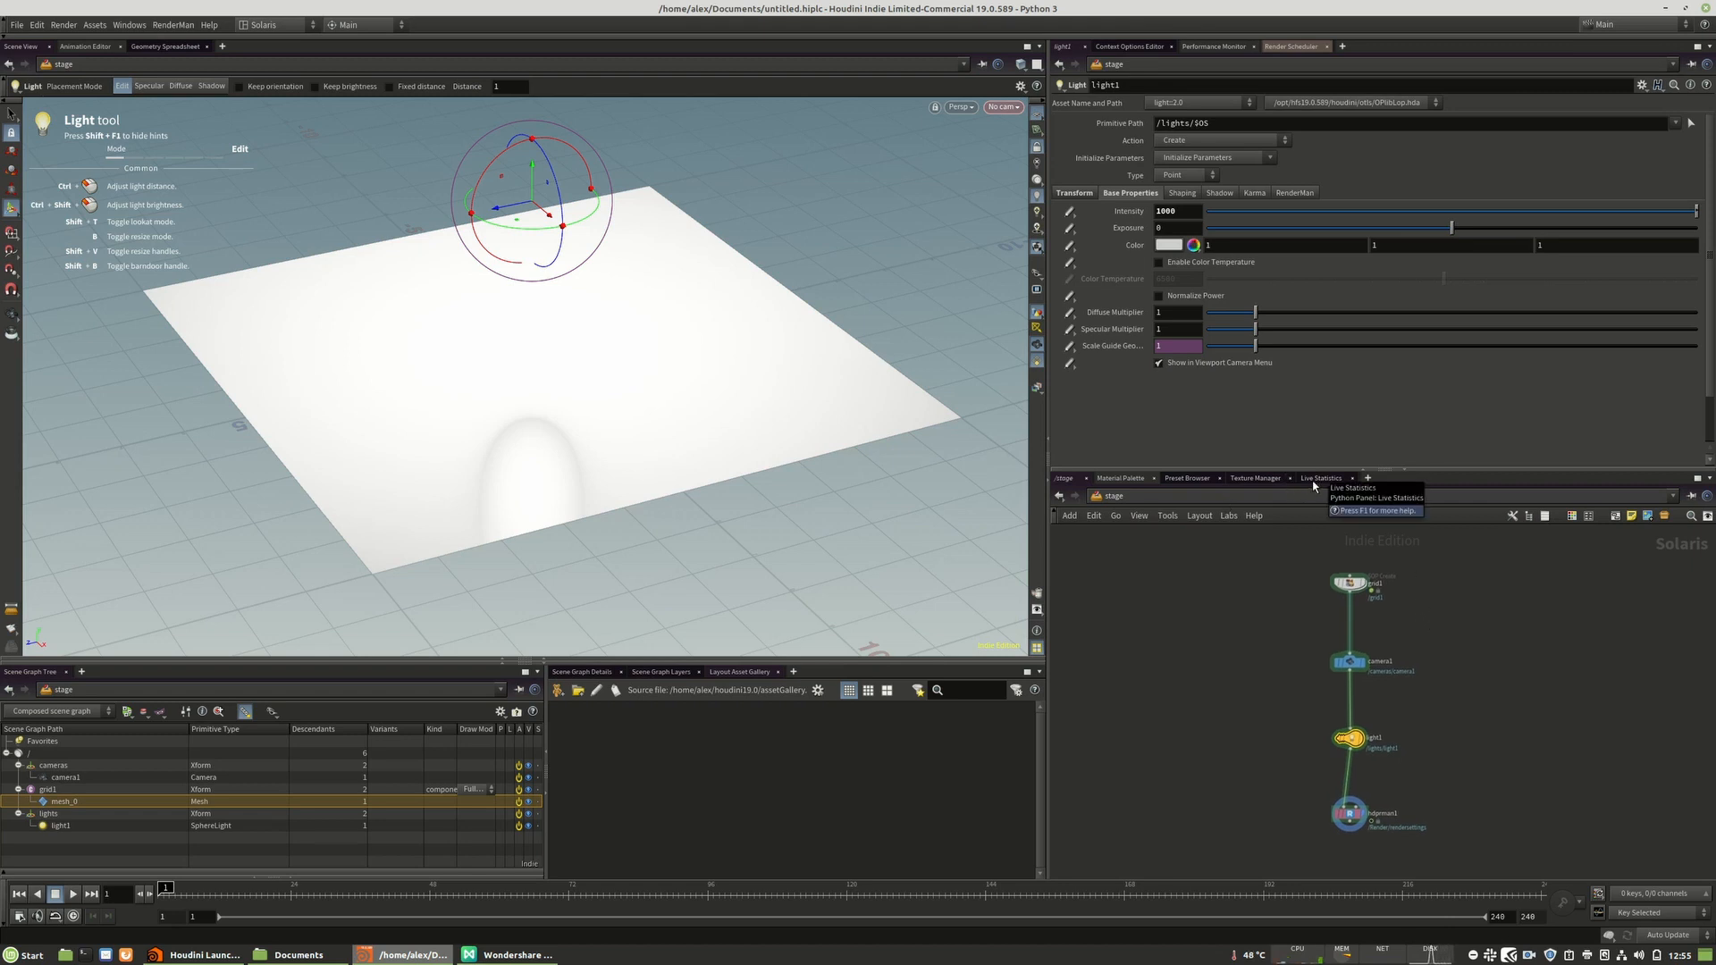
- Add a RenderMan Live Statistics pane at lower right, then return to Network View
left_click(1186, 478)
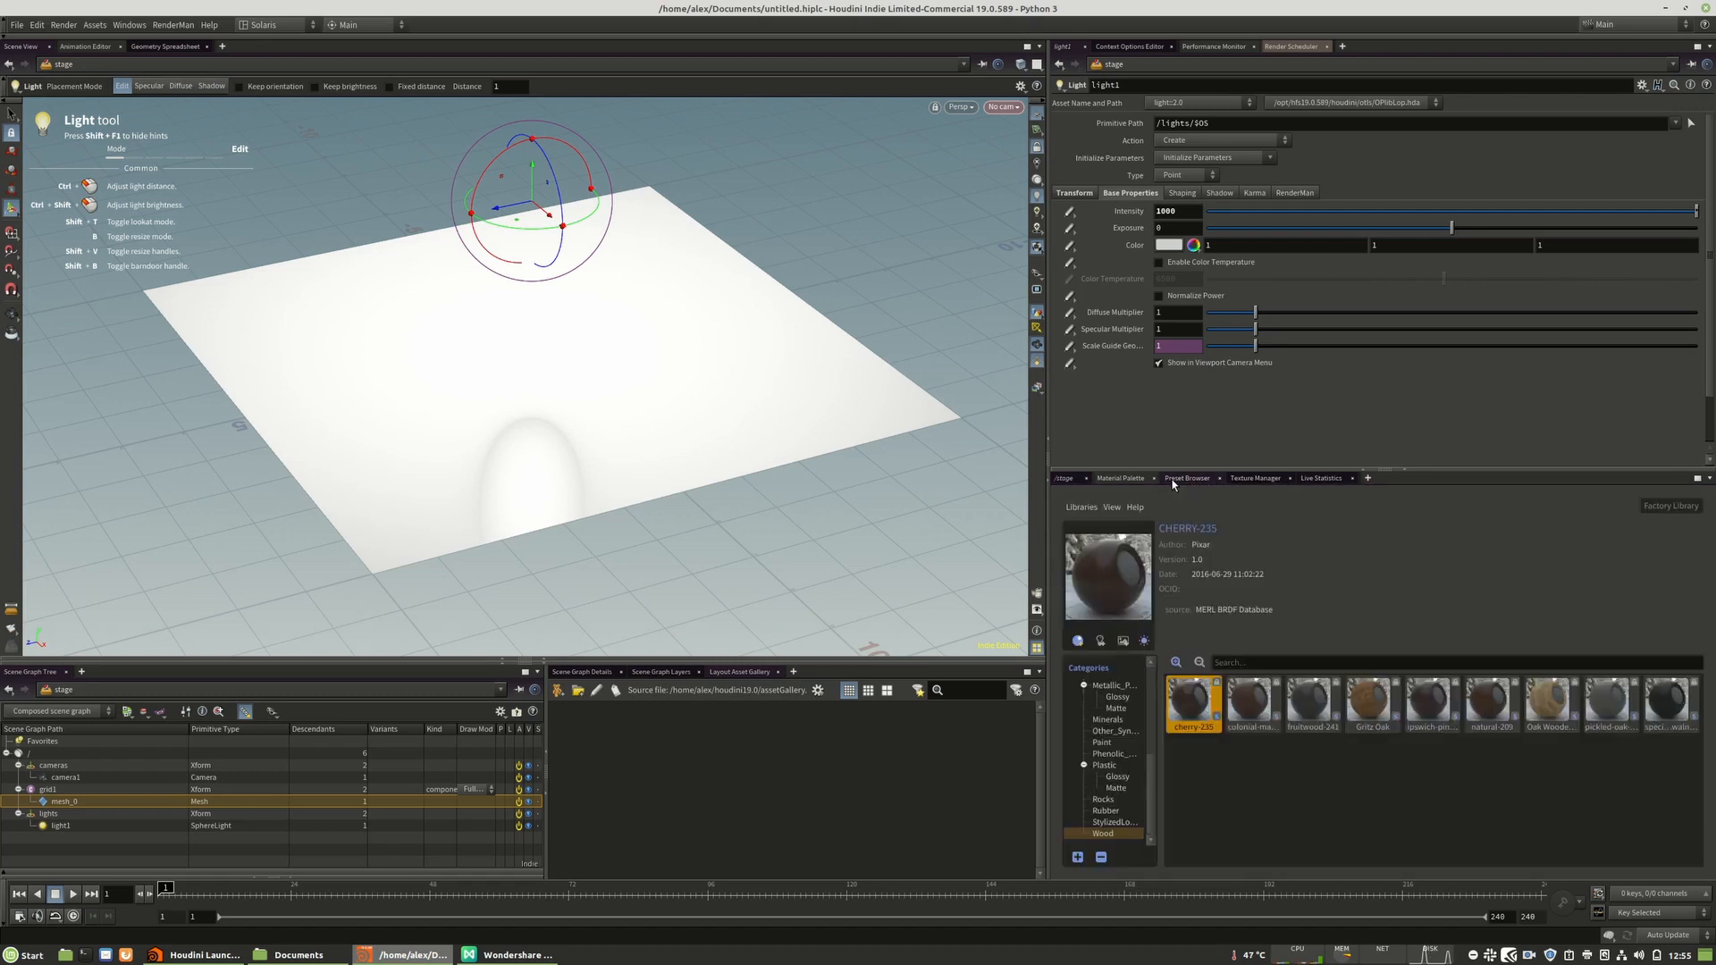
left_click(1367, 477)
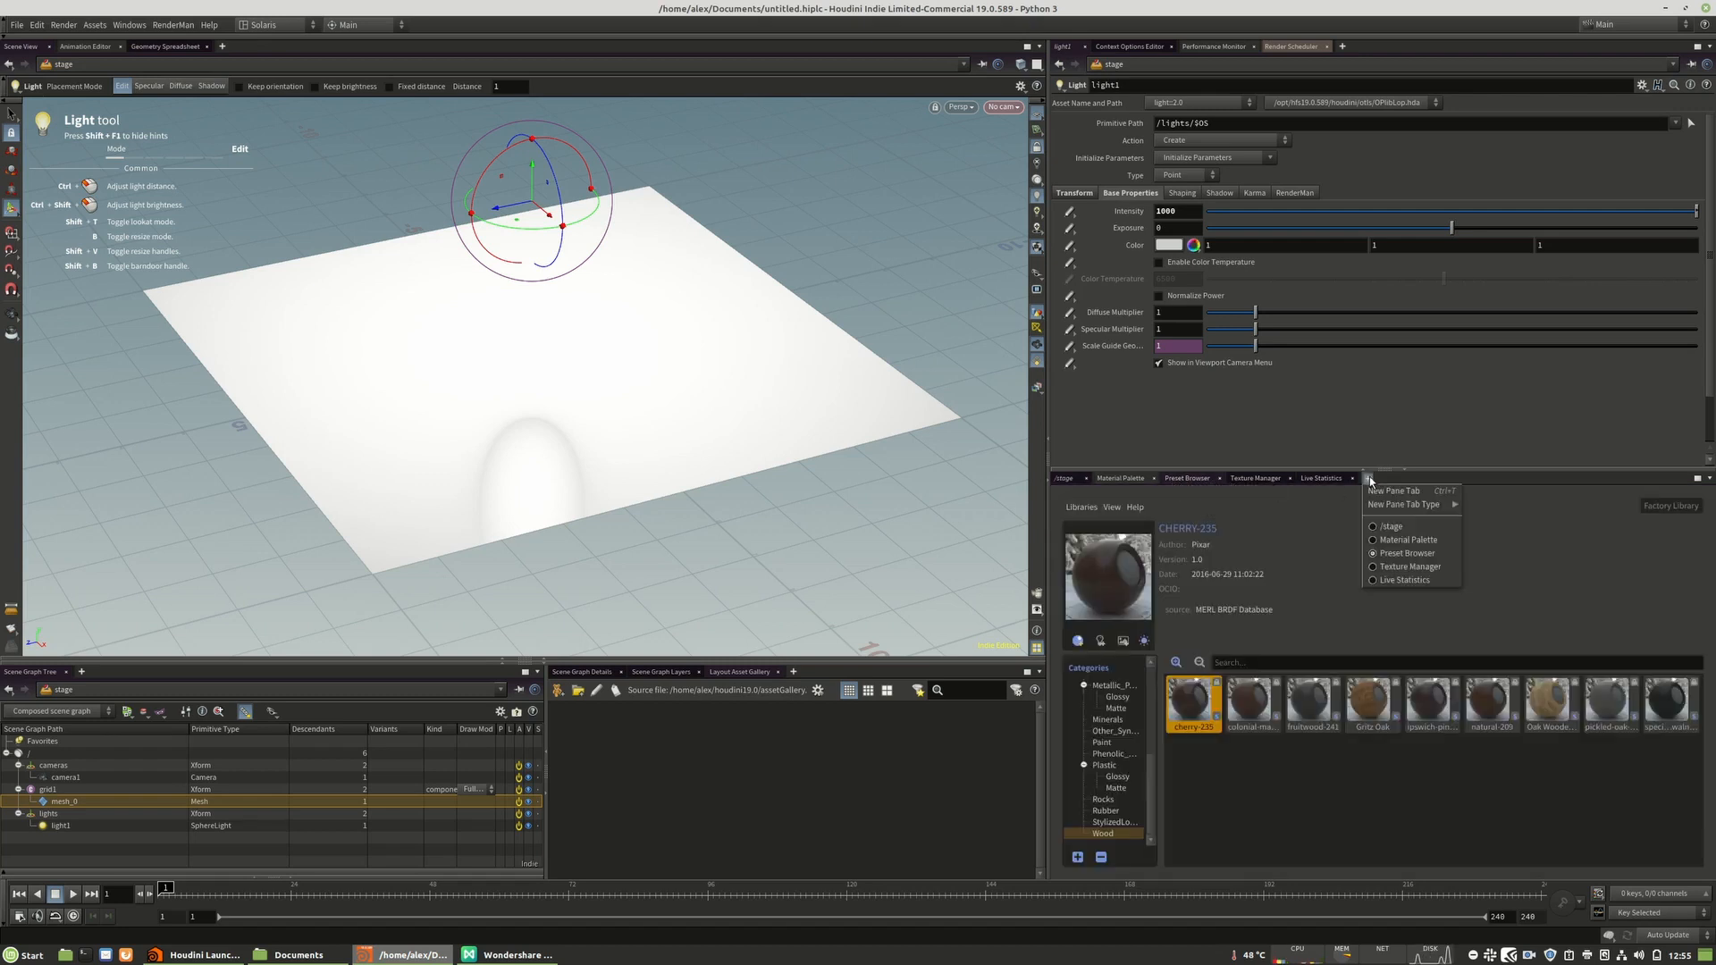
mouse_move(1403, 504)
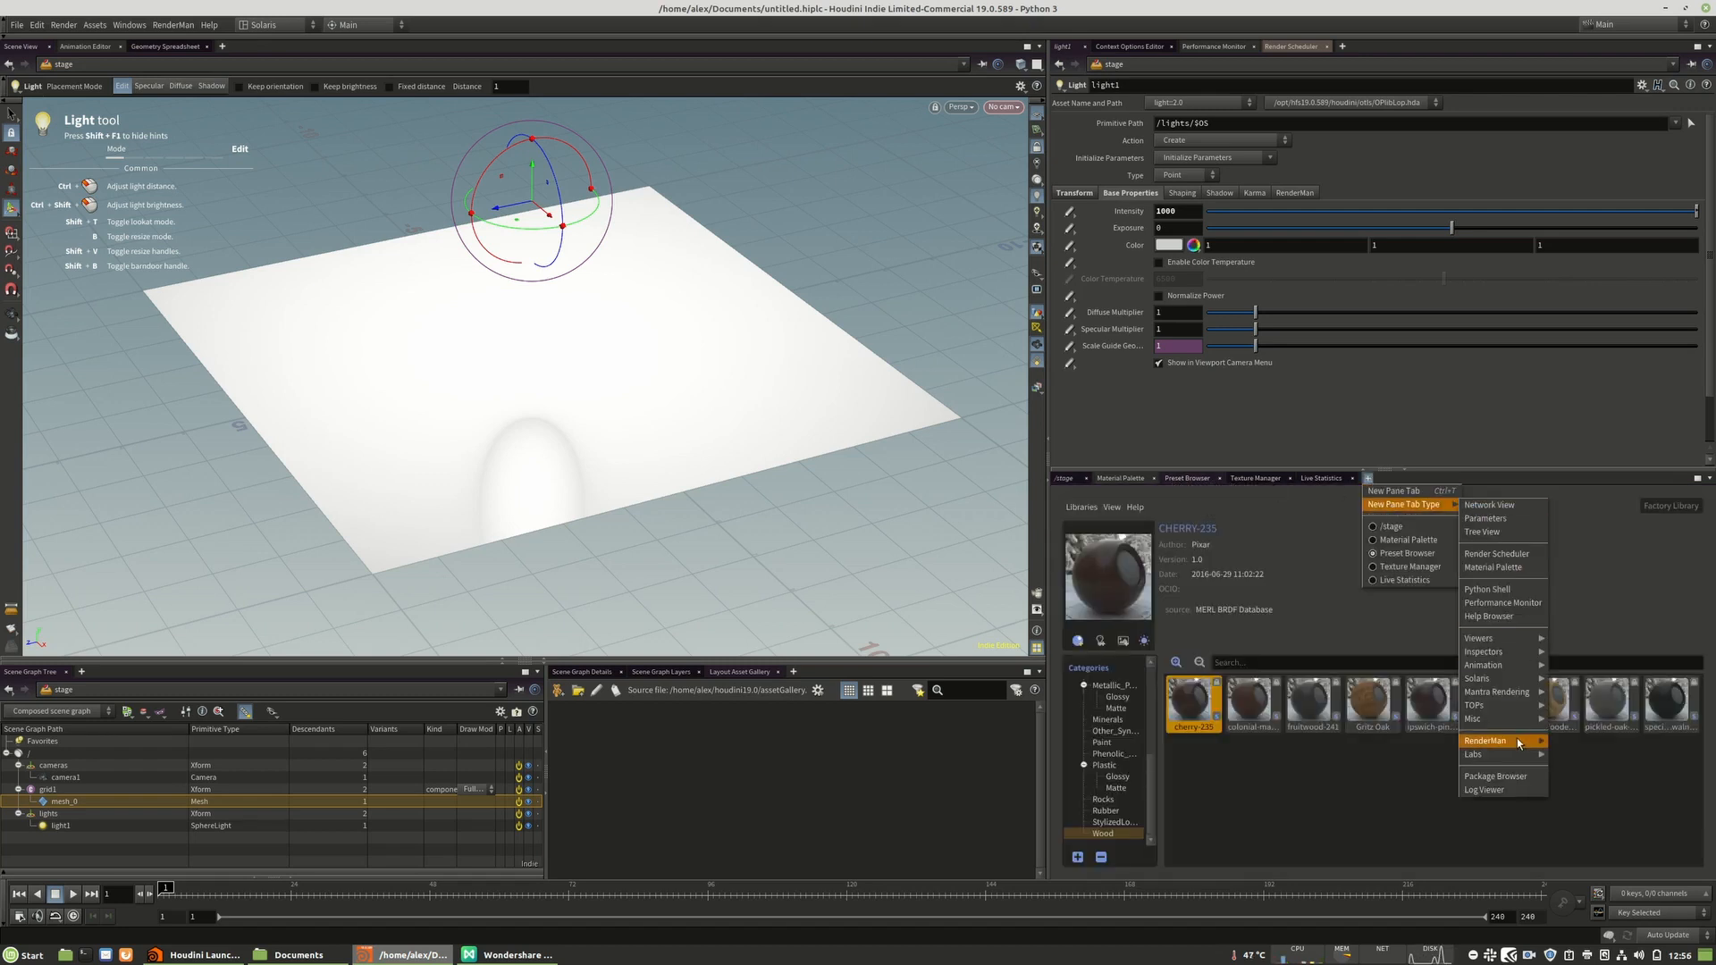
mouse_move(1519, 741)
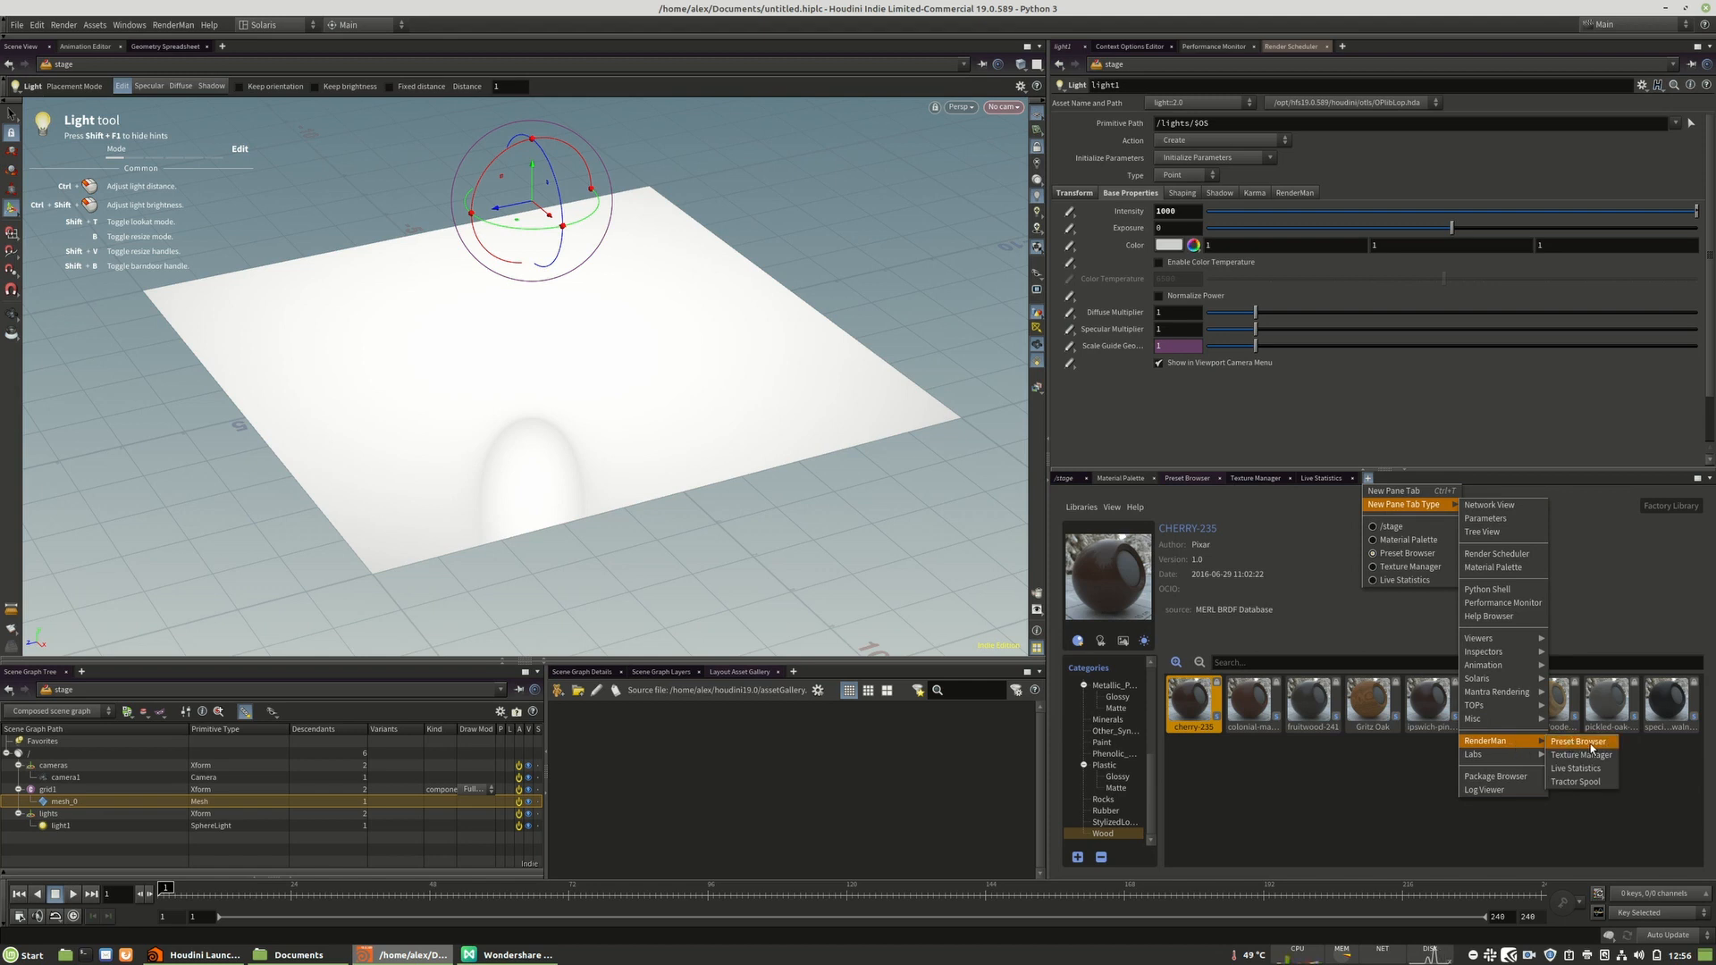
mouse_move(1581, 754)
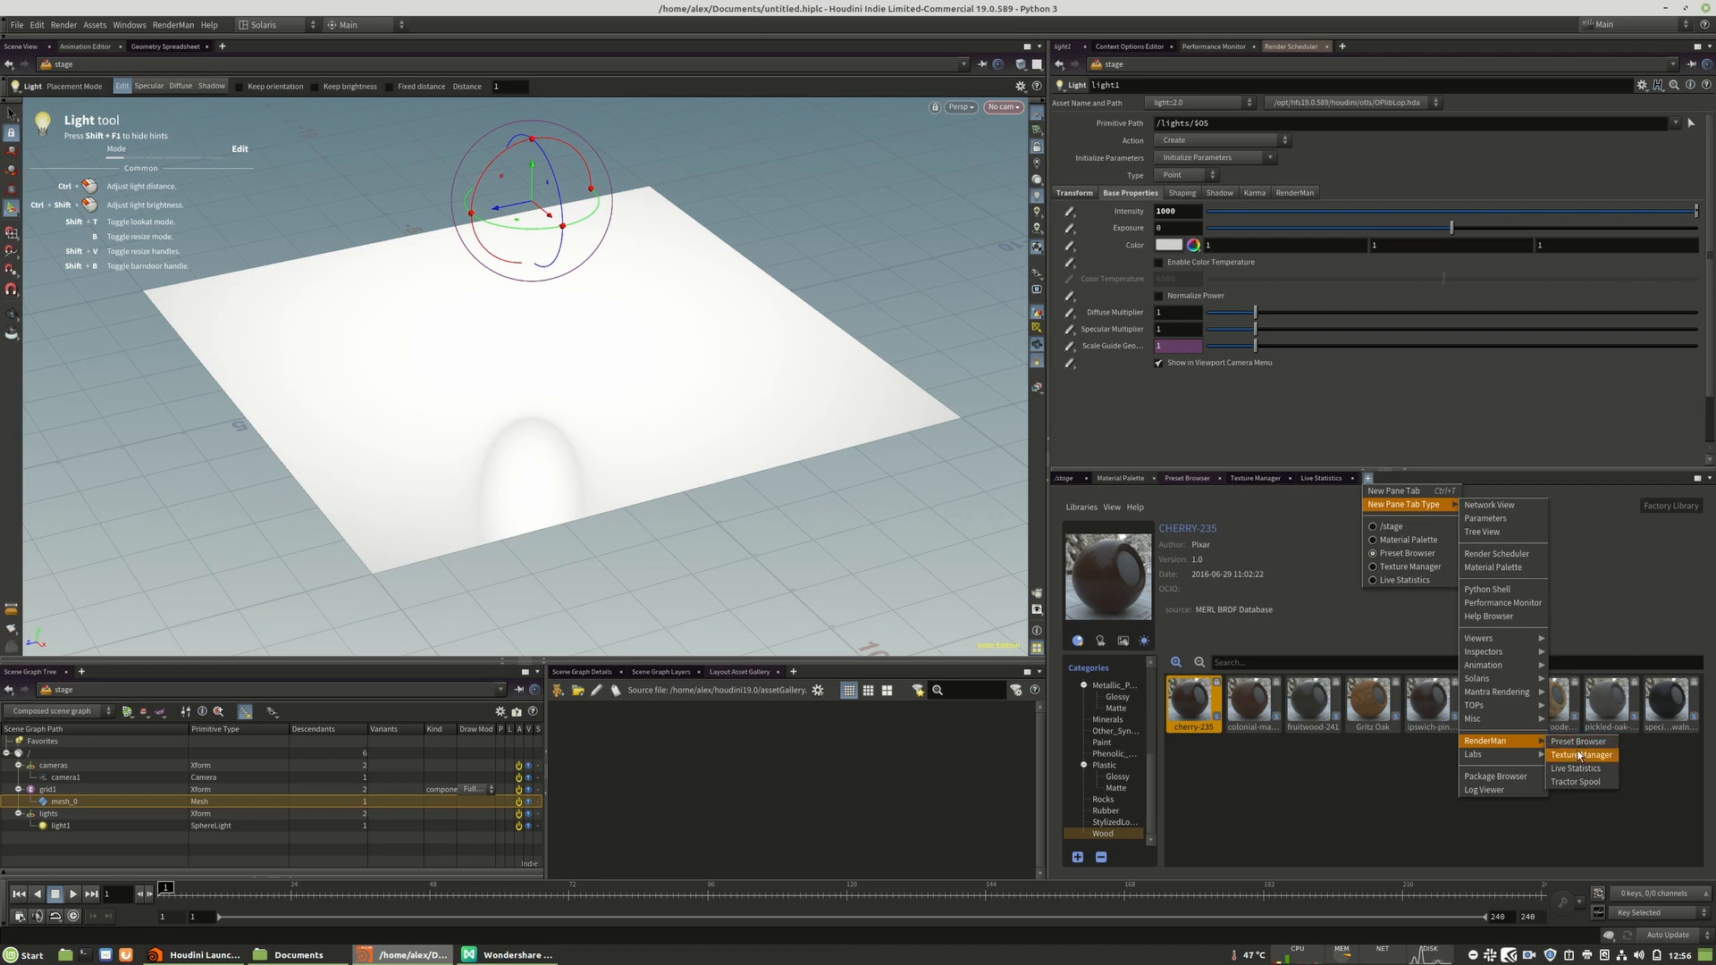
mouse_move(1579, 740)
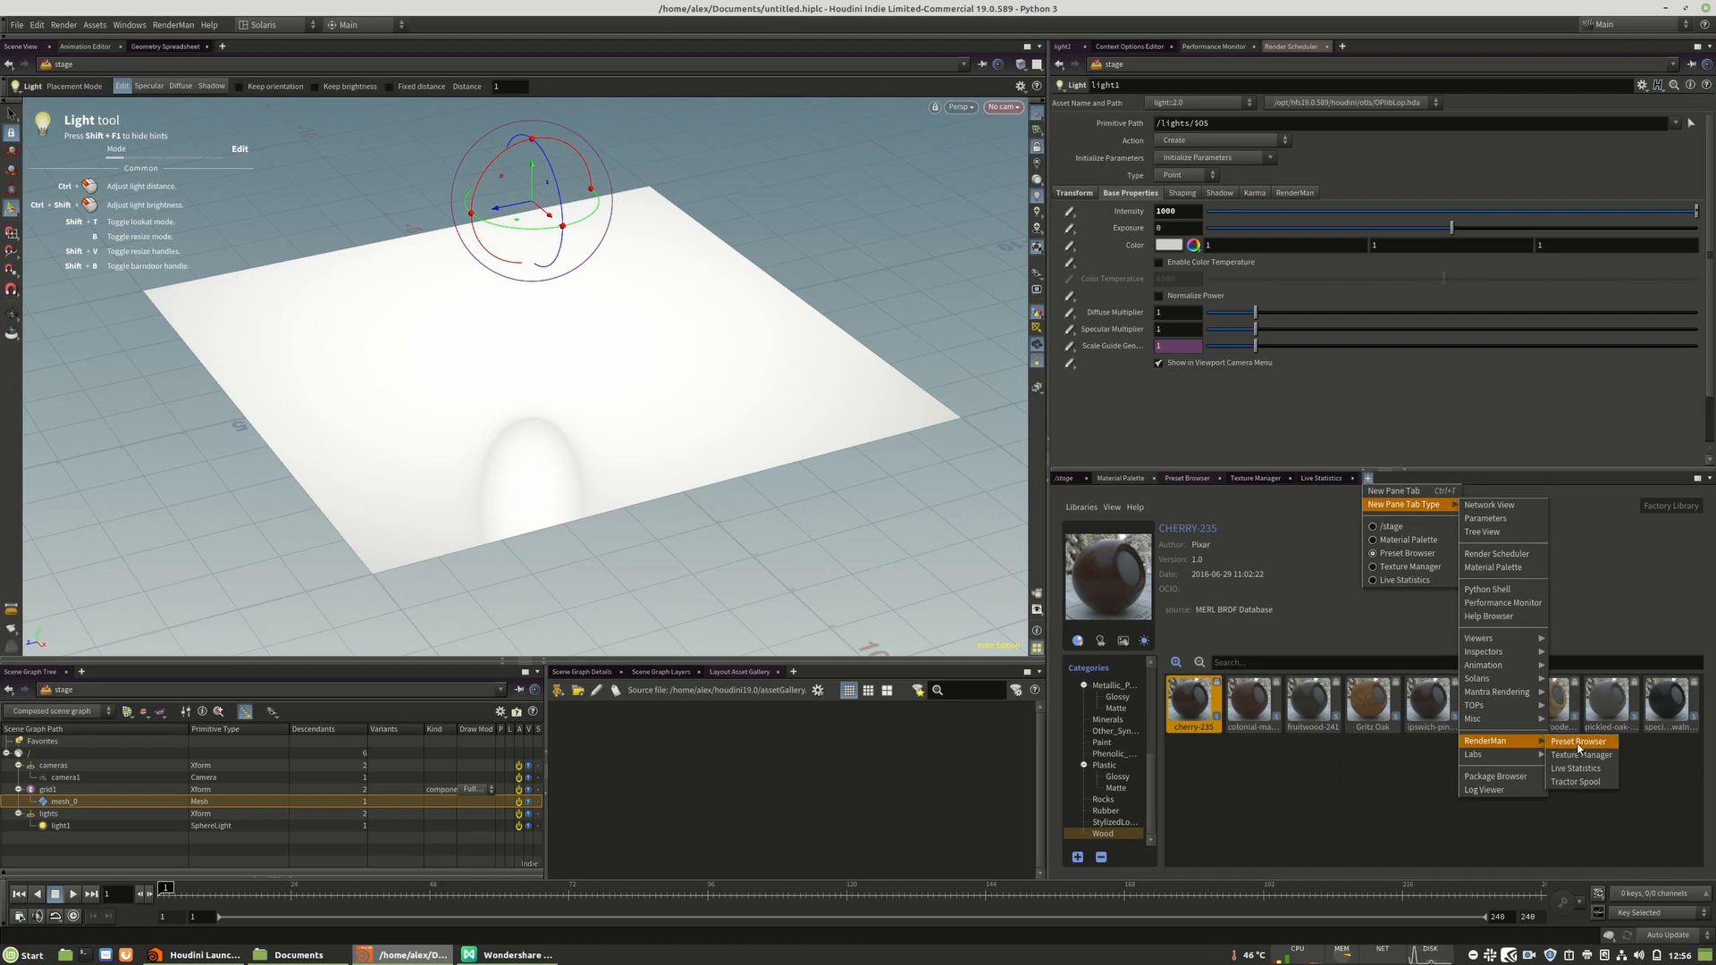
mouse_move(1582, 755)
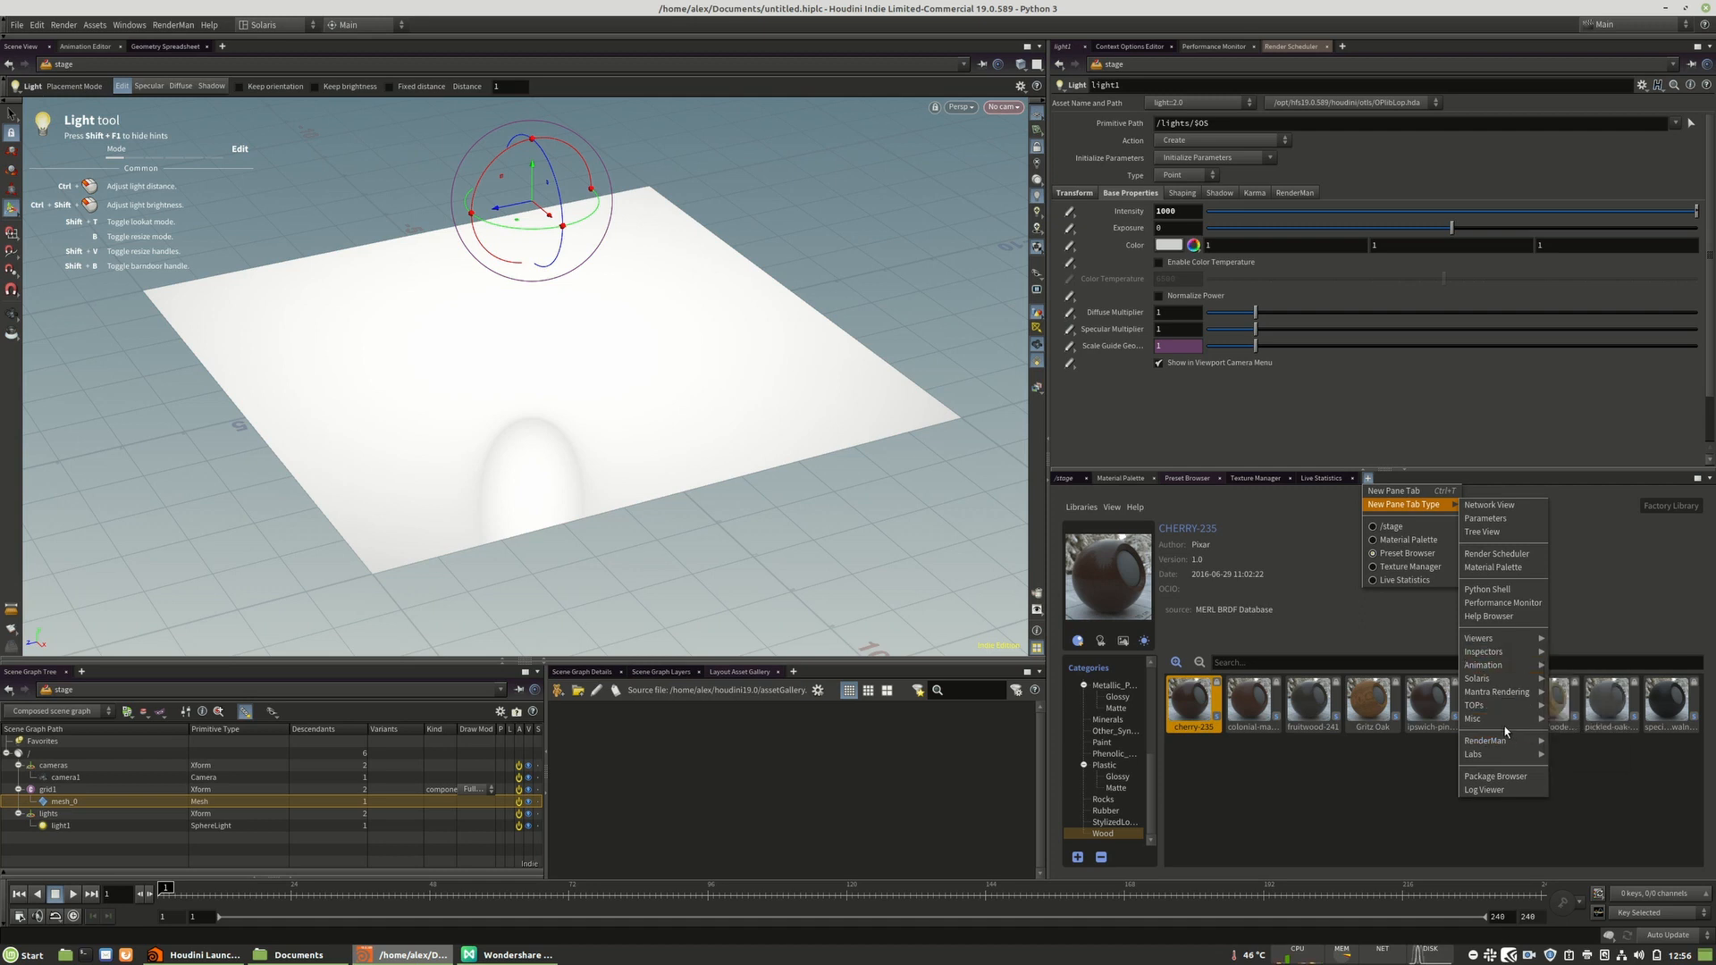
left_click(1406, 581)
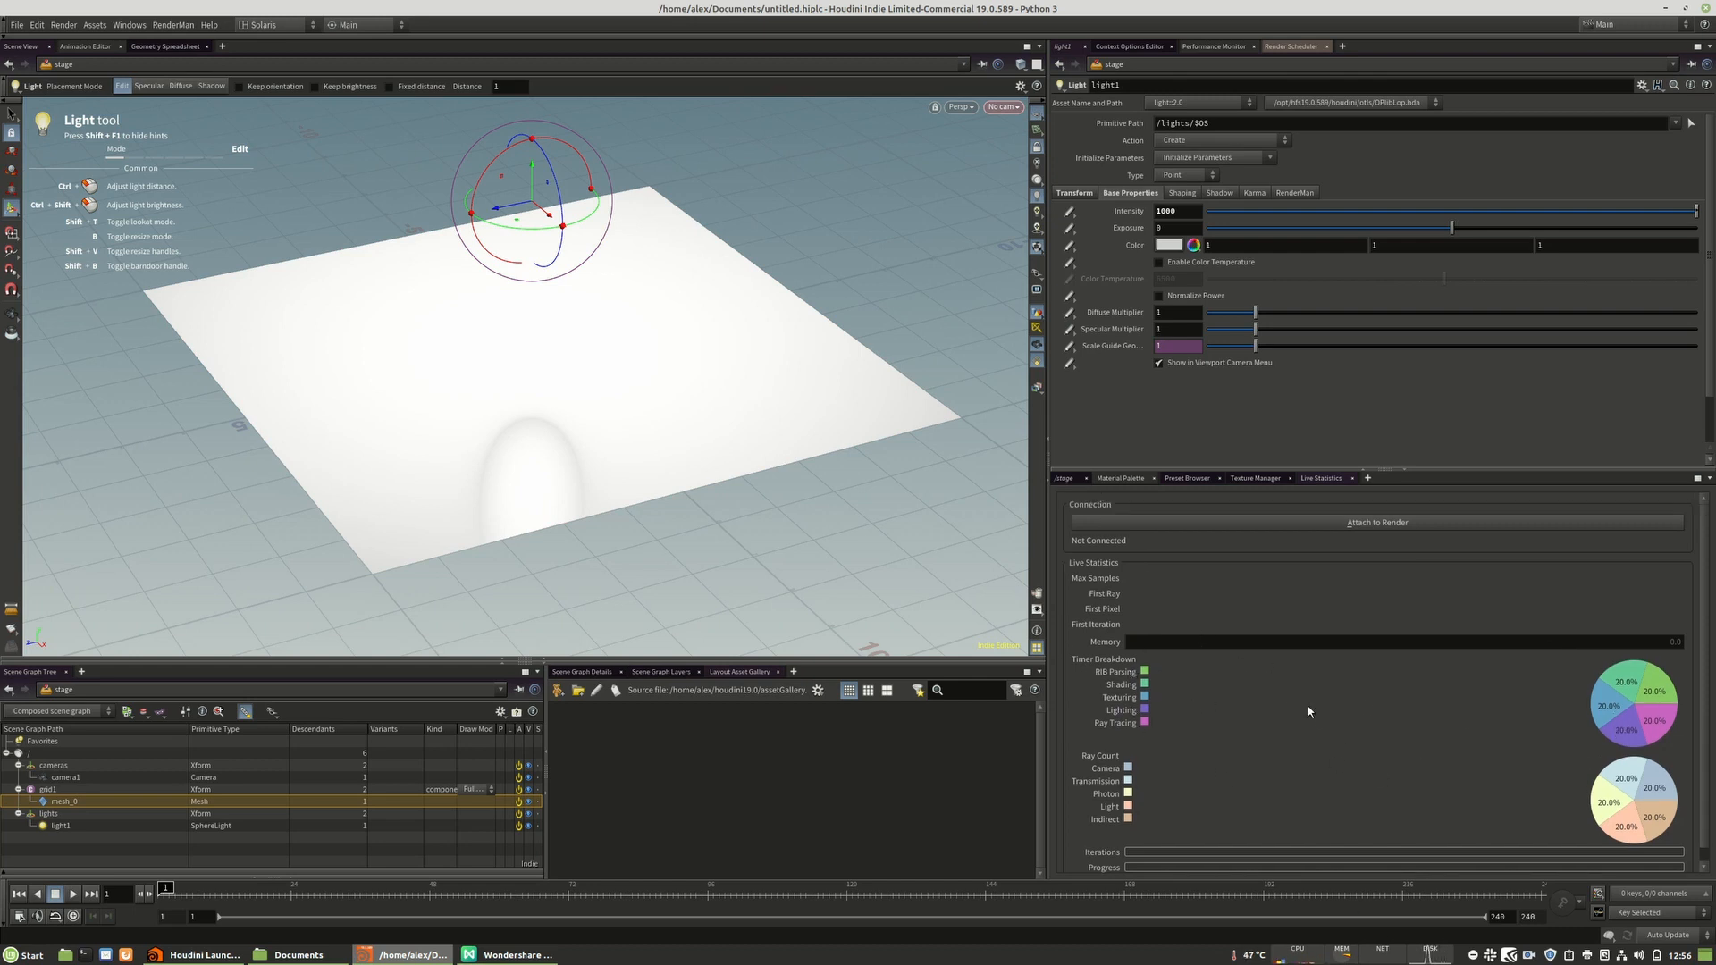
mouse_move(1228, 670)
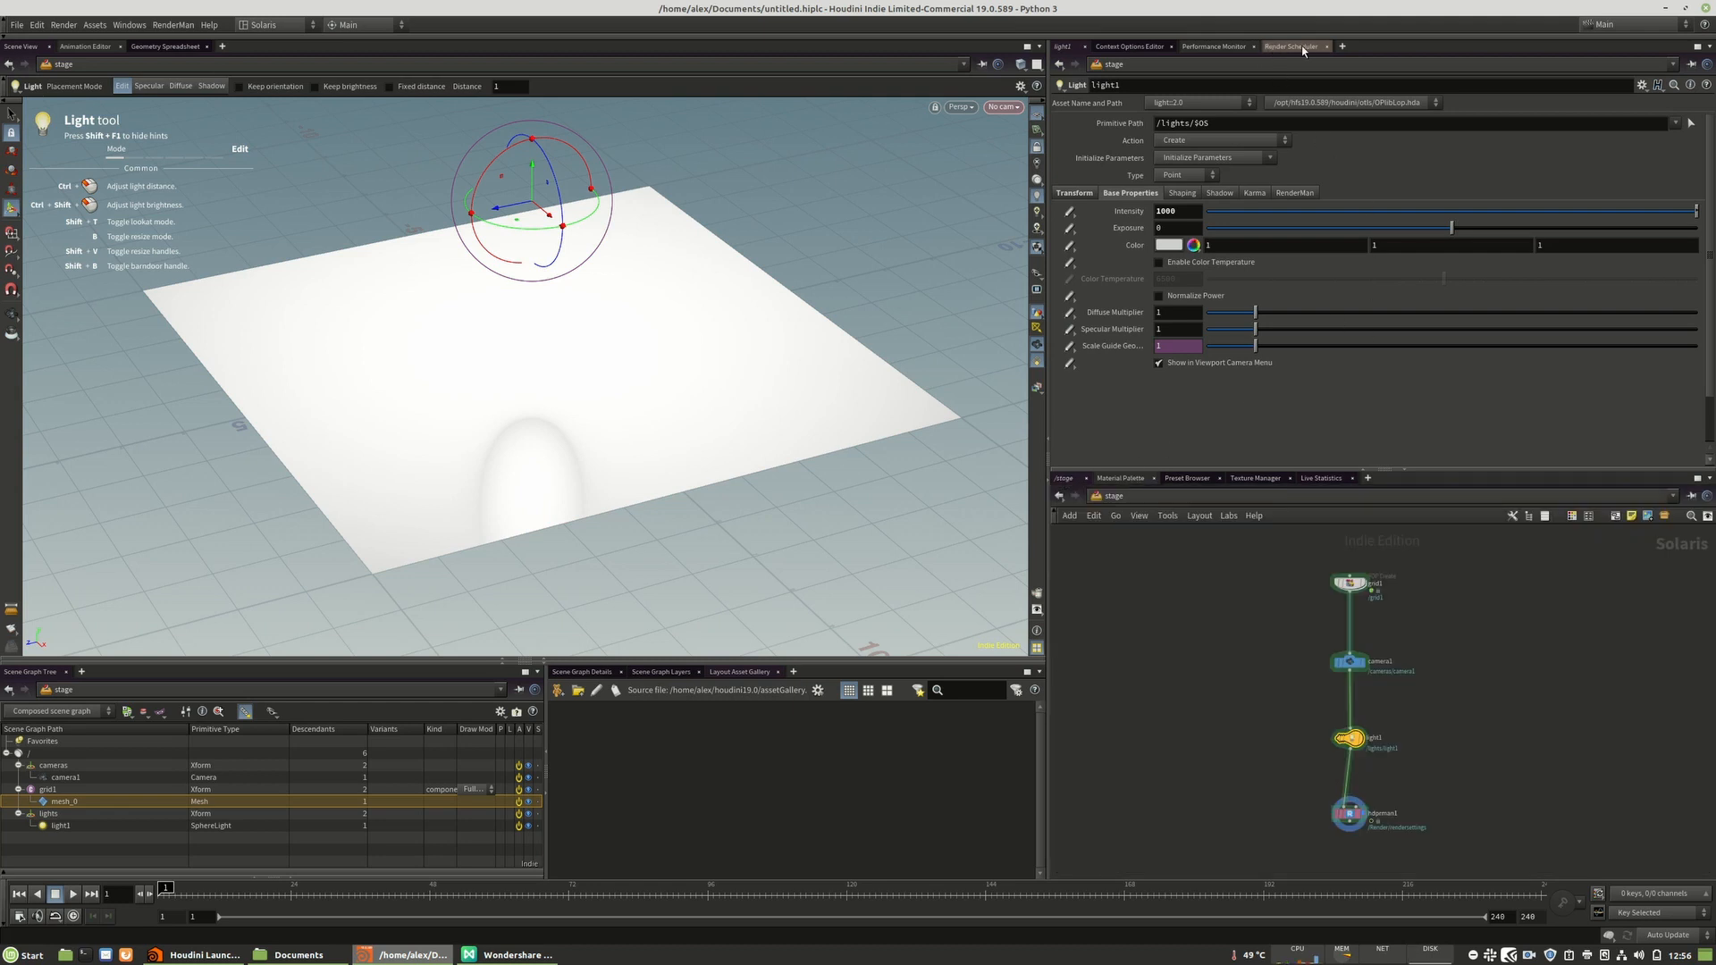
mouse_move(1344, 46)
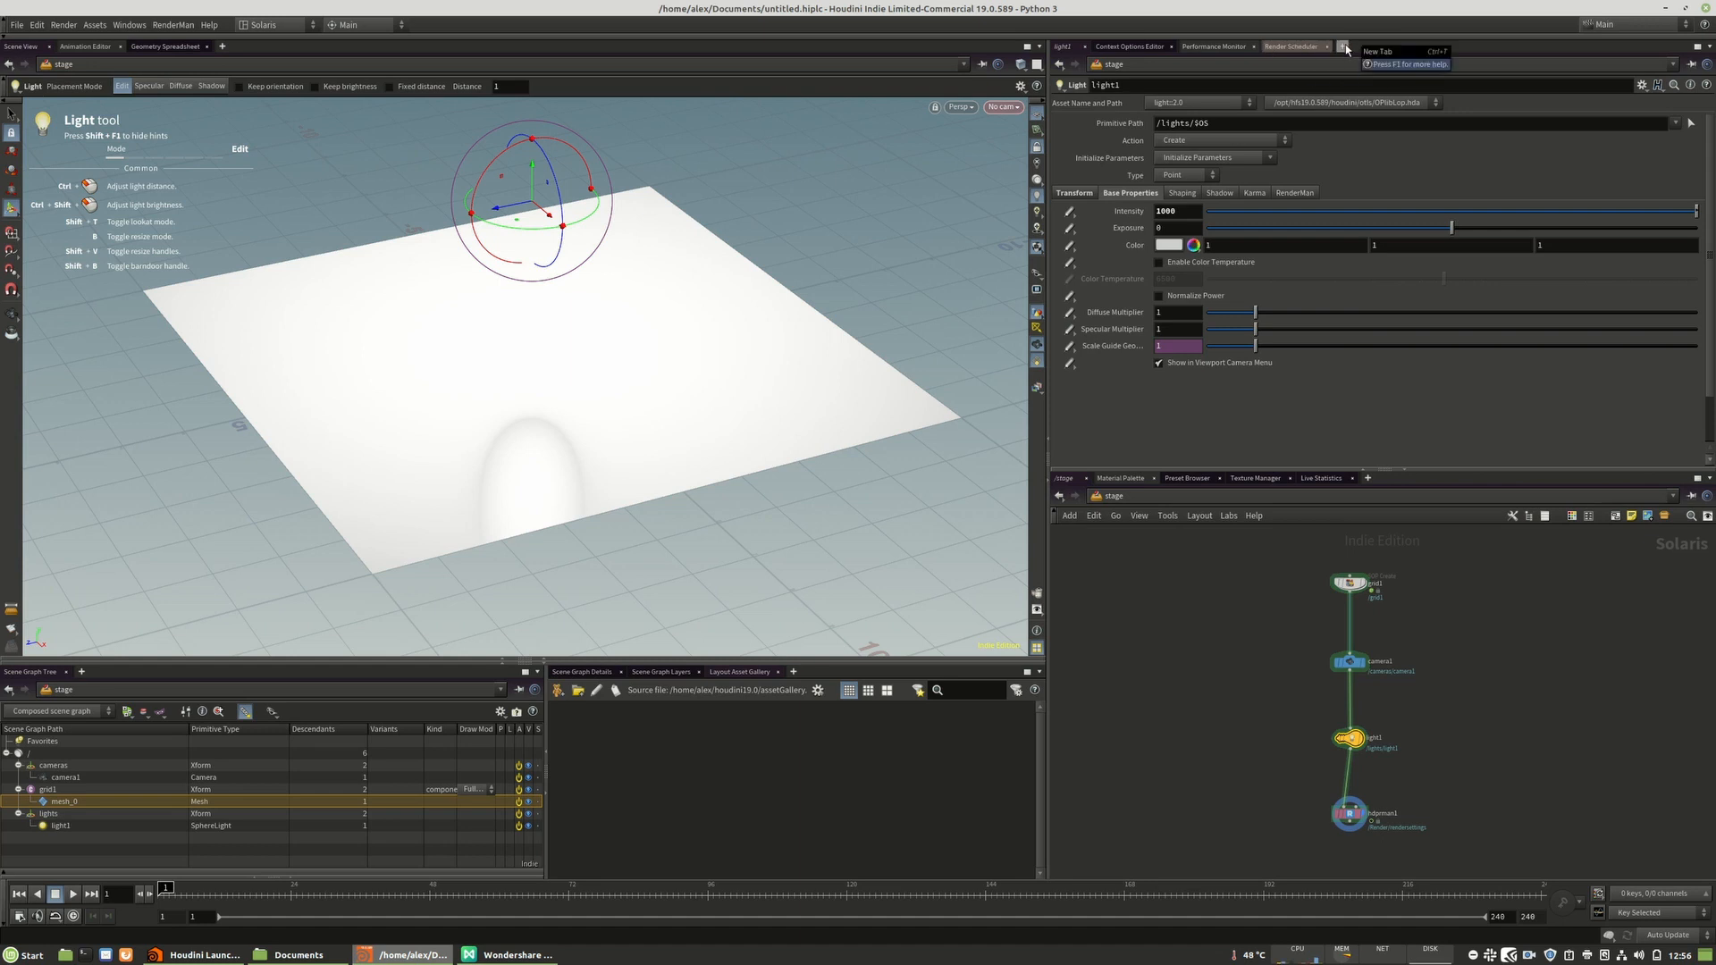
- Clear the completed hdprman1 job from the Render Scheduler and show hdprman1's parameters
left_click(1293, 46)
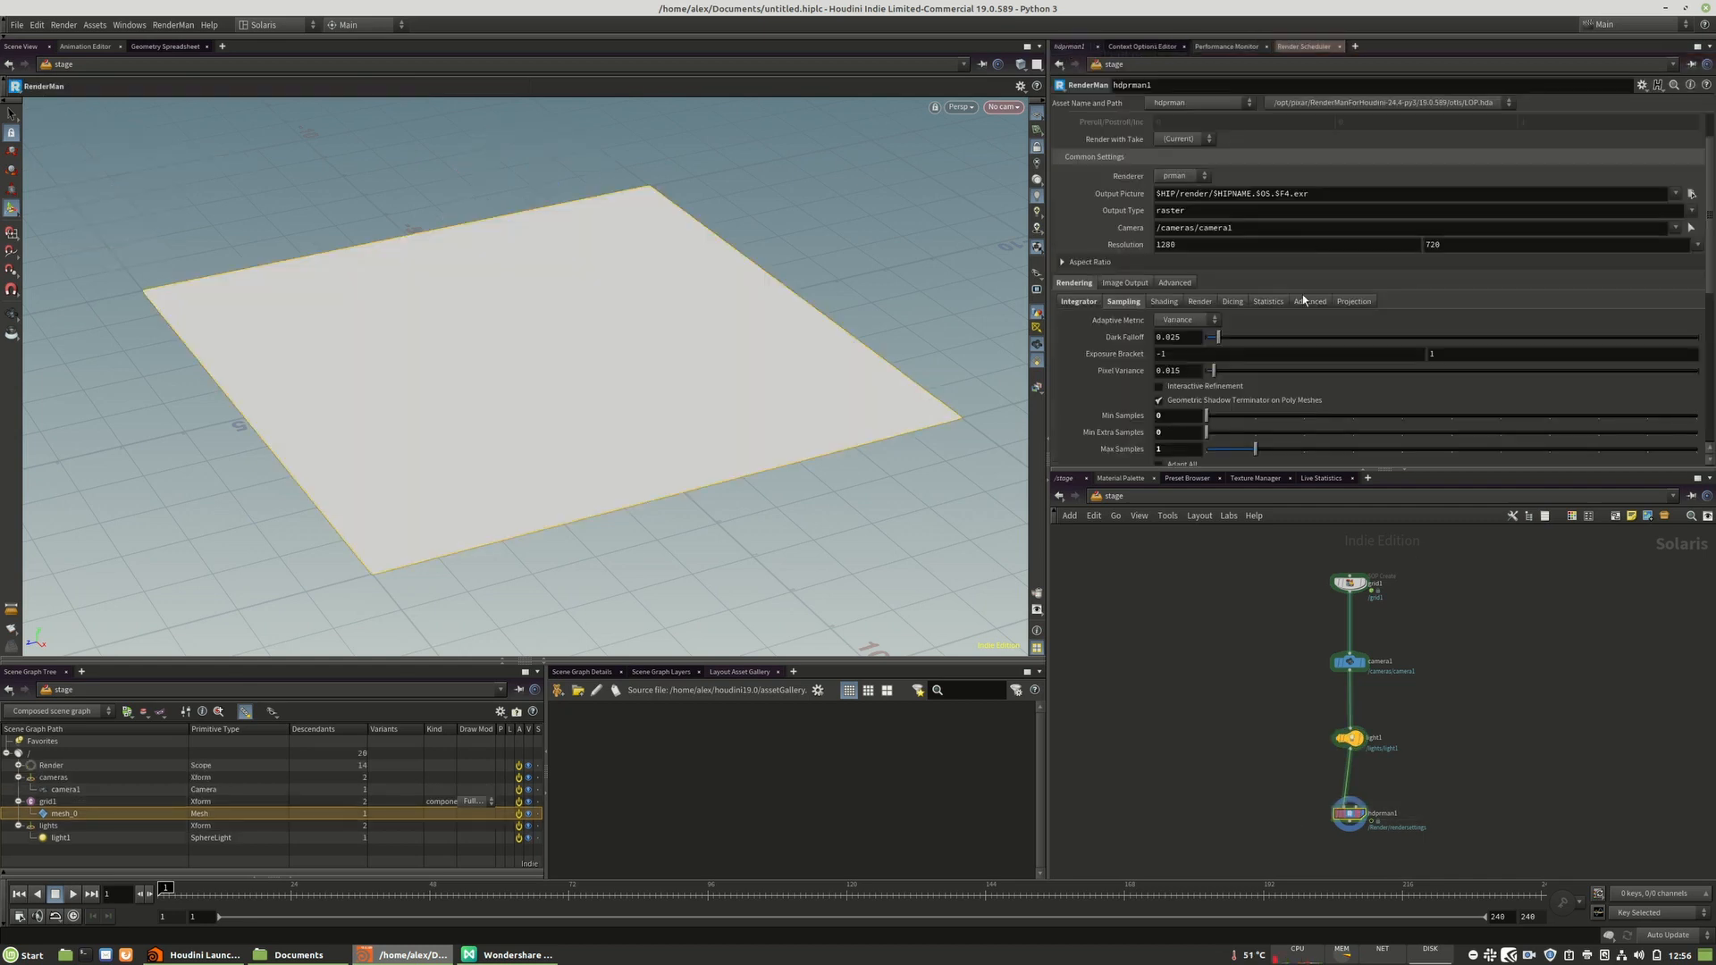
left_click(1304, 46)
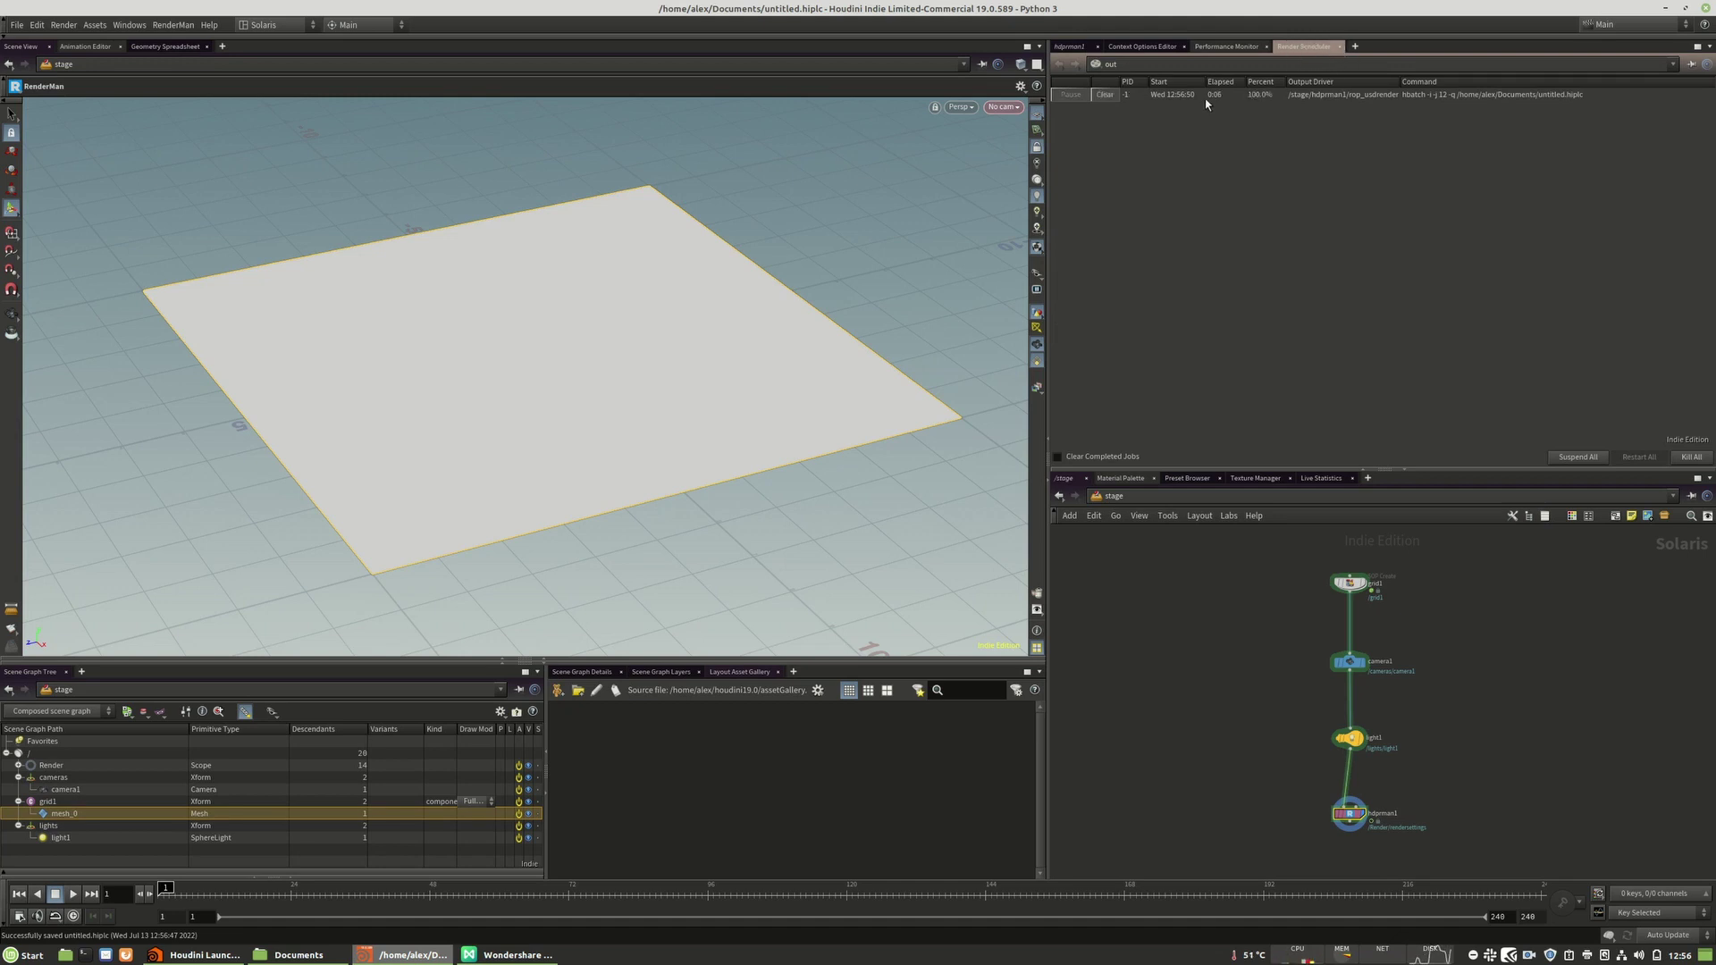
mouse_move(571, 123)
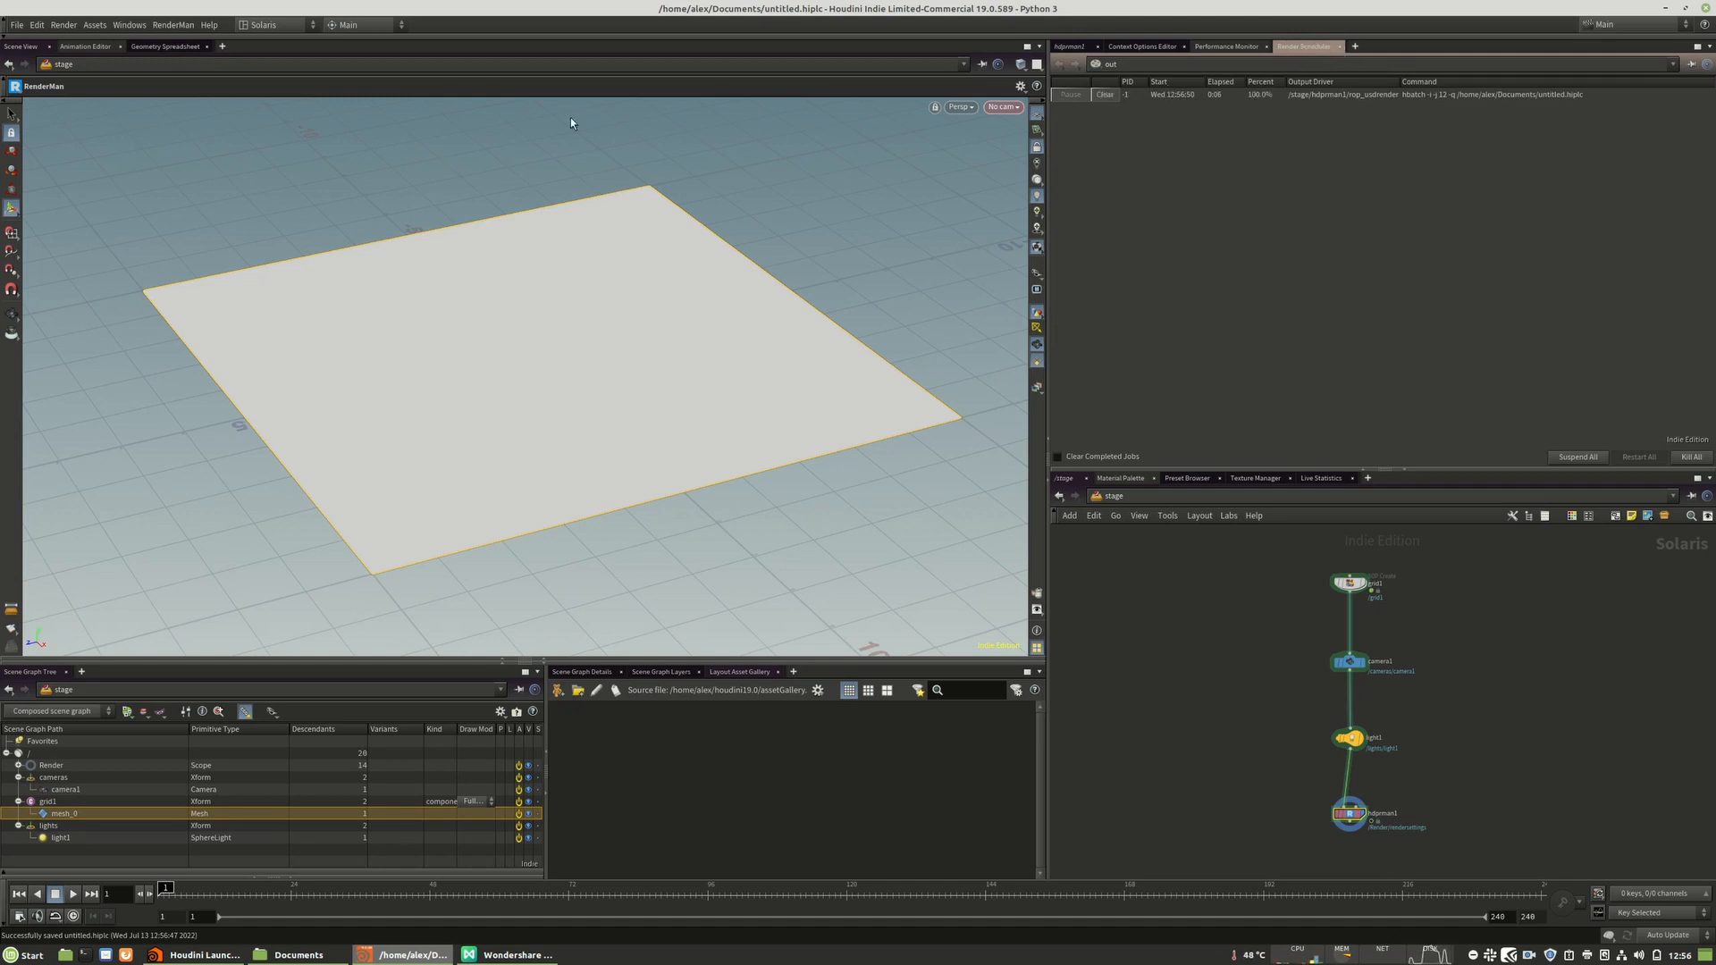
mouse_move(1183, 104)
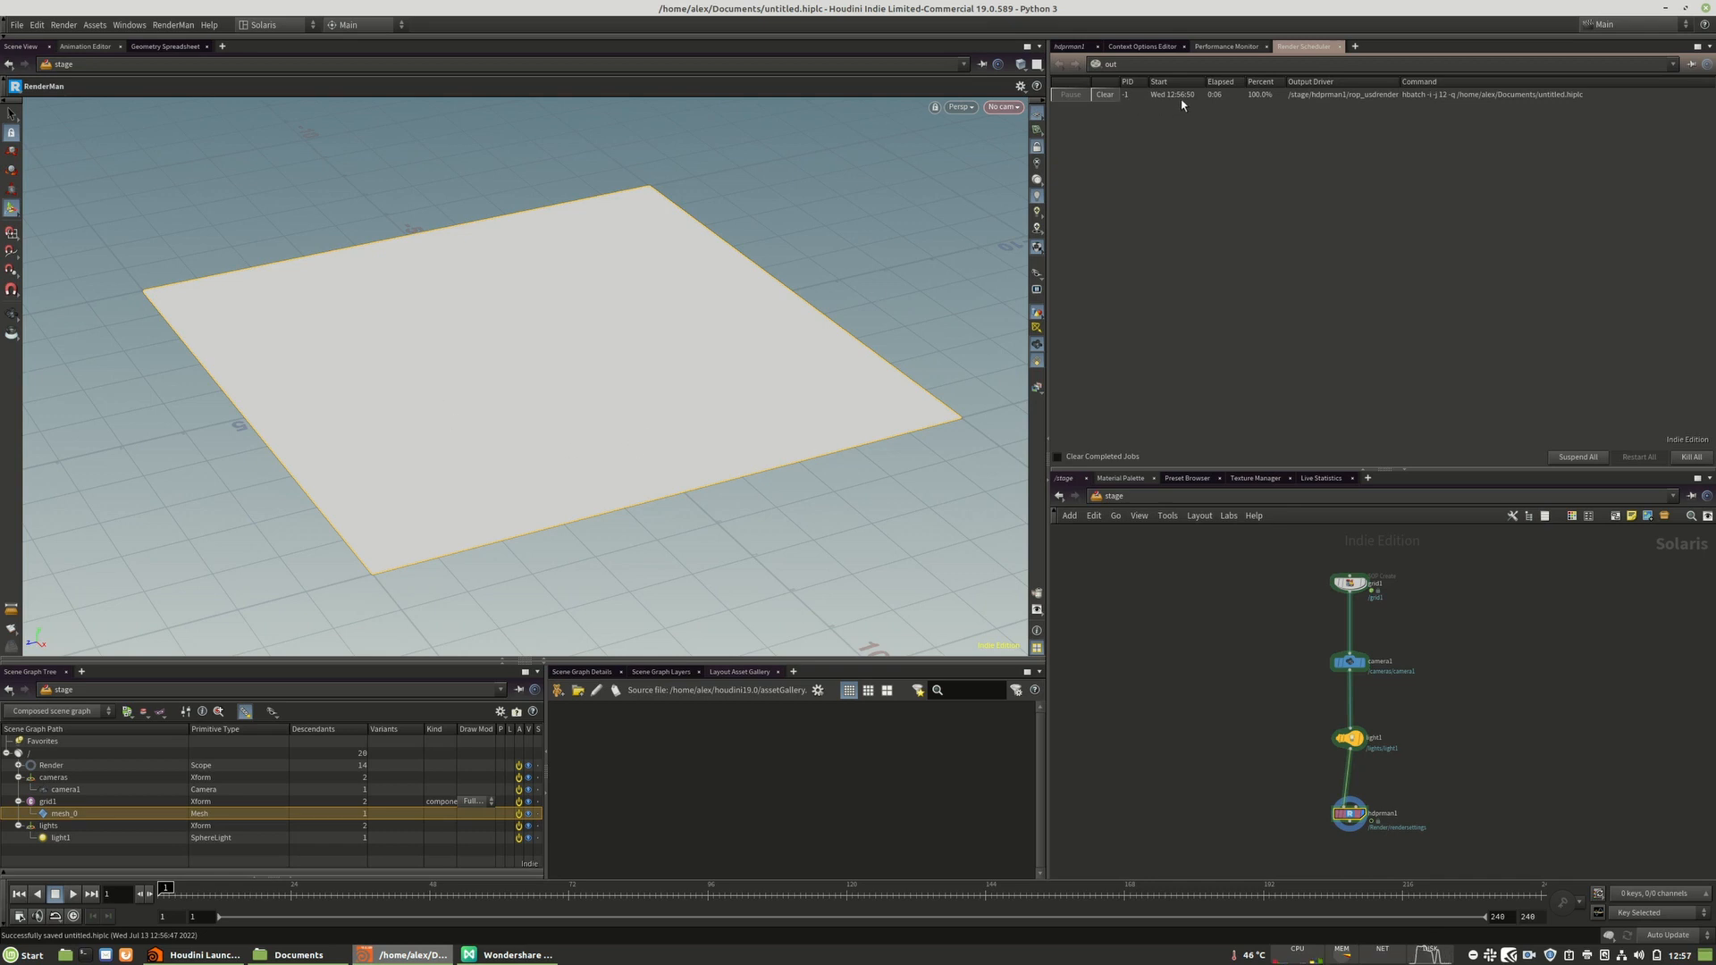
mouse_move(1209, 122)
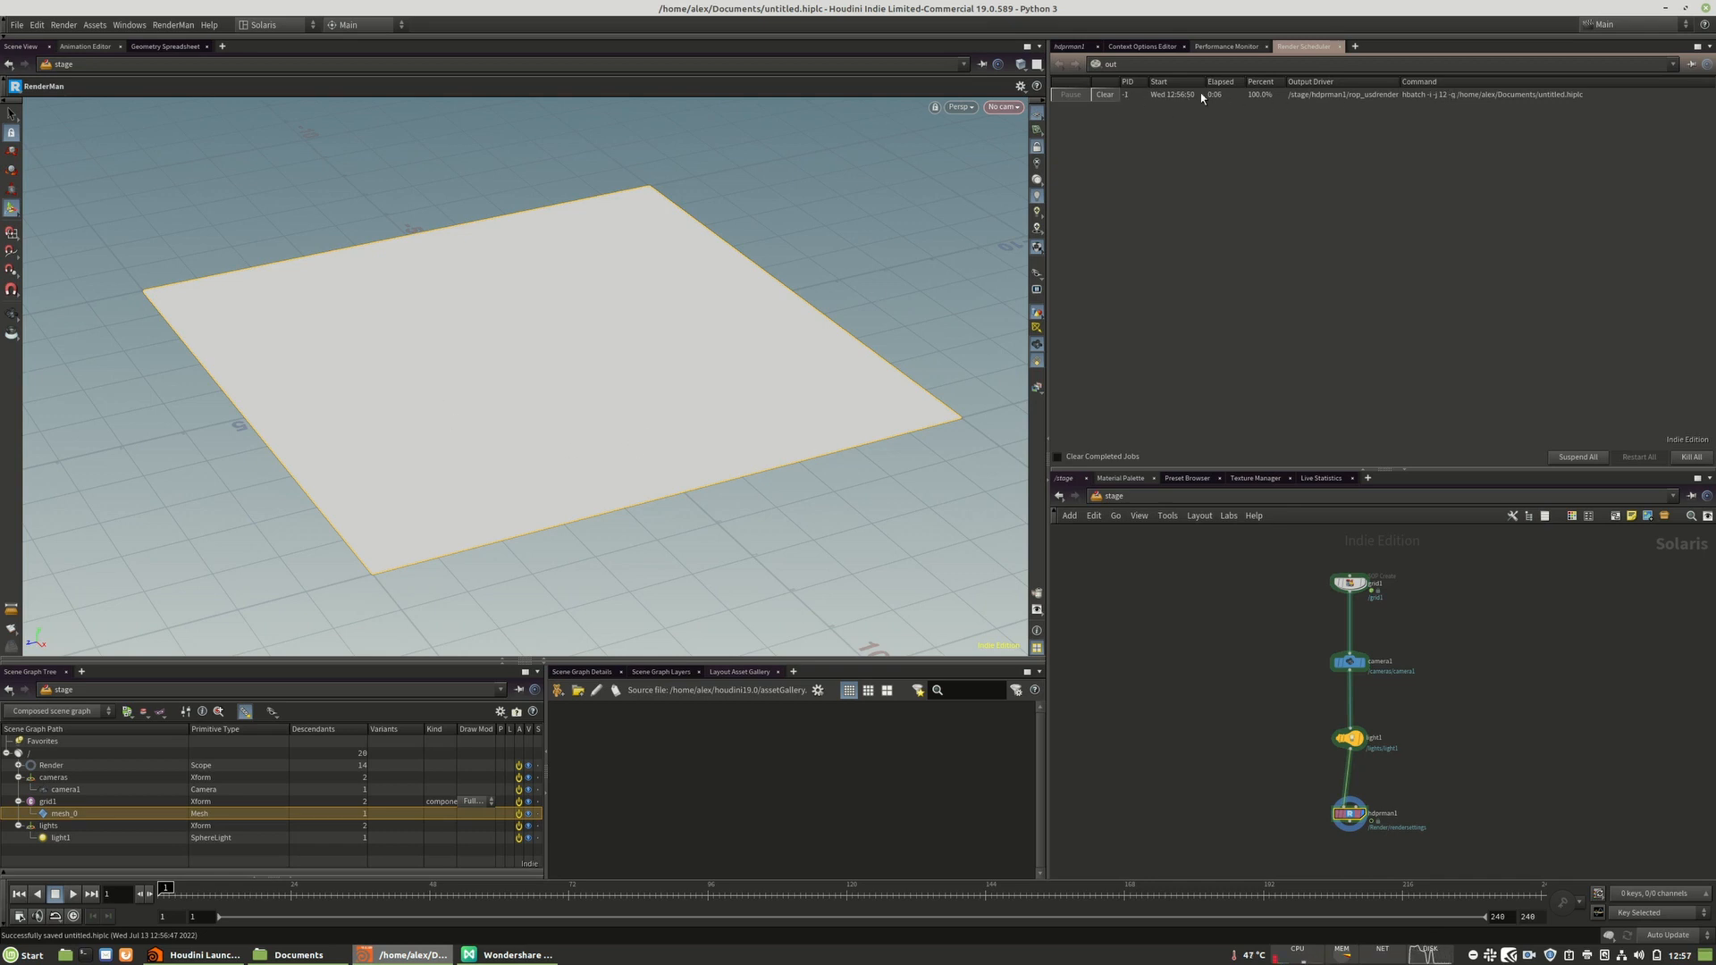
mouse_move(347, 665)
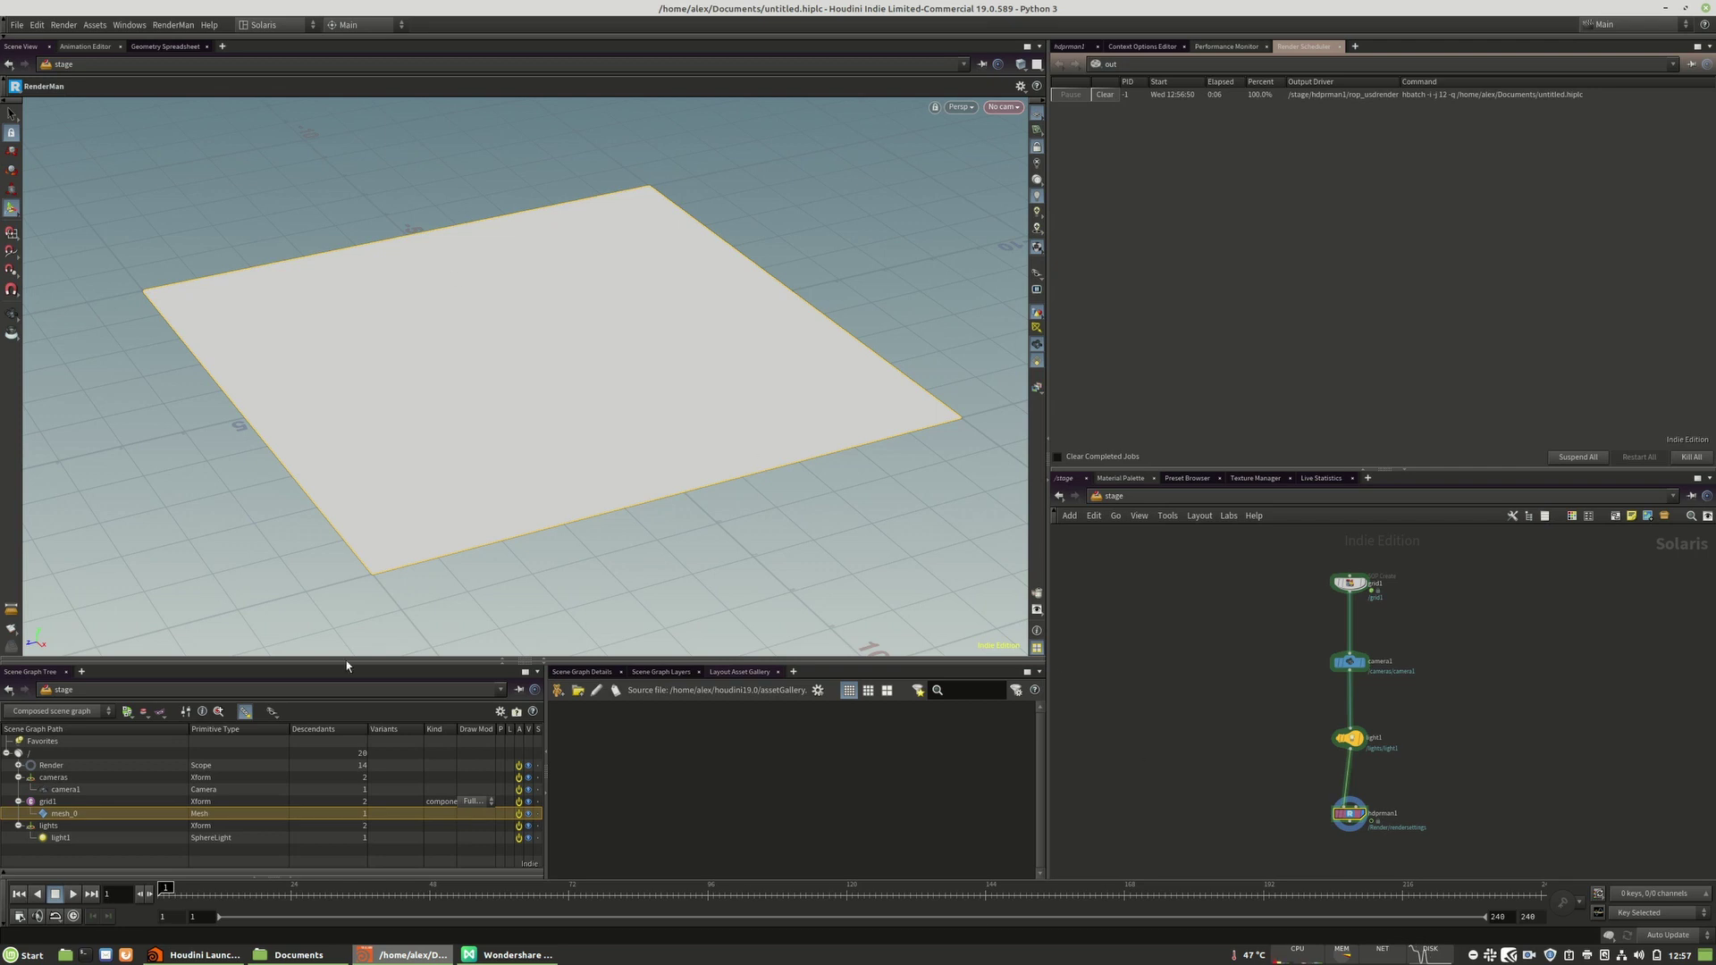
mouse_move(716, 738)
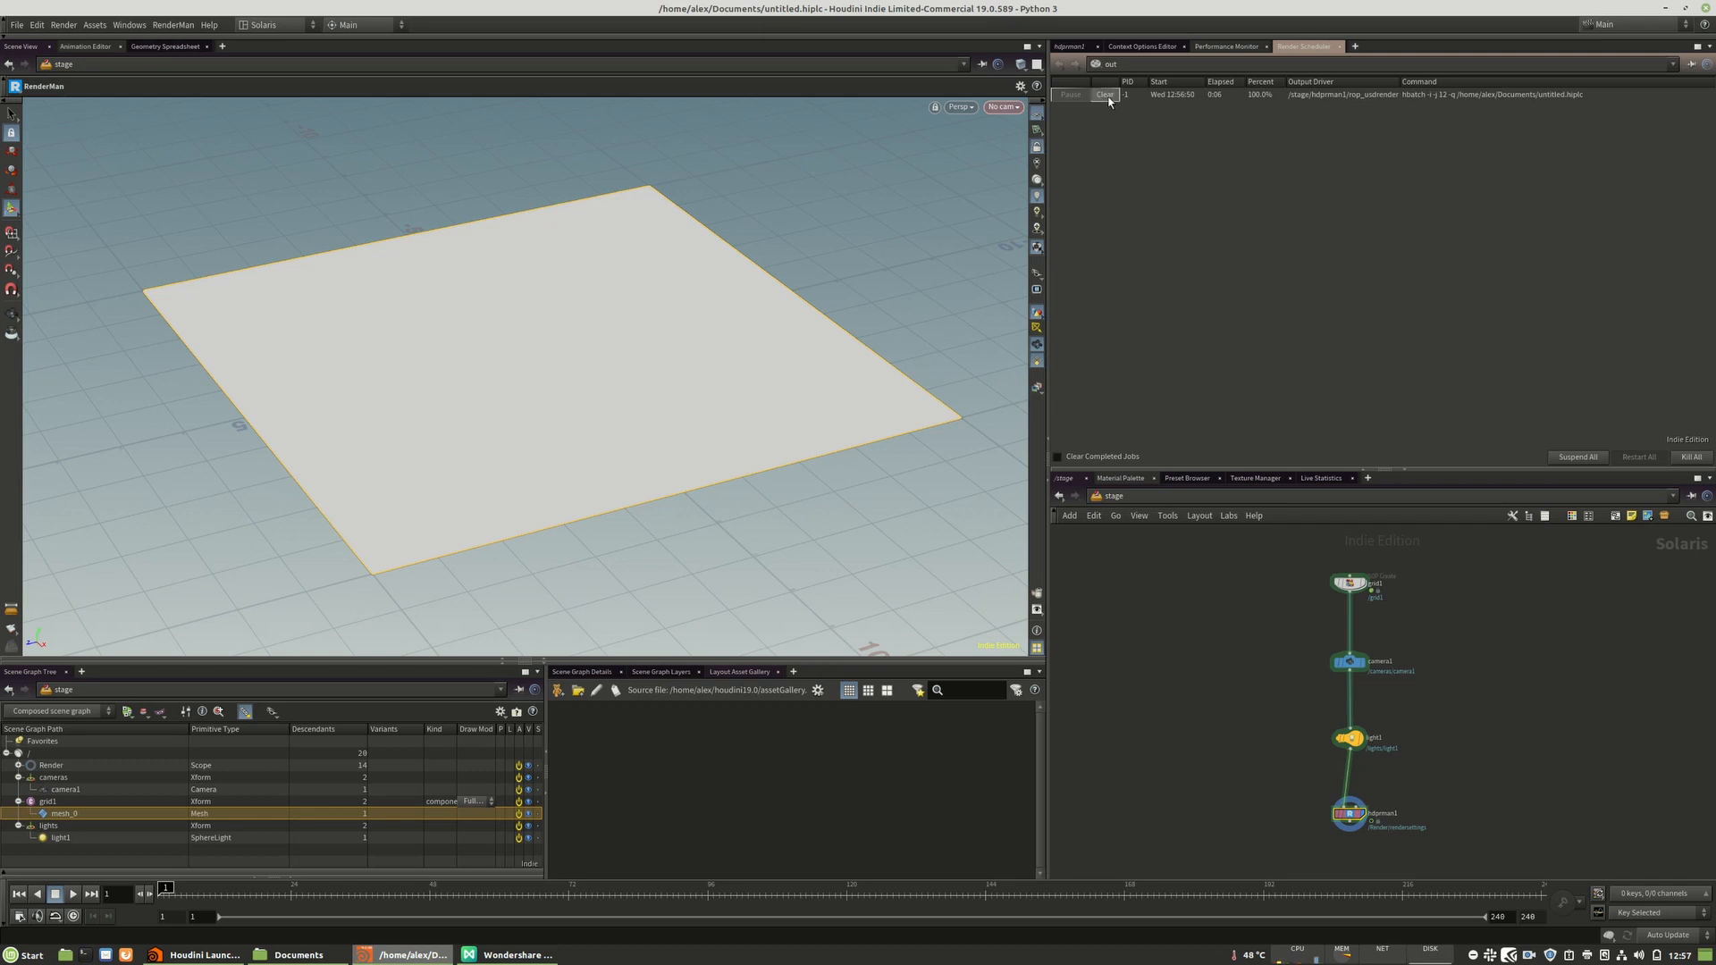
left_click(1103, 93)
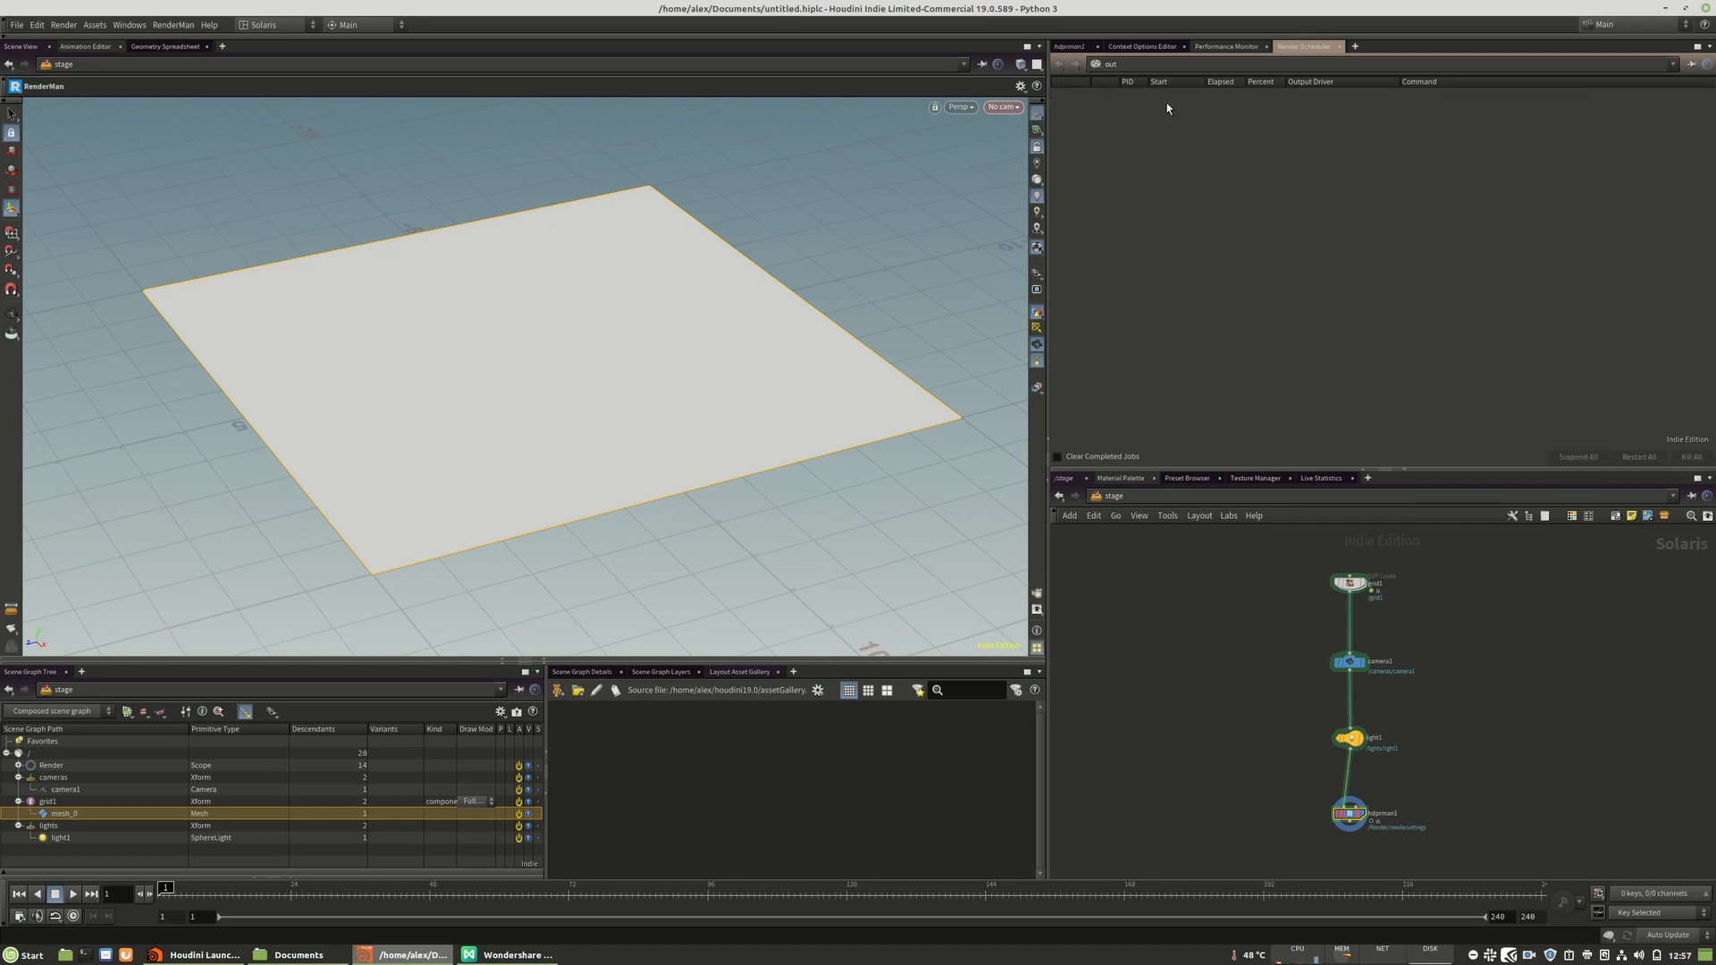
left_click(1073, 46)
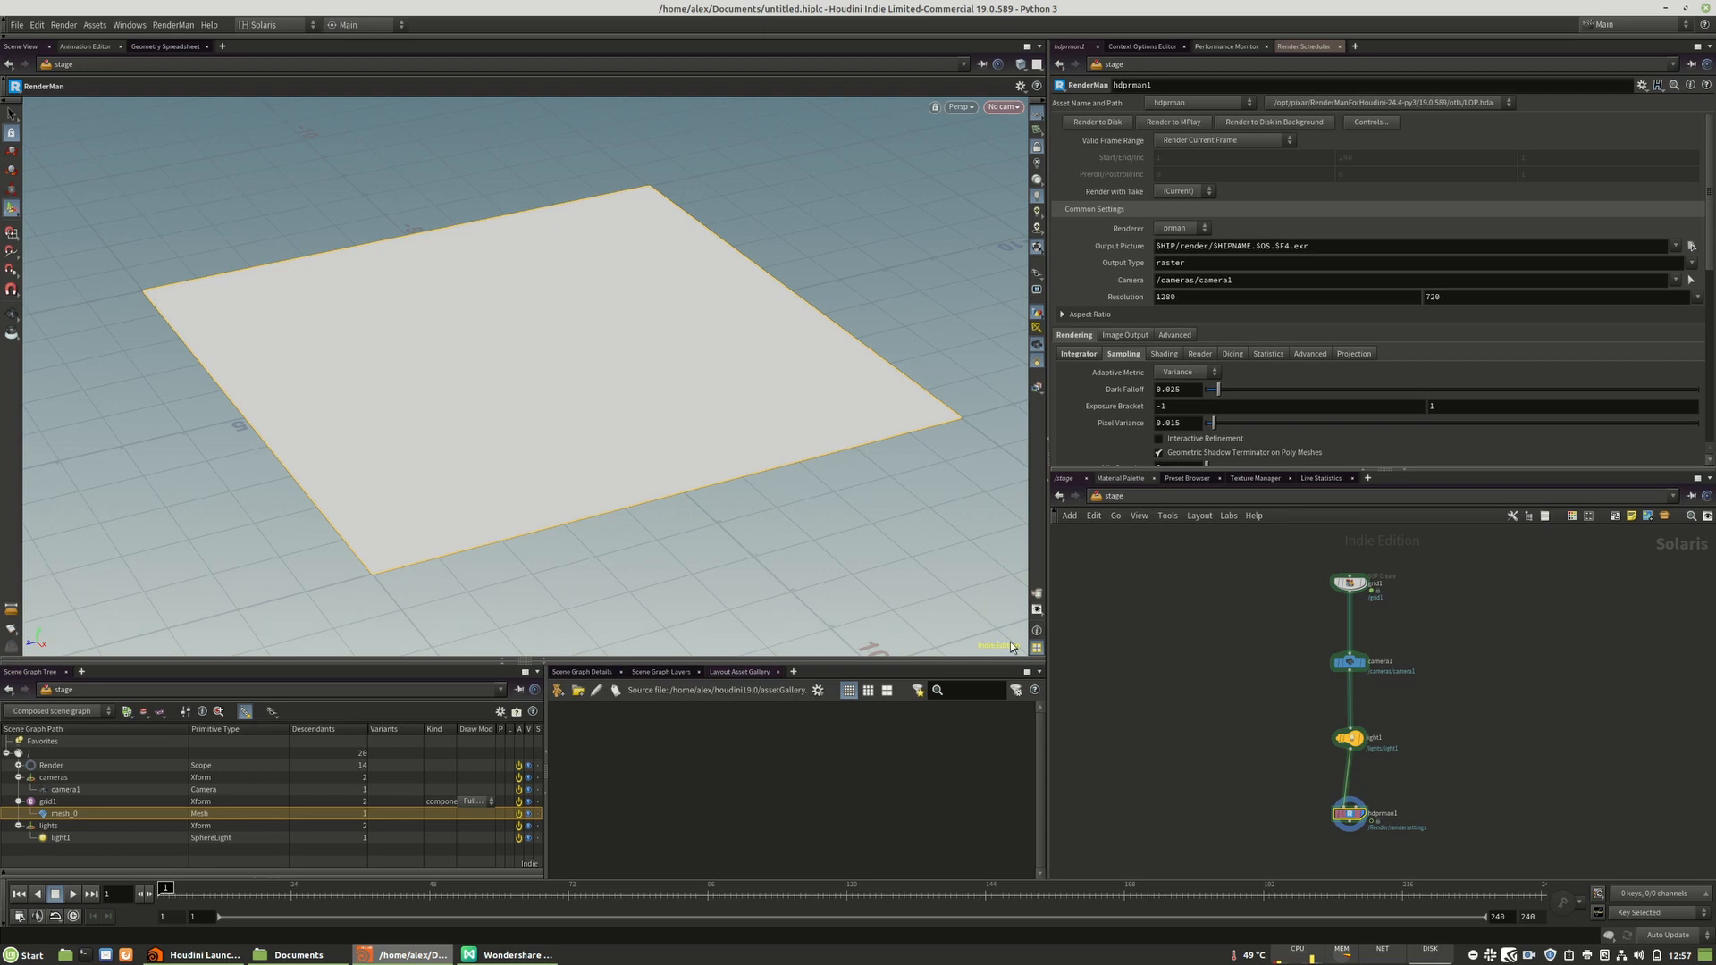
- Enable the viewport Correction Toolbar and switch its display transform from sRGB to Rec.709
left_click(1000, 107)
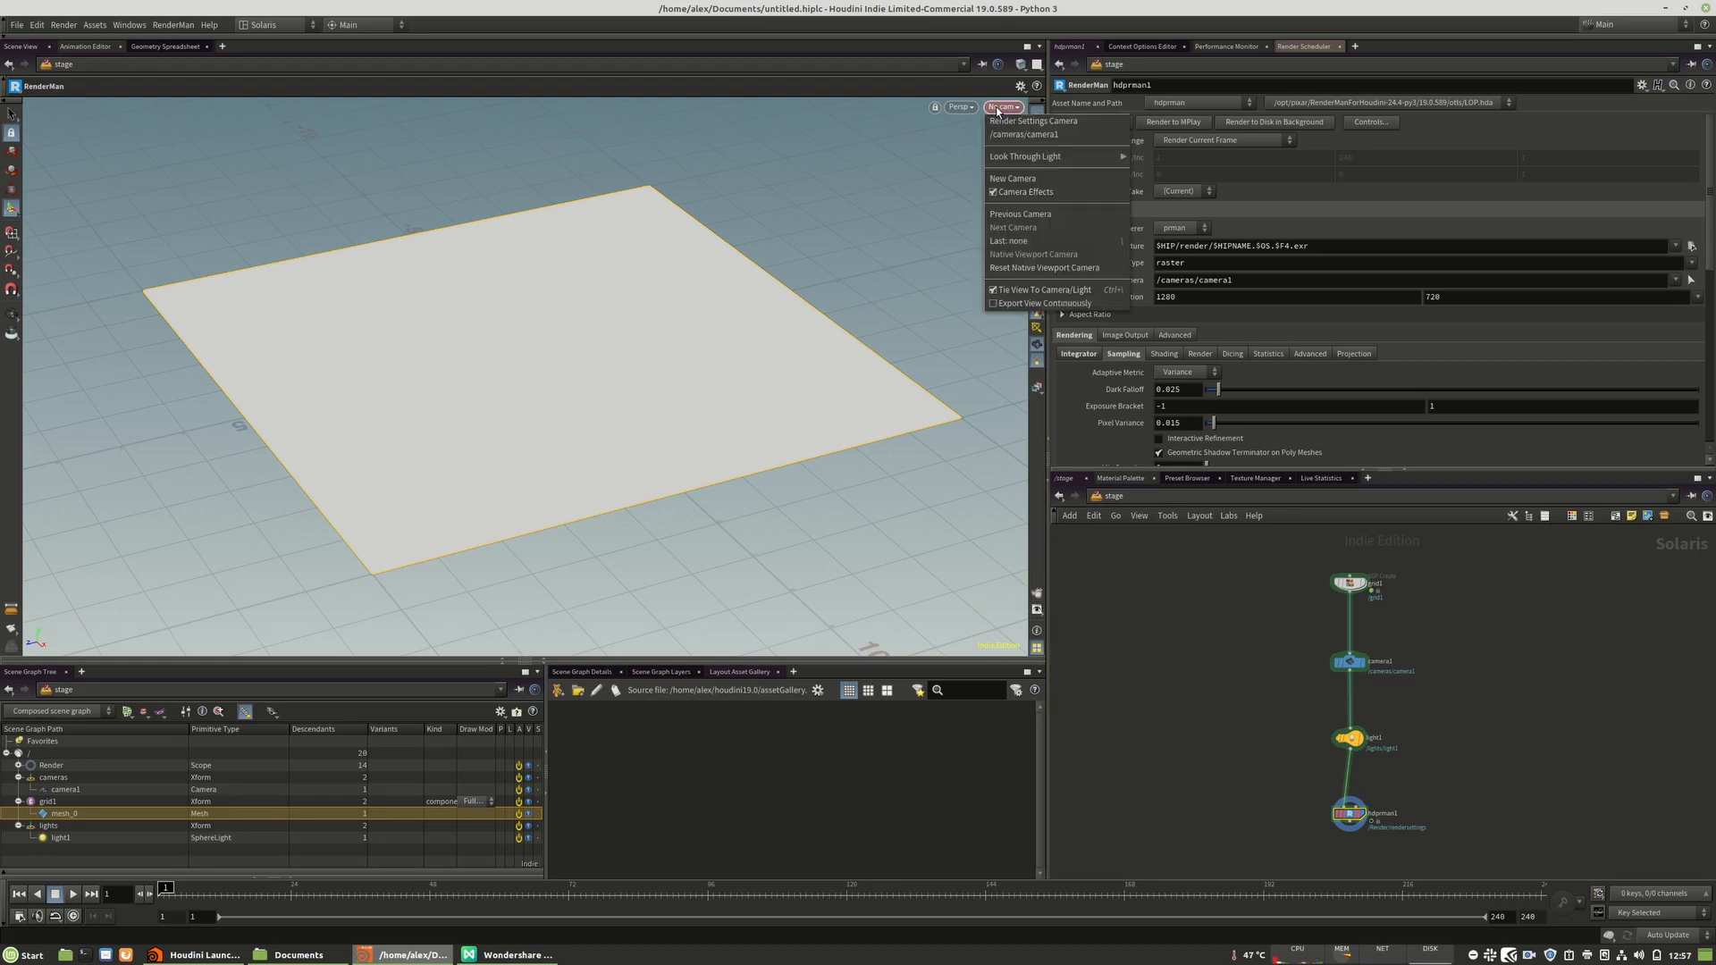
left_click(959, 108)
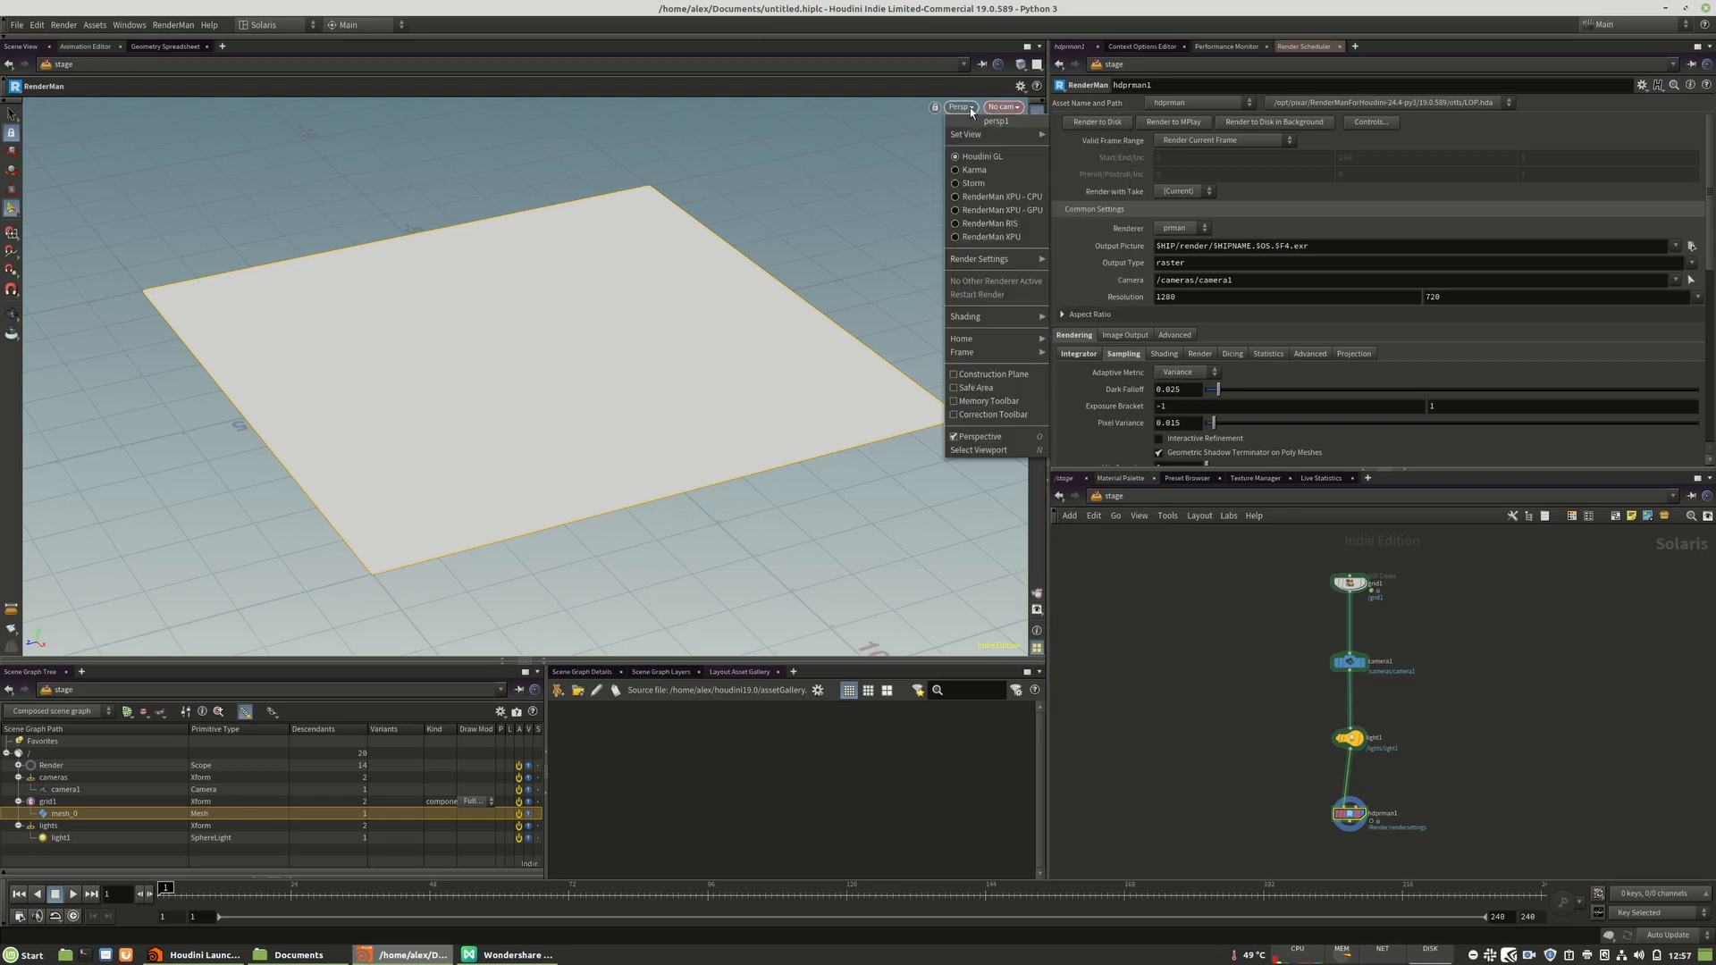
mouse_move(953, 113)
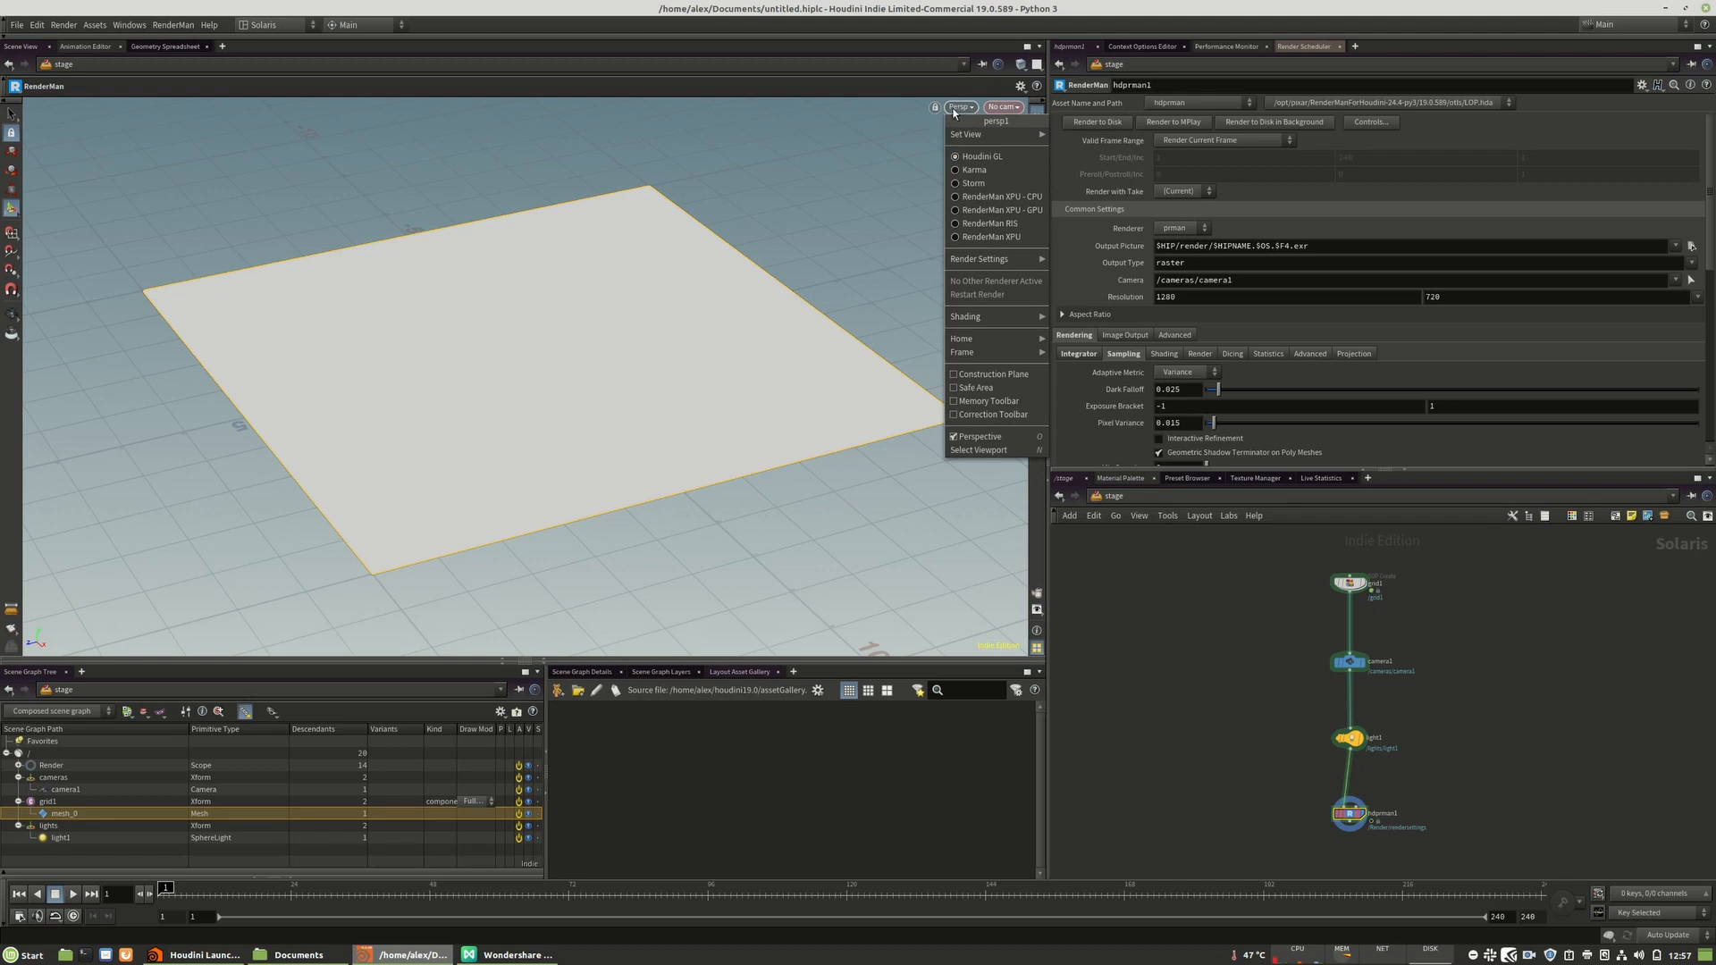
mouse_move(993, 413)
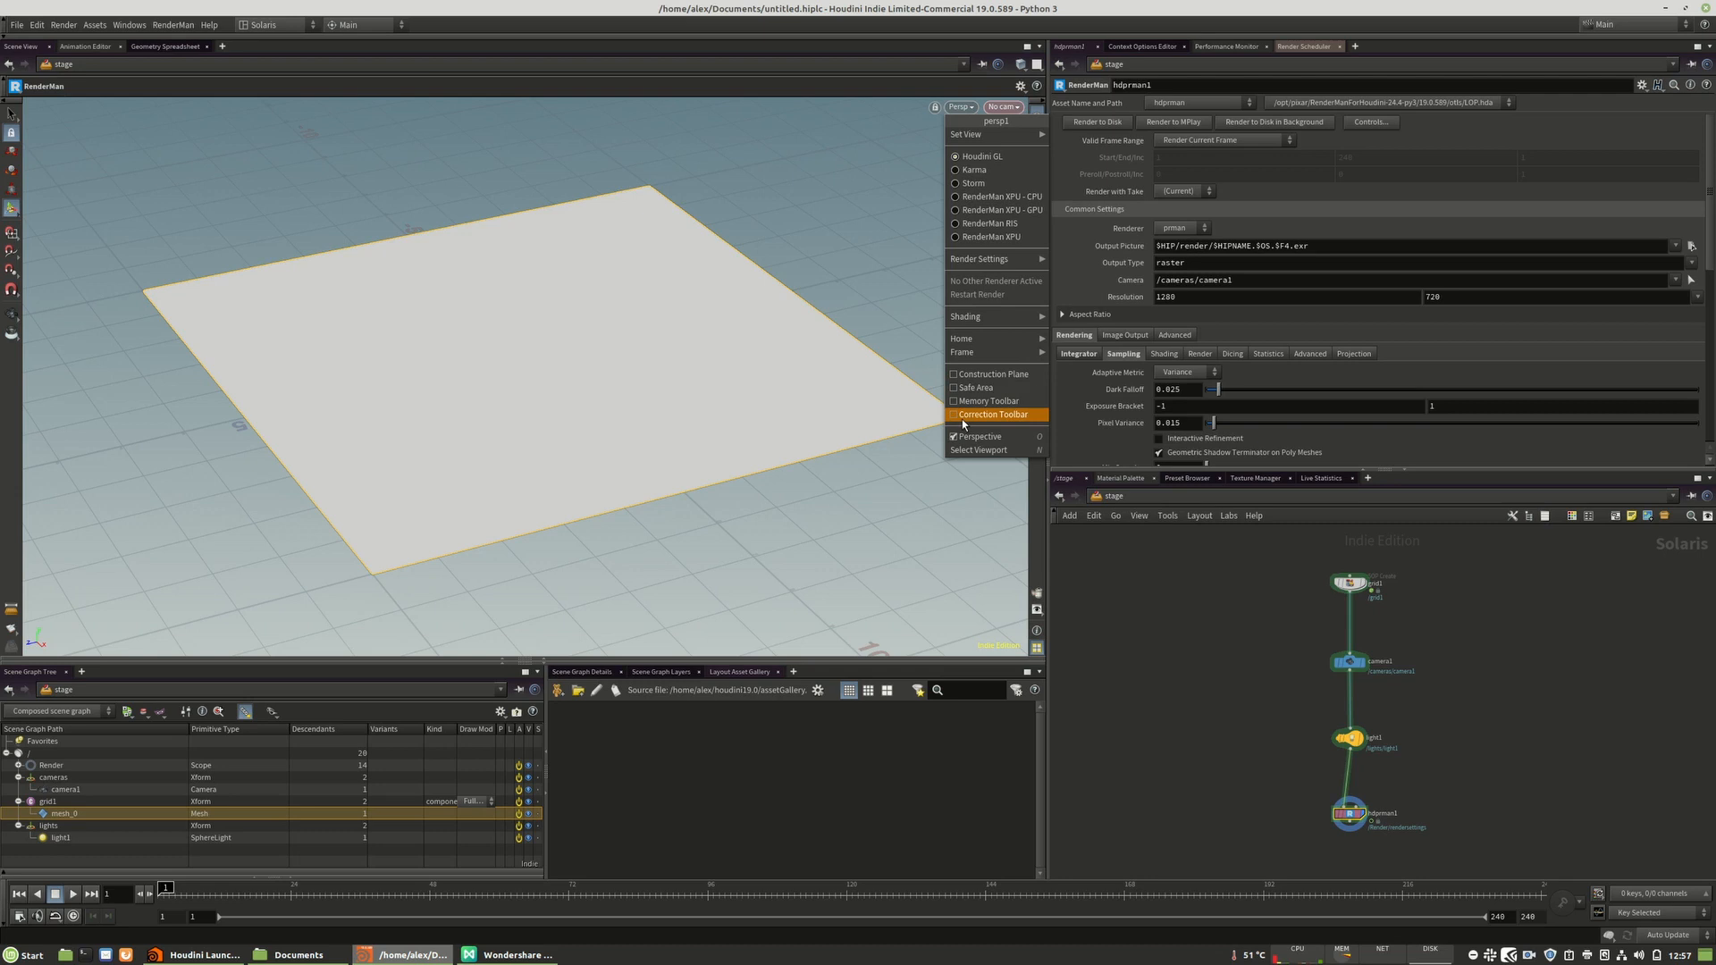
left_click(993, 414)
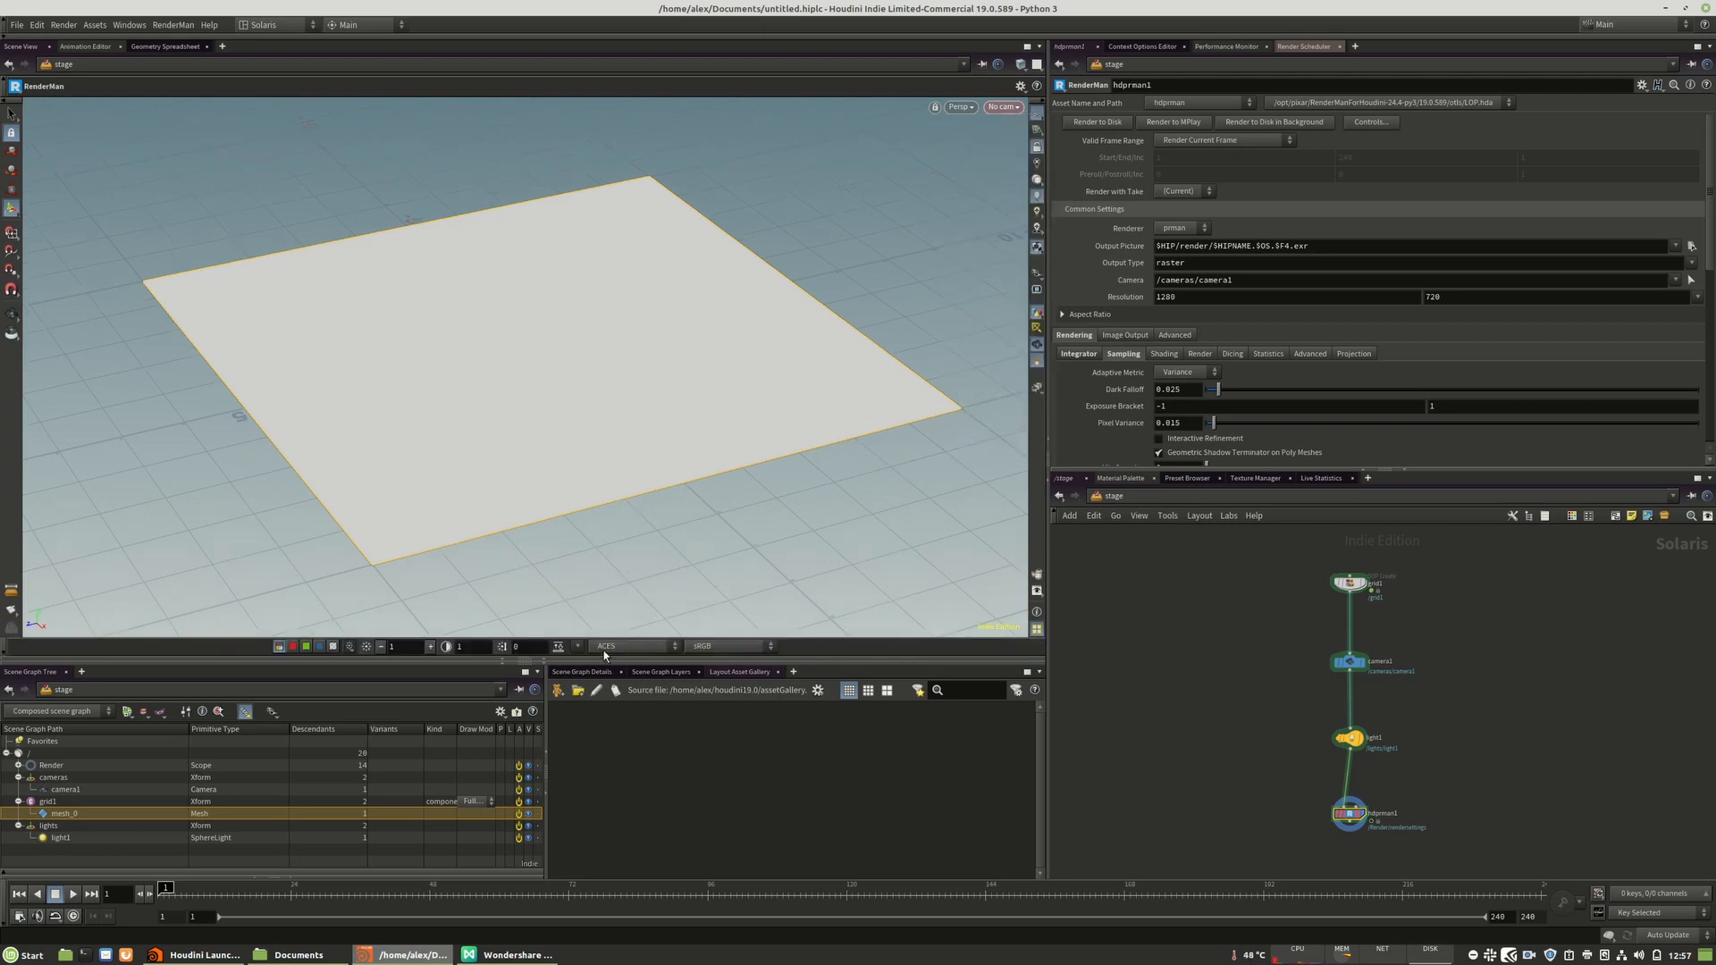
left_click(728, 646)
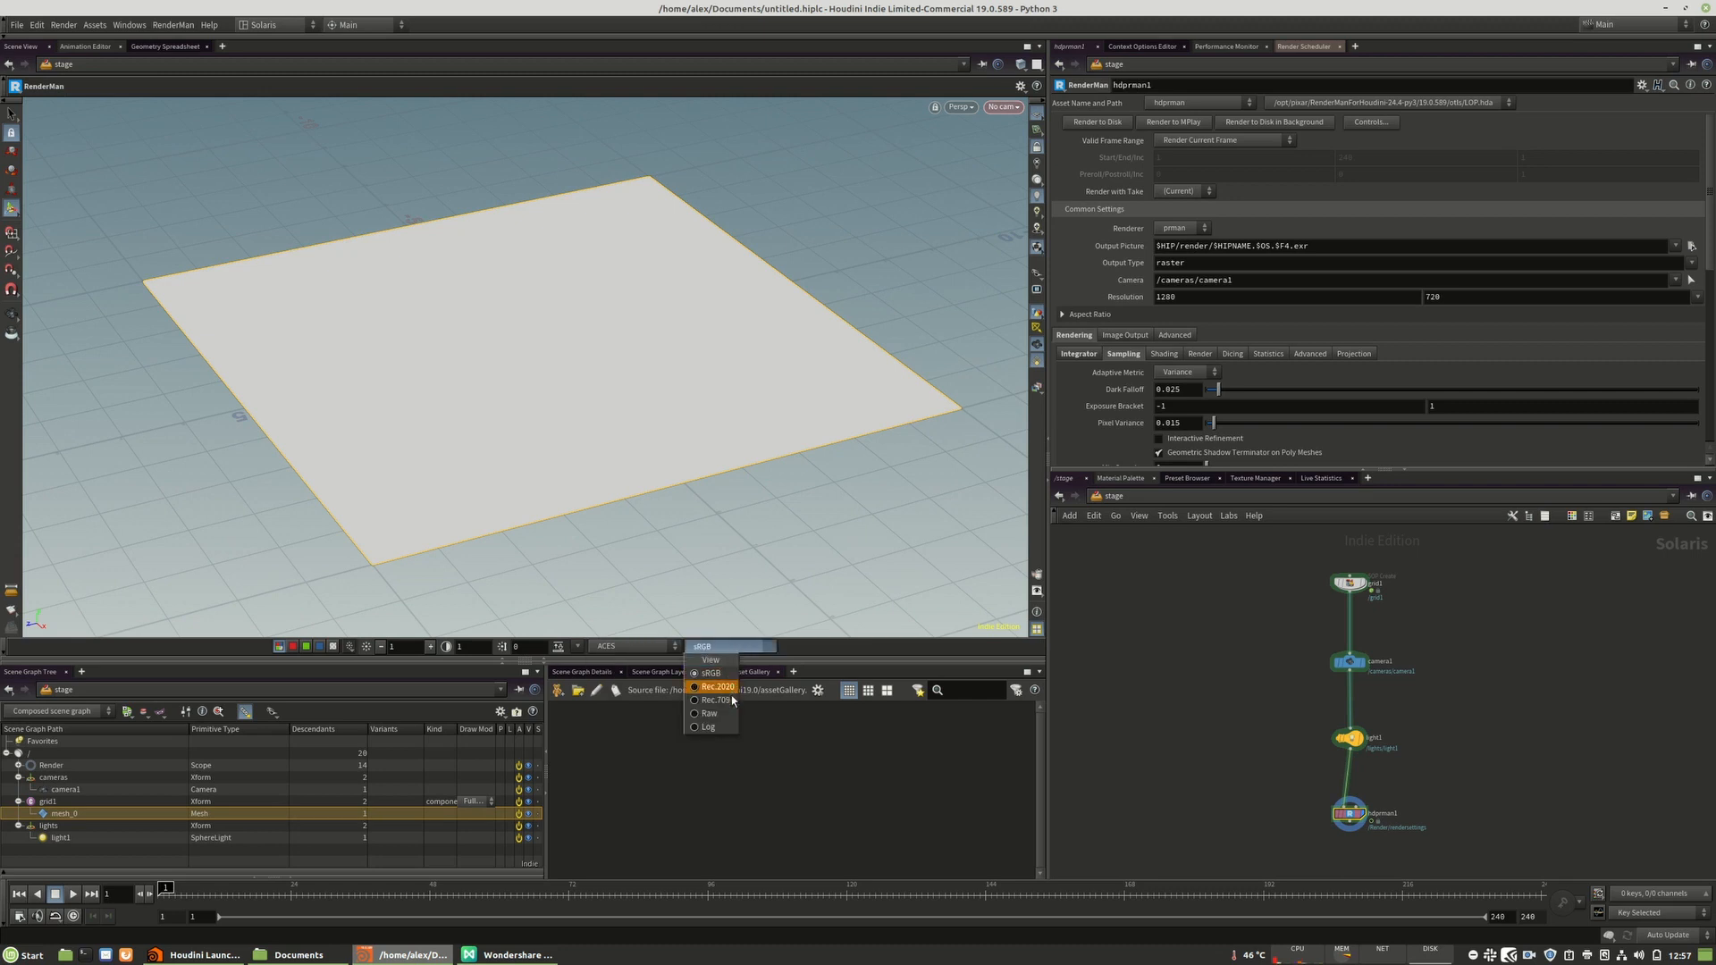
left_click(709, 700)
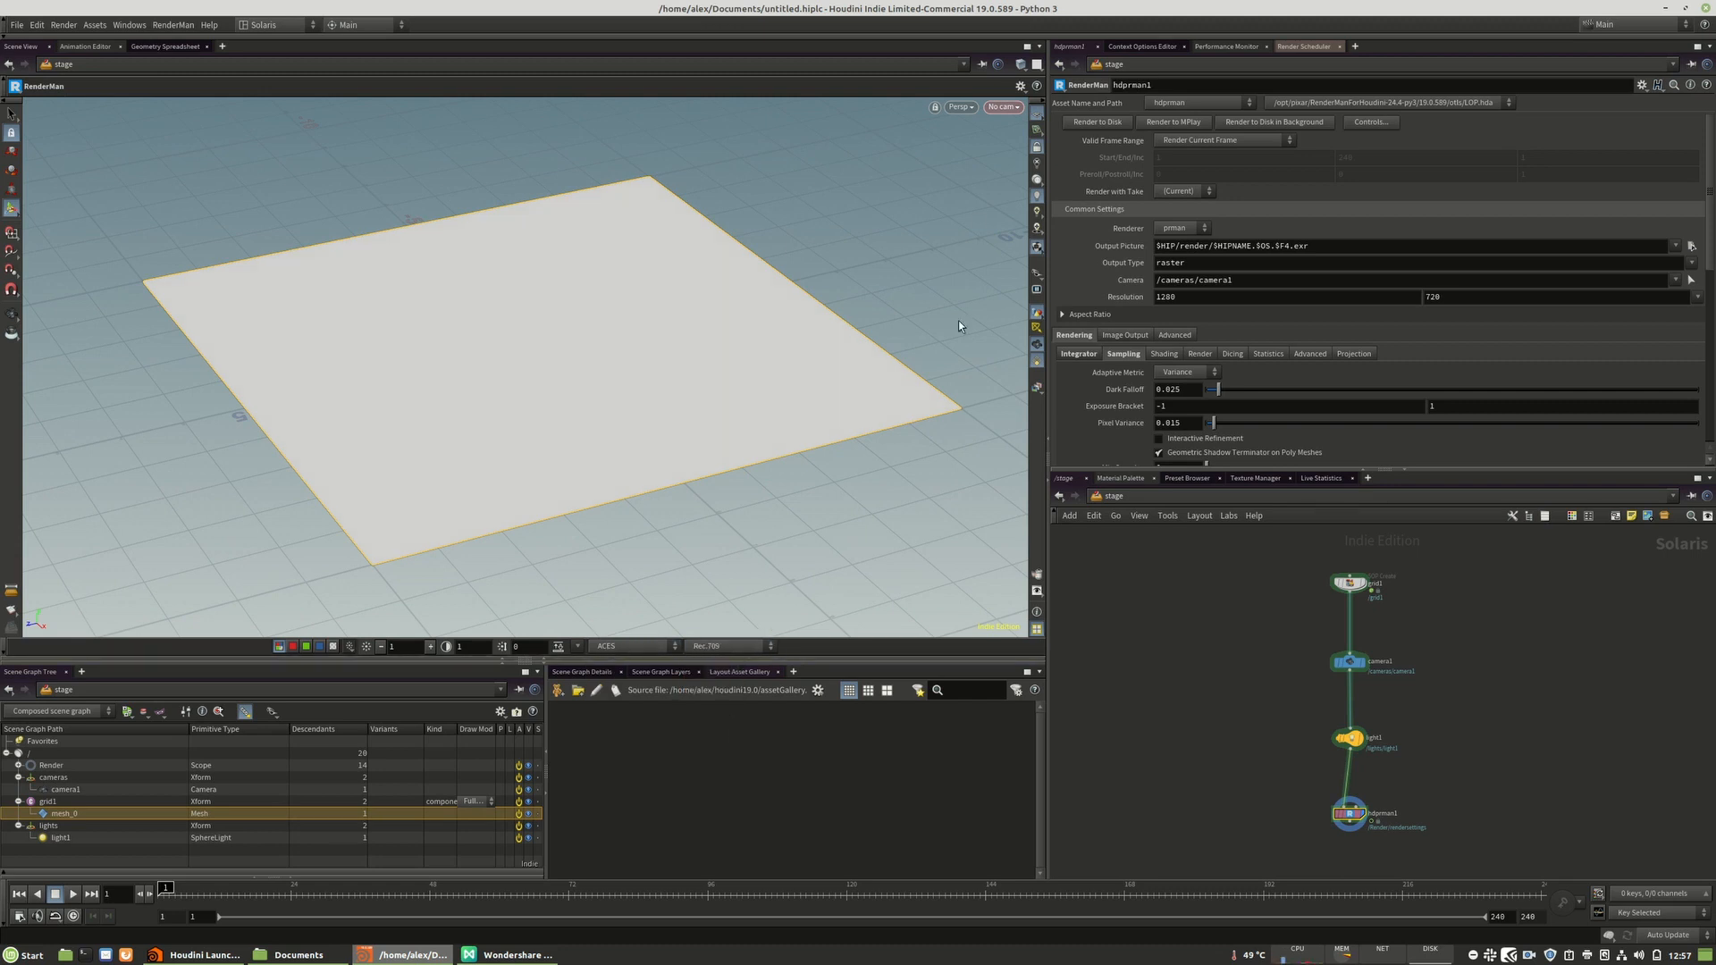
left_click(955, 107)
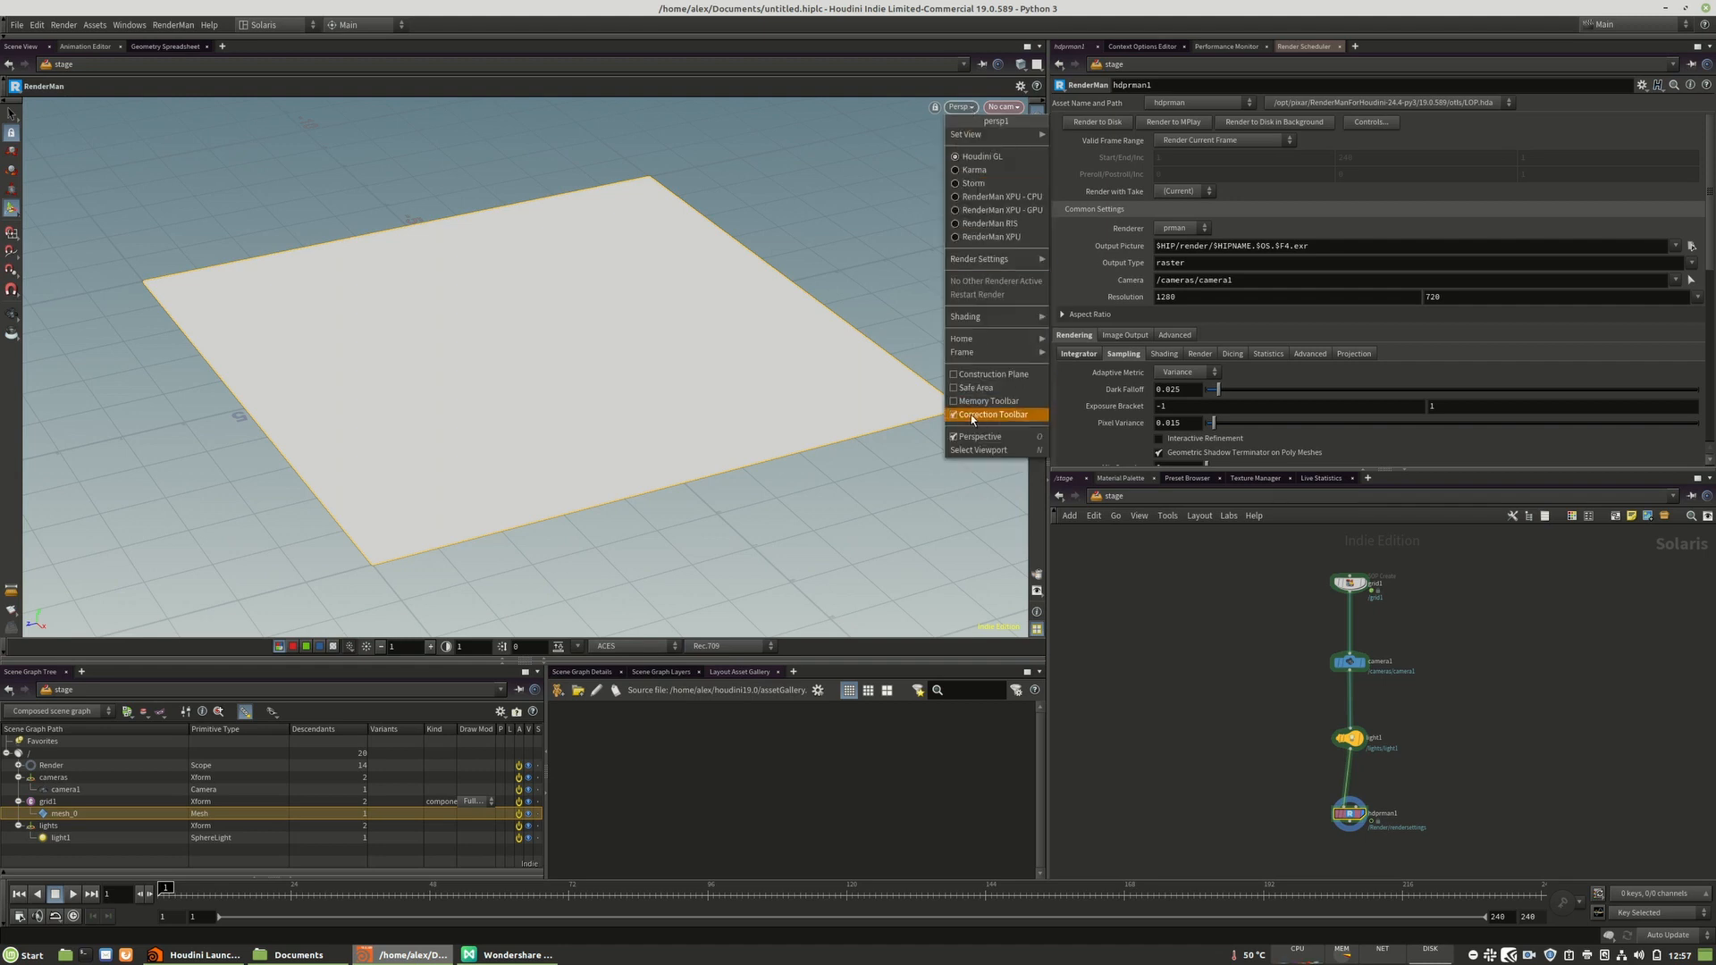
mouse_move(676, 659)
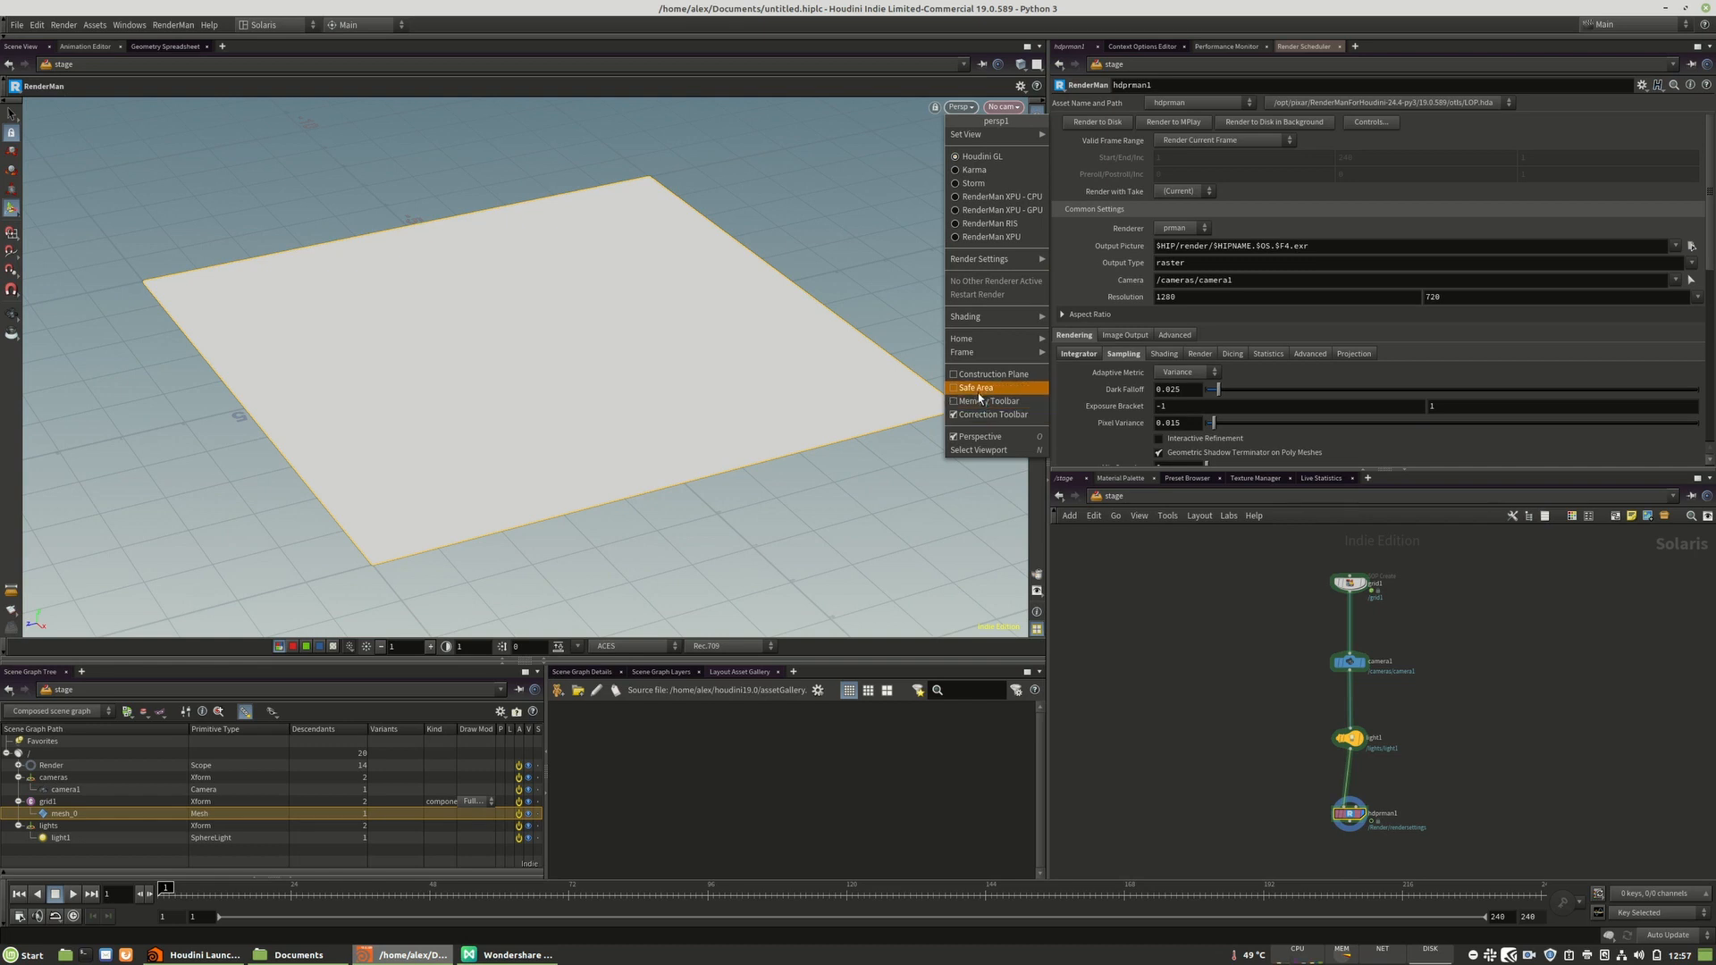
- Enable Safe Area guides and the Memory Toolbar from the viewport's Persp menu
left_click(976, 387)
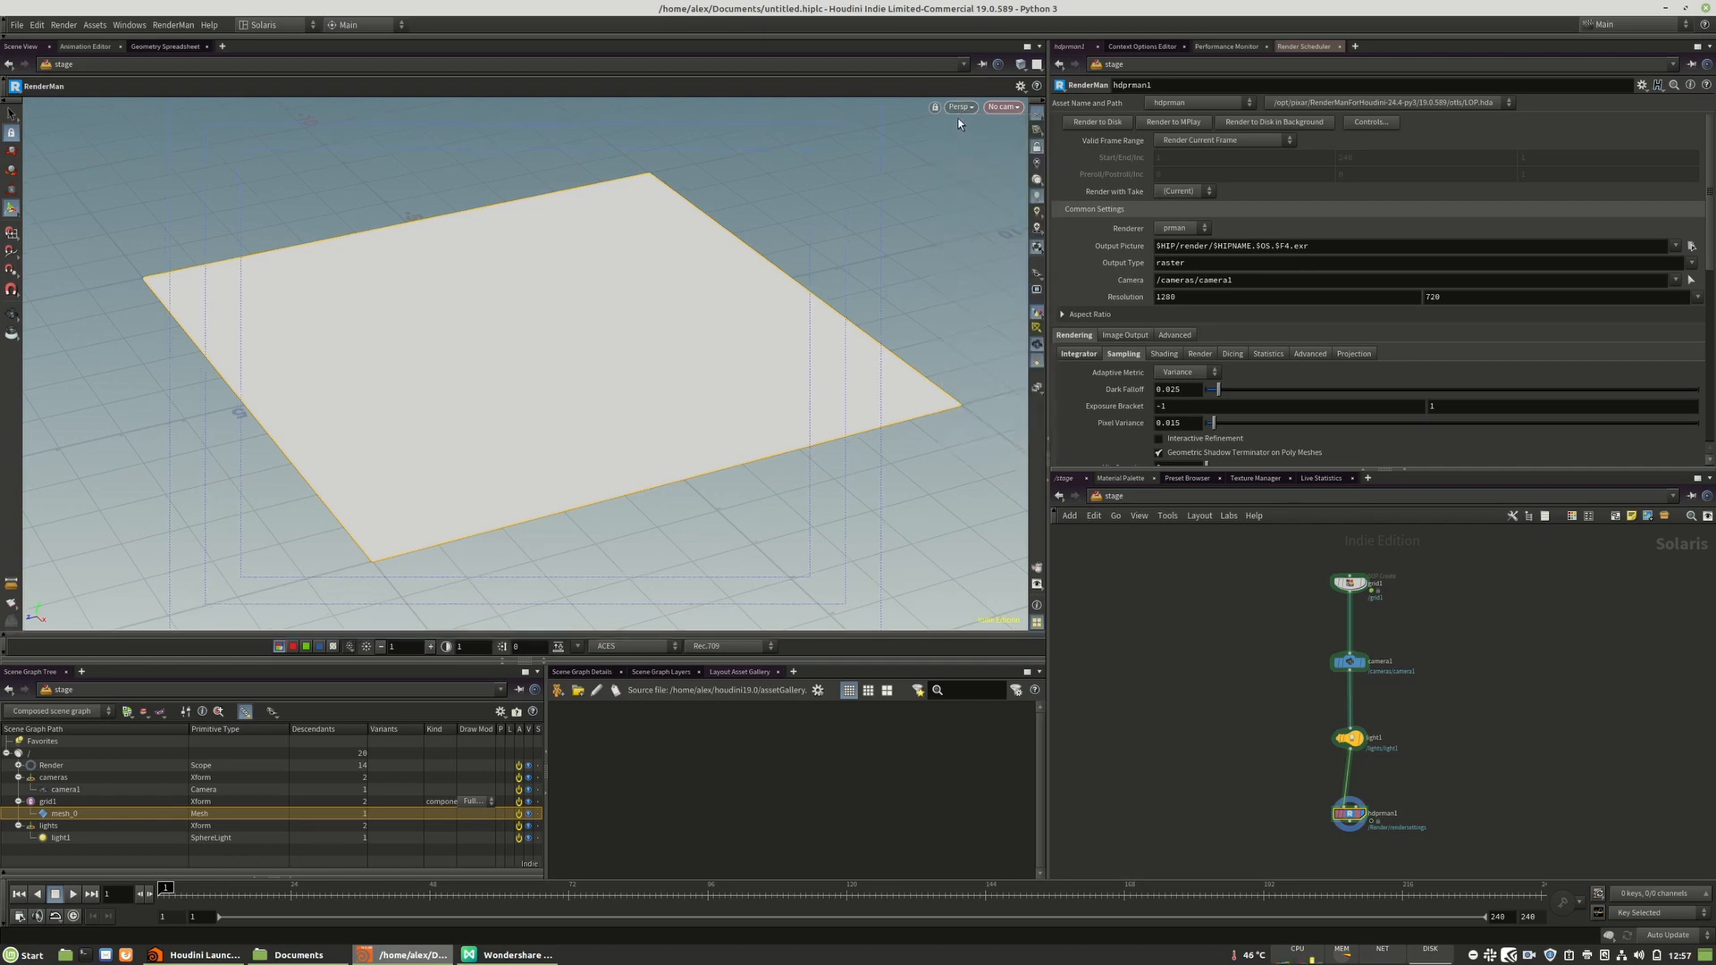
left_click(958, 106)
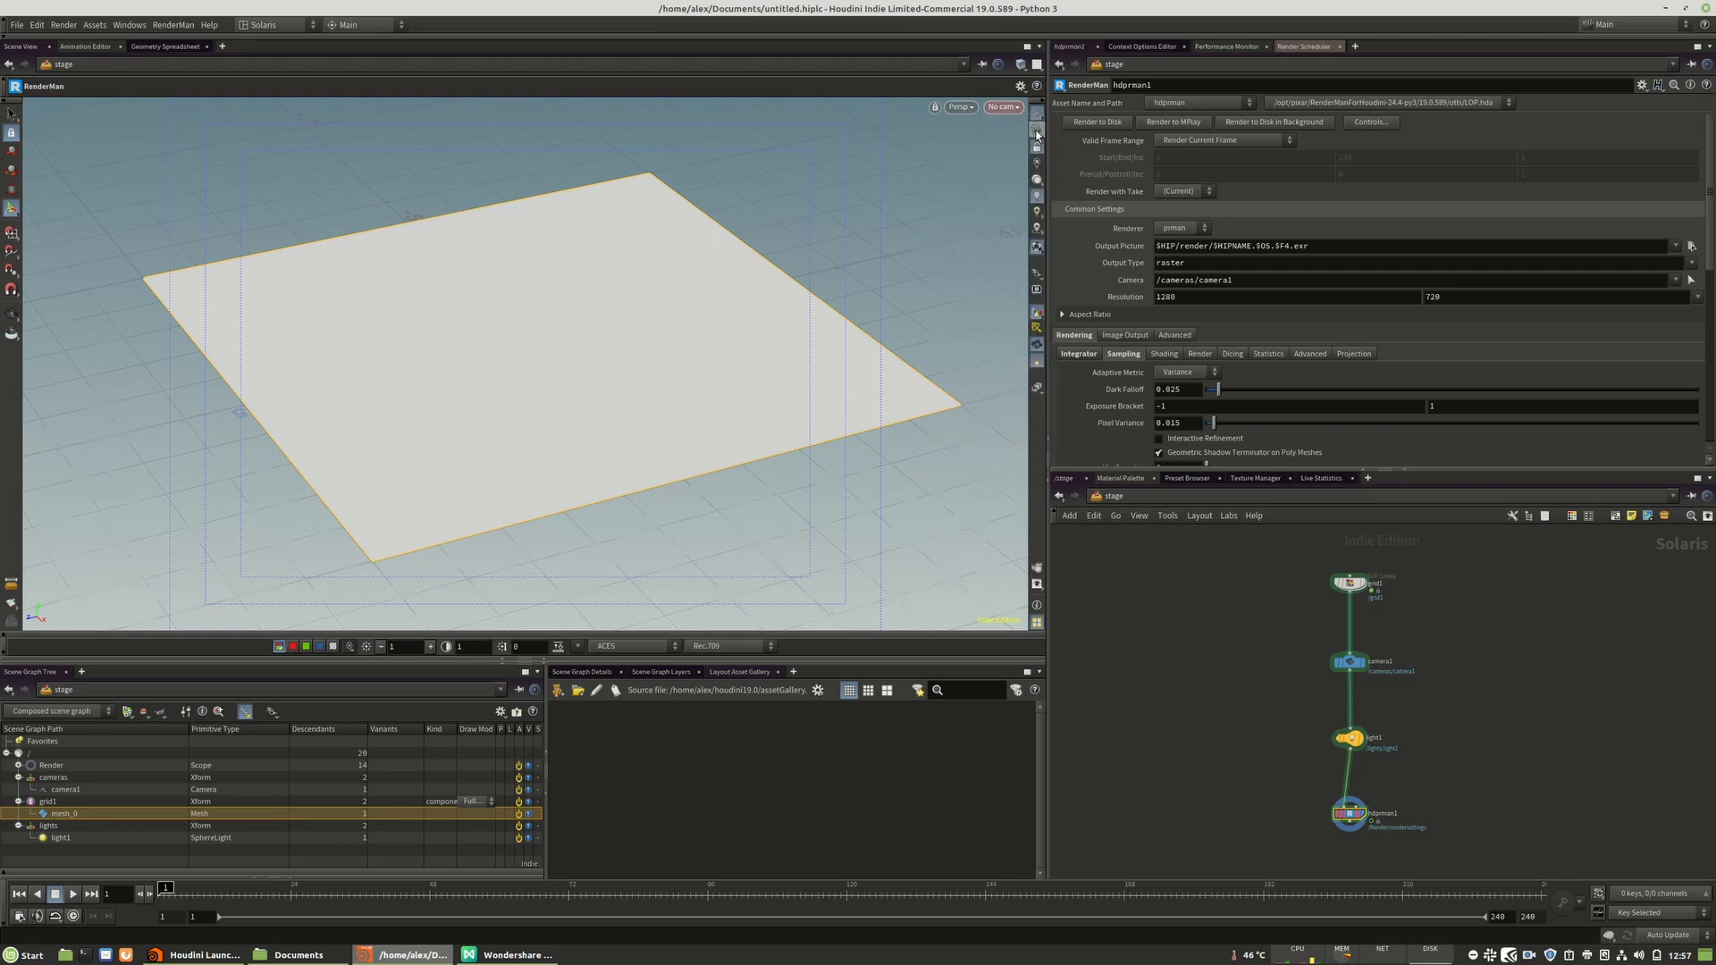
left_click(957, 108)
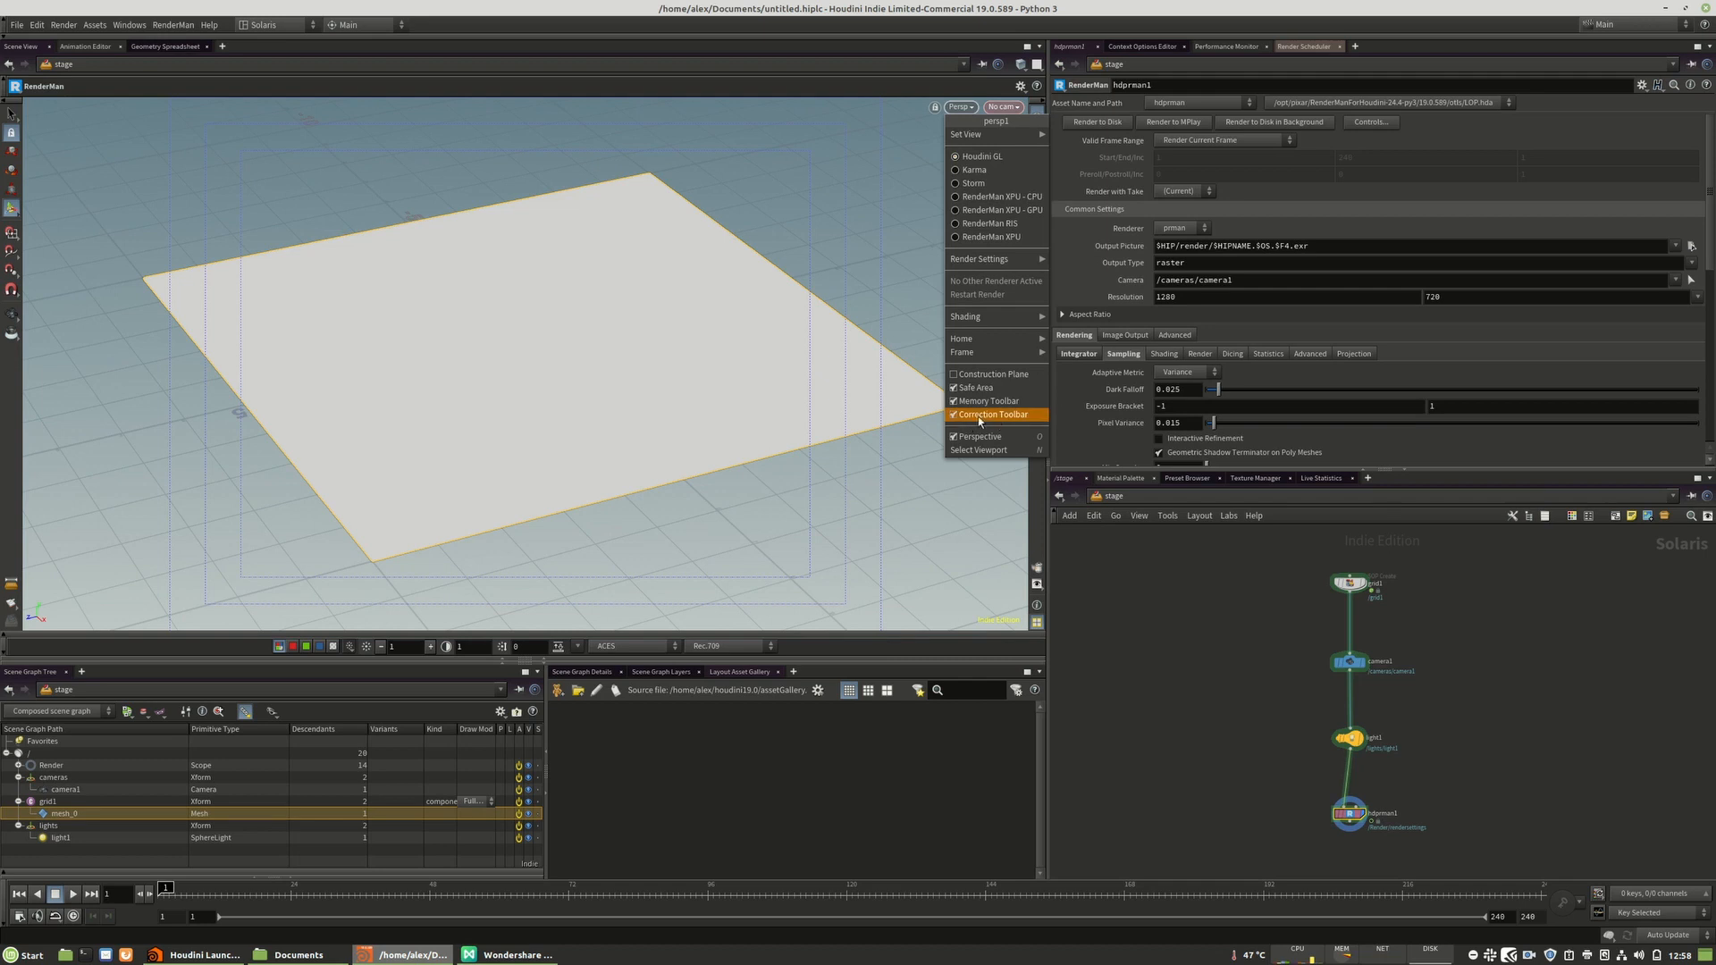
mouse_move(967, 420)
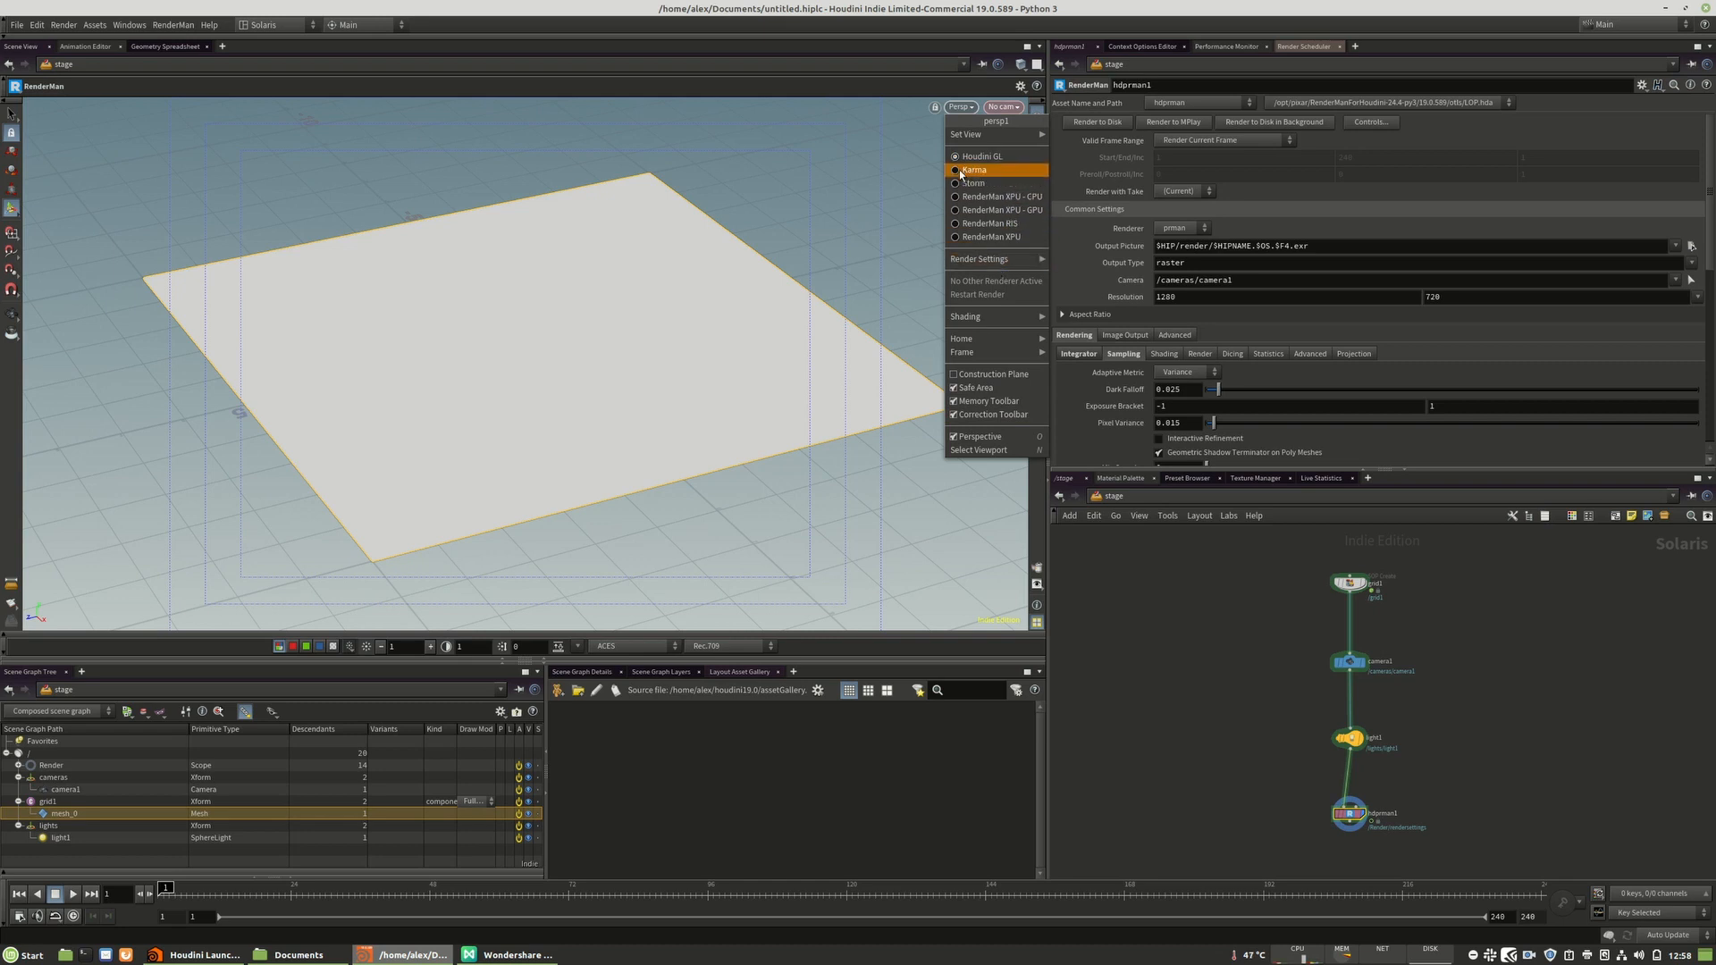
left_click(954, 154)
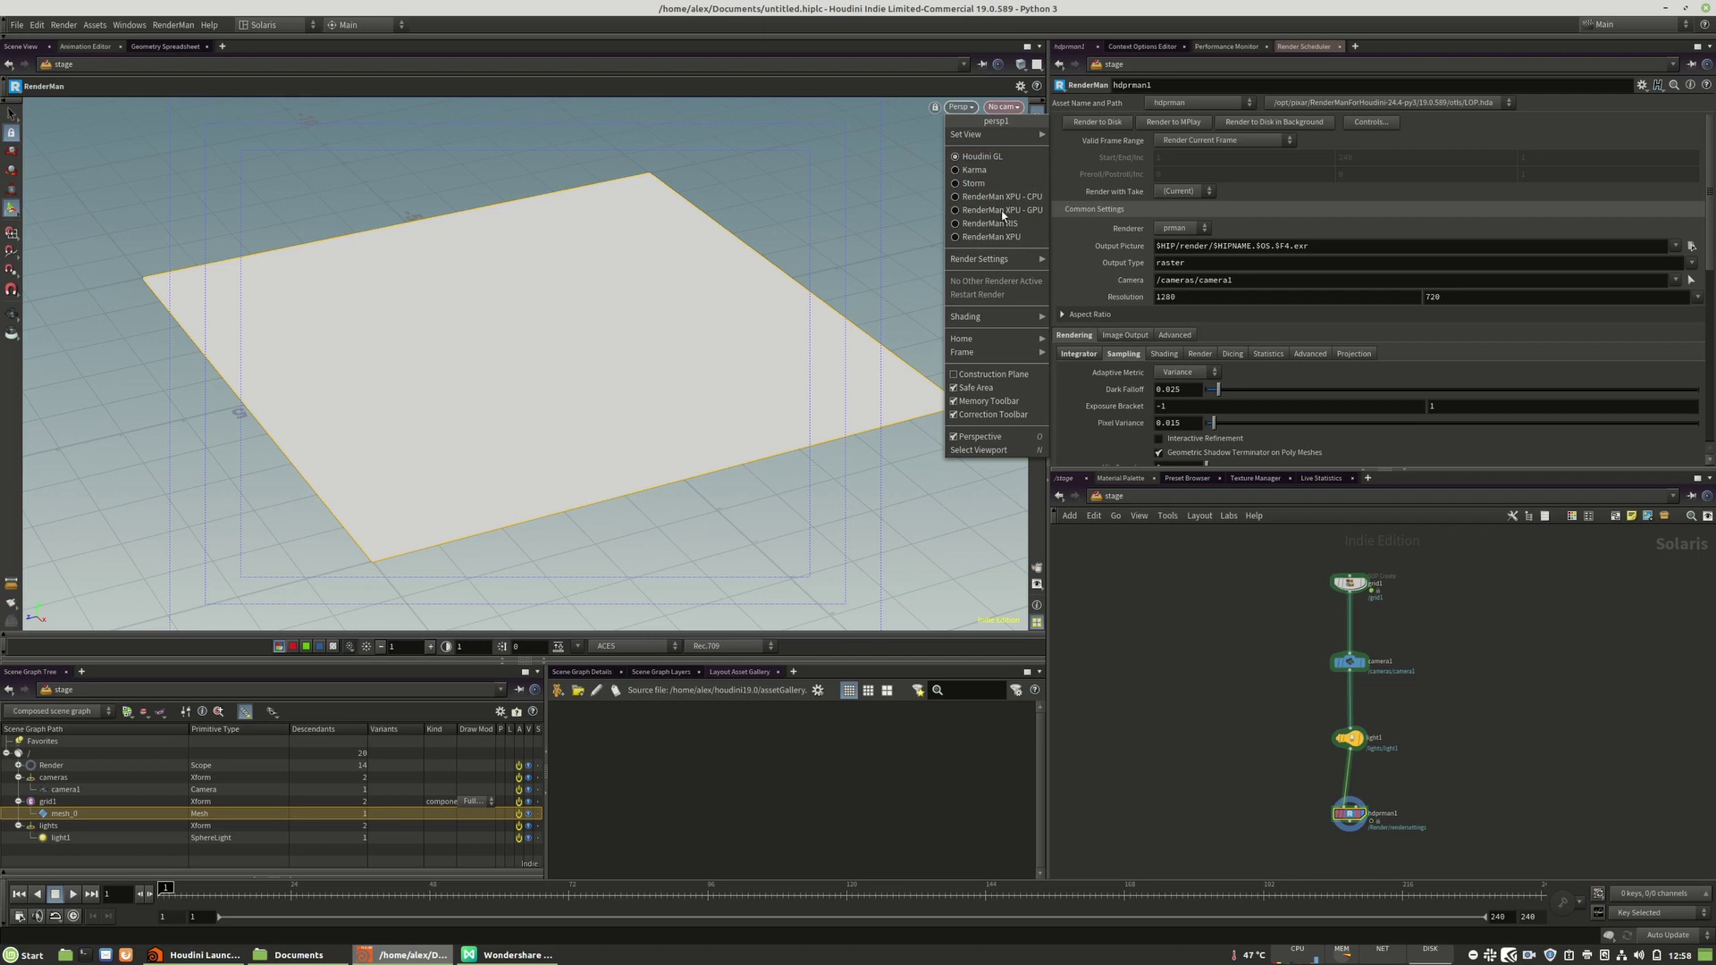
mouse_move(974, 258)
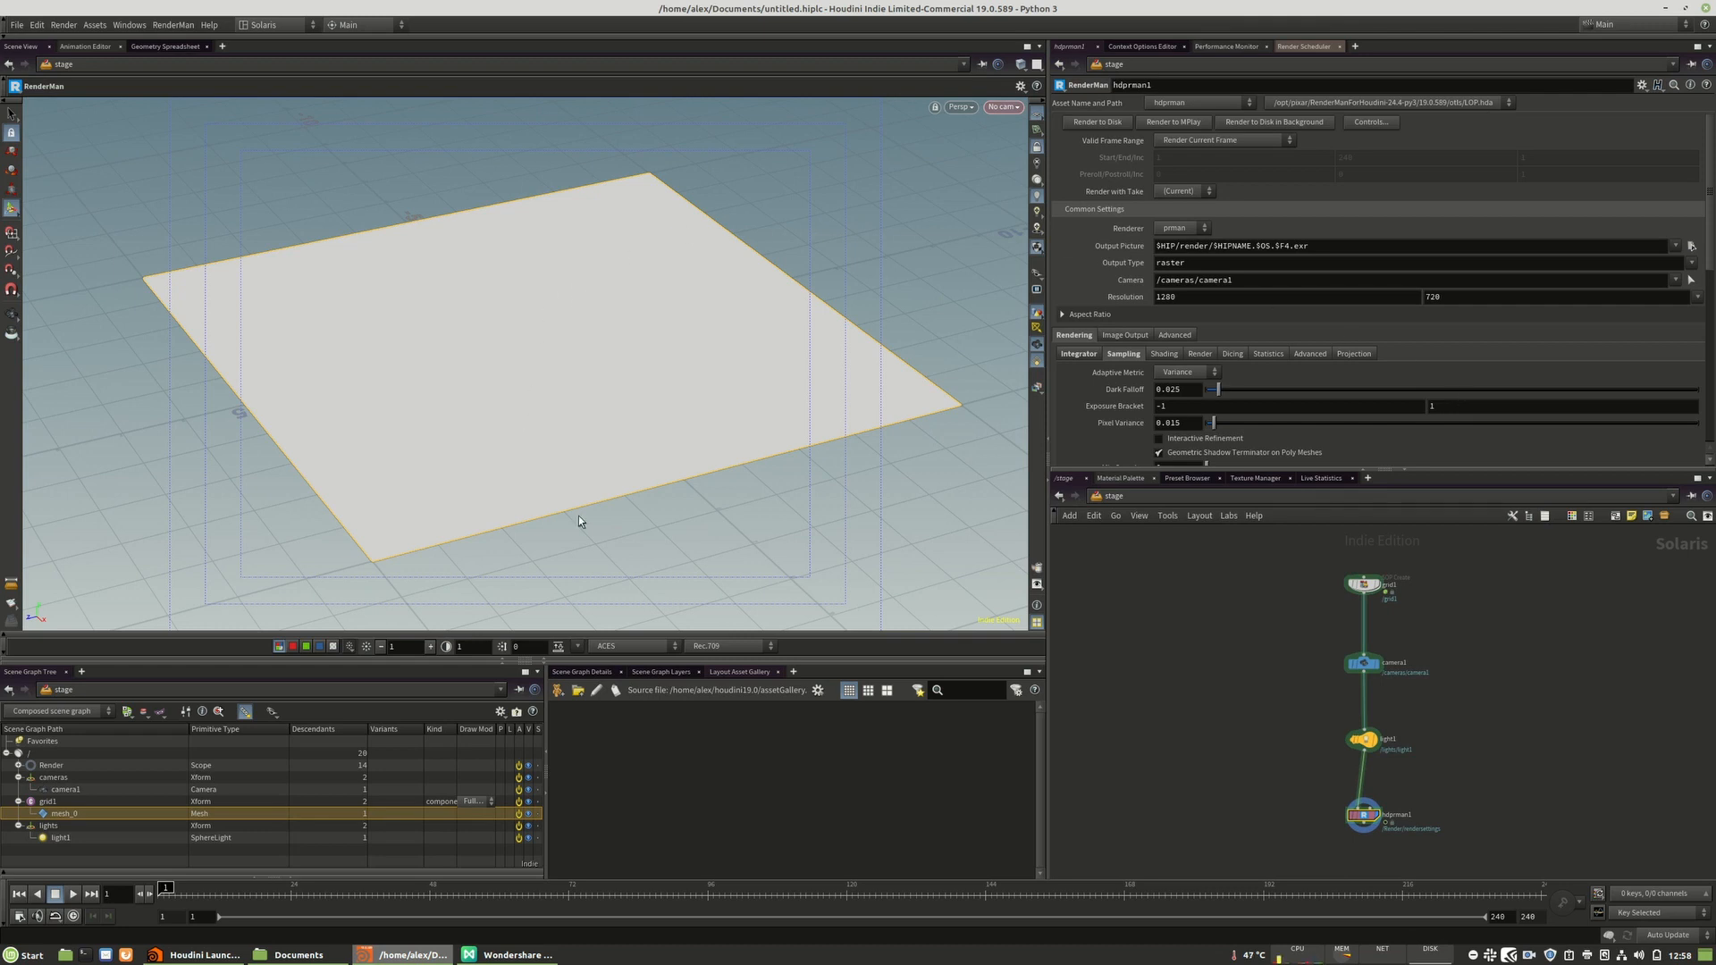
mouse_move(1305, 846)
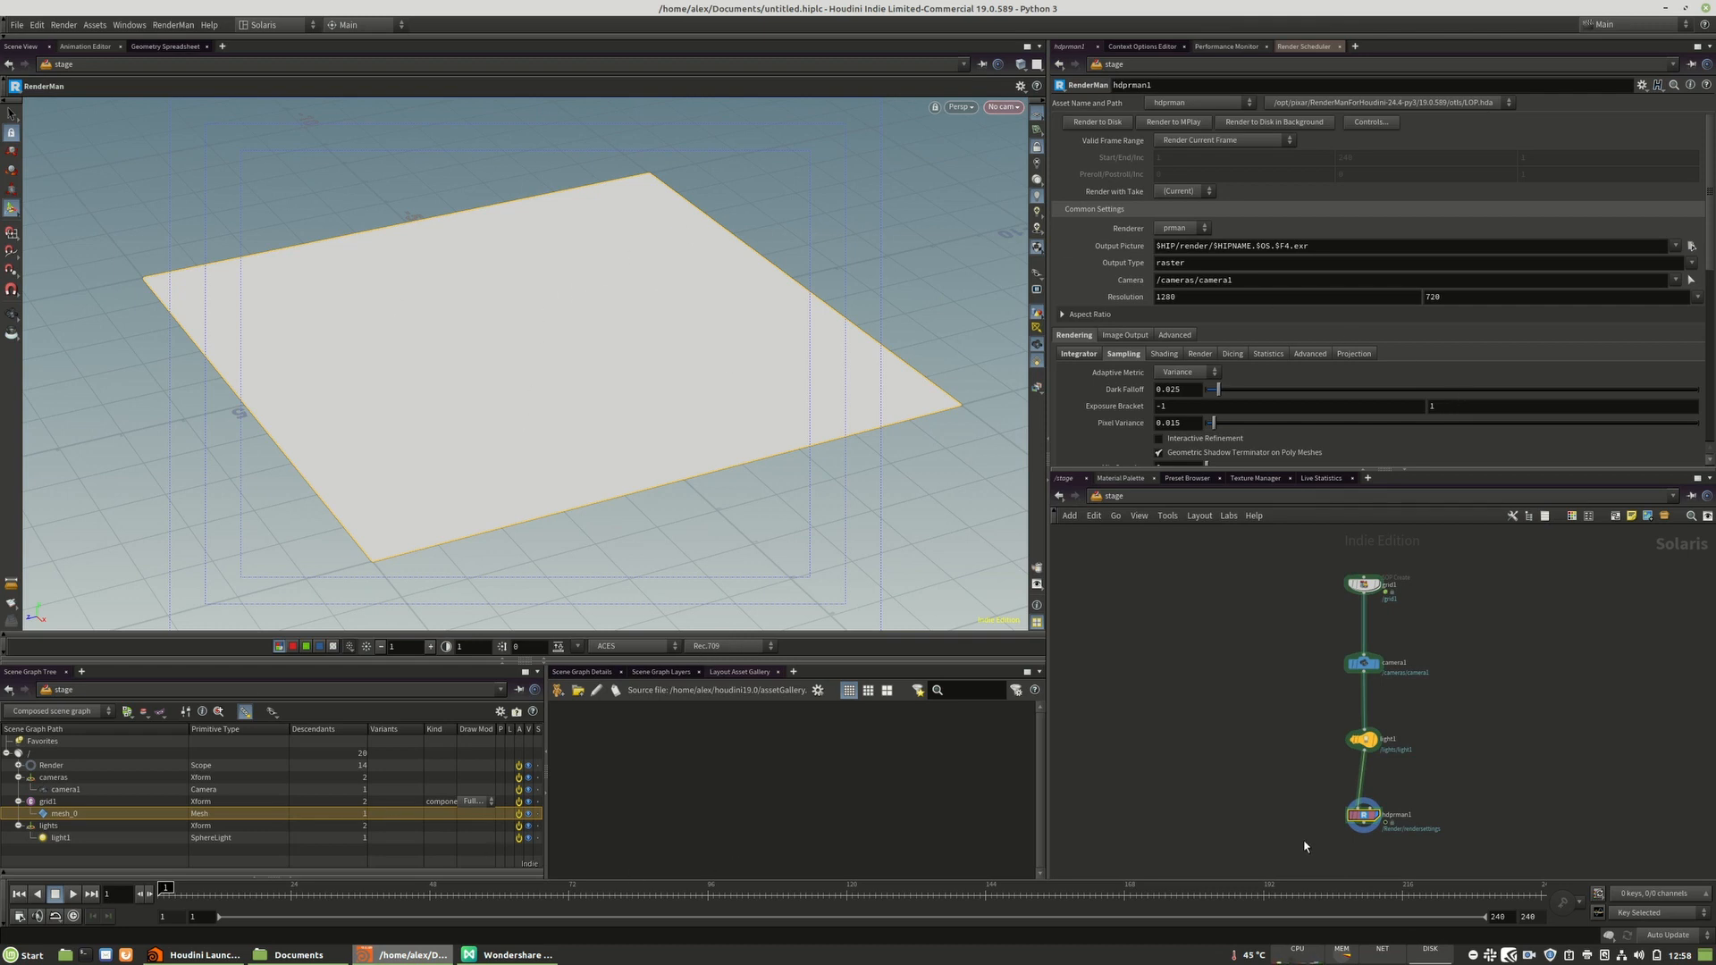
mouse_move(1271, 803)
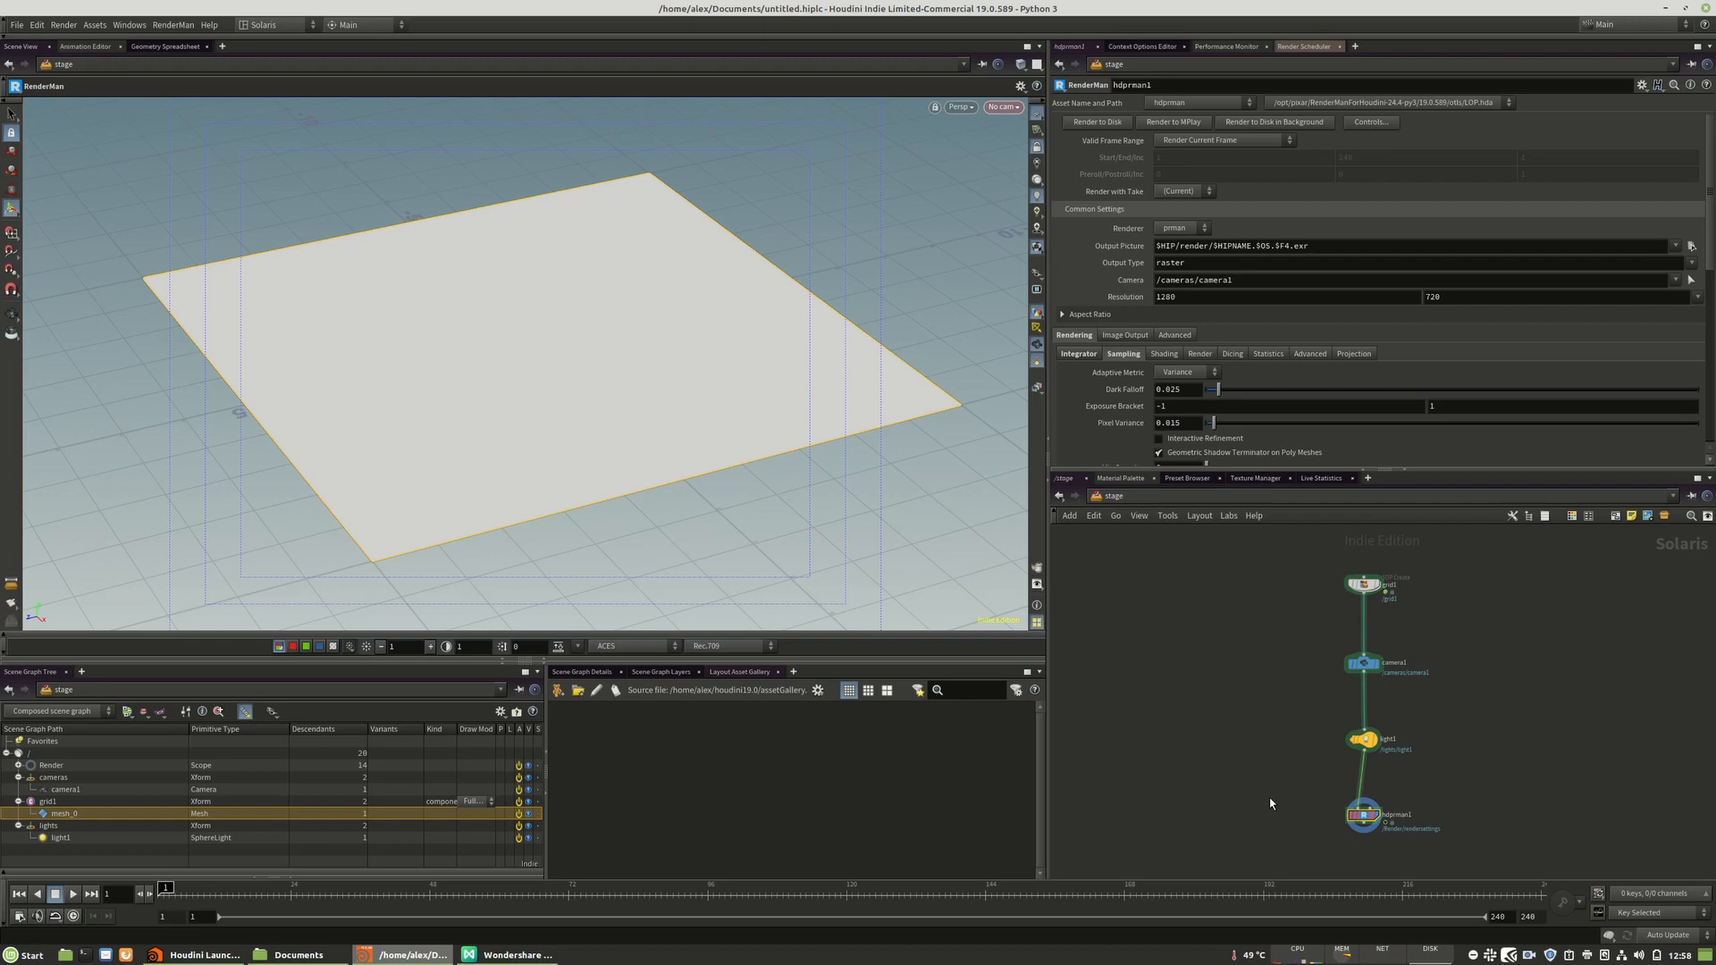